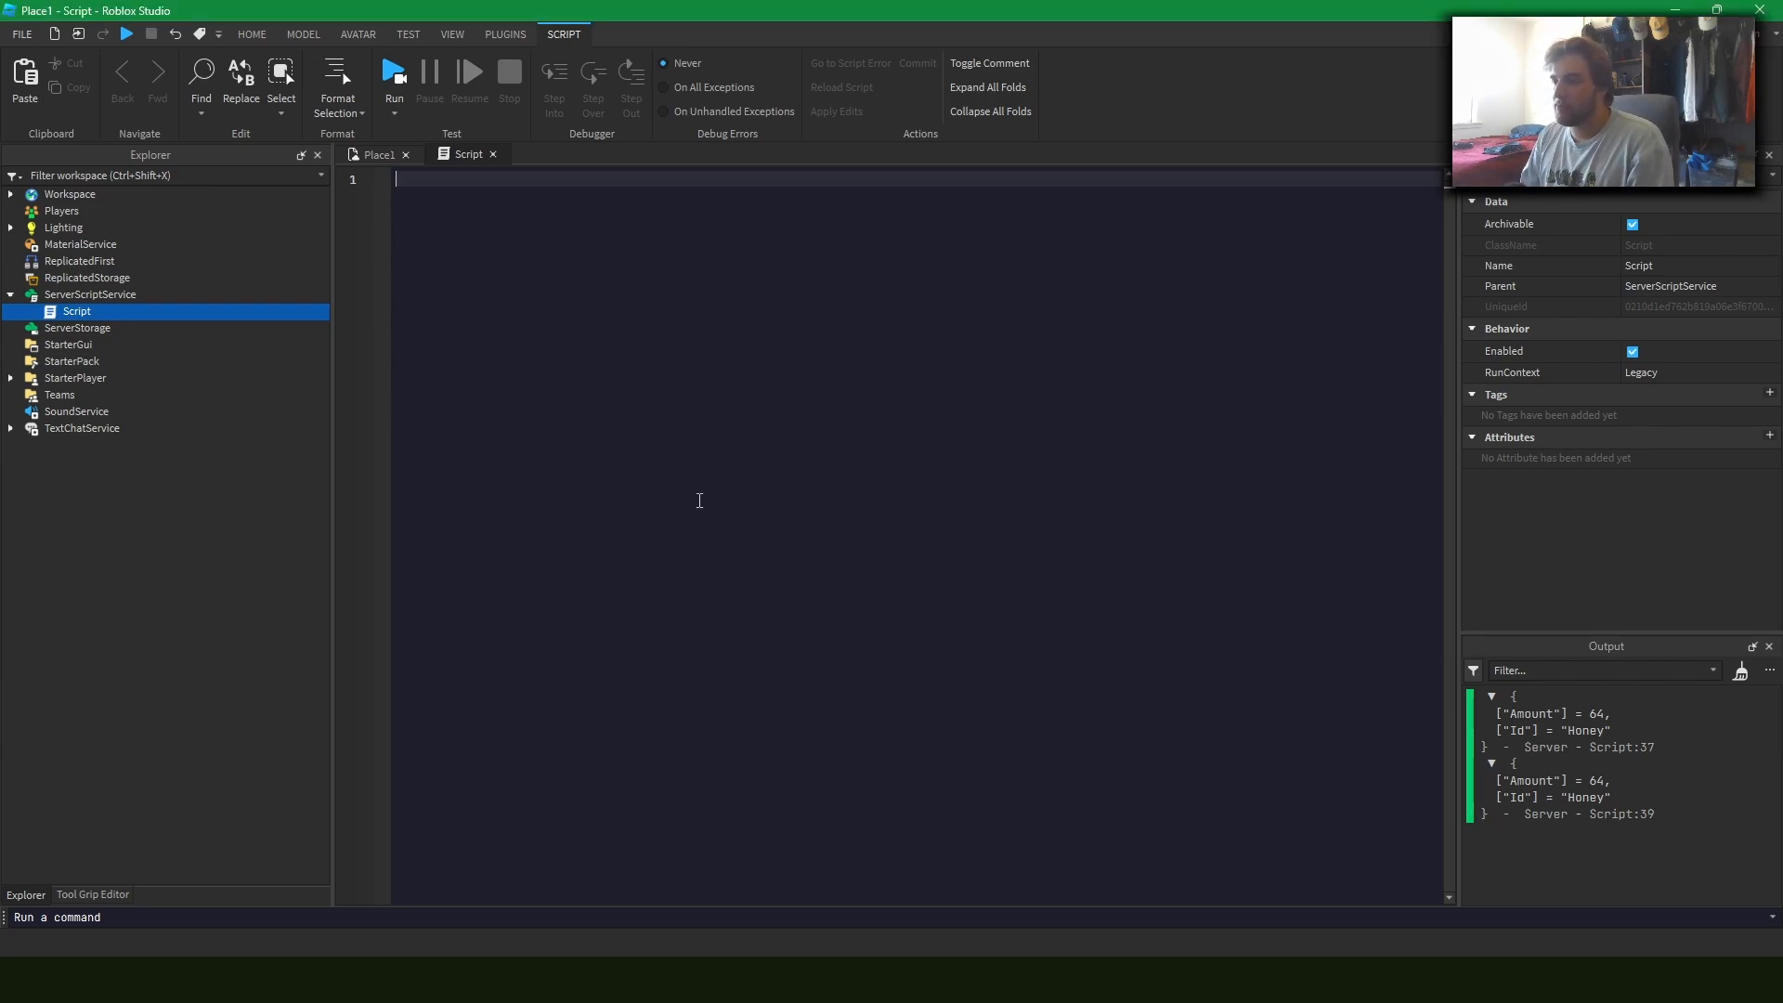
Write local Item = { Id = "Steak"; Amount = 10; } in the server script
type("local")
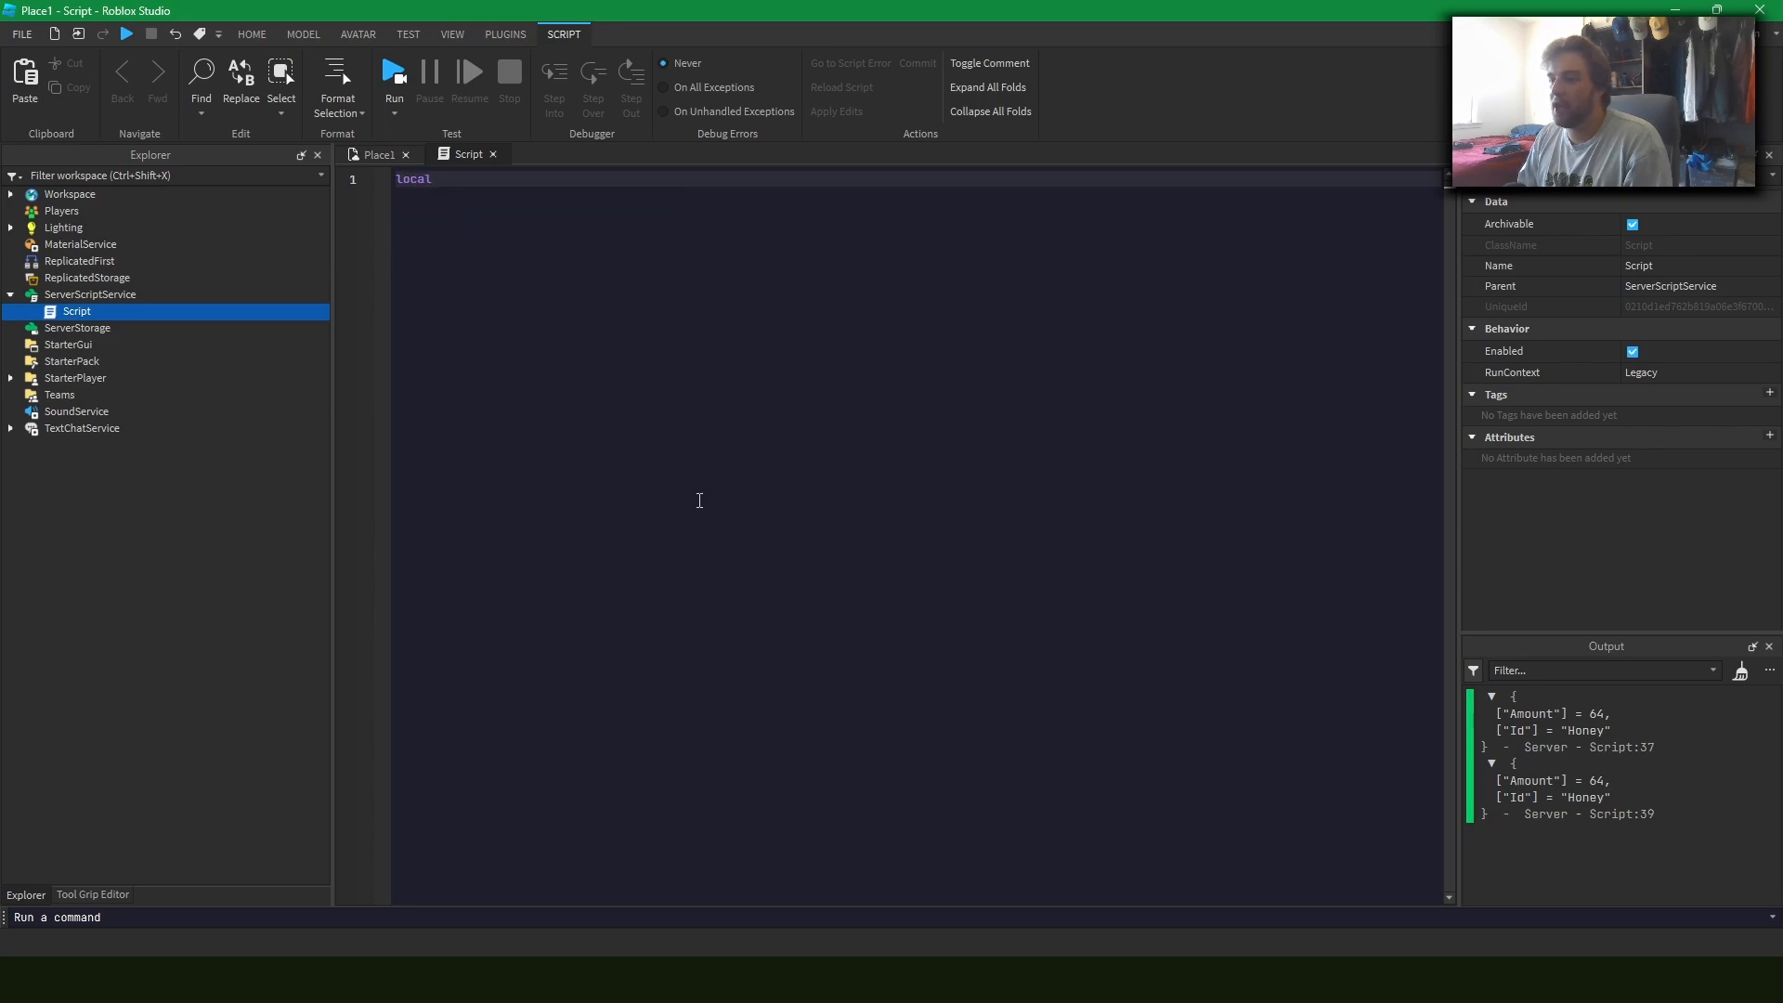
type("Item =")
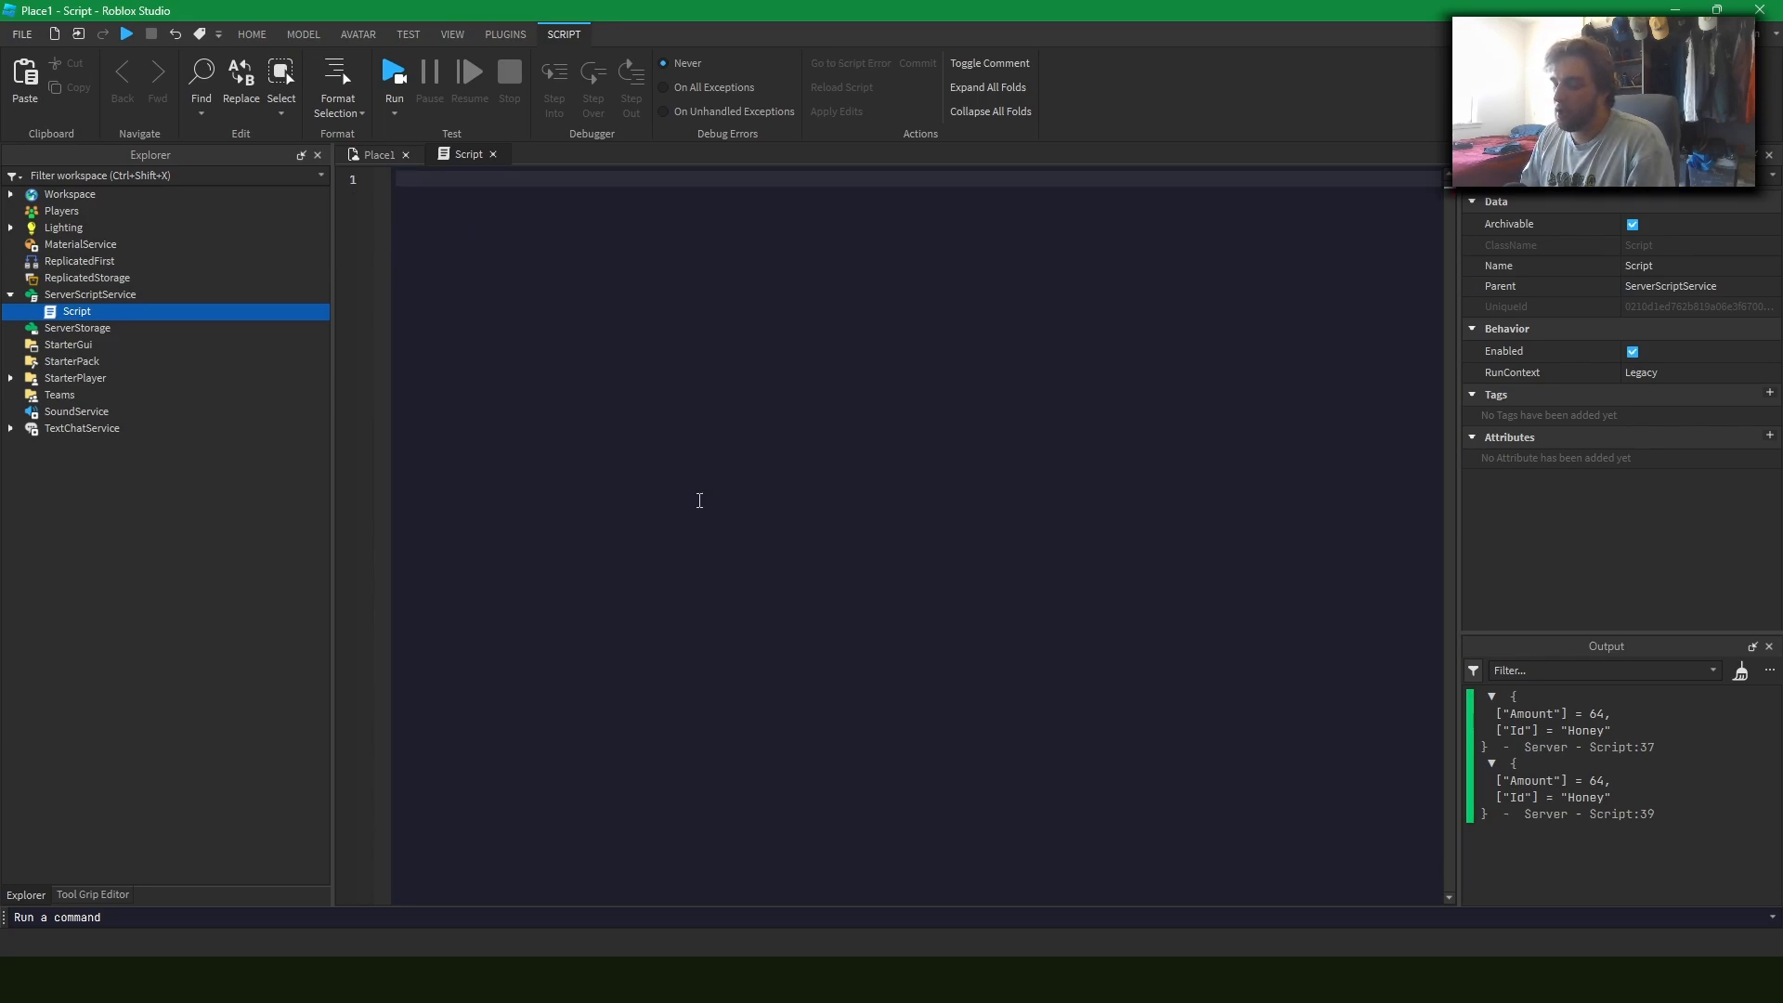
type("local")
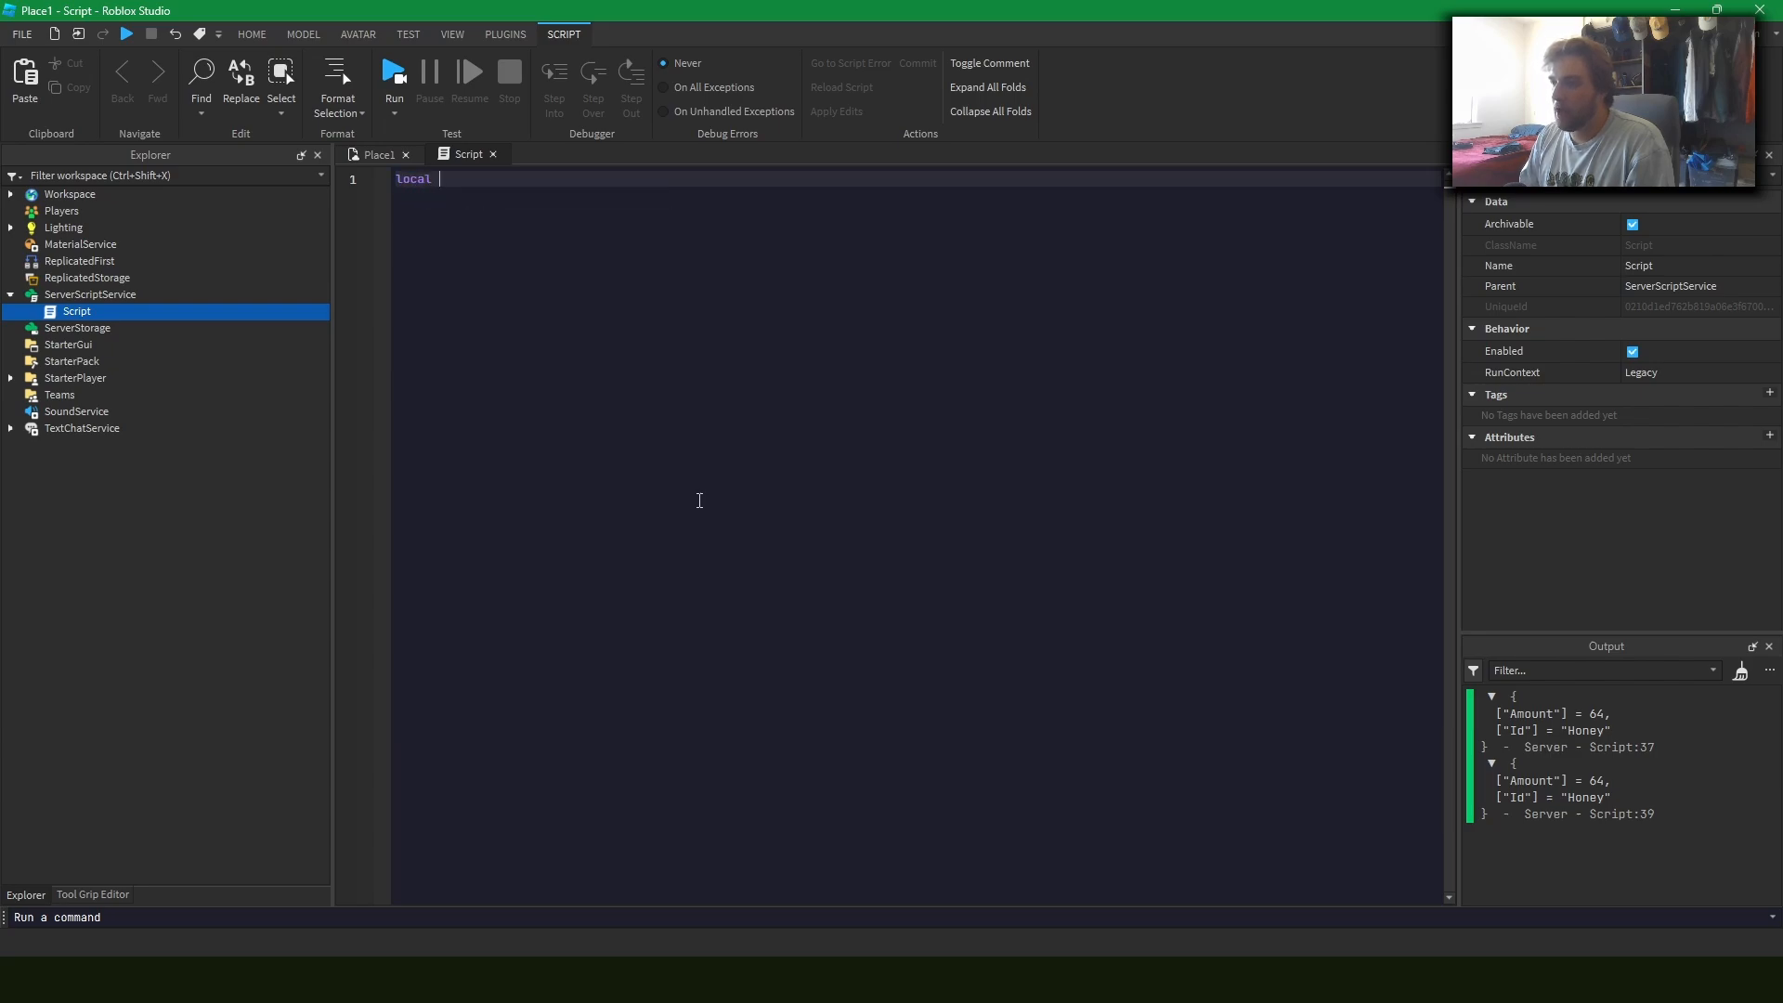
type("Item = {")
type("Id = \"")
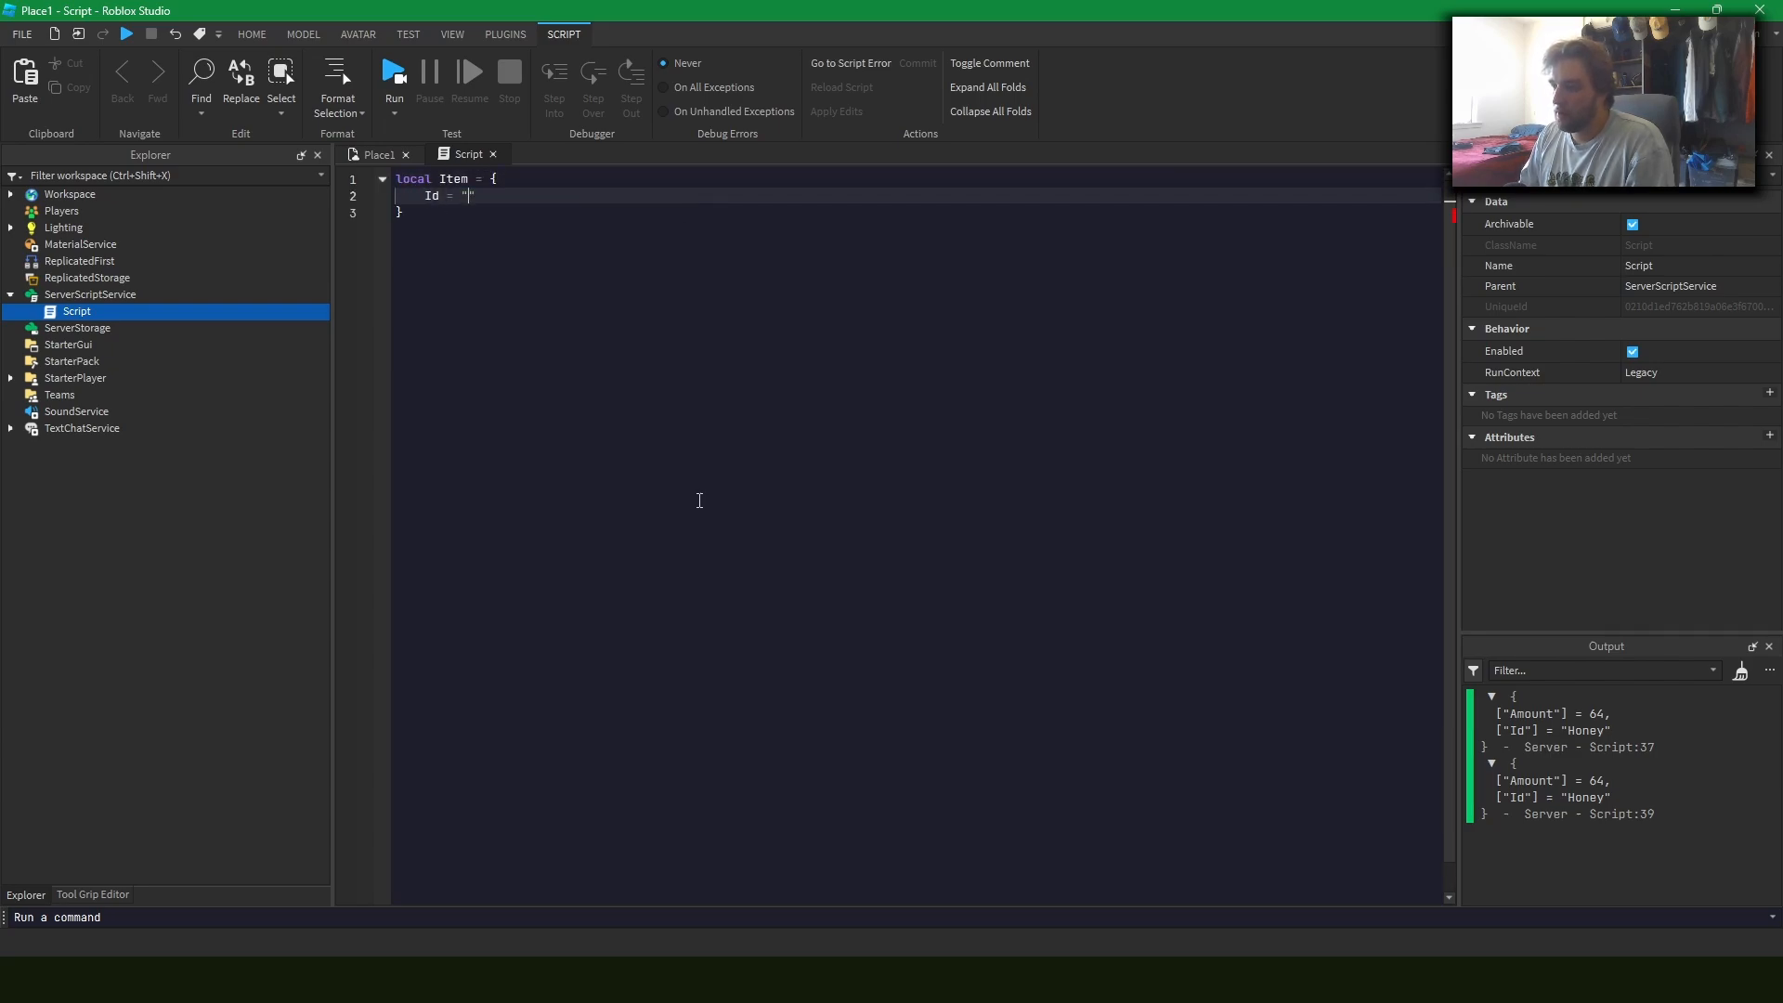
type("Steak\";")
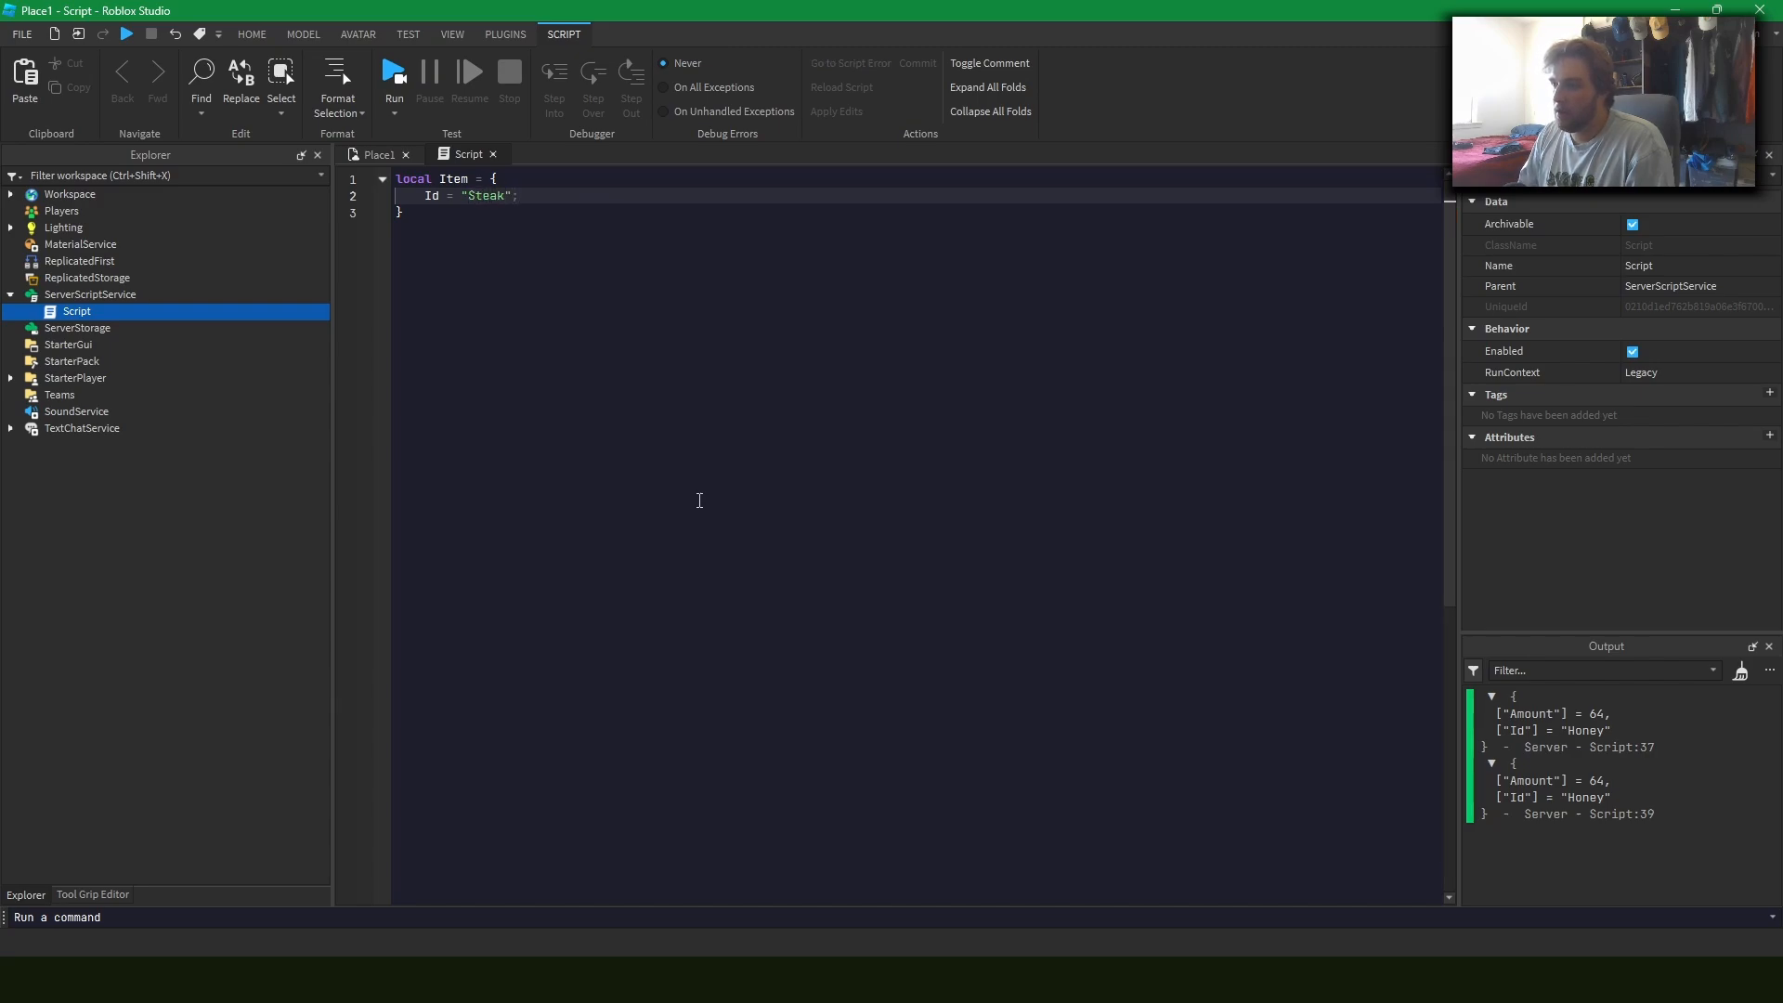
type("Amou")
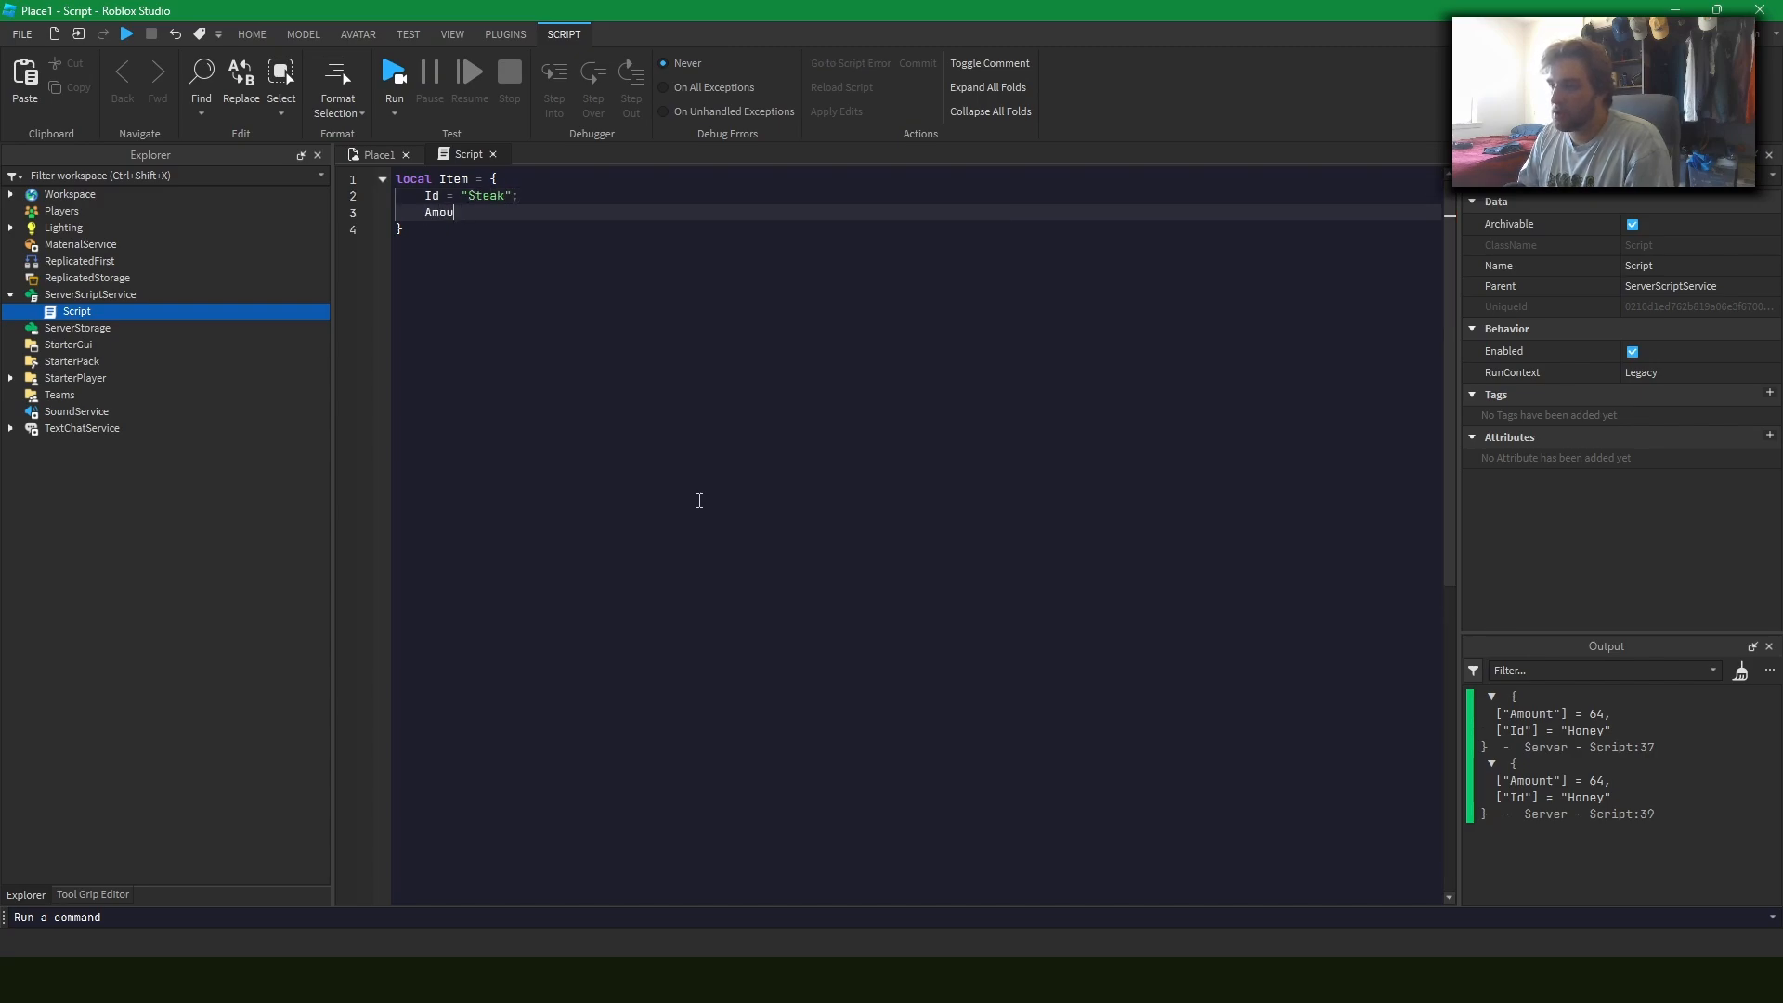
type("nt = 10;")
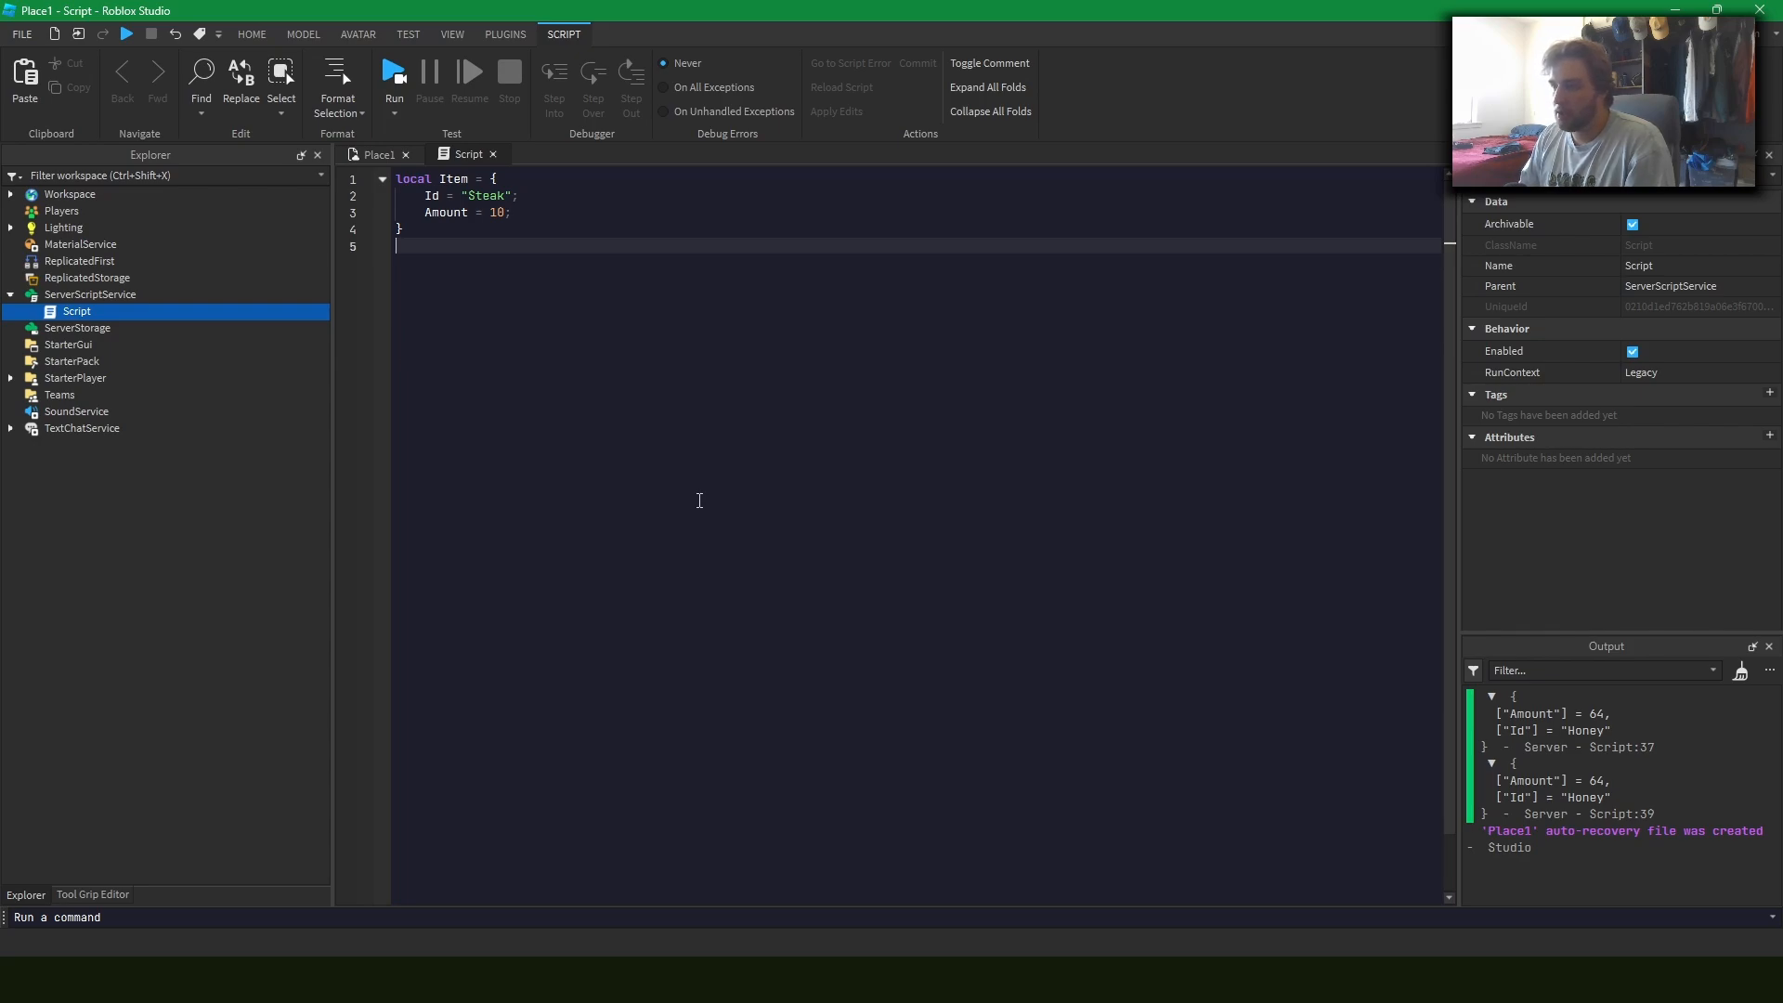
Write function split_stack(item) returning {}, {} and begin typing its parameter as Item
type("function spli")
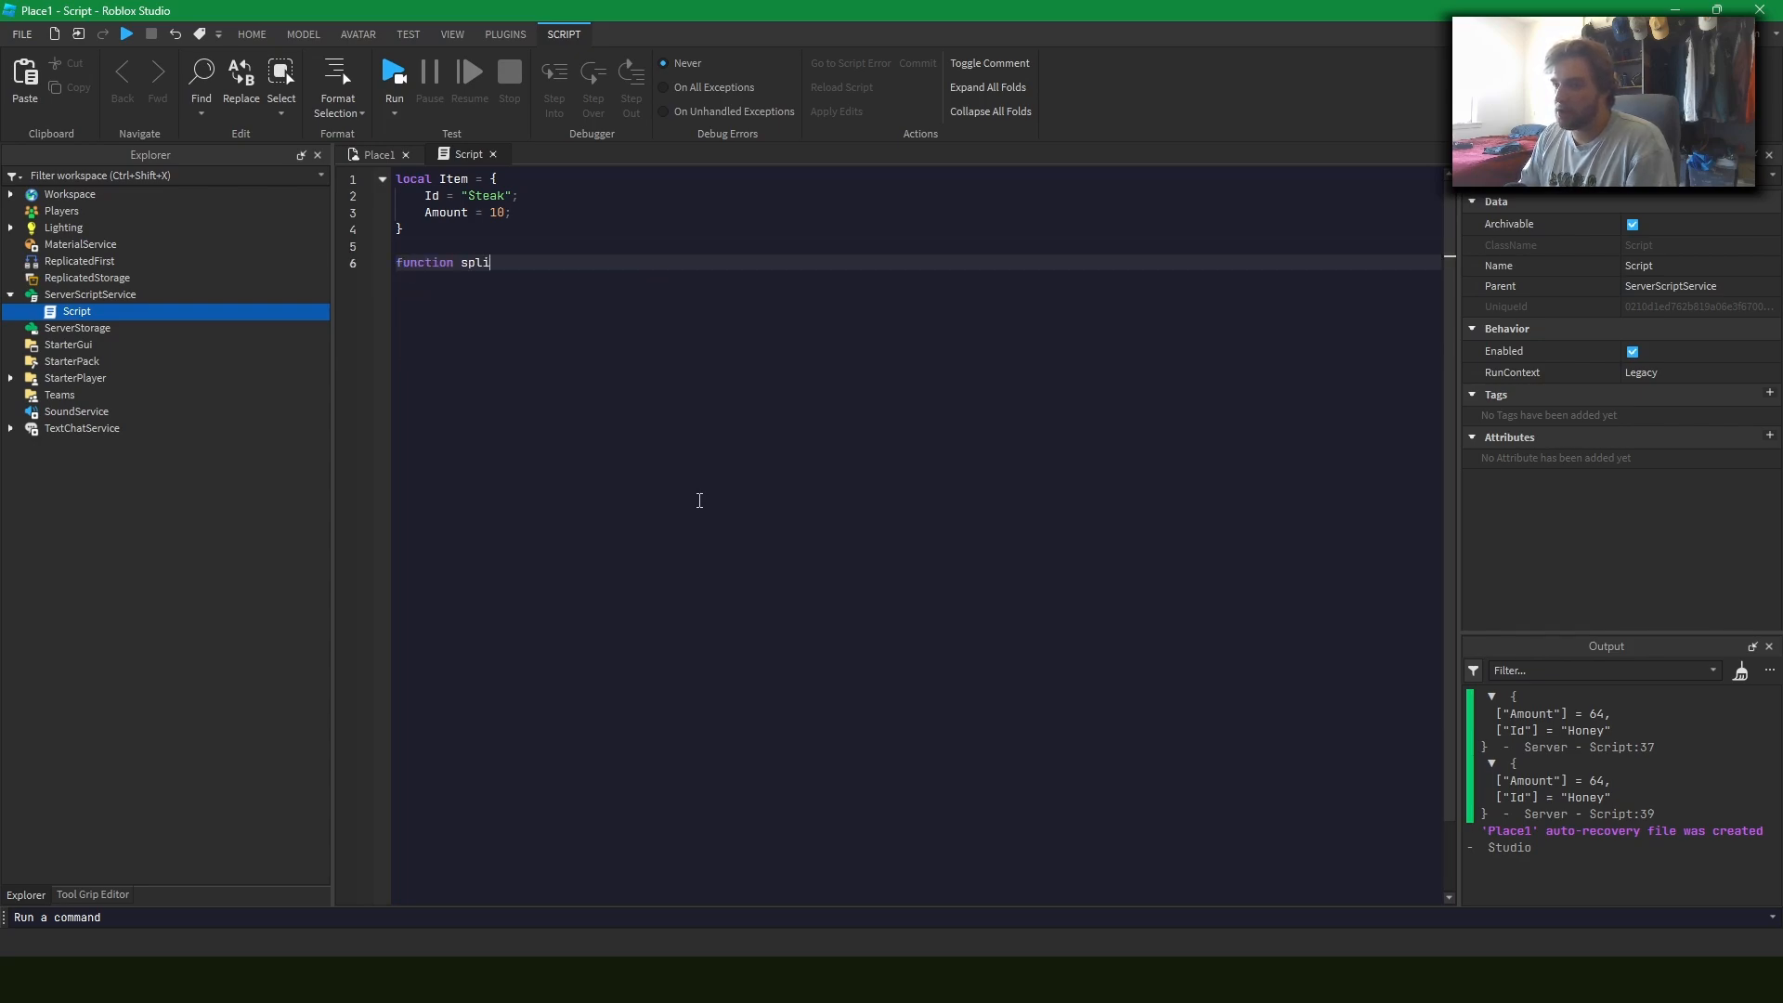
type("t_stack(i)")
type("return")
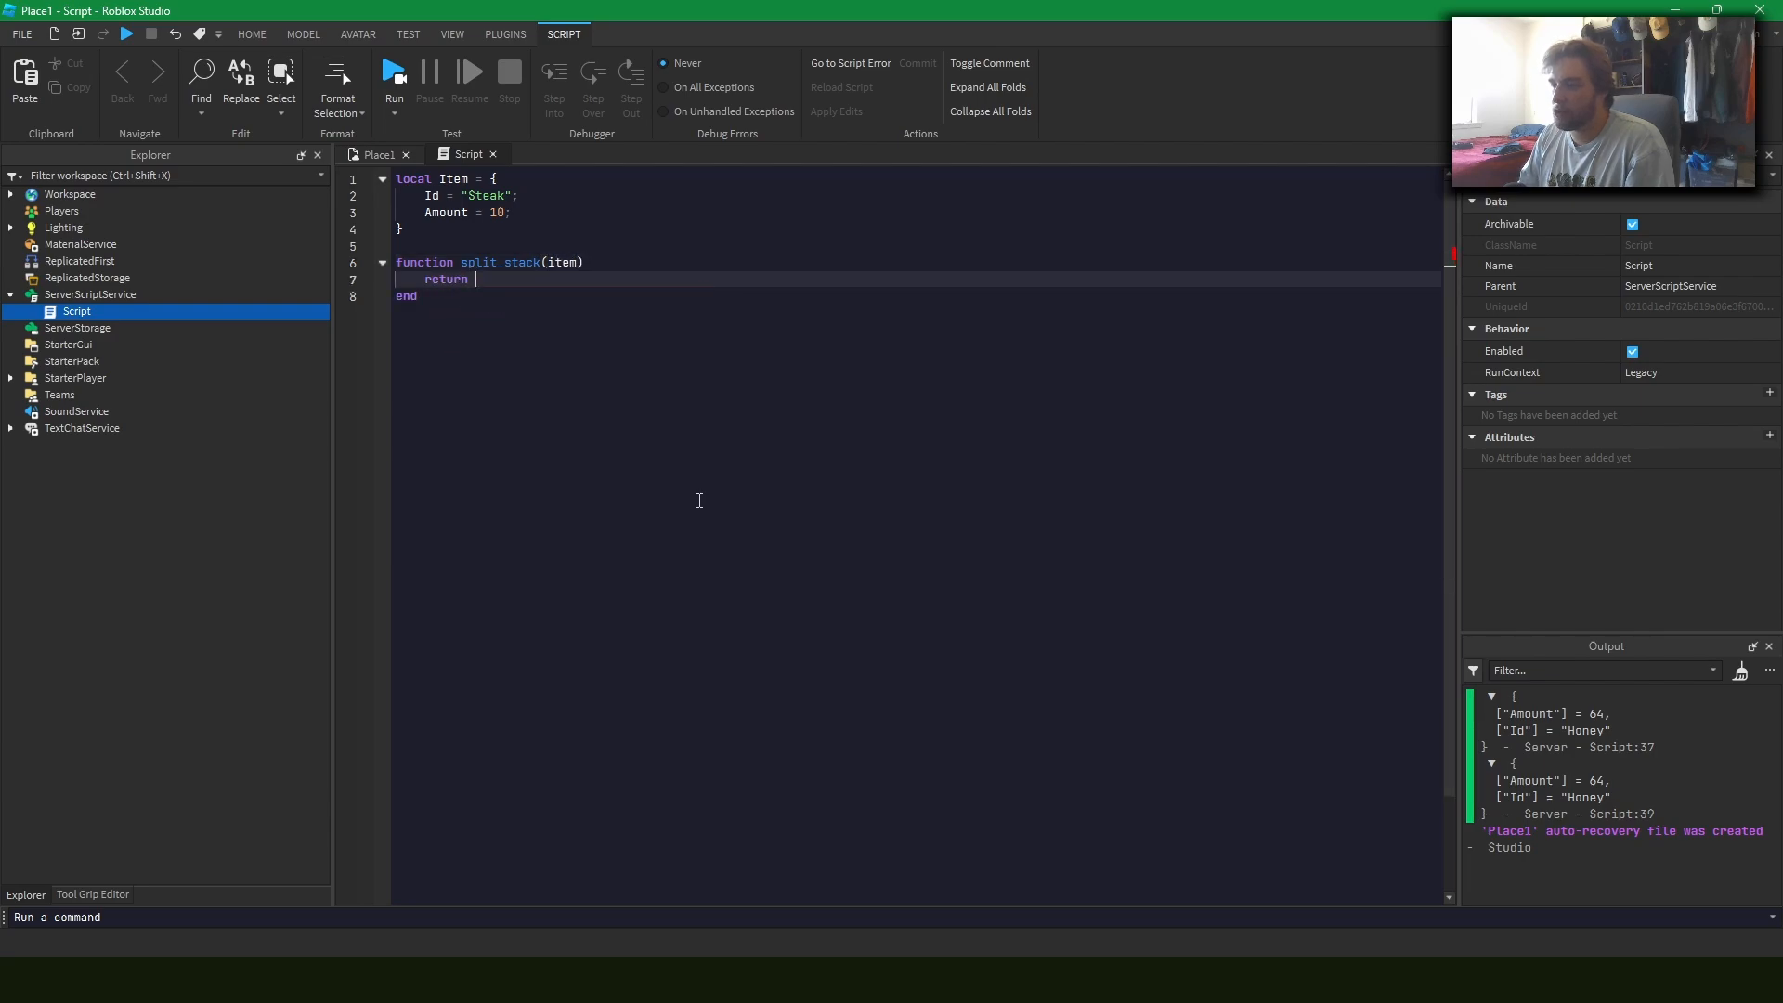
type("{}")
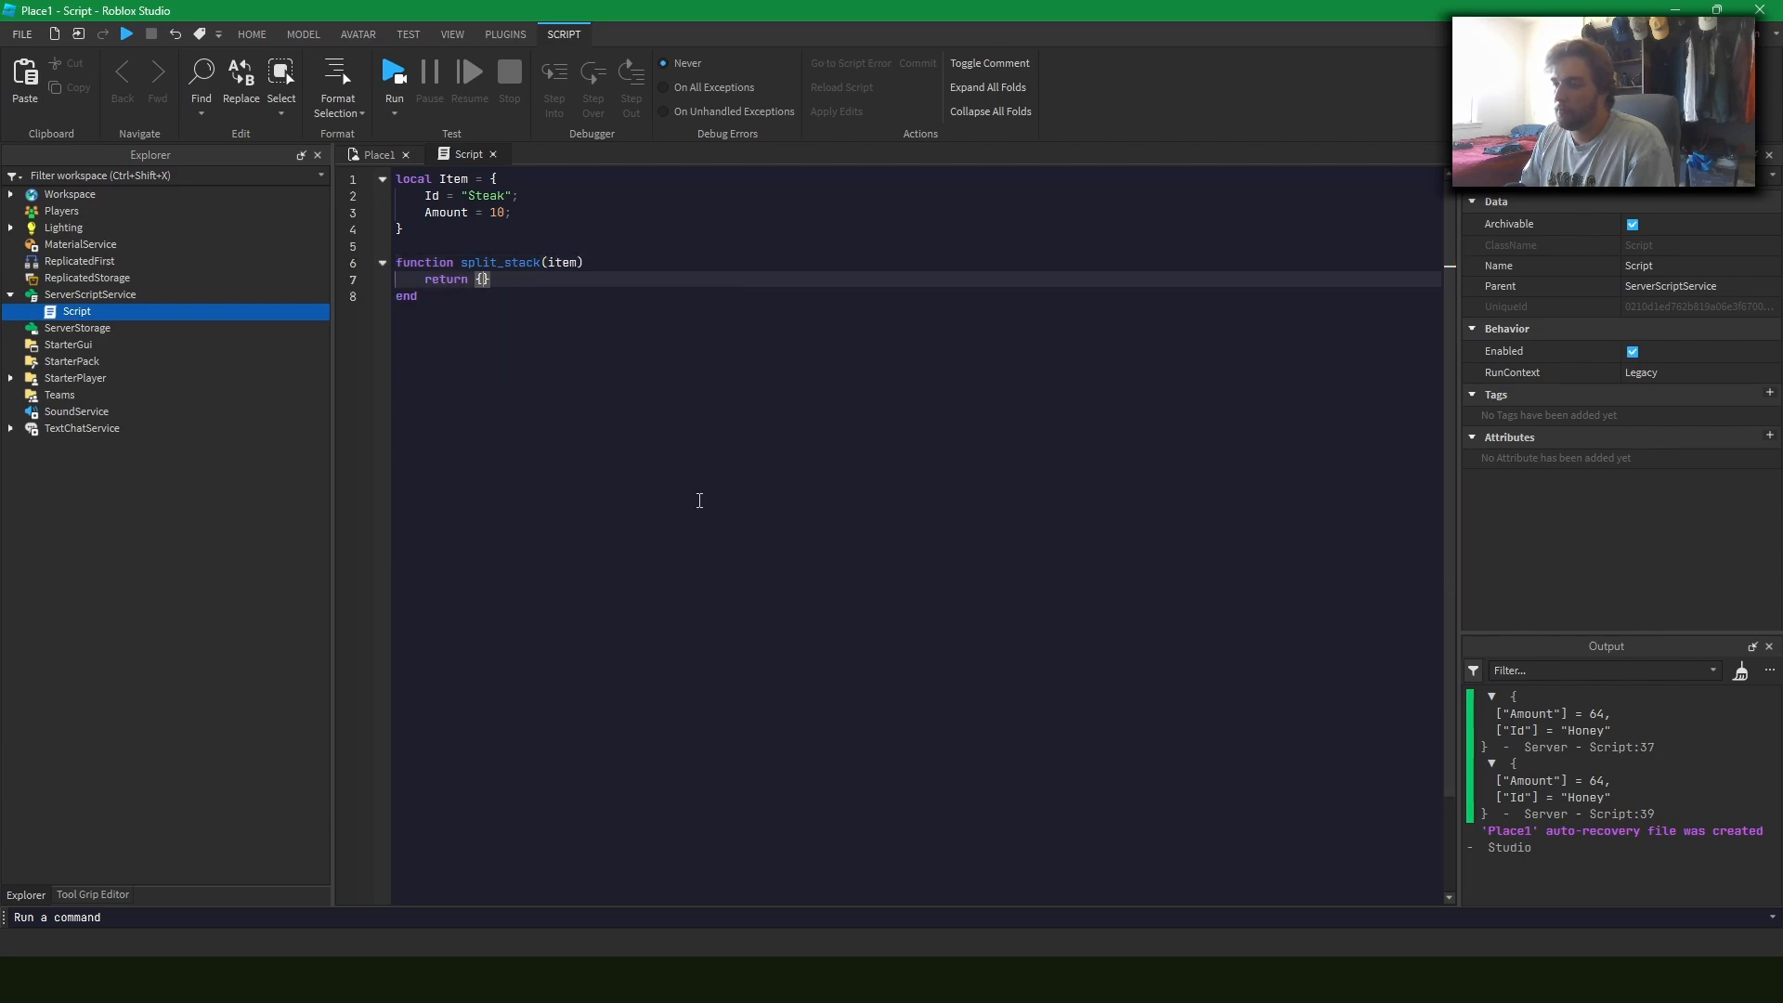
type(", {}")
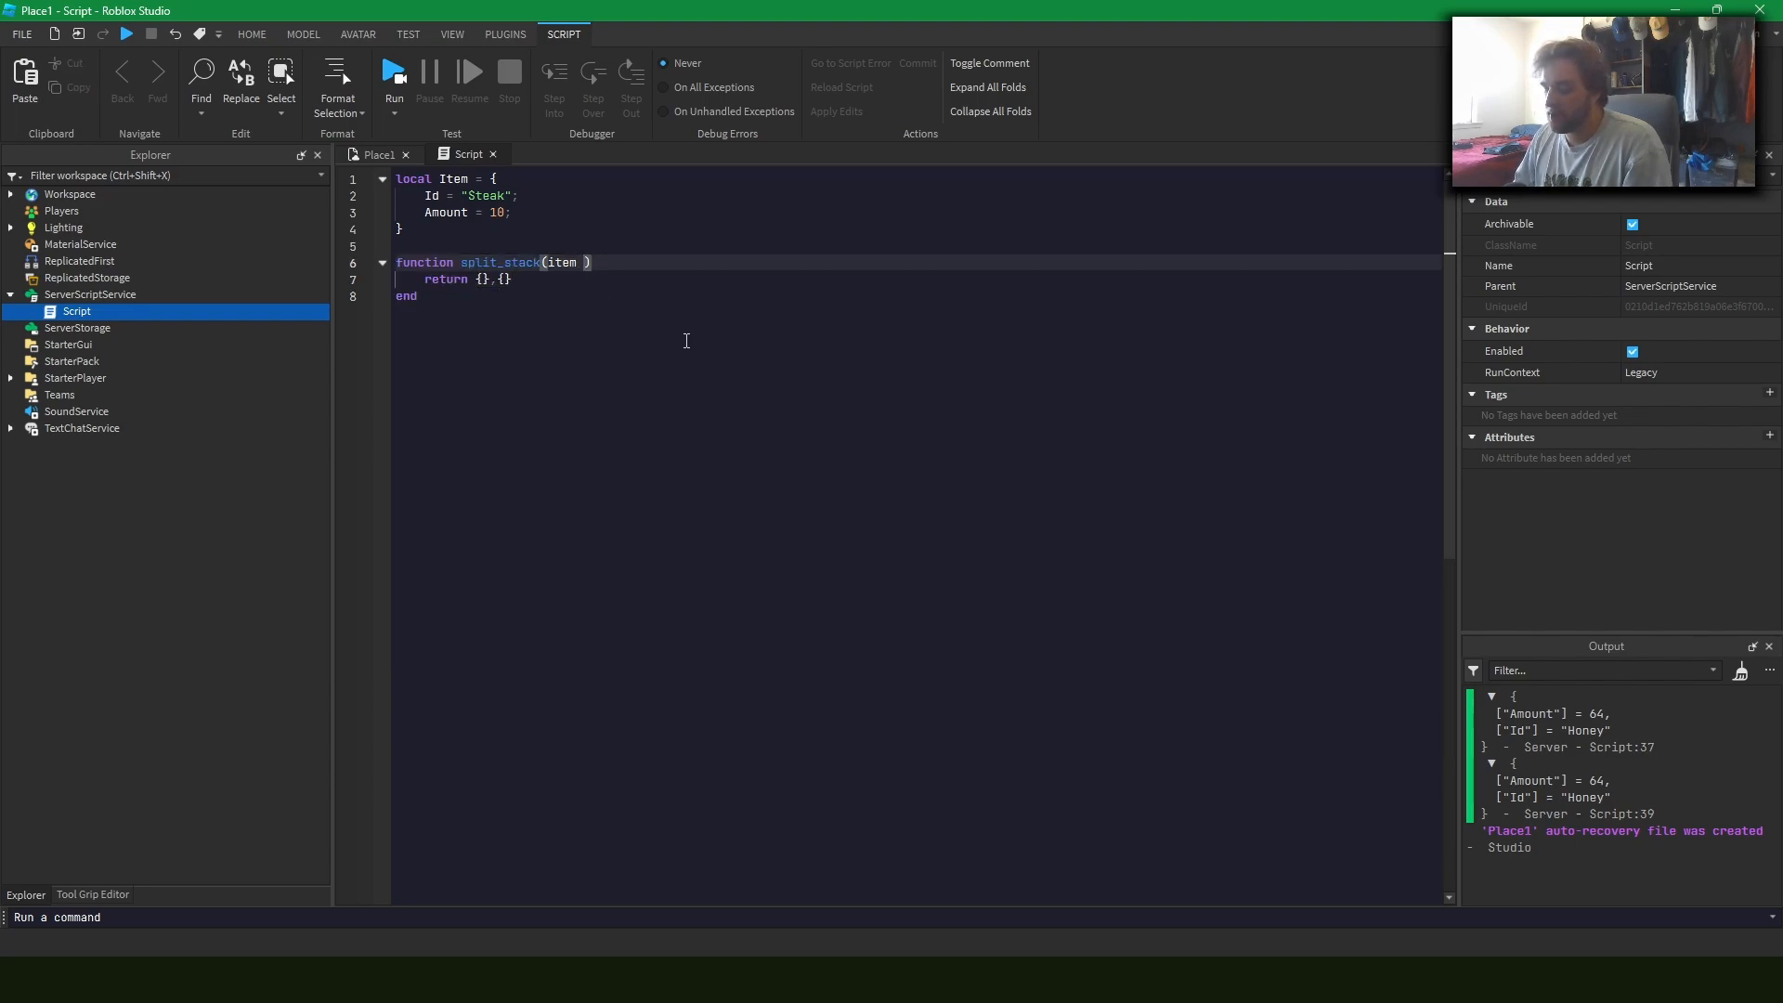
type(": Item")
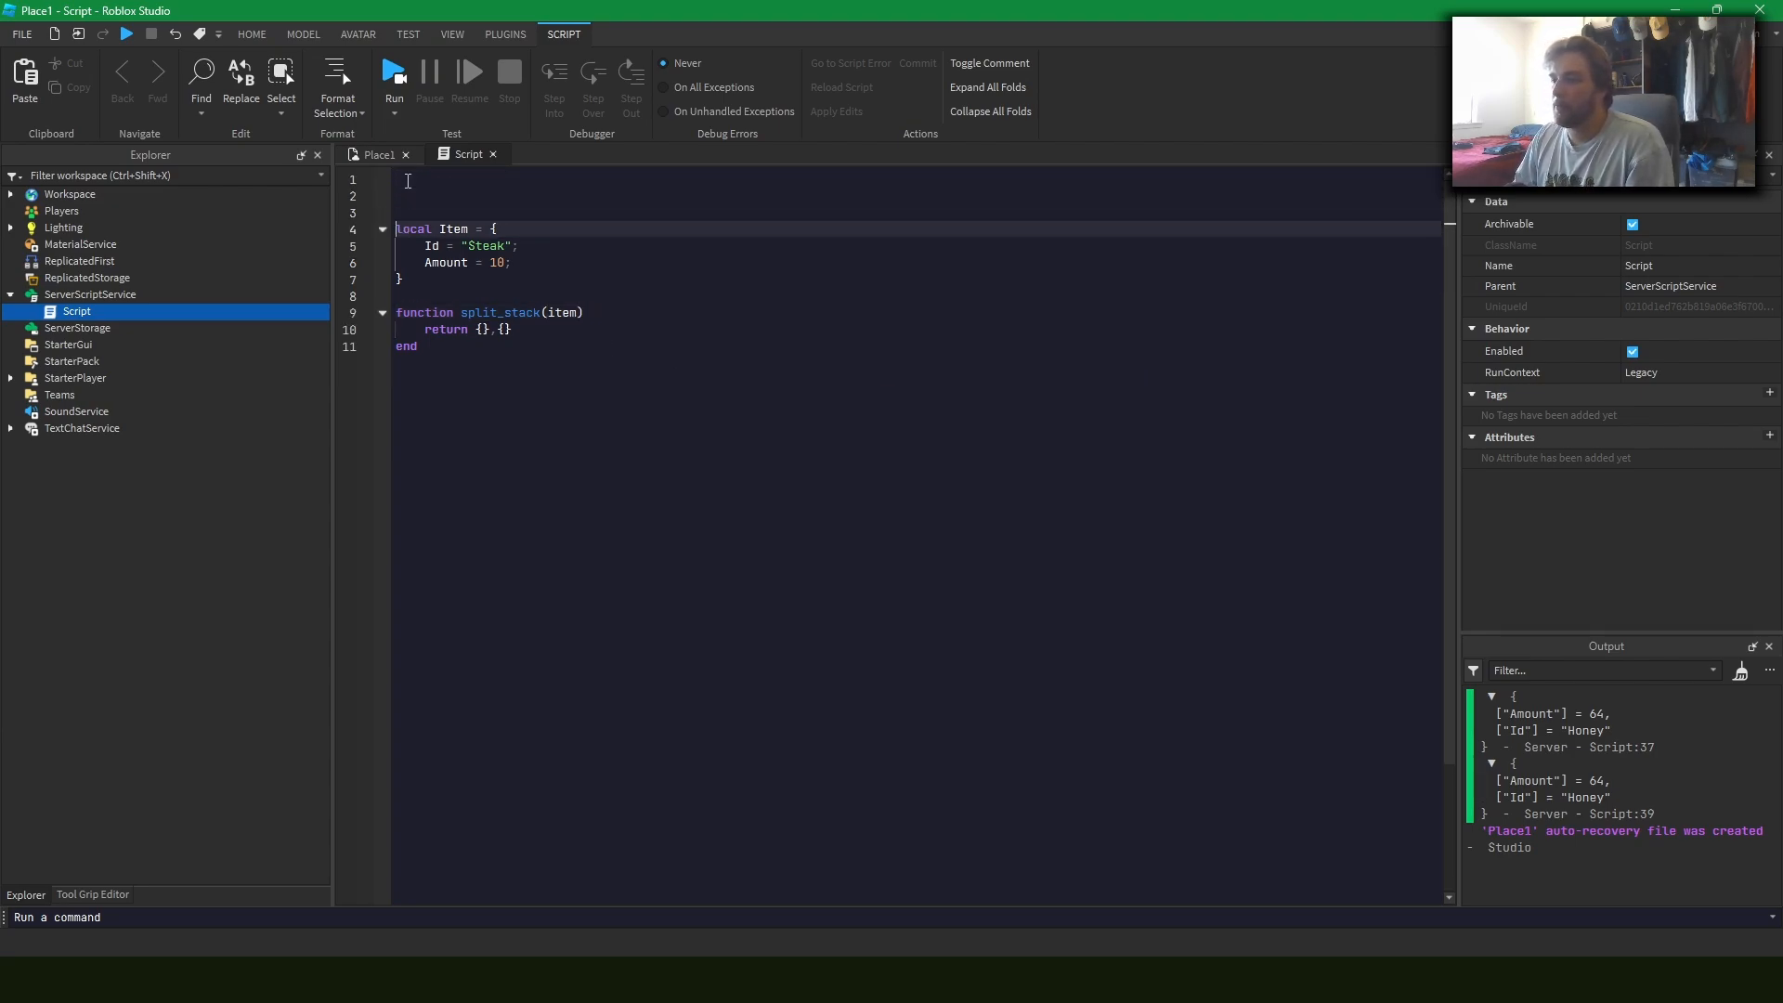
Declare export type Item = { Id : string; Amount : number; } at the top of the script
type("export Ty")
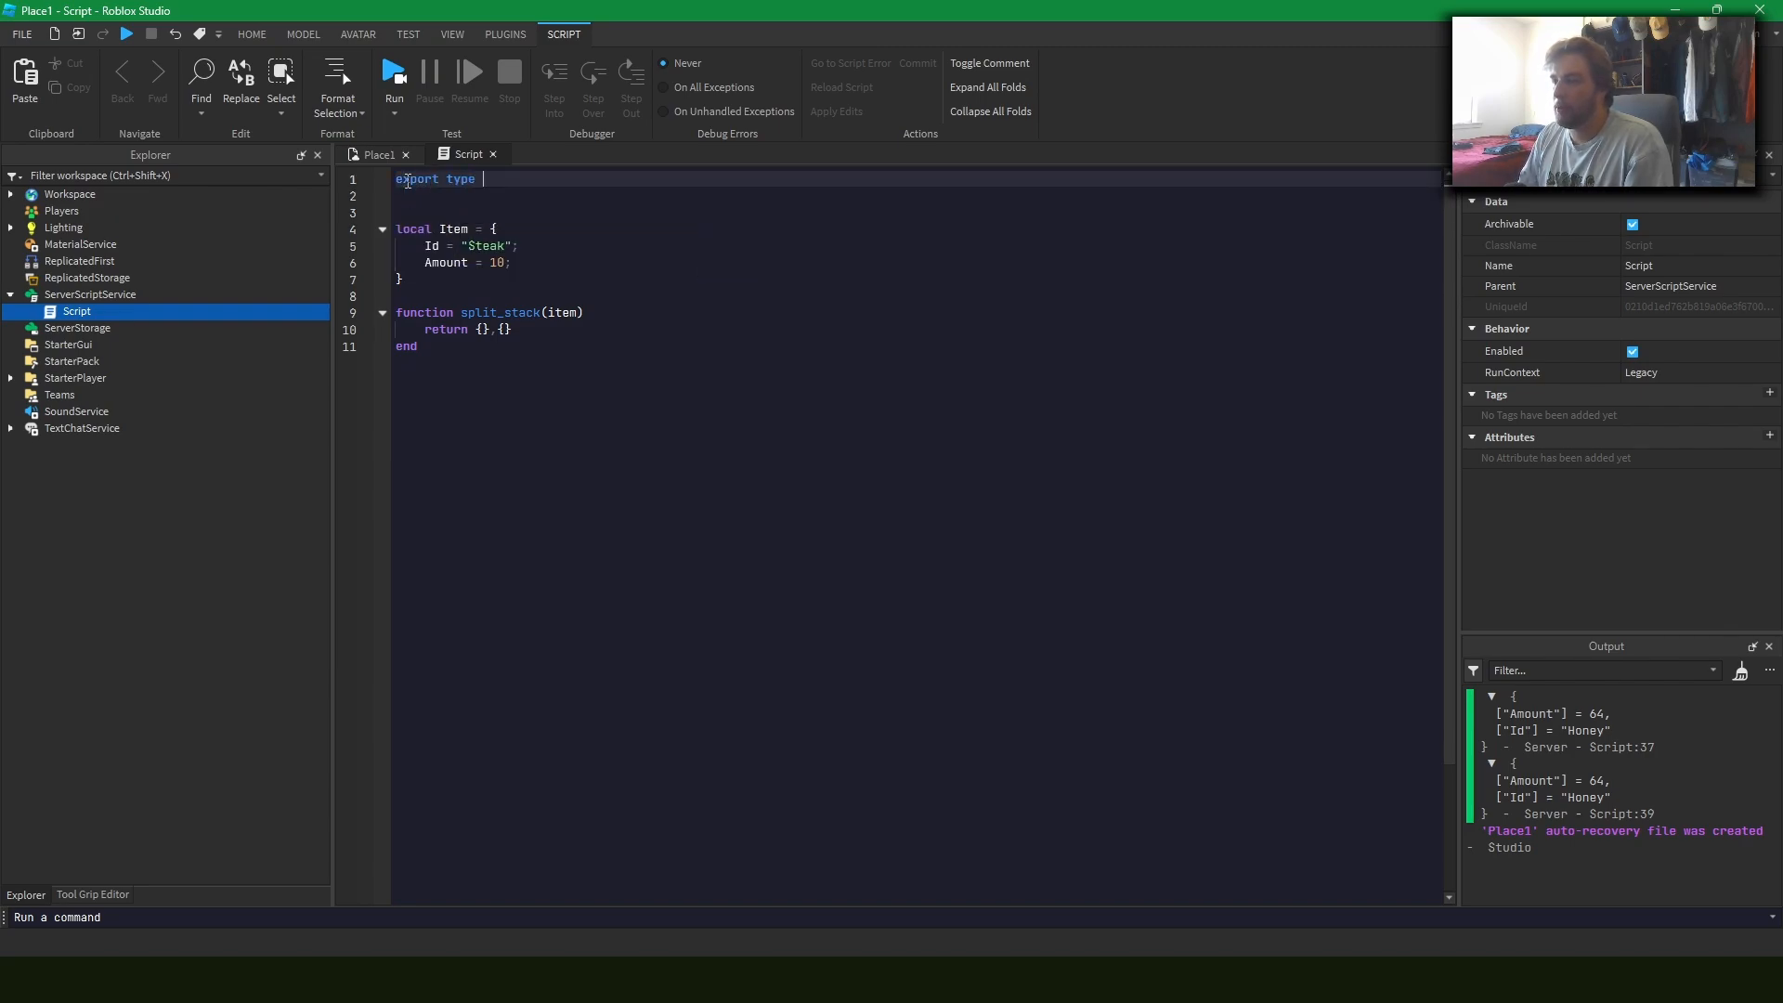
type("Item = {")
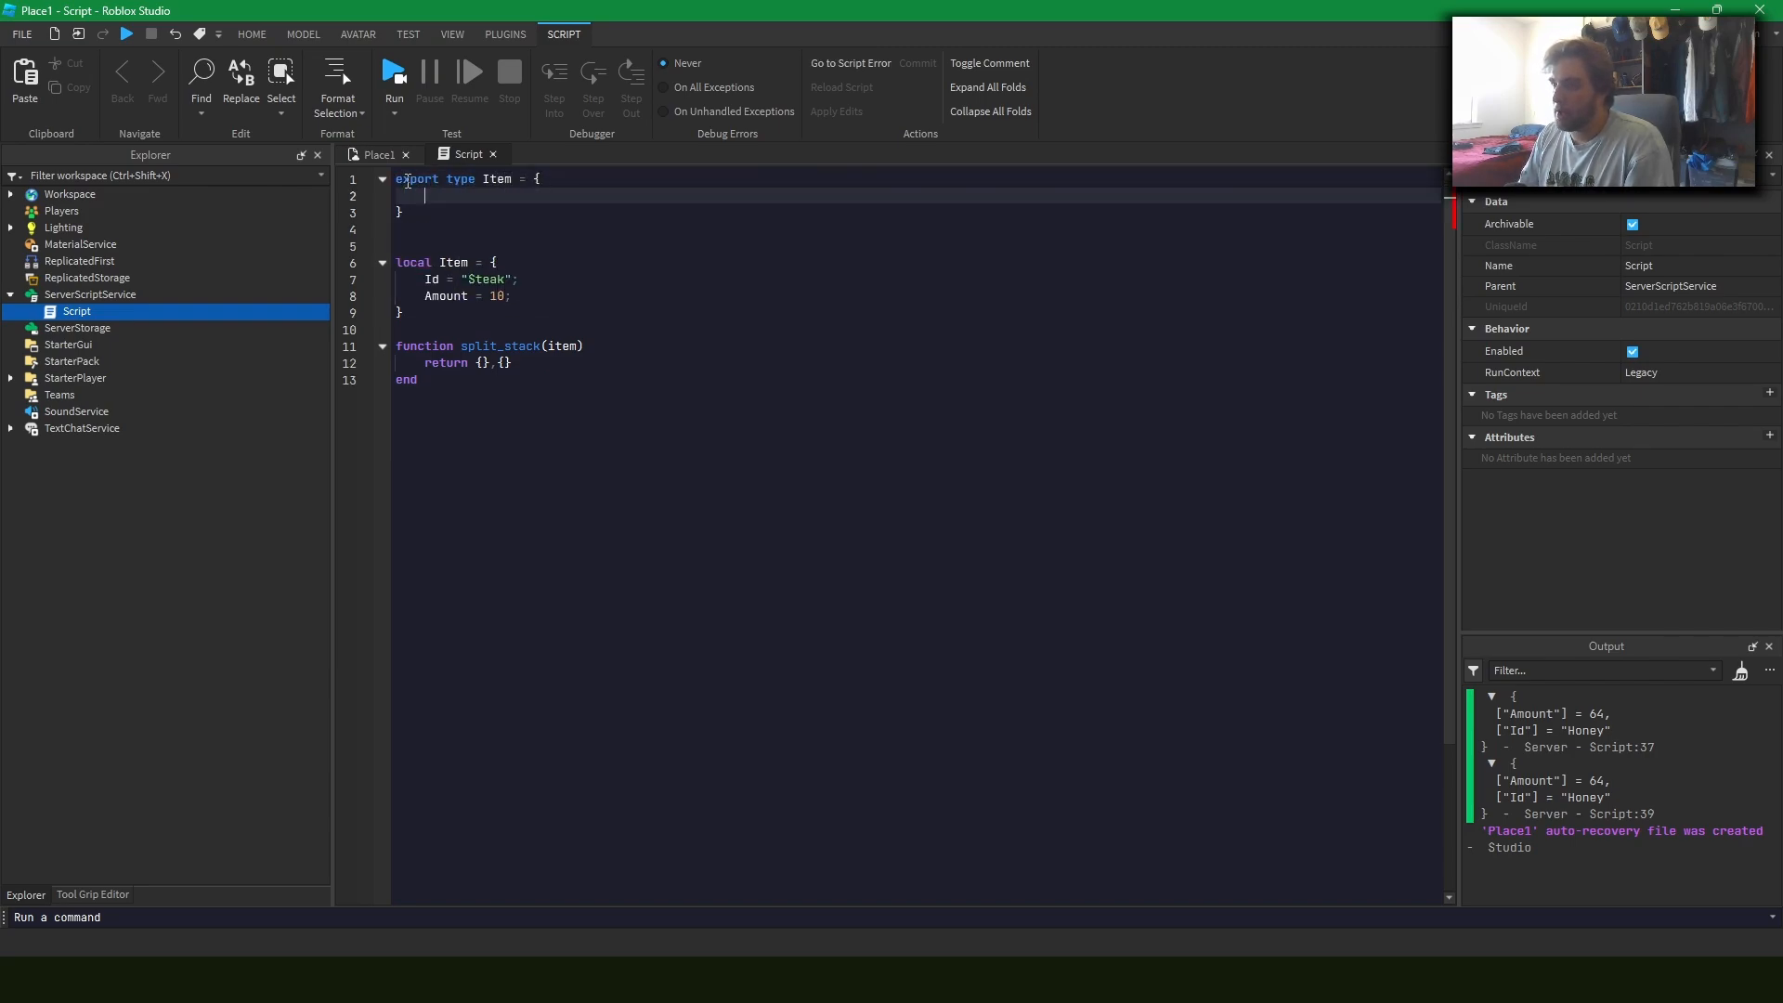
type("Id : string")
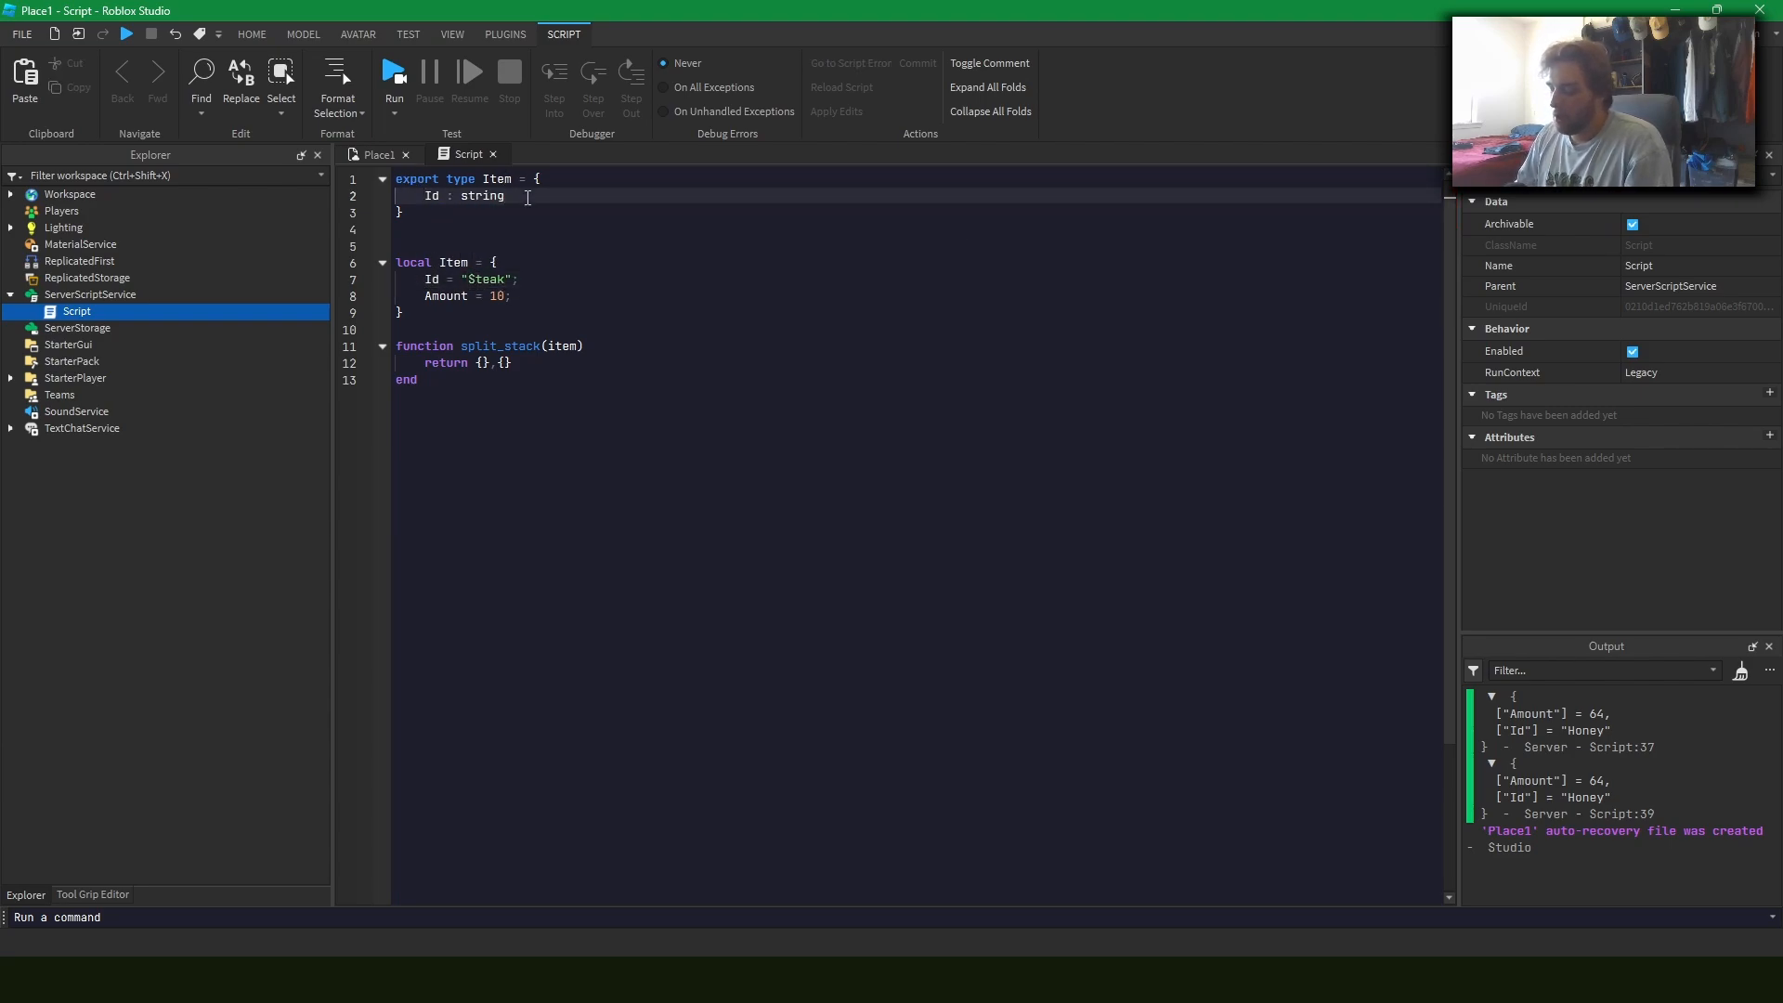
type("Amount")
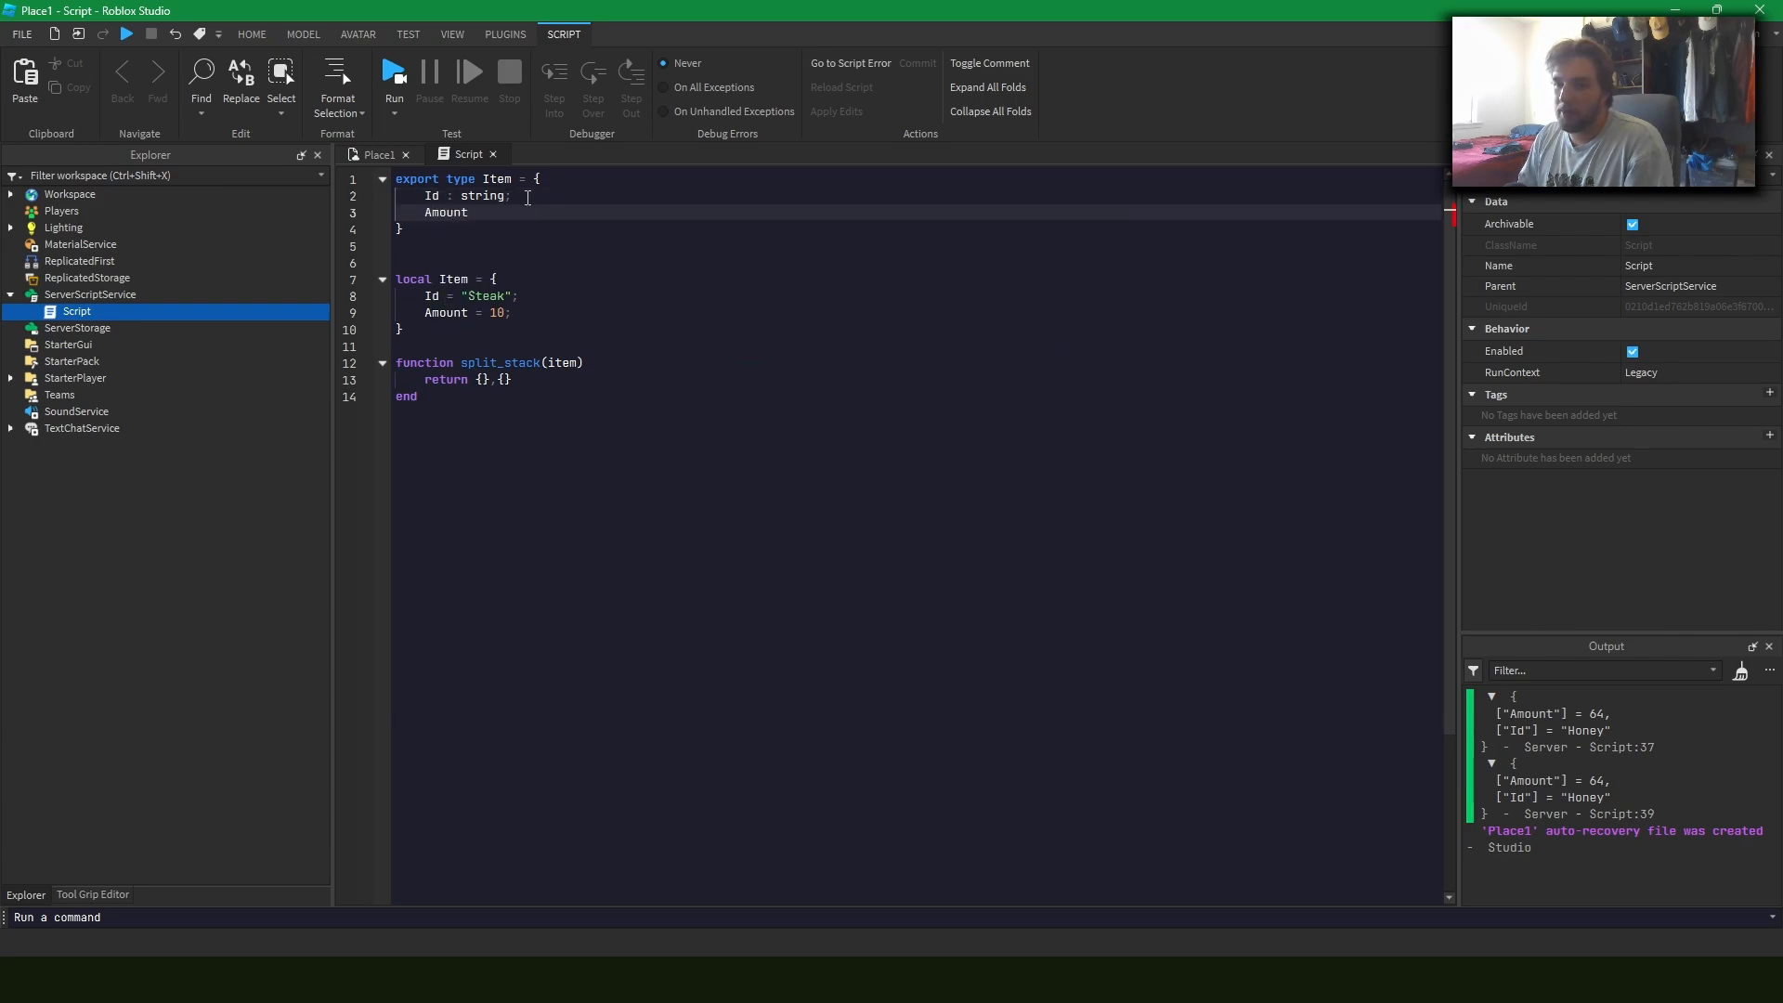
type(":")
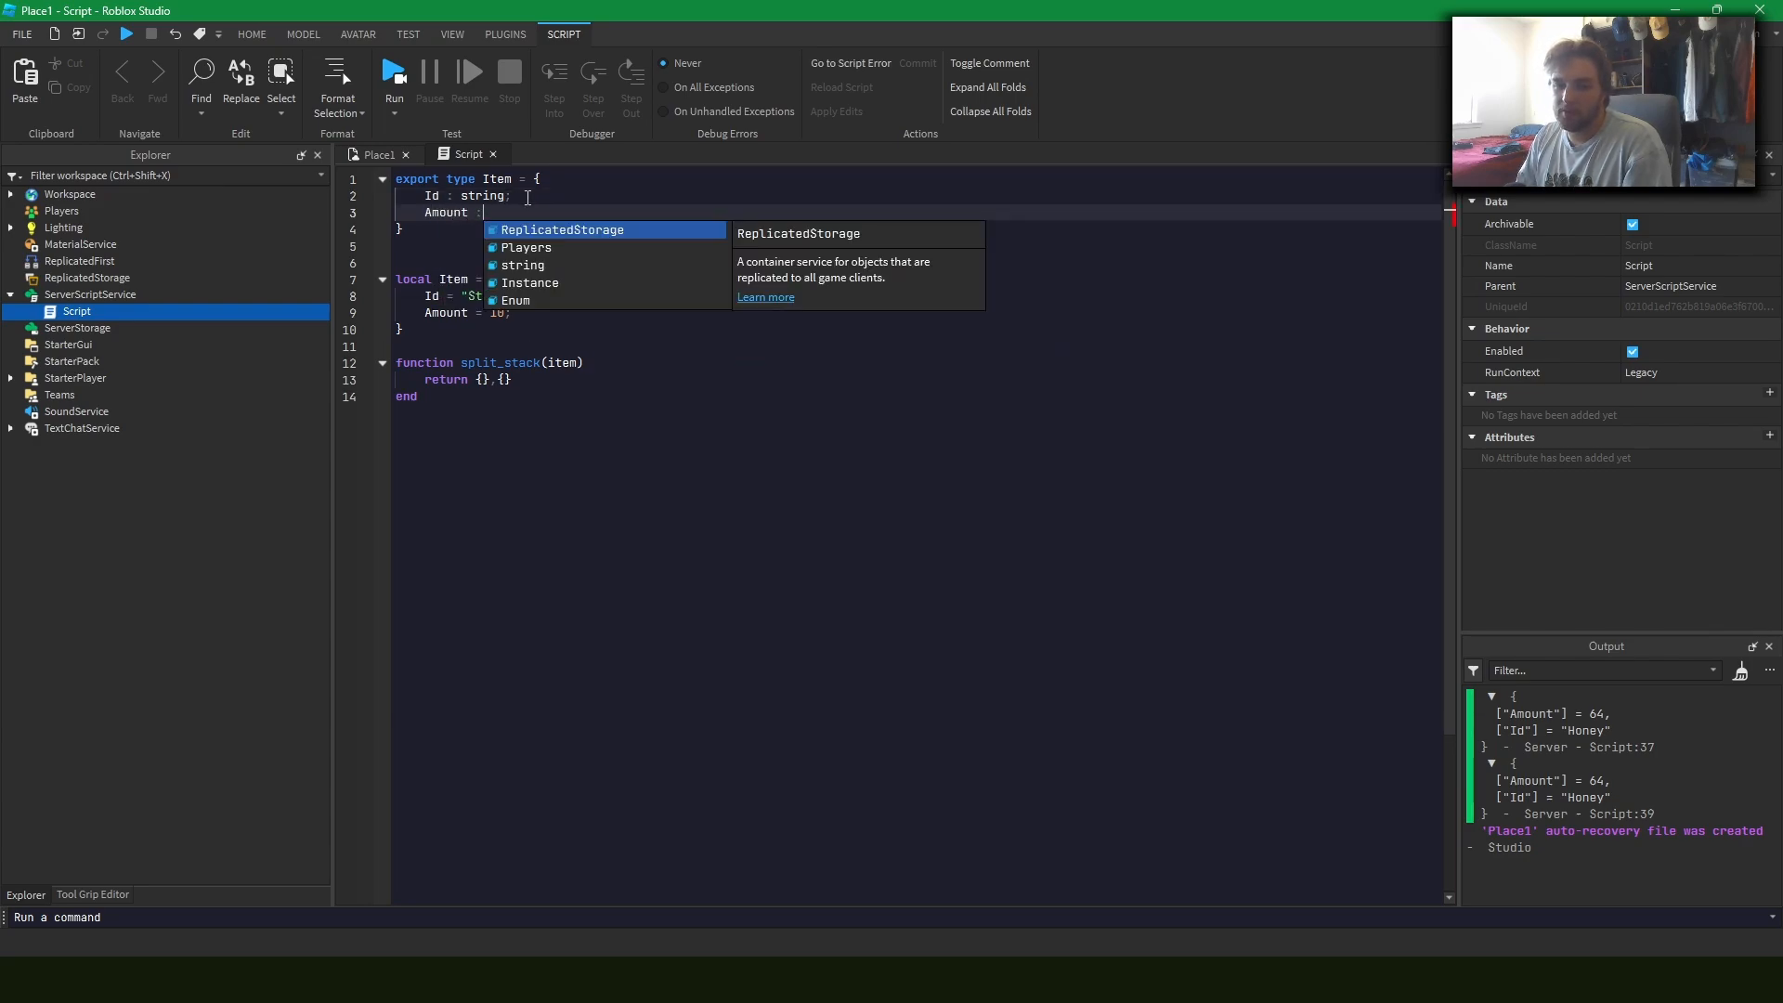
type("numbe")
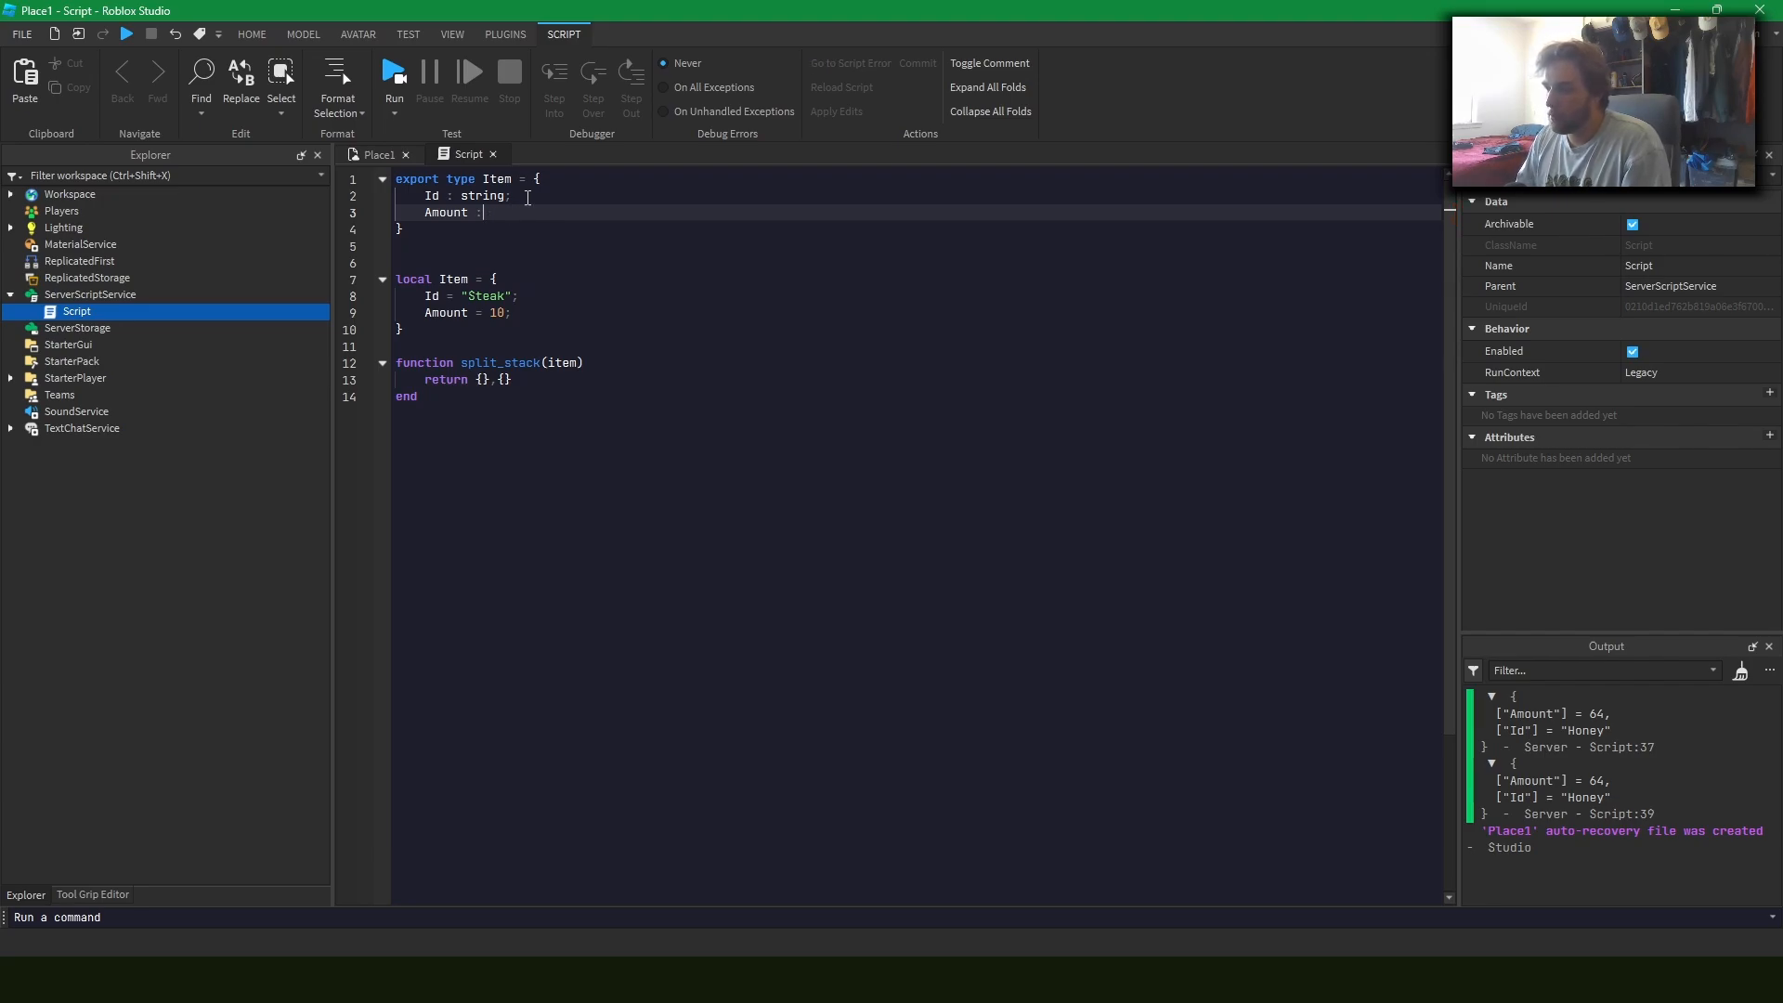
type("number;")
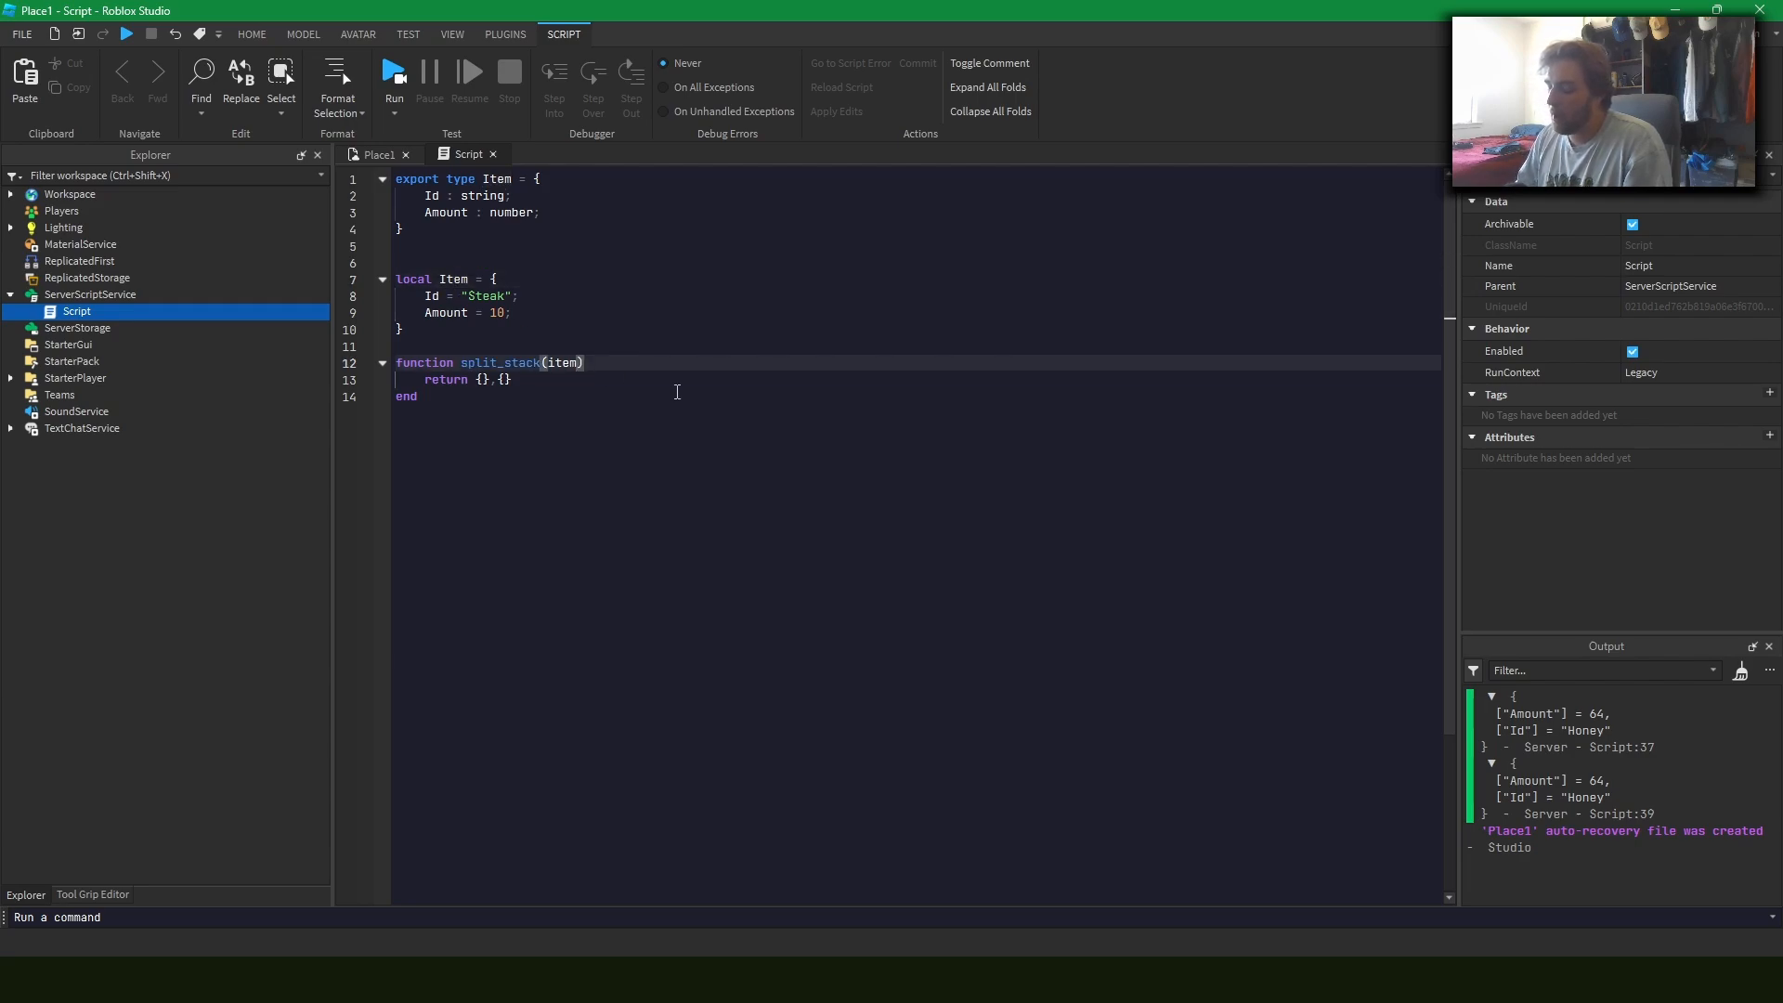
Annotate split_stack's parameter as item : Item
type(": Item")
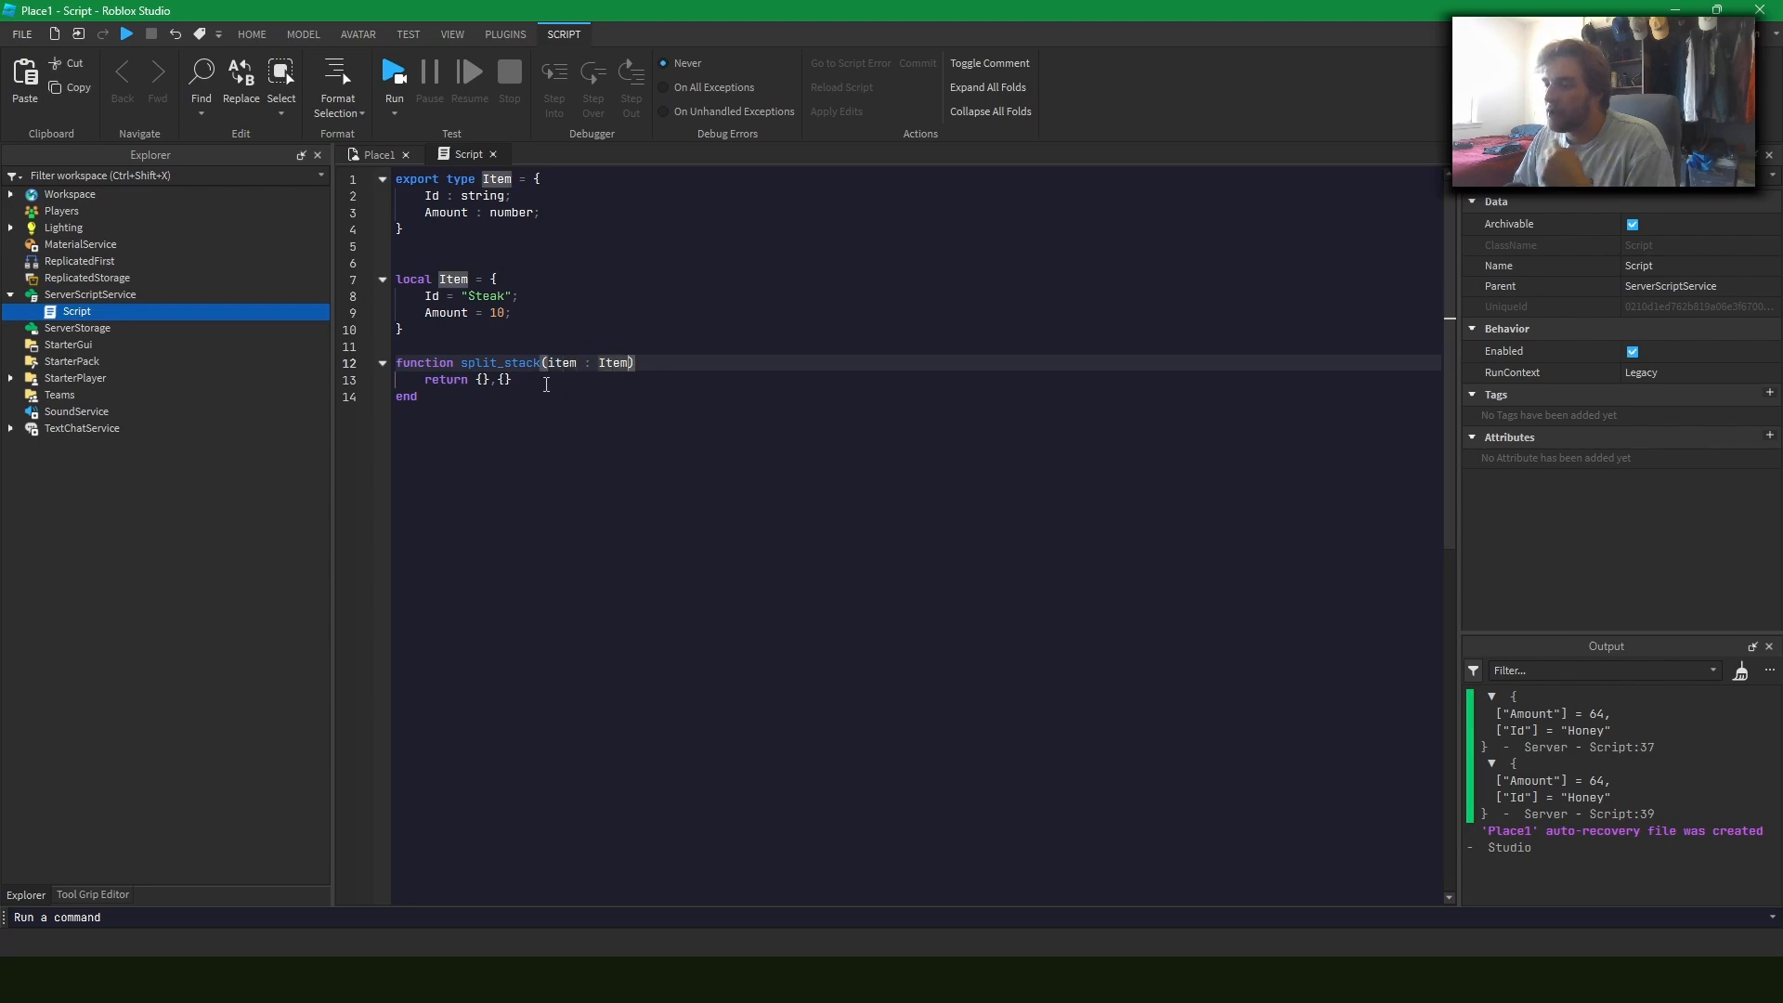
Replace the placeholder return with tables of Id = item.Id and Amount = Item.Amount / 2
key("Delete")
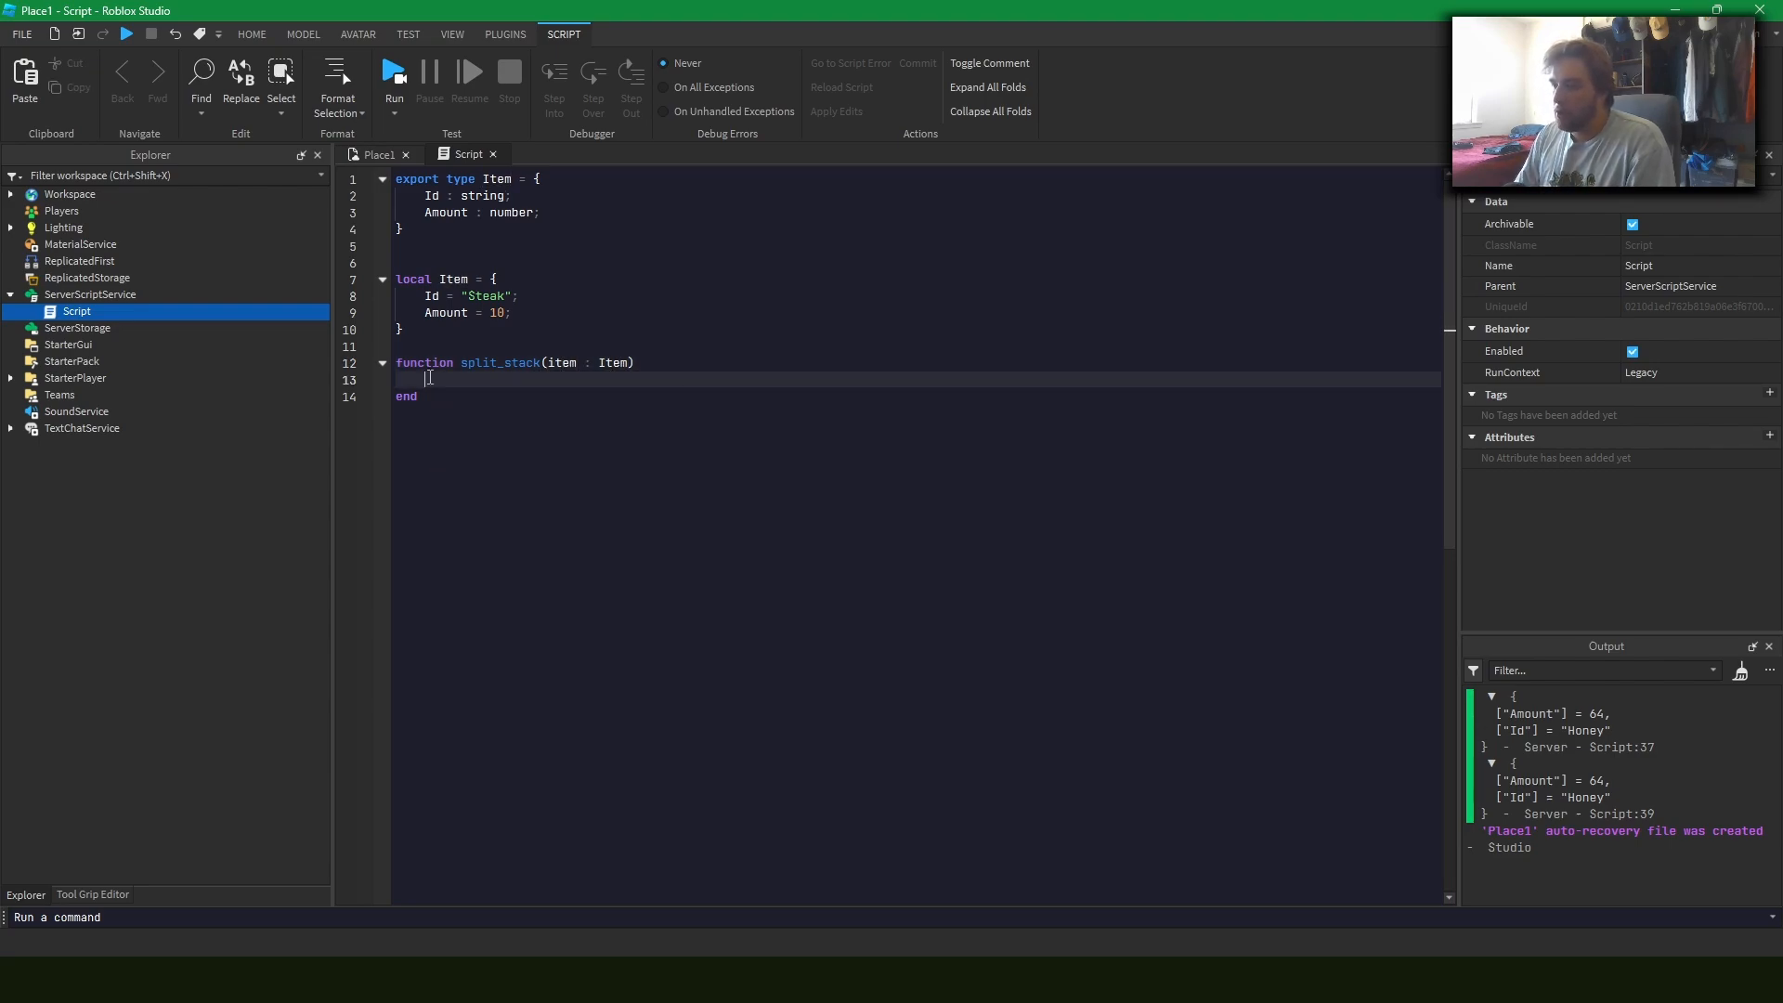
type("return {")
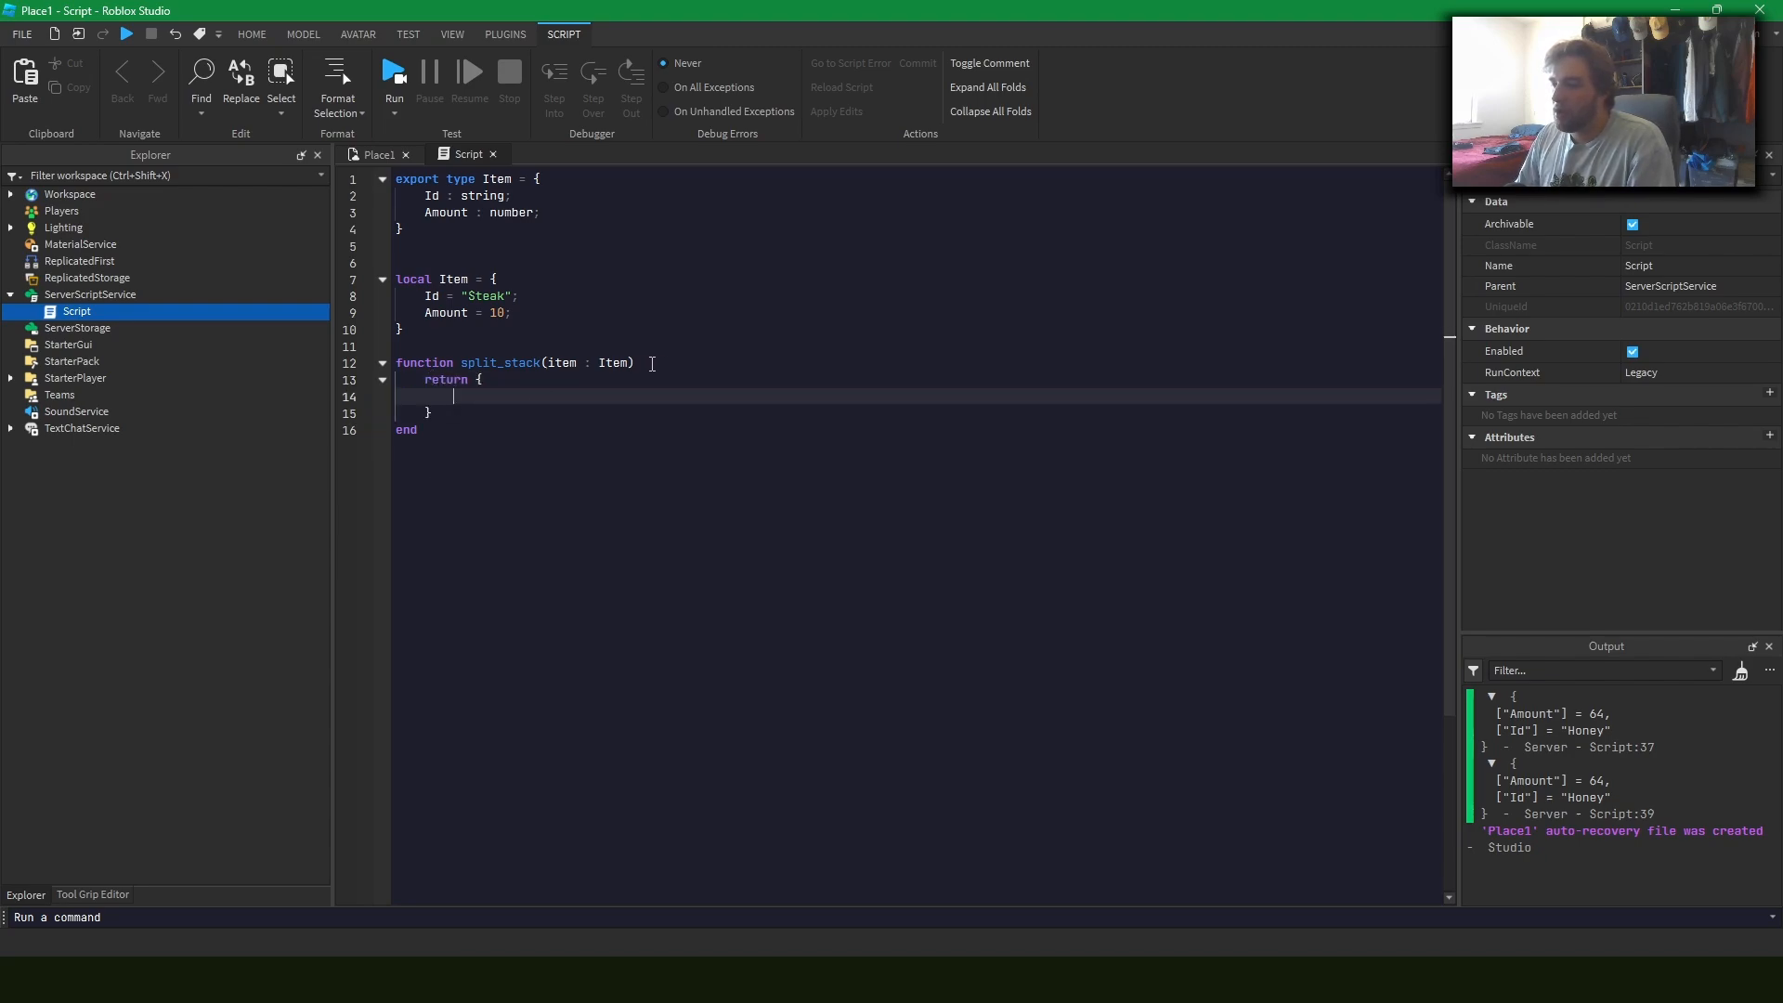
type("Id =")
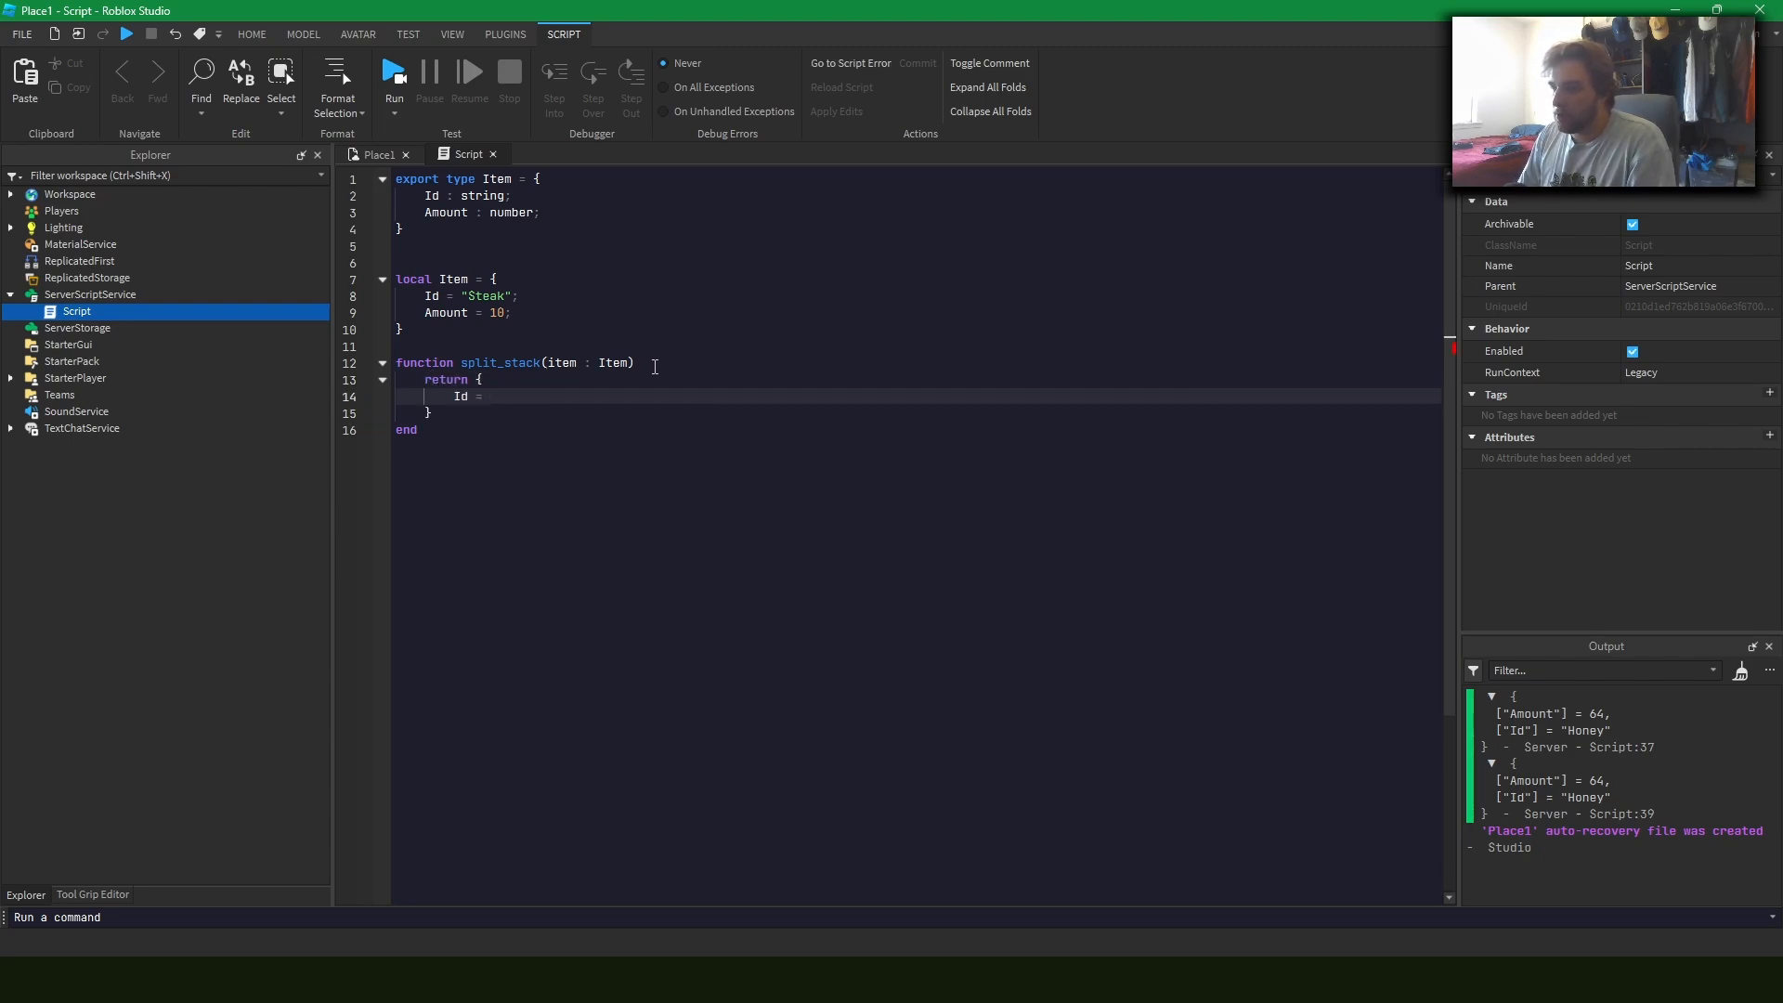
type("item.Id;")
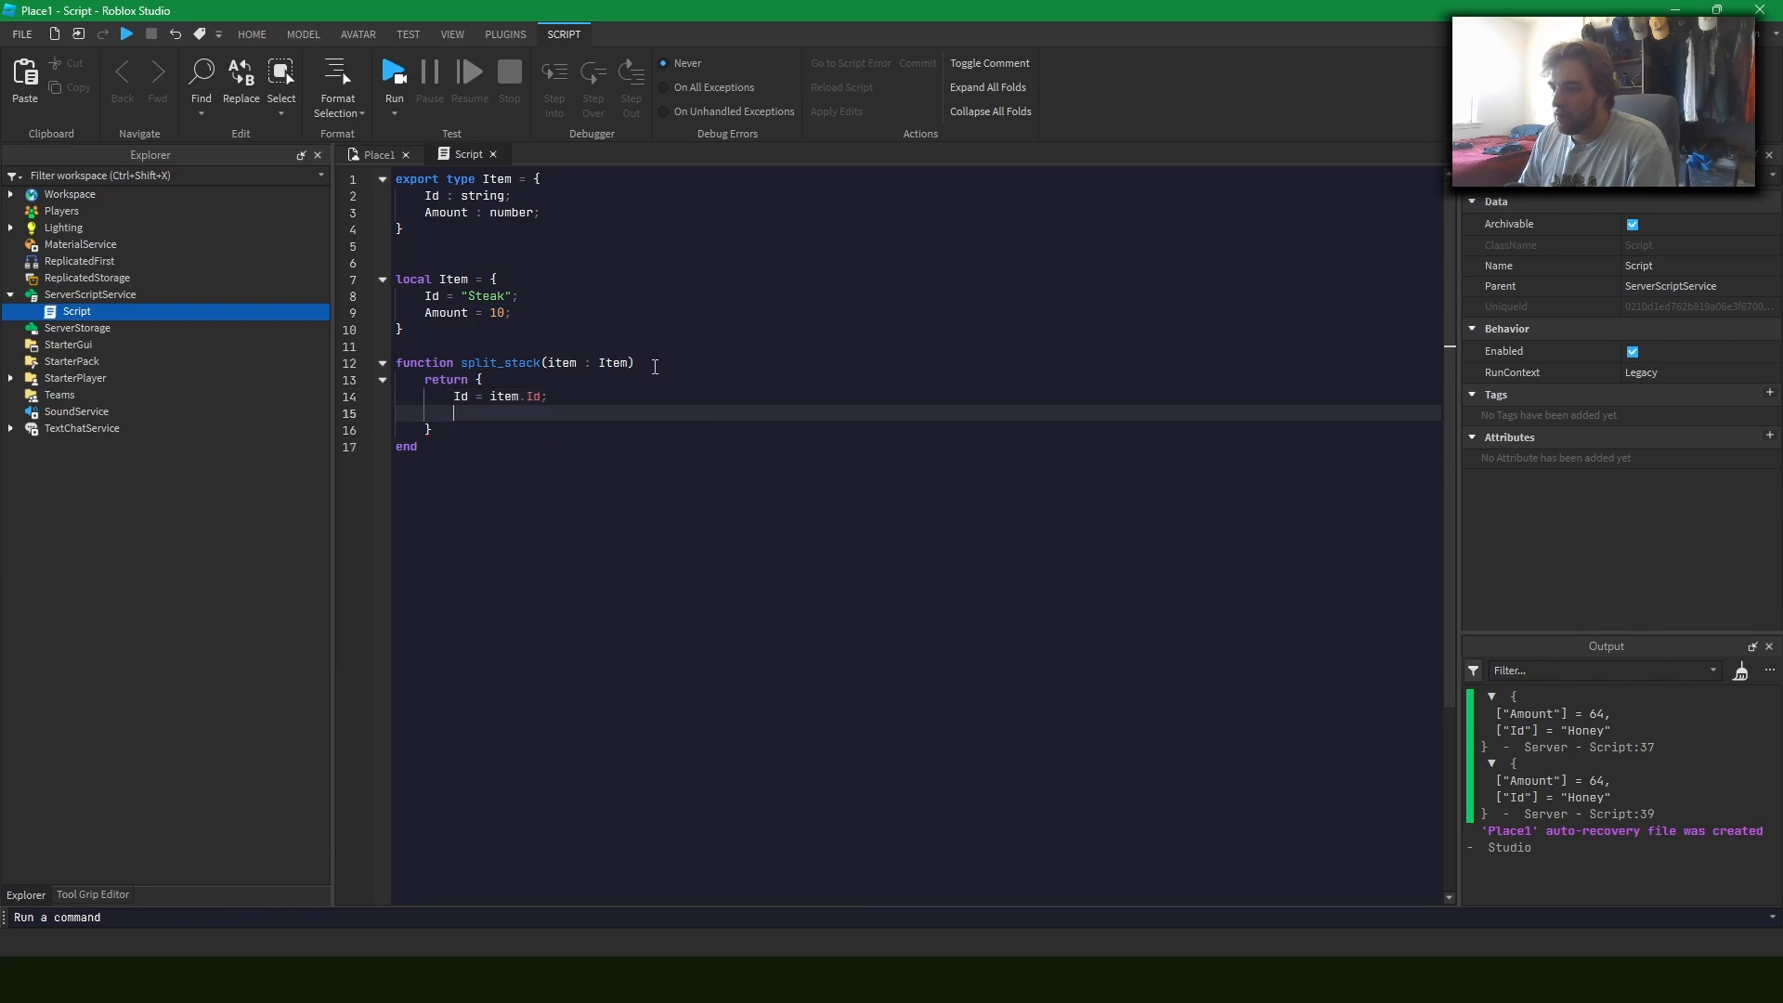
type("Amount =")
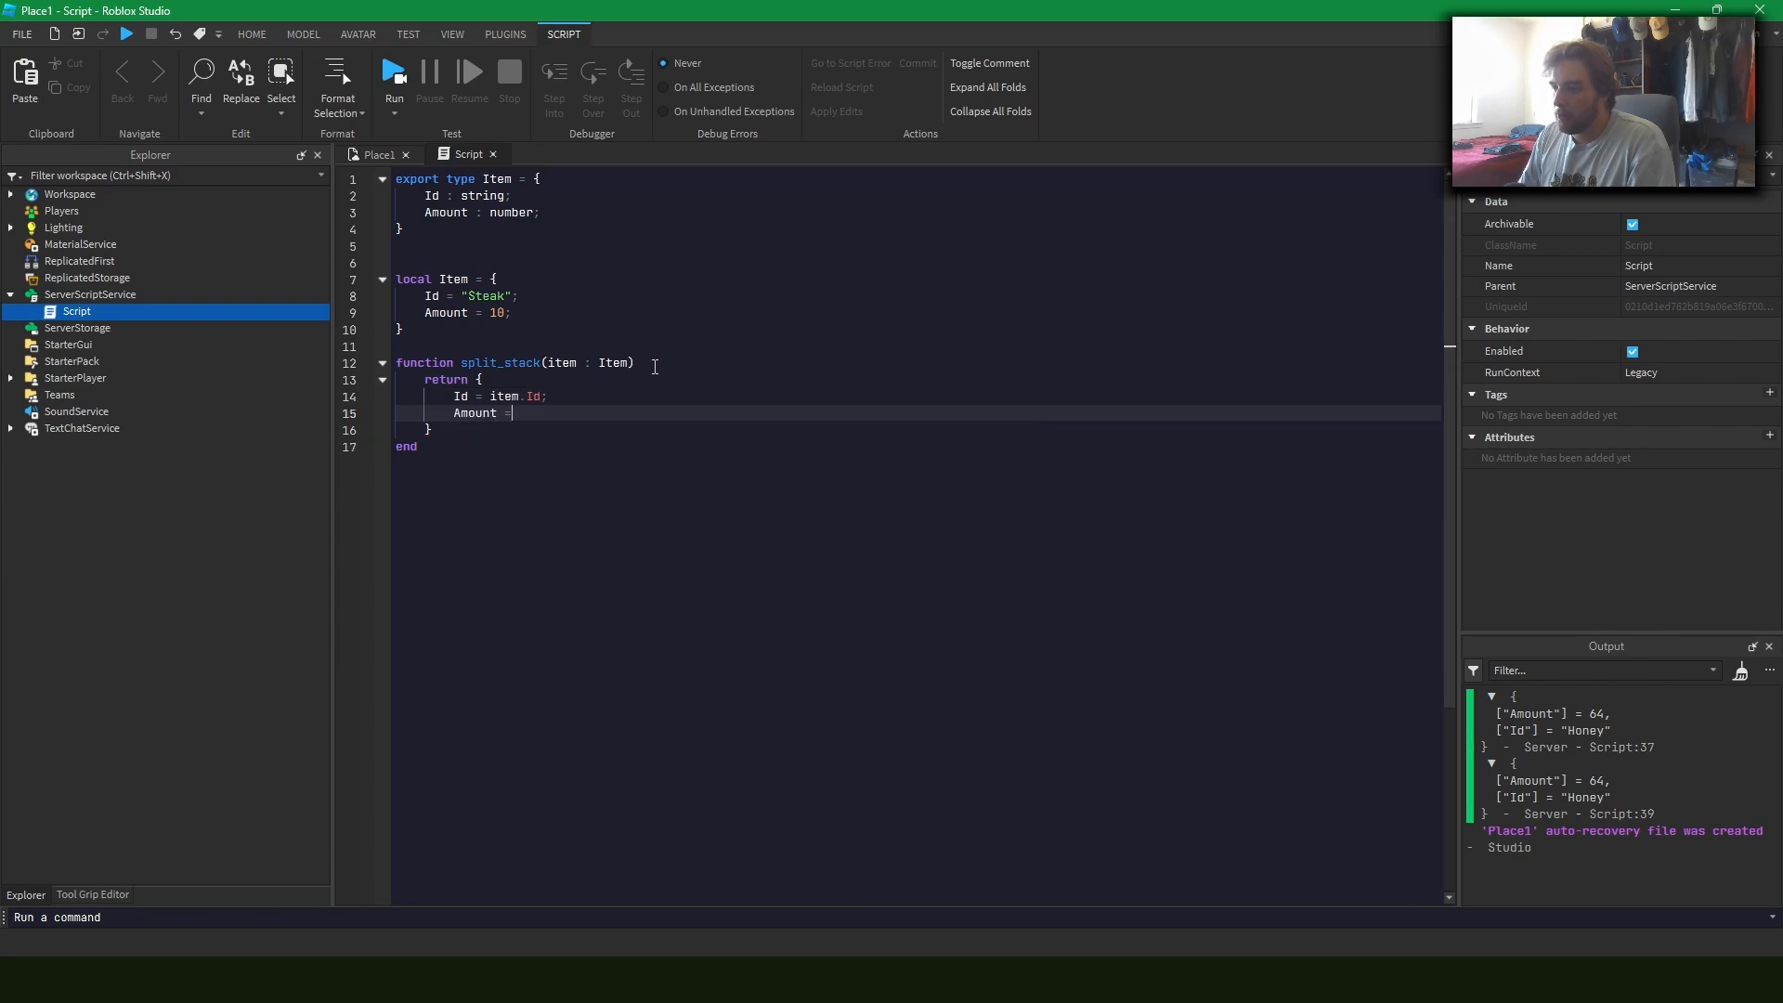
type("Item.Amount / 2")
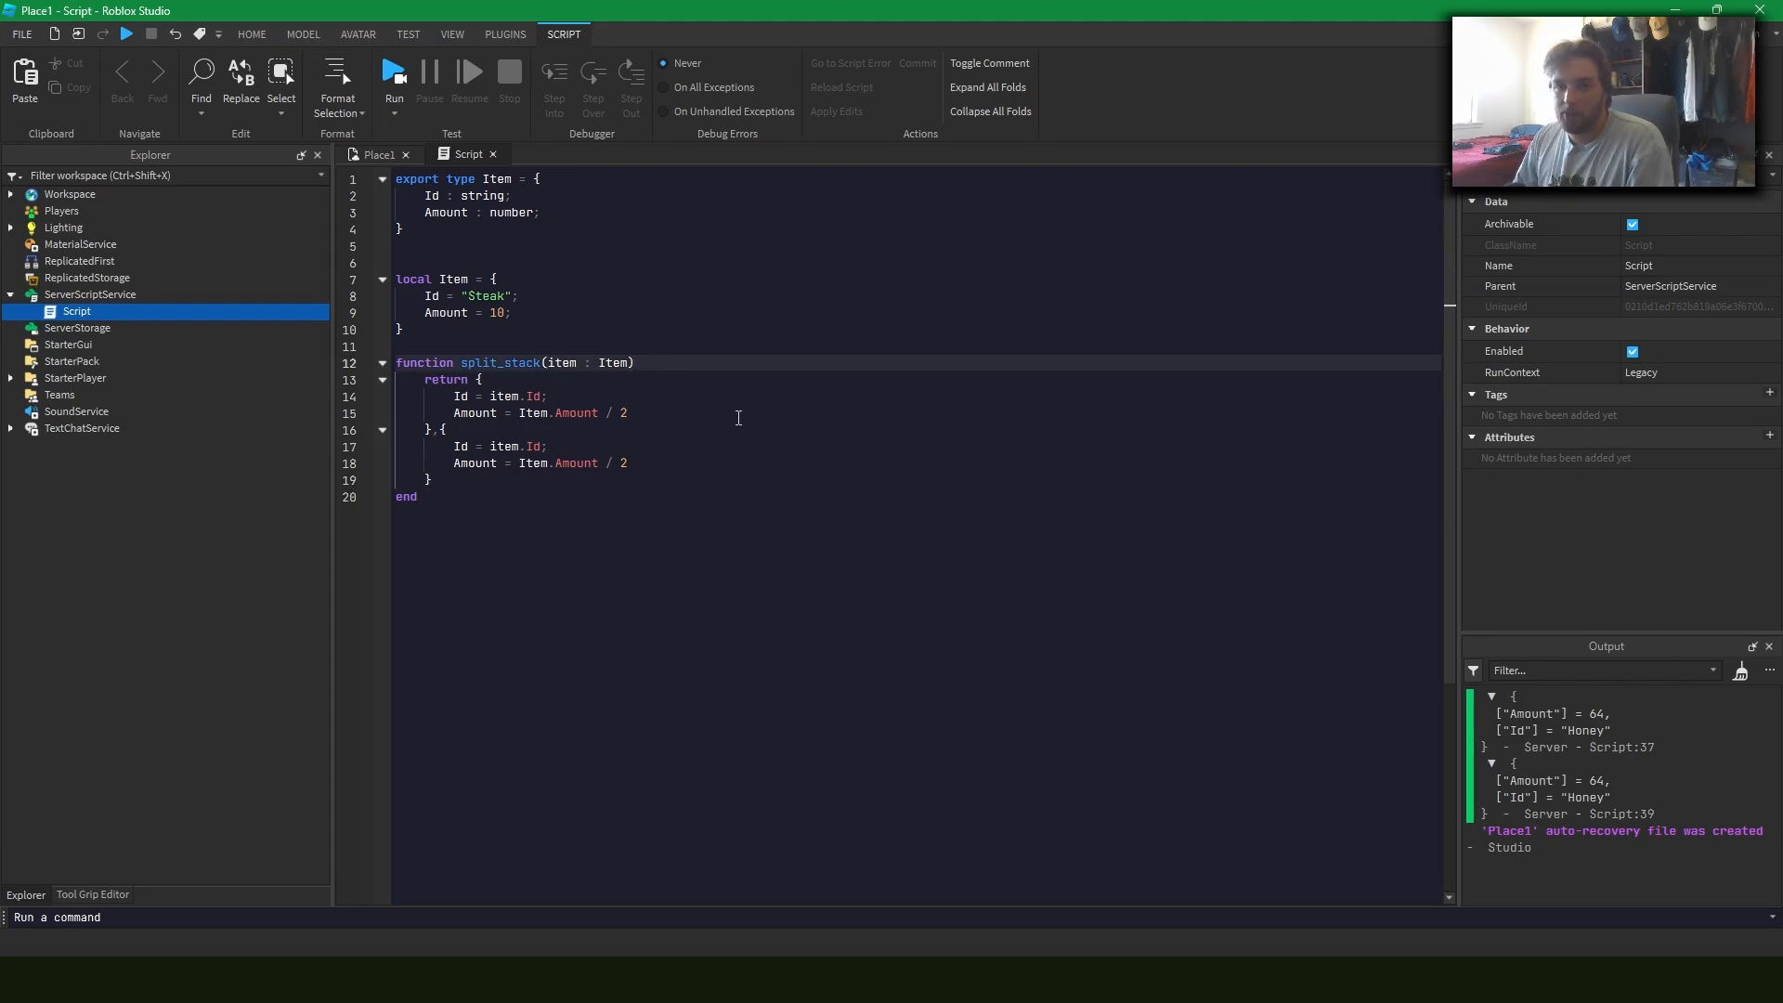
Give split_stack the return type annotation : (Item, Item)
type(":")
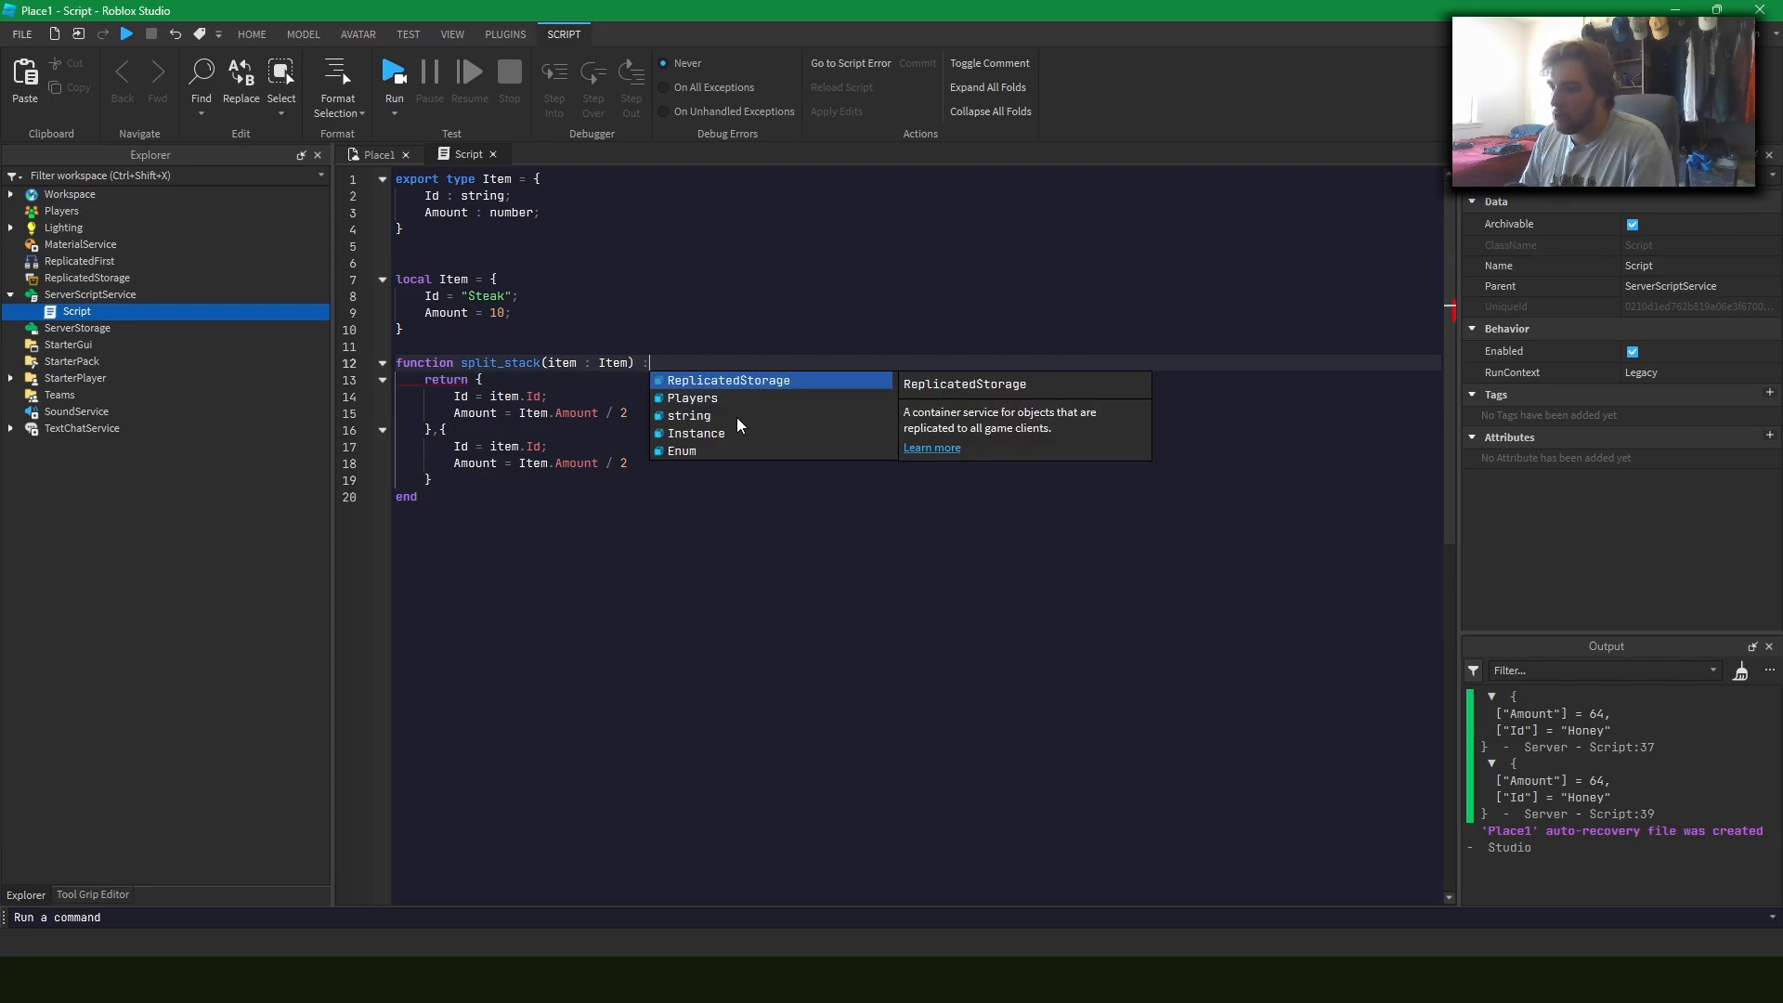
key("Escape")
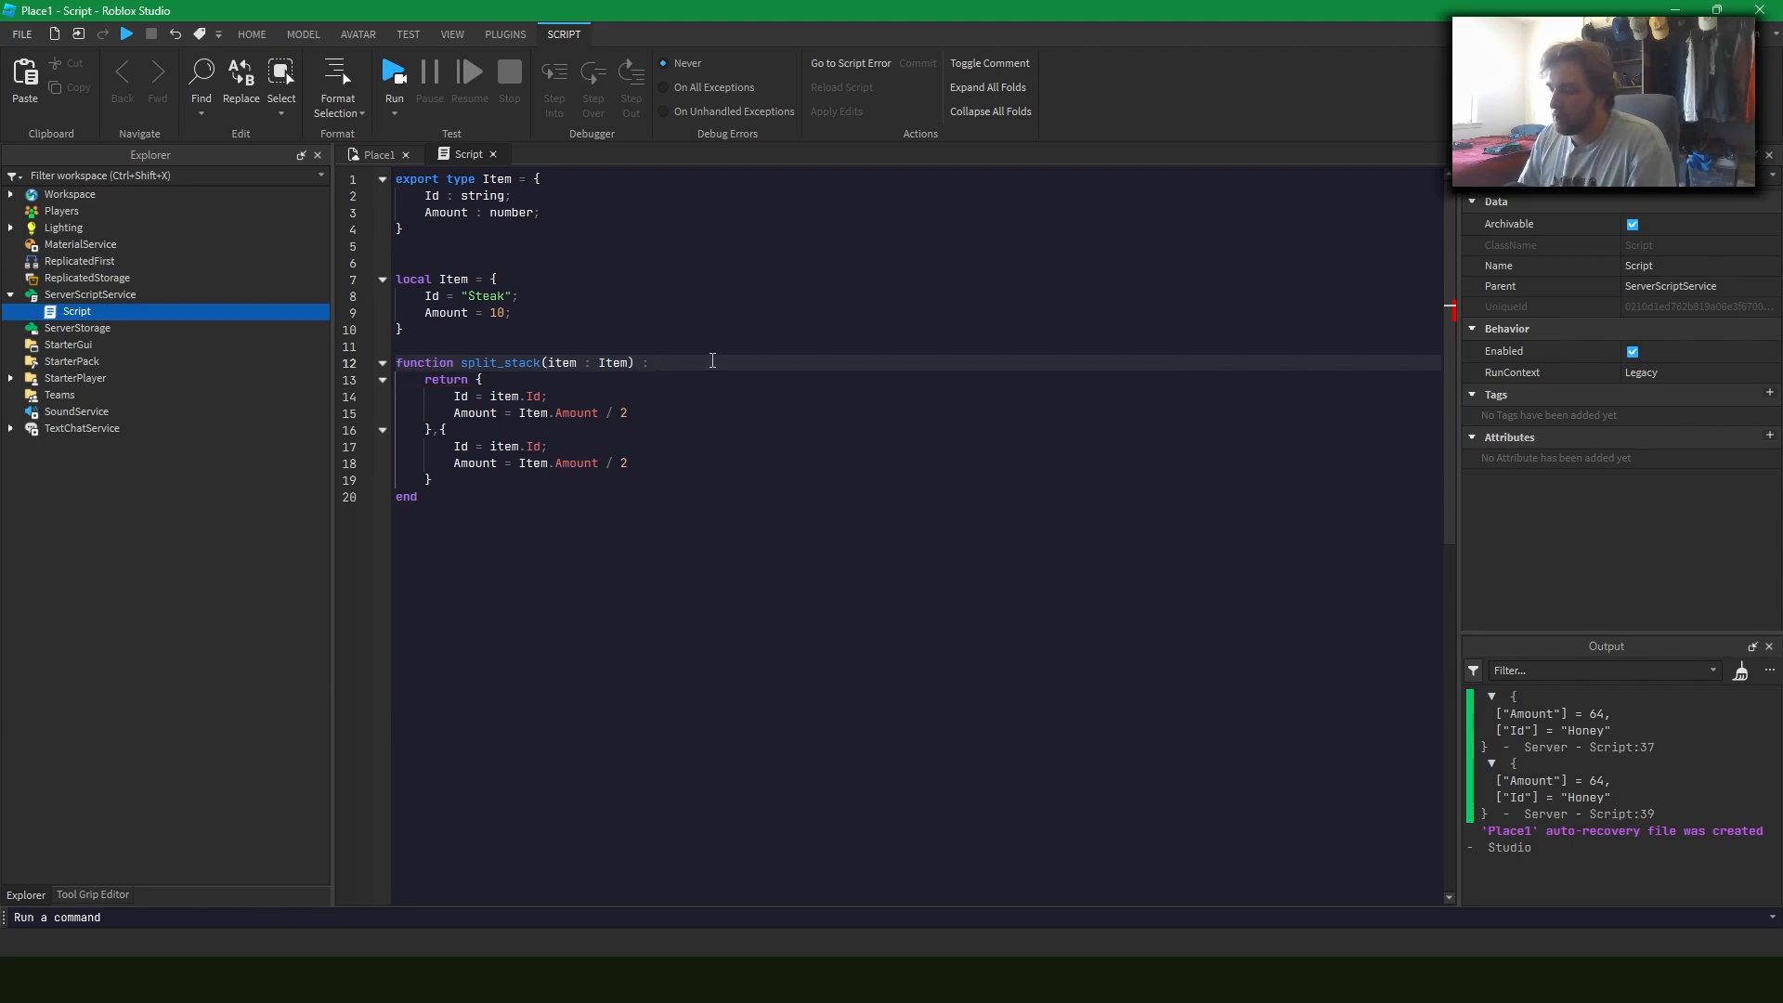
type("()")
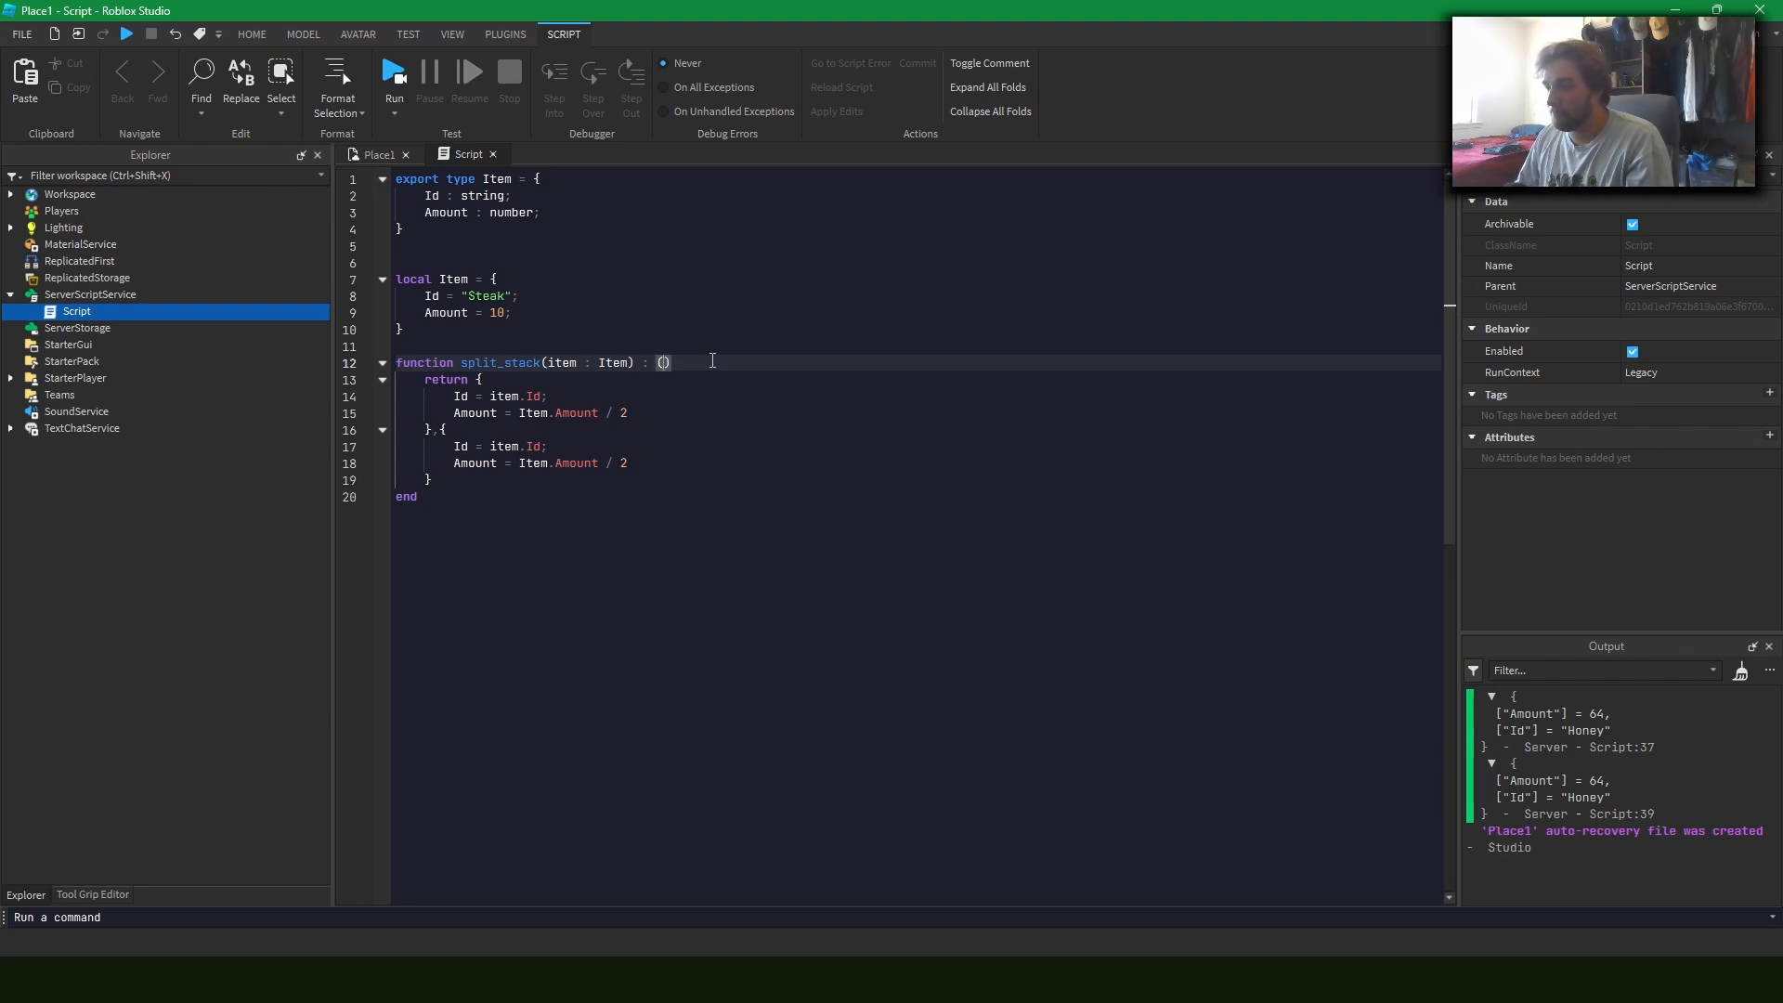
type("Item, Item")
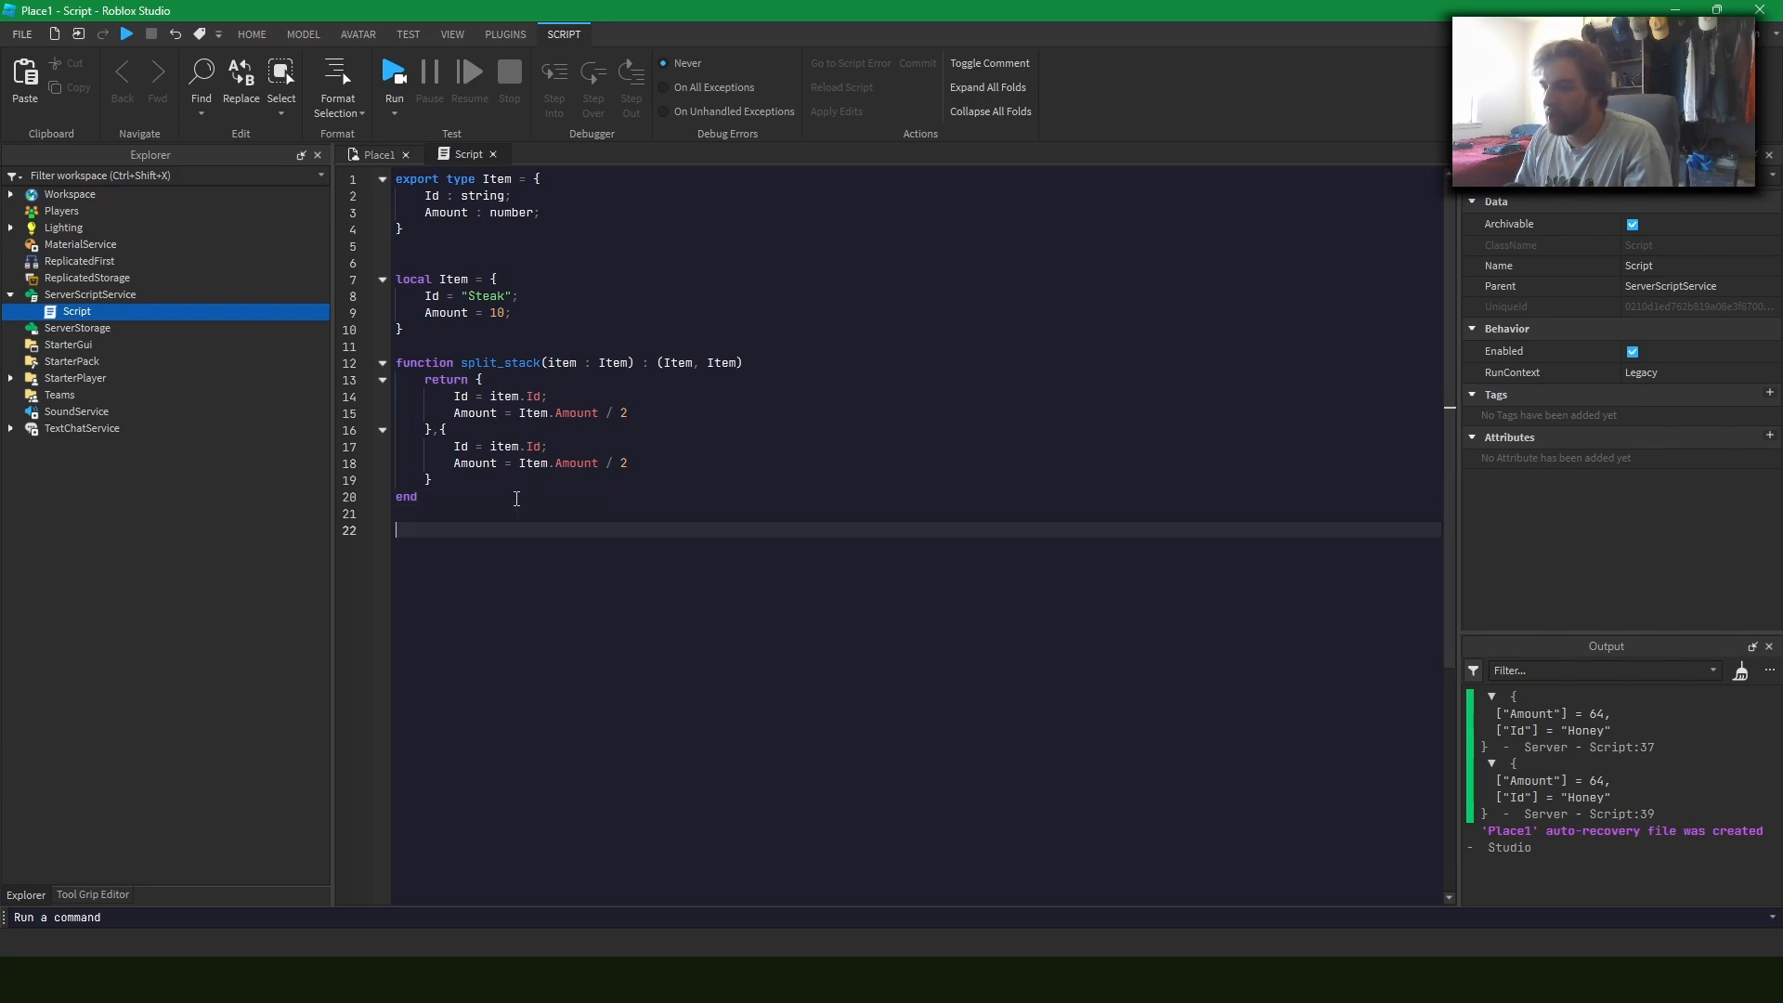
Add print(split_stack(Steak)) with the sample table renamed to Steak
type("print(s")
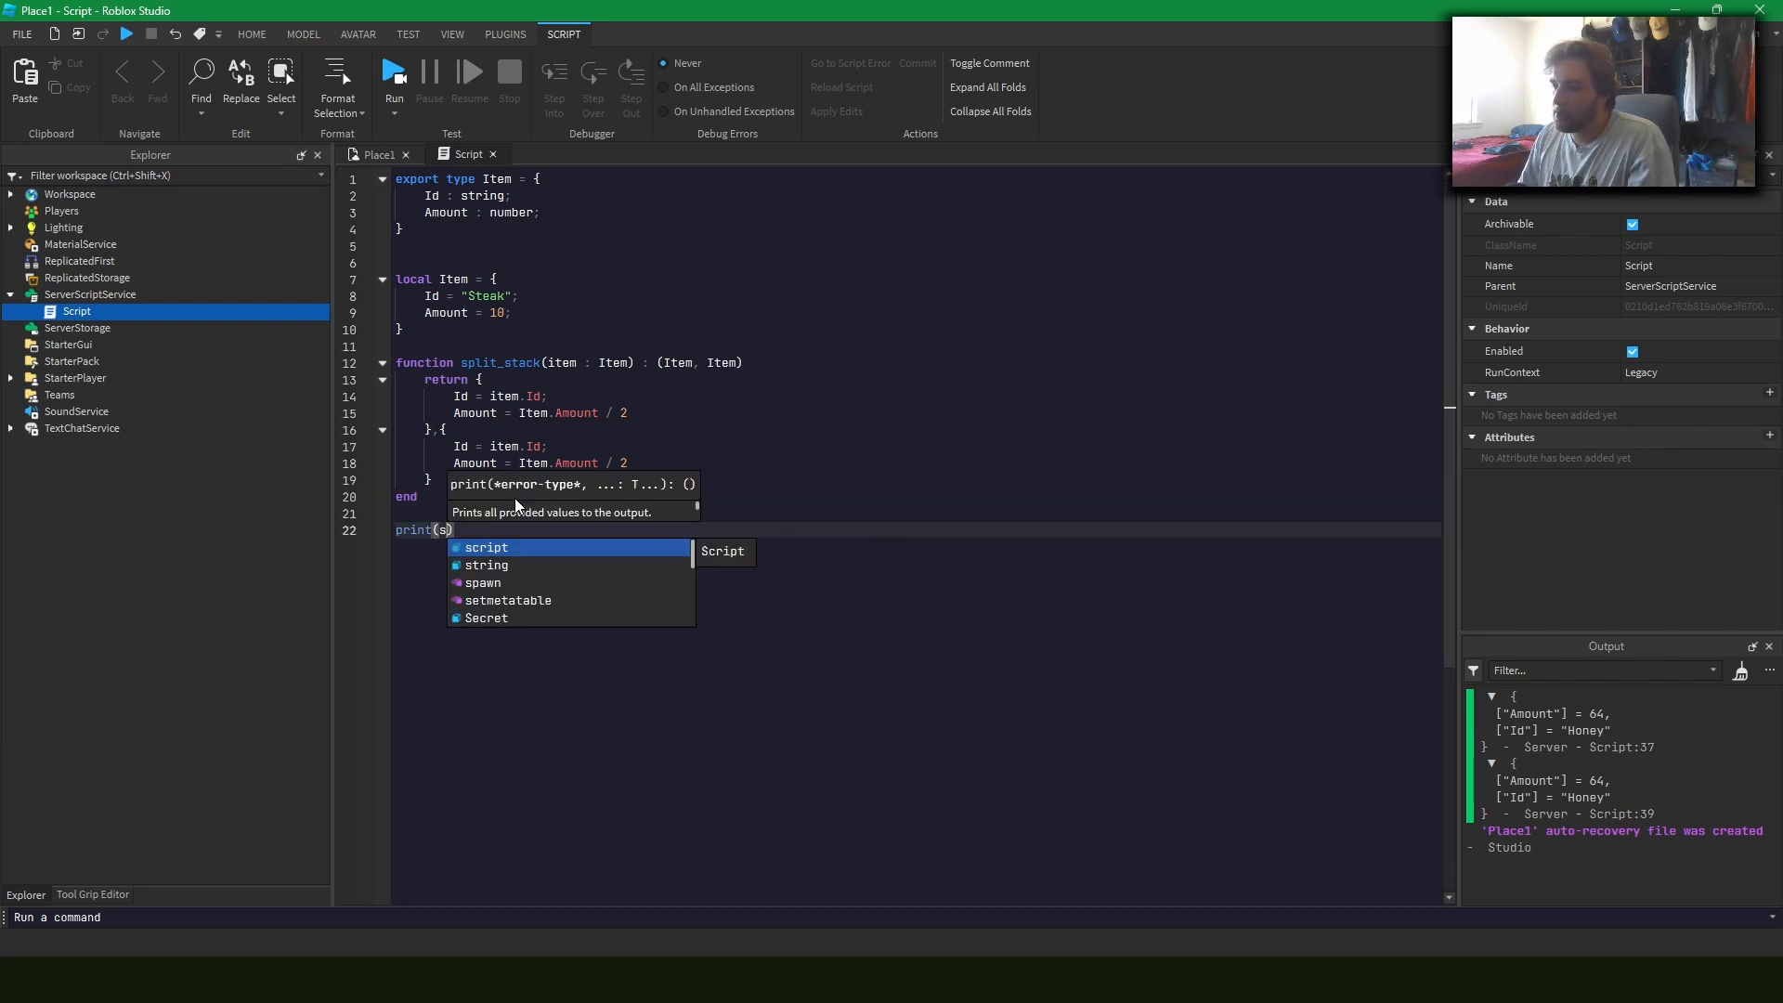
type("plit_stack(Item")
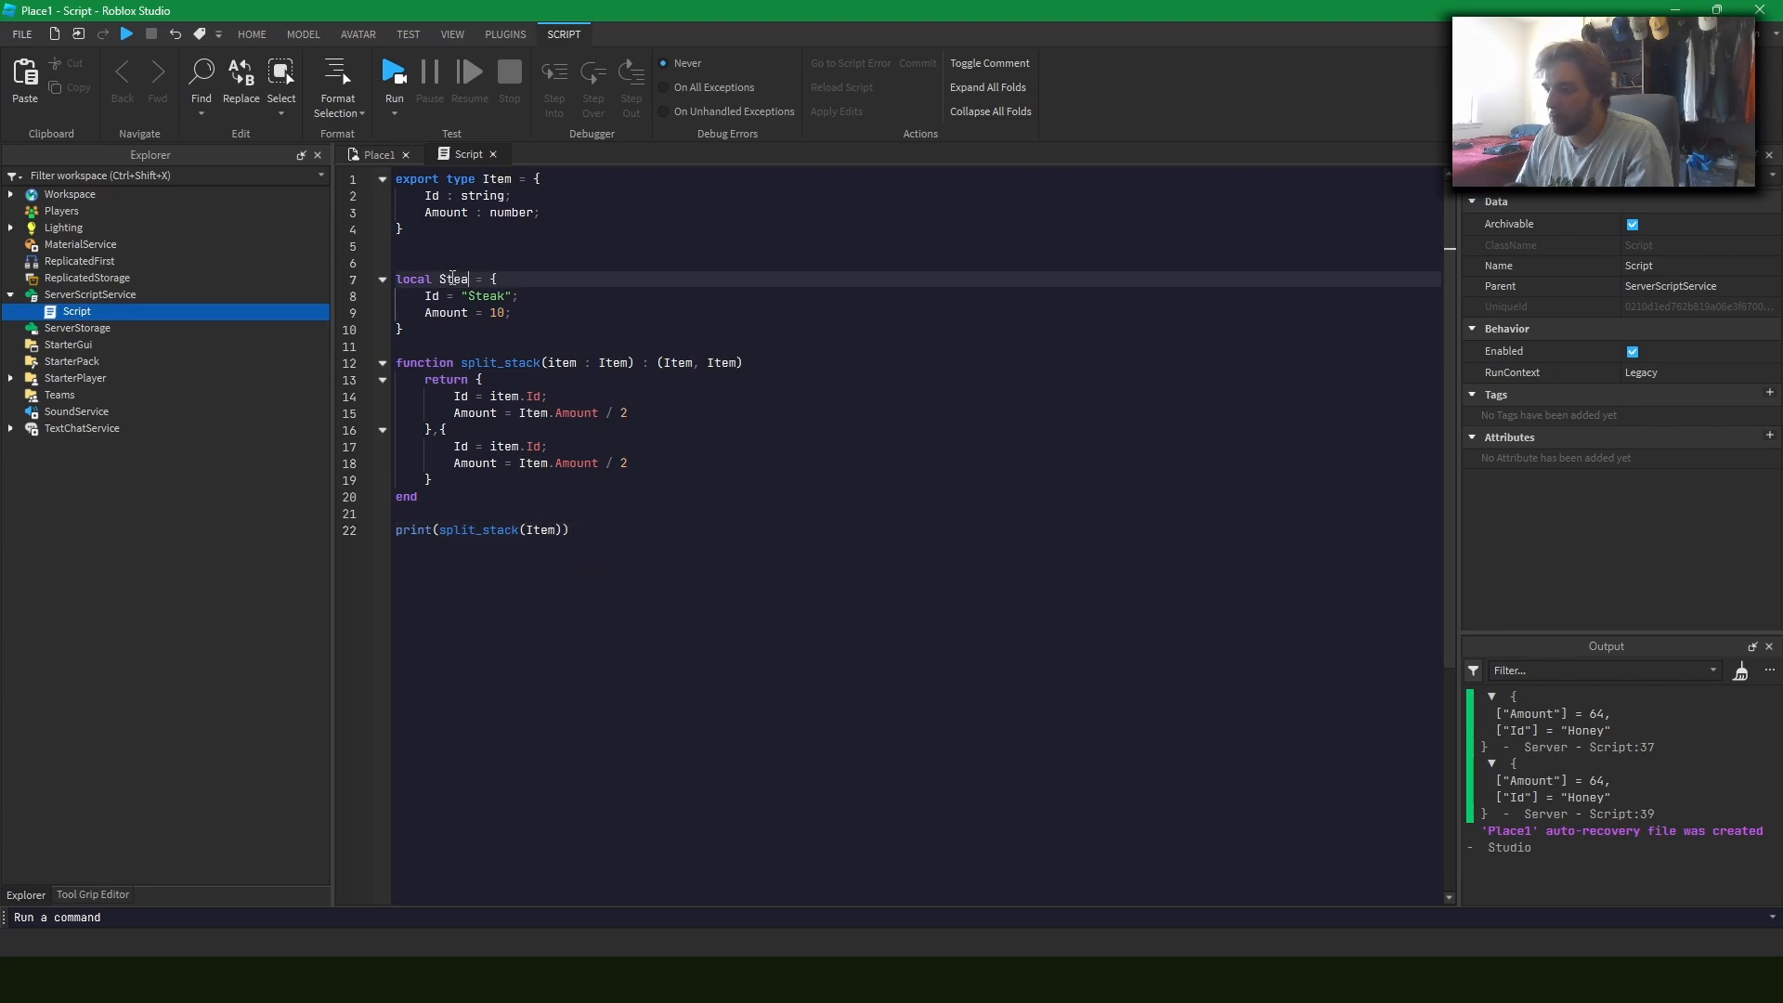
type("Steak")
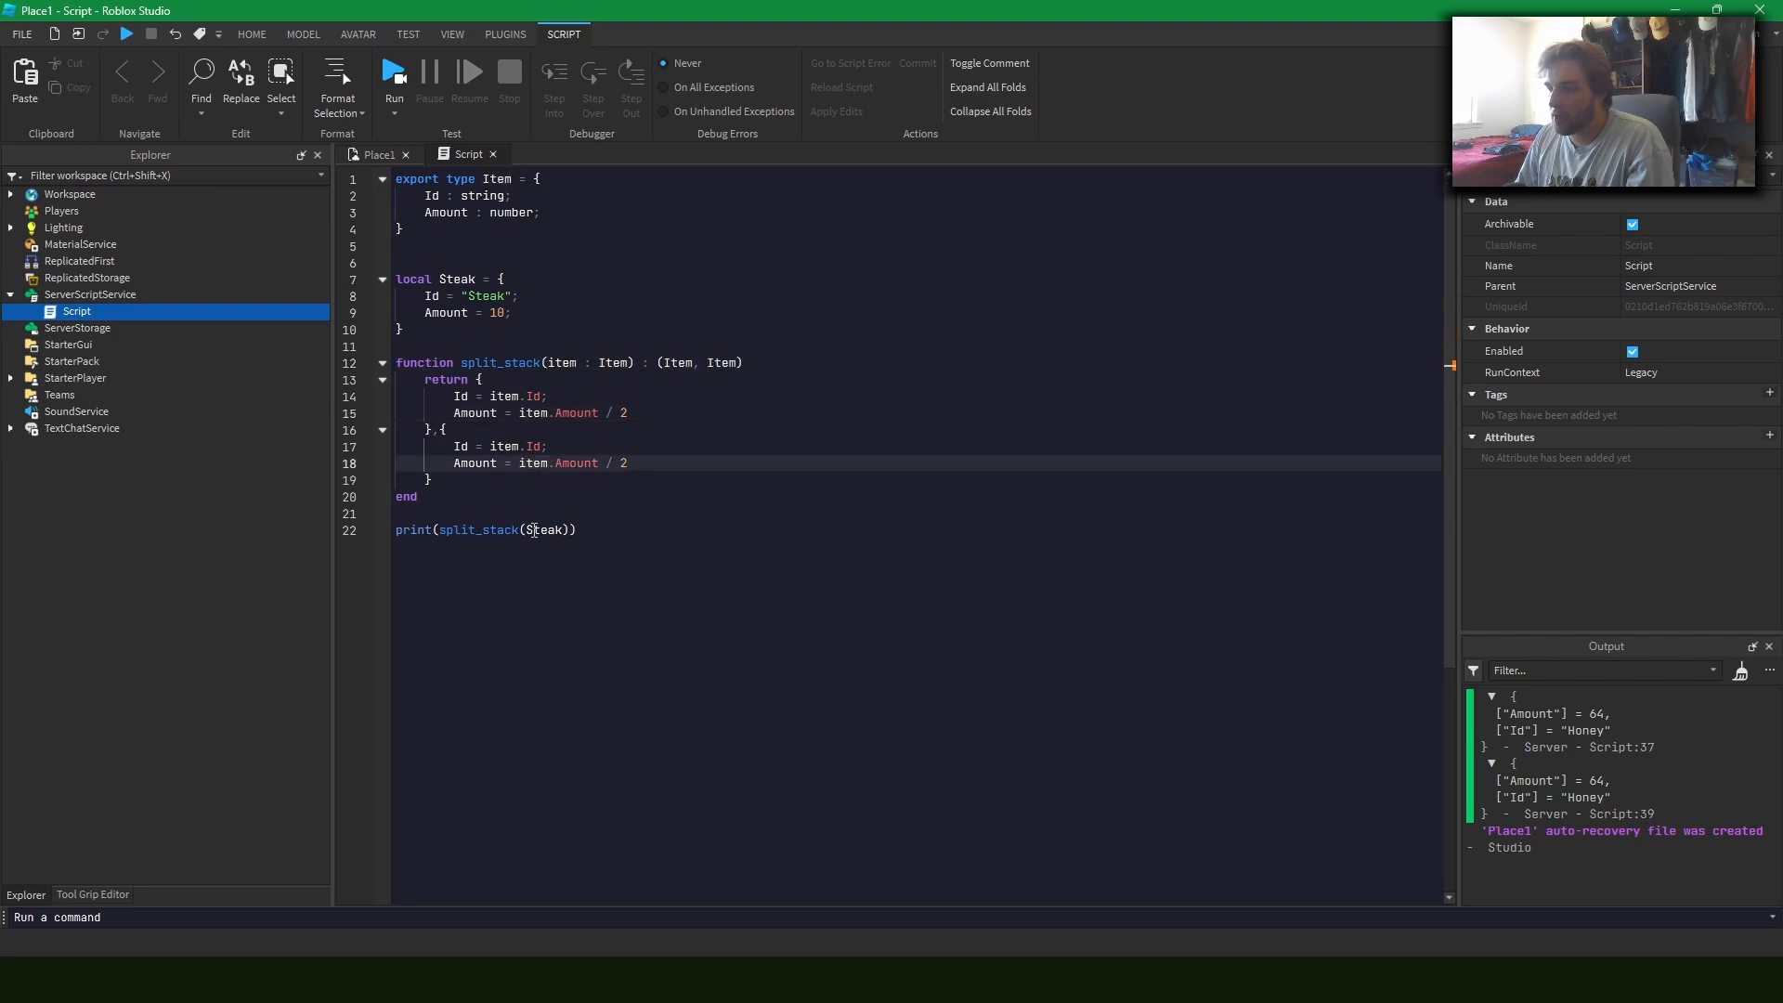
mouse_move(481, 529)
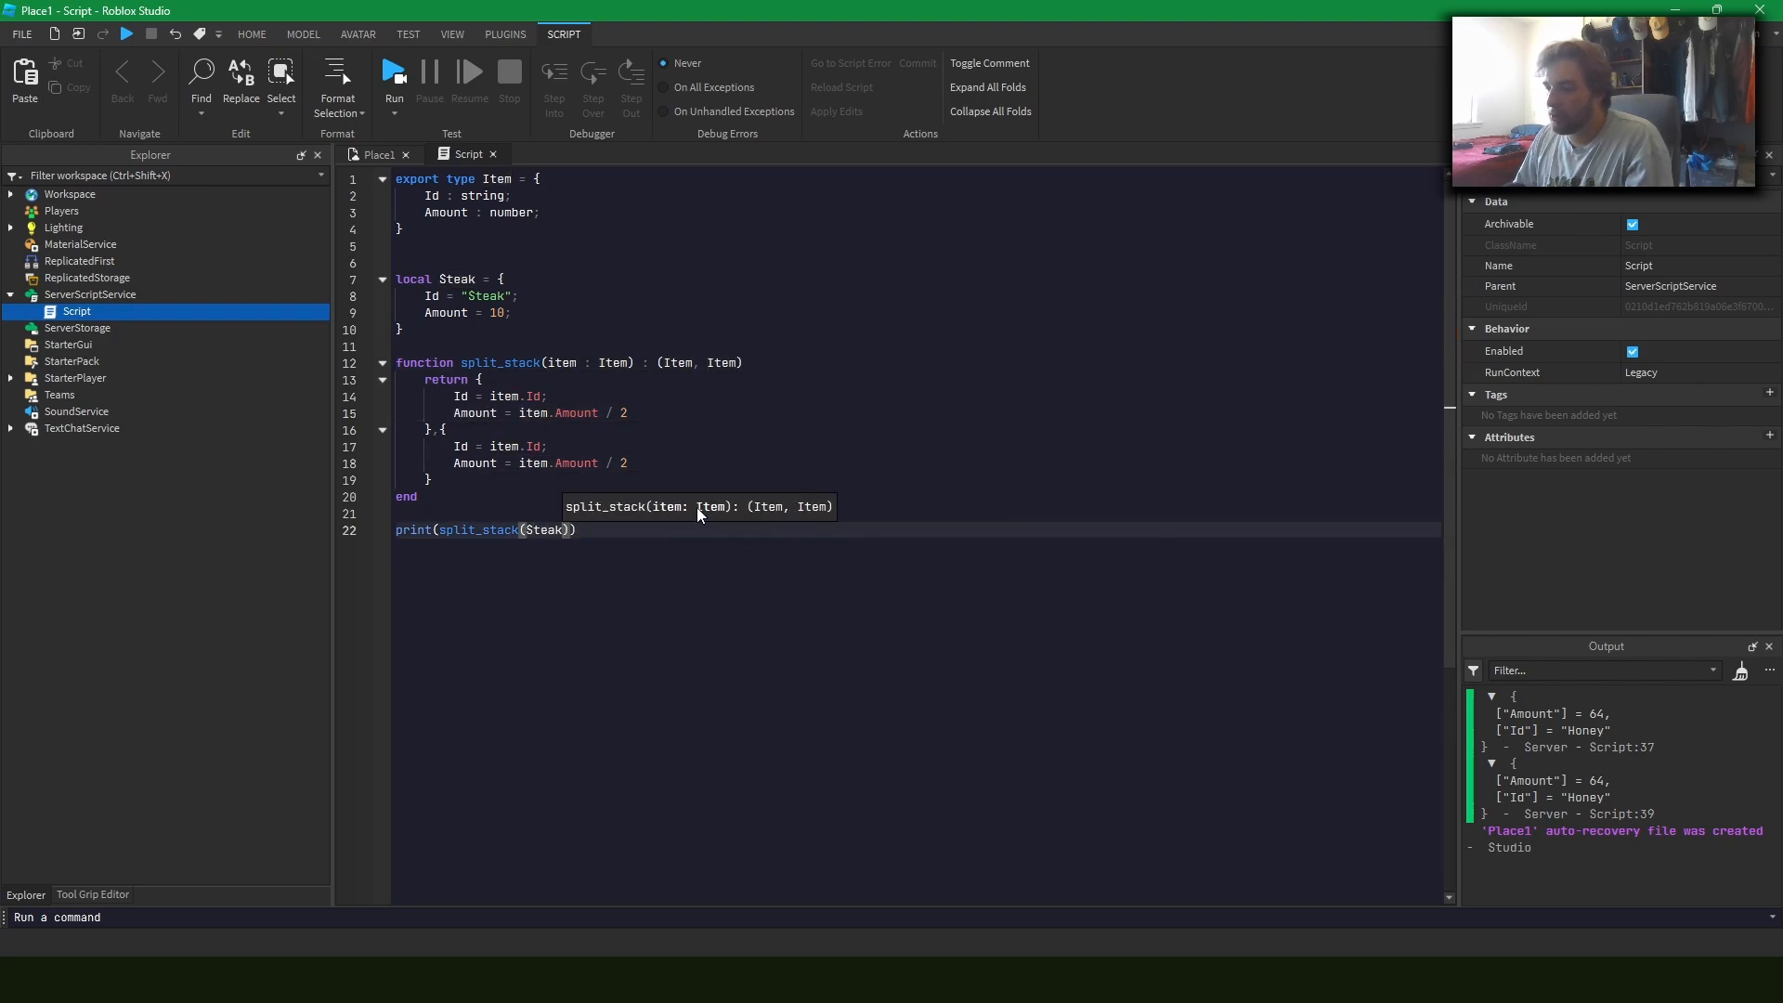
mouse_move(429, 119)
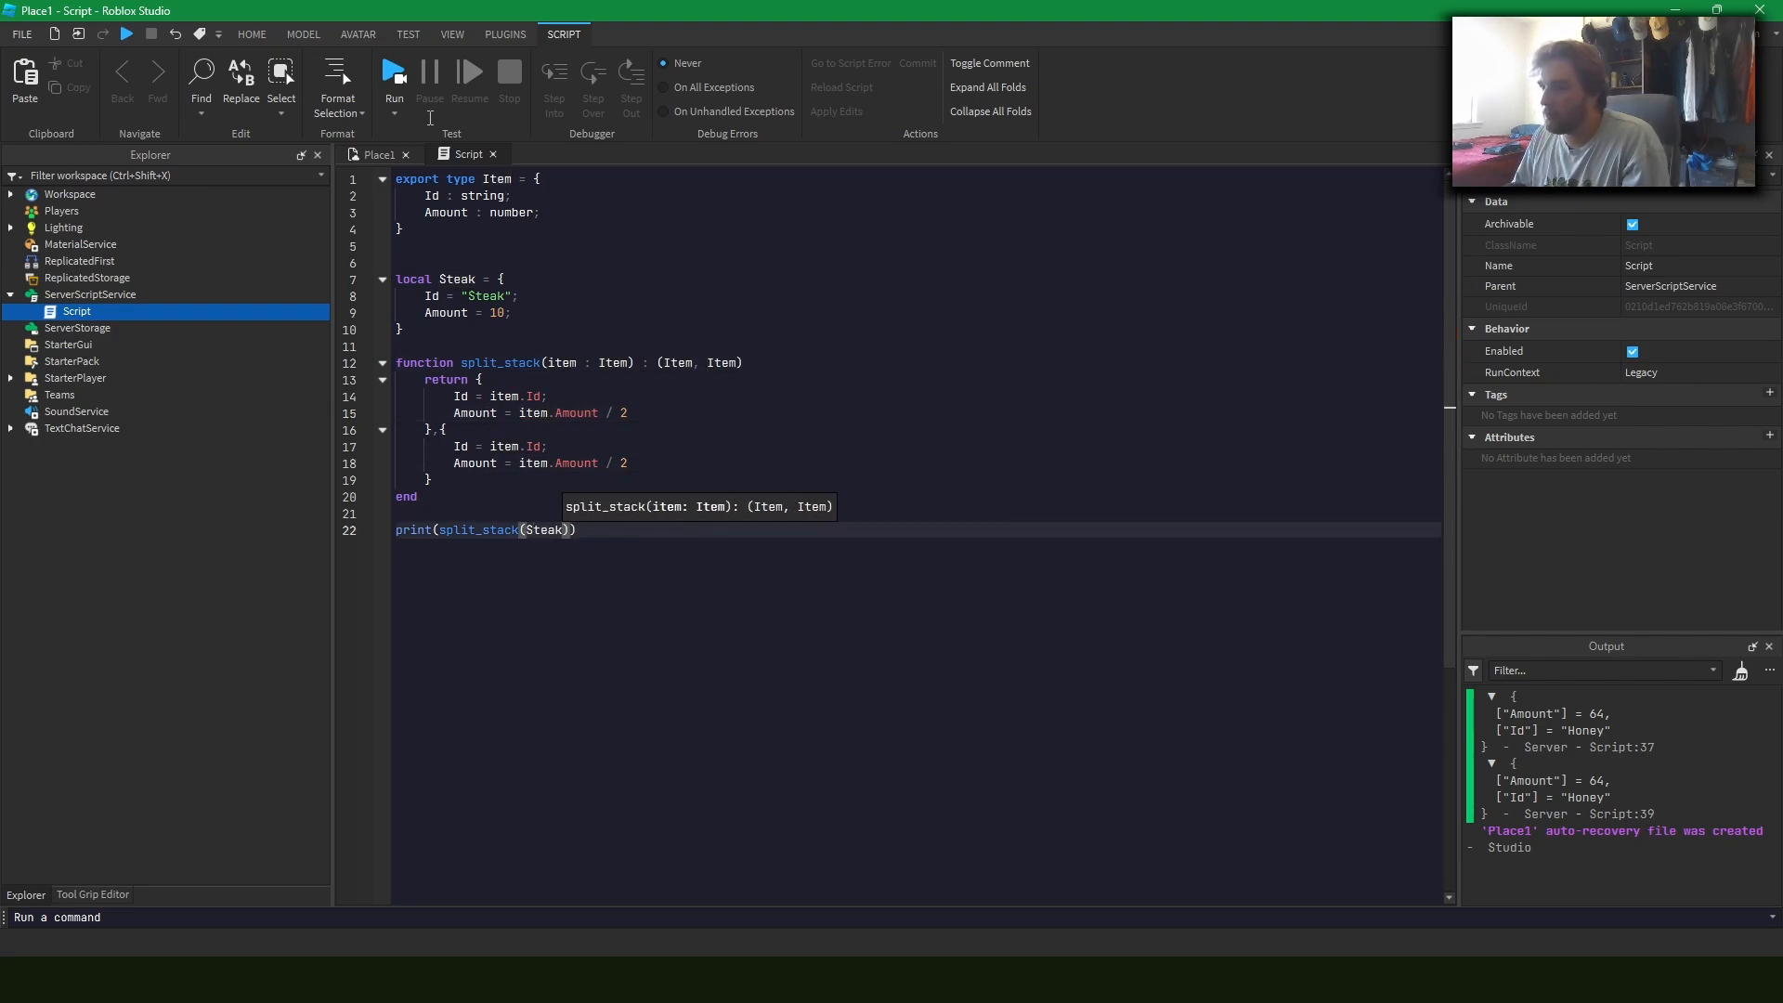
mouse_move(393, 74)
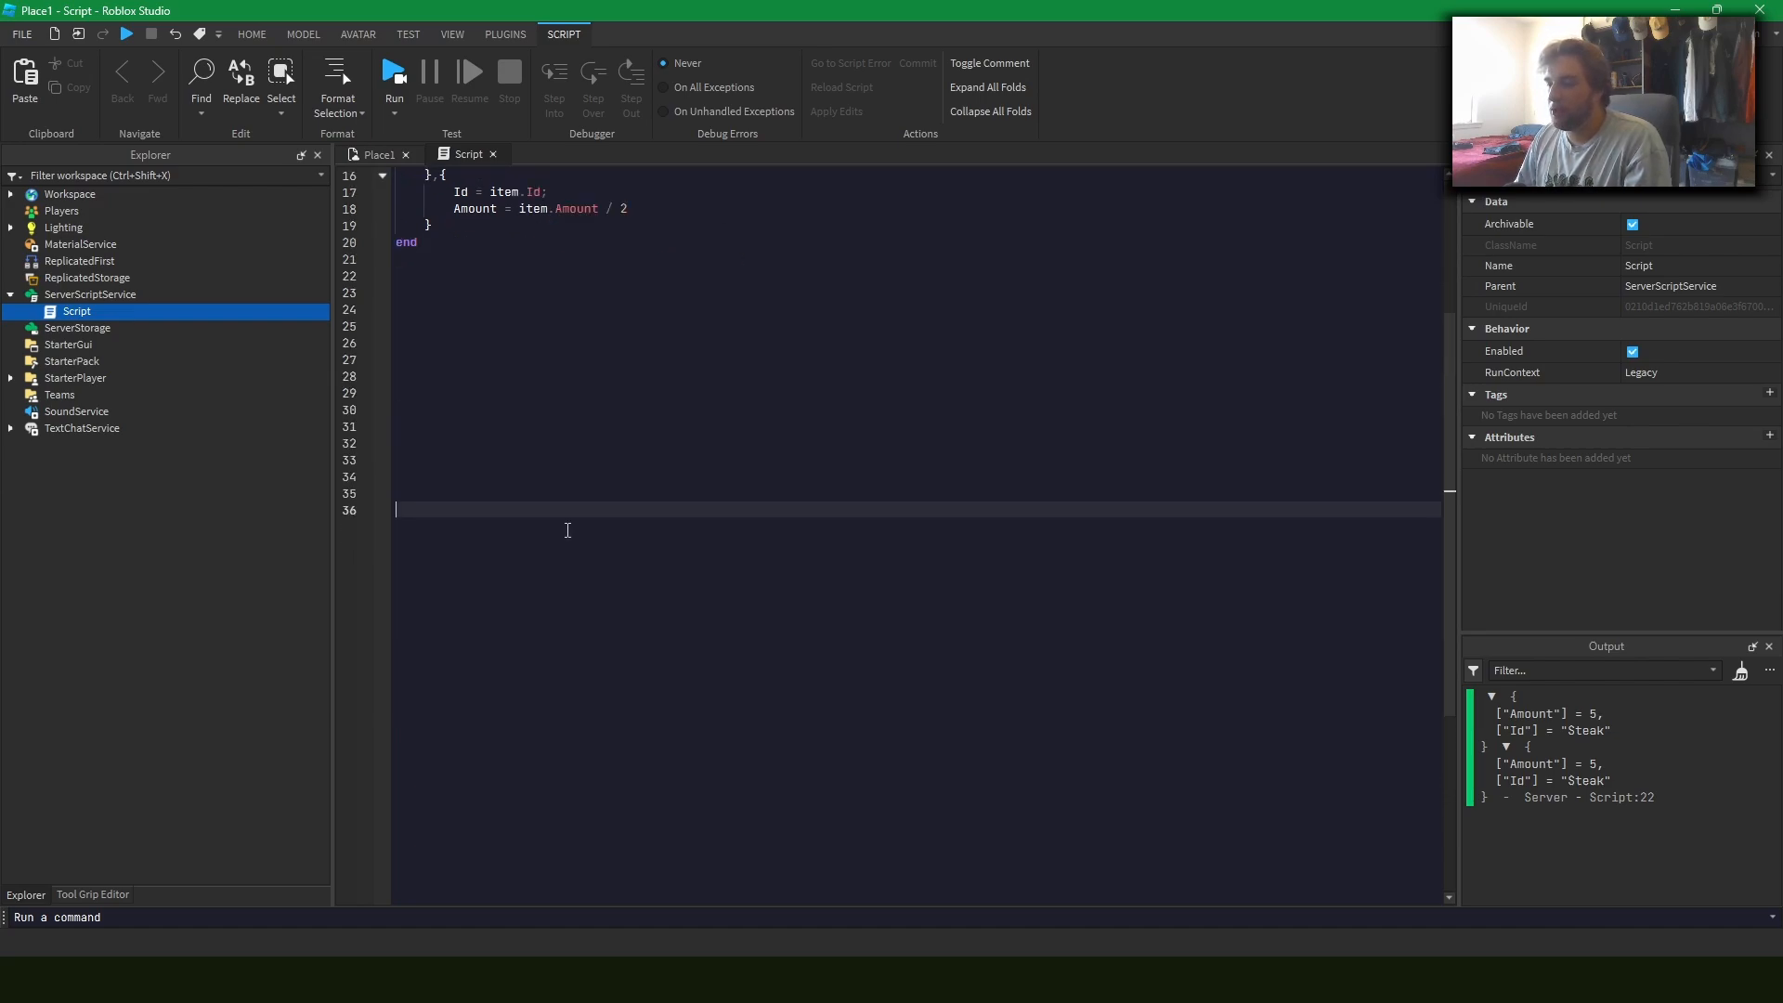
Remove the trailing print call and blank lines after the split_stack function
scroll("down", 3)
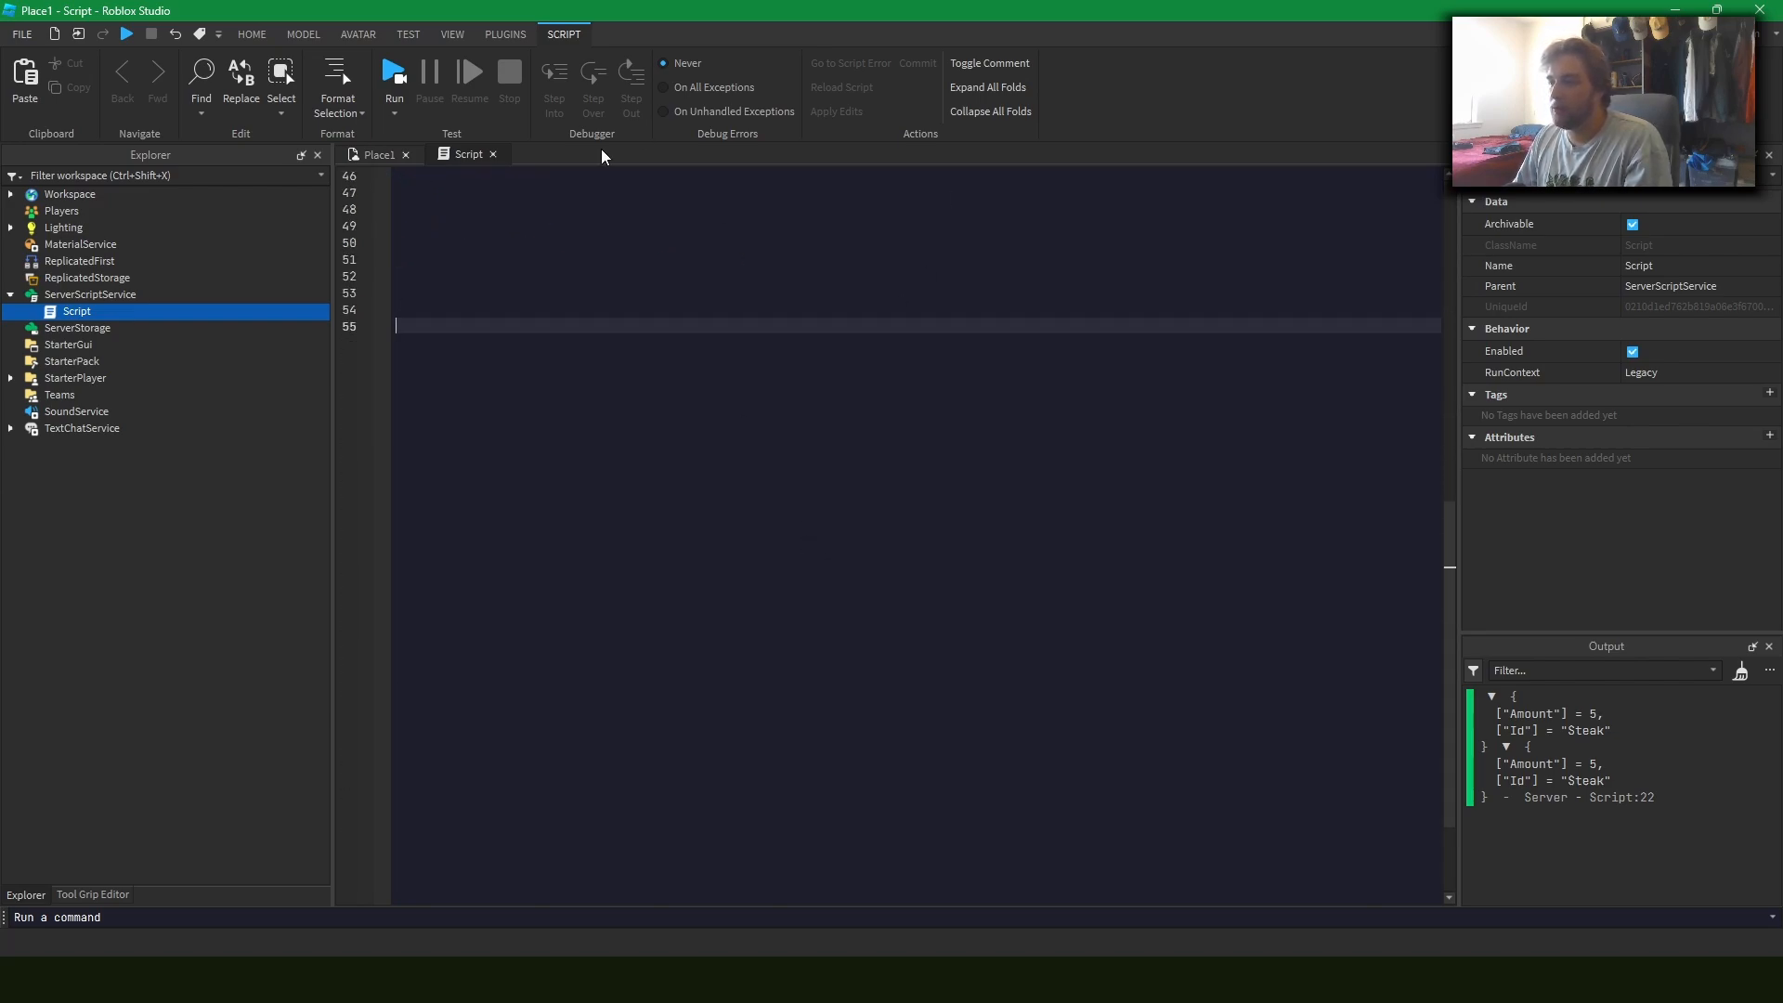
type("spl")
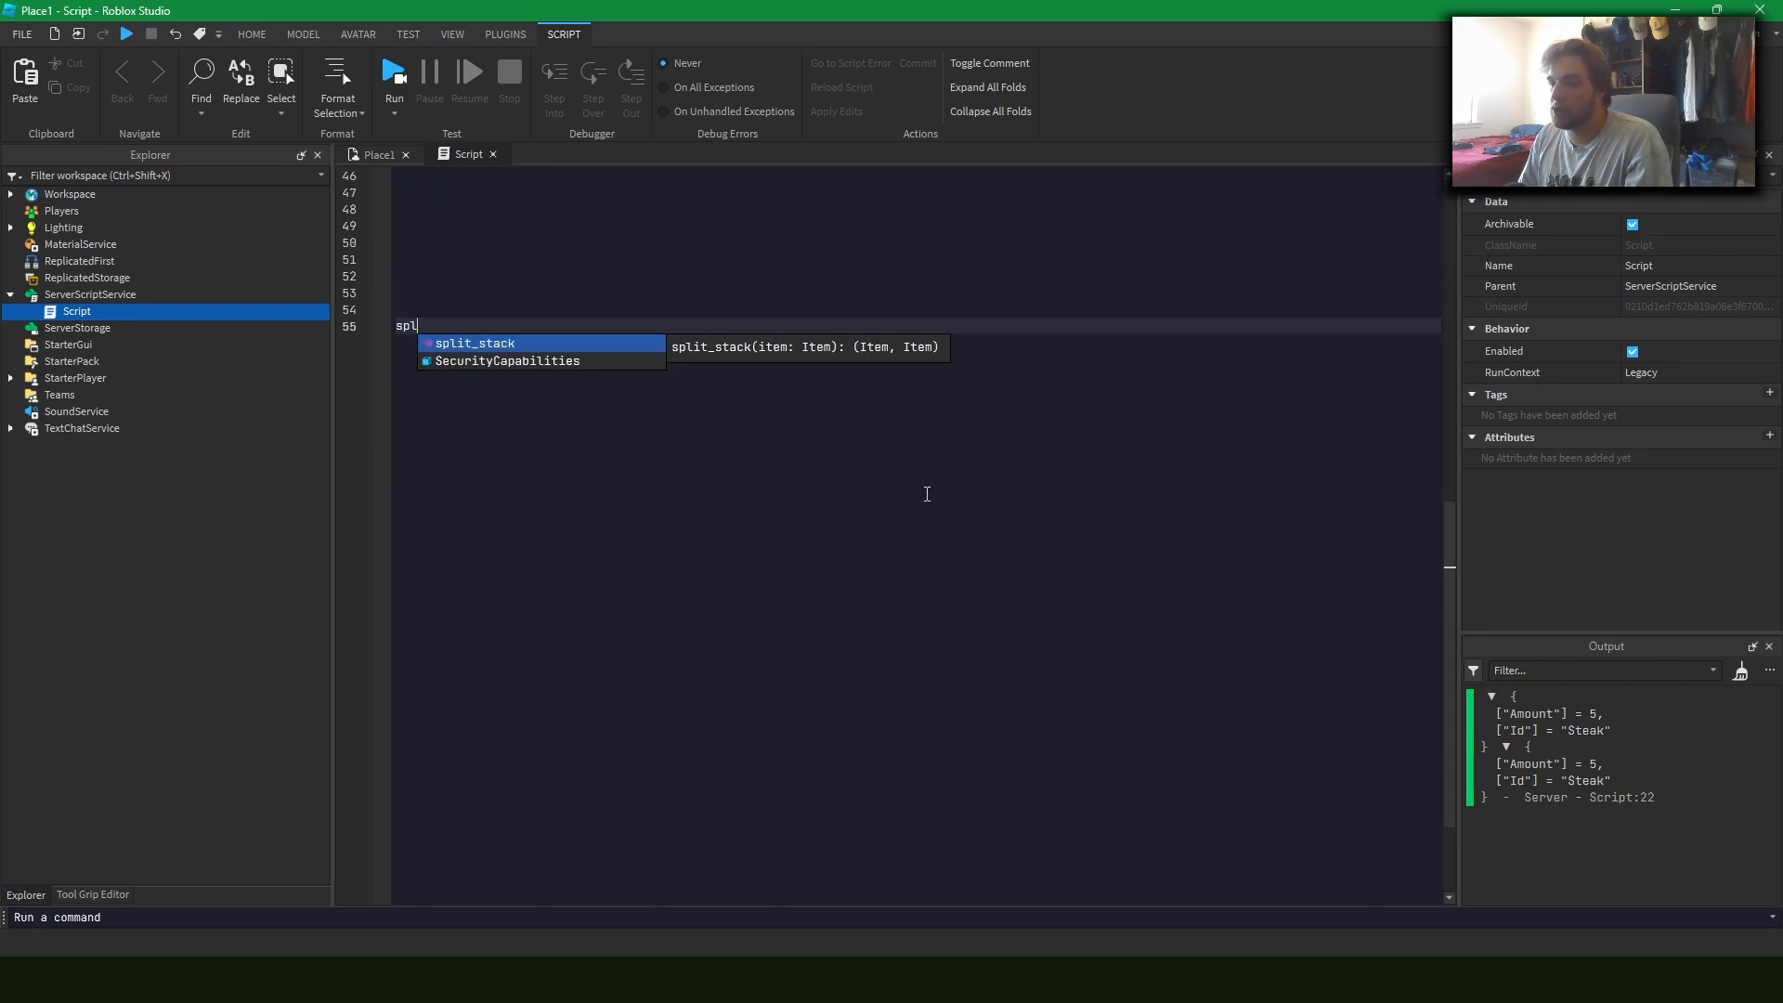
key("Tab")
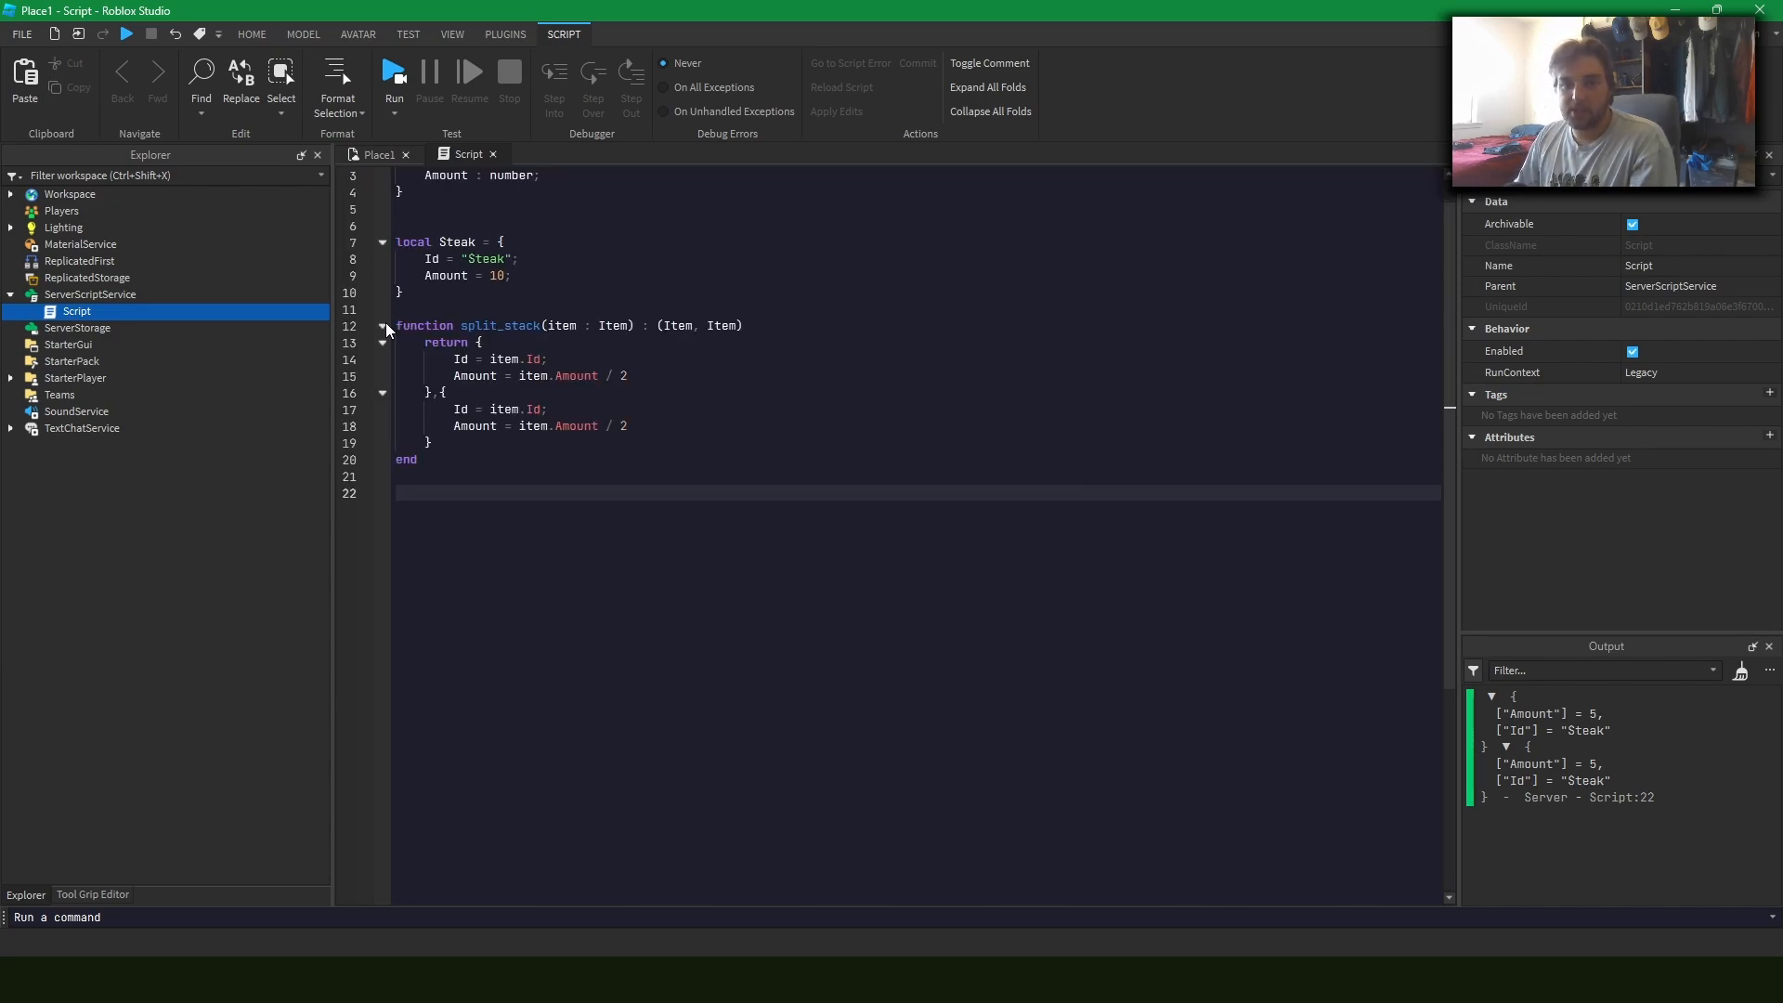
Write a new_item(id, amount) constructor and create steak with new_item("Steak", 18)
type("function new_item()")
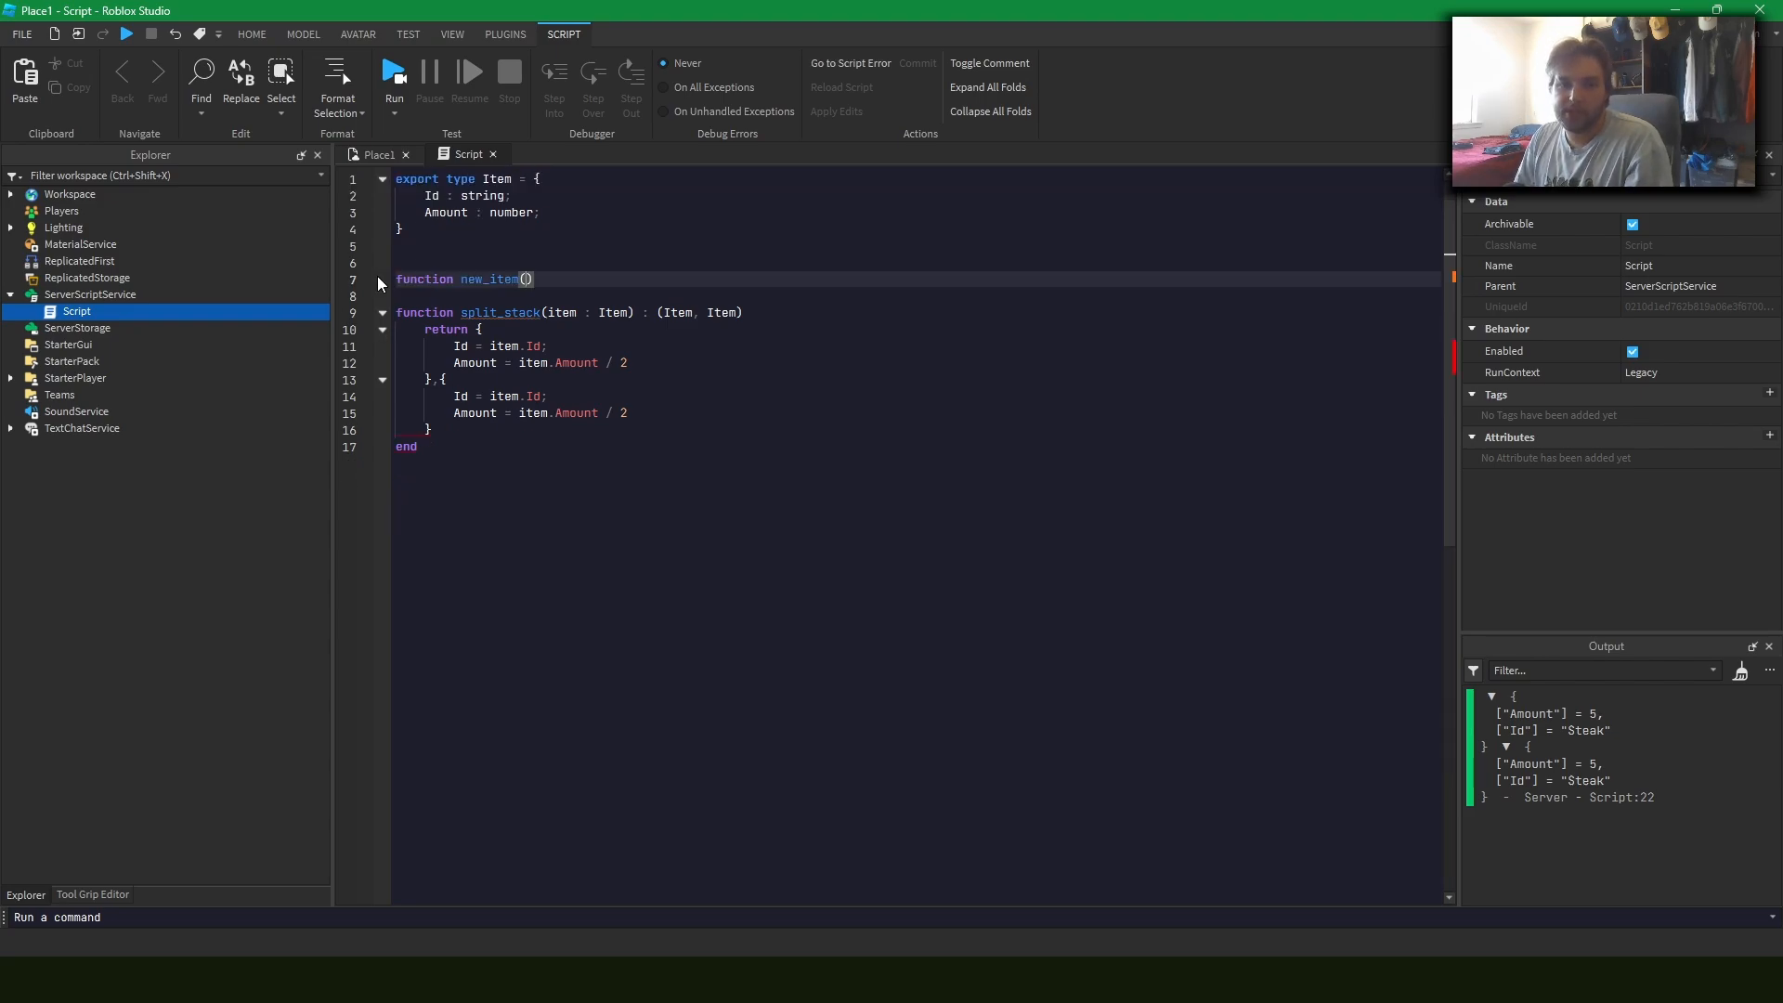
type("id,")
type("local steak = newproxy(")
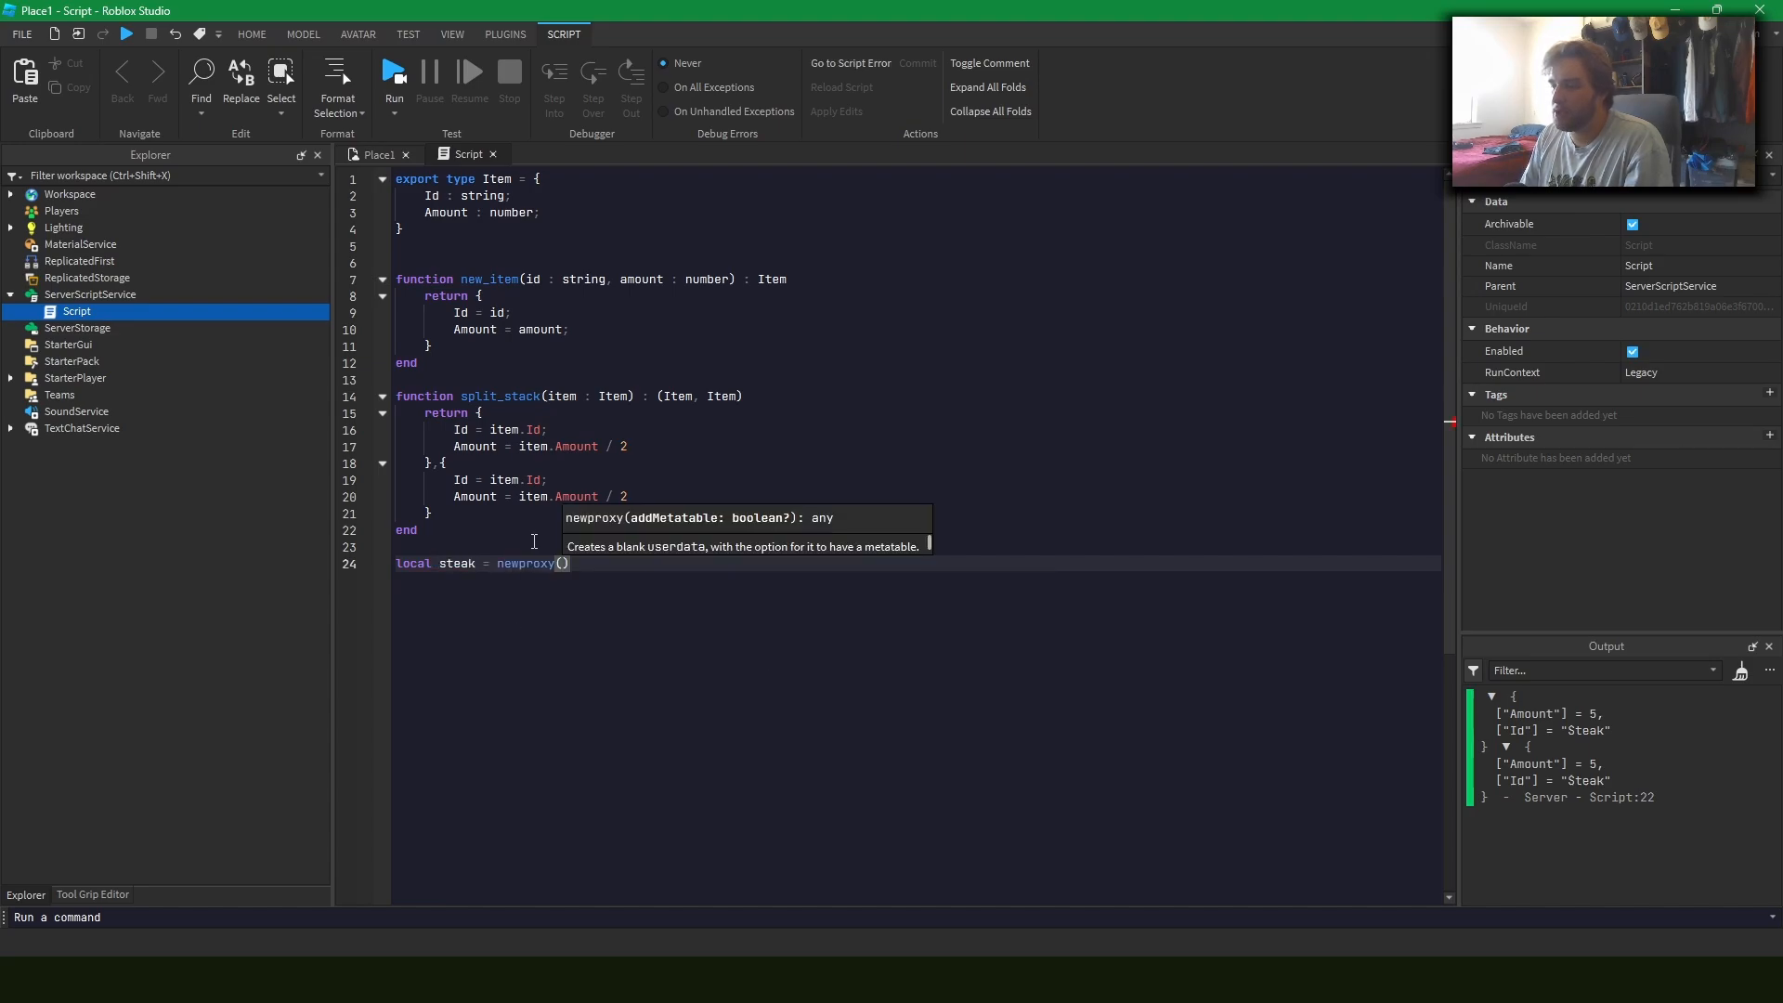
type("newi")
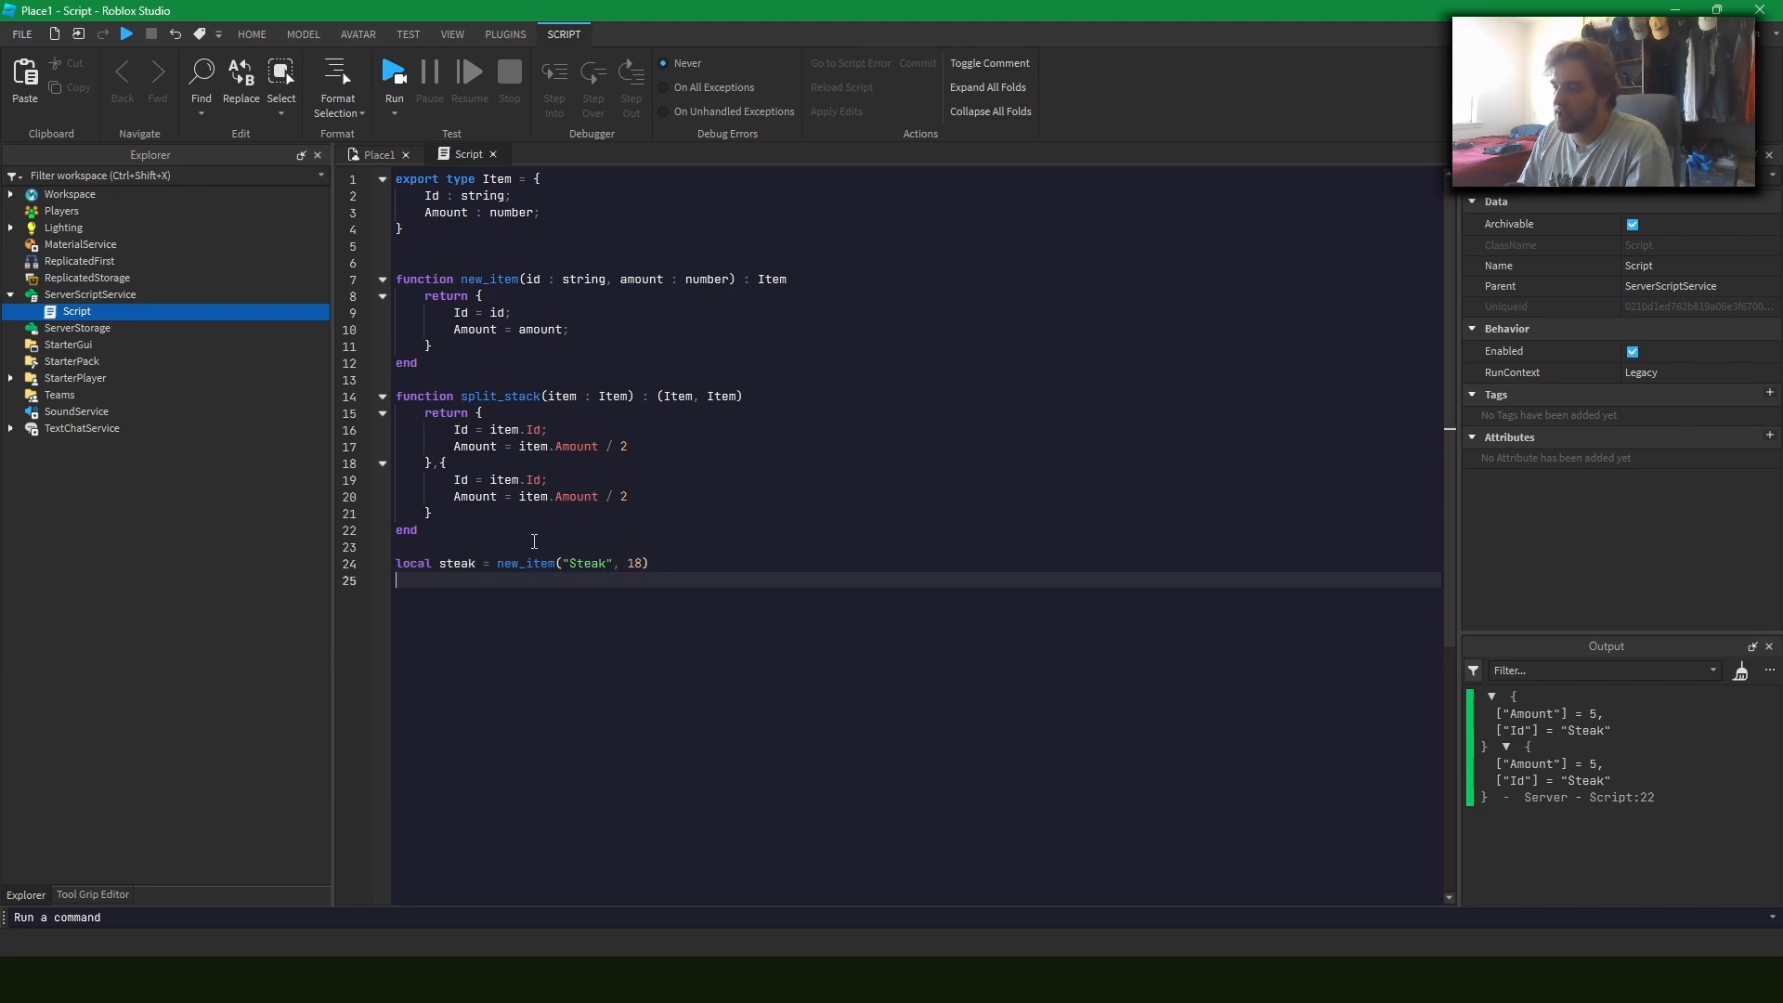
Start local split1, split2 = split_stack(...) for the steak item
type("local split1,")
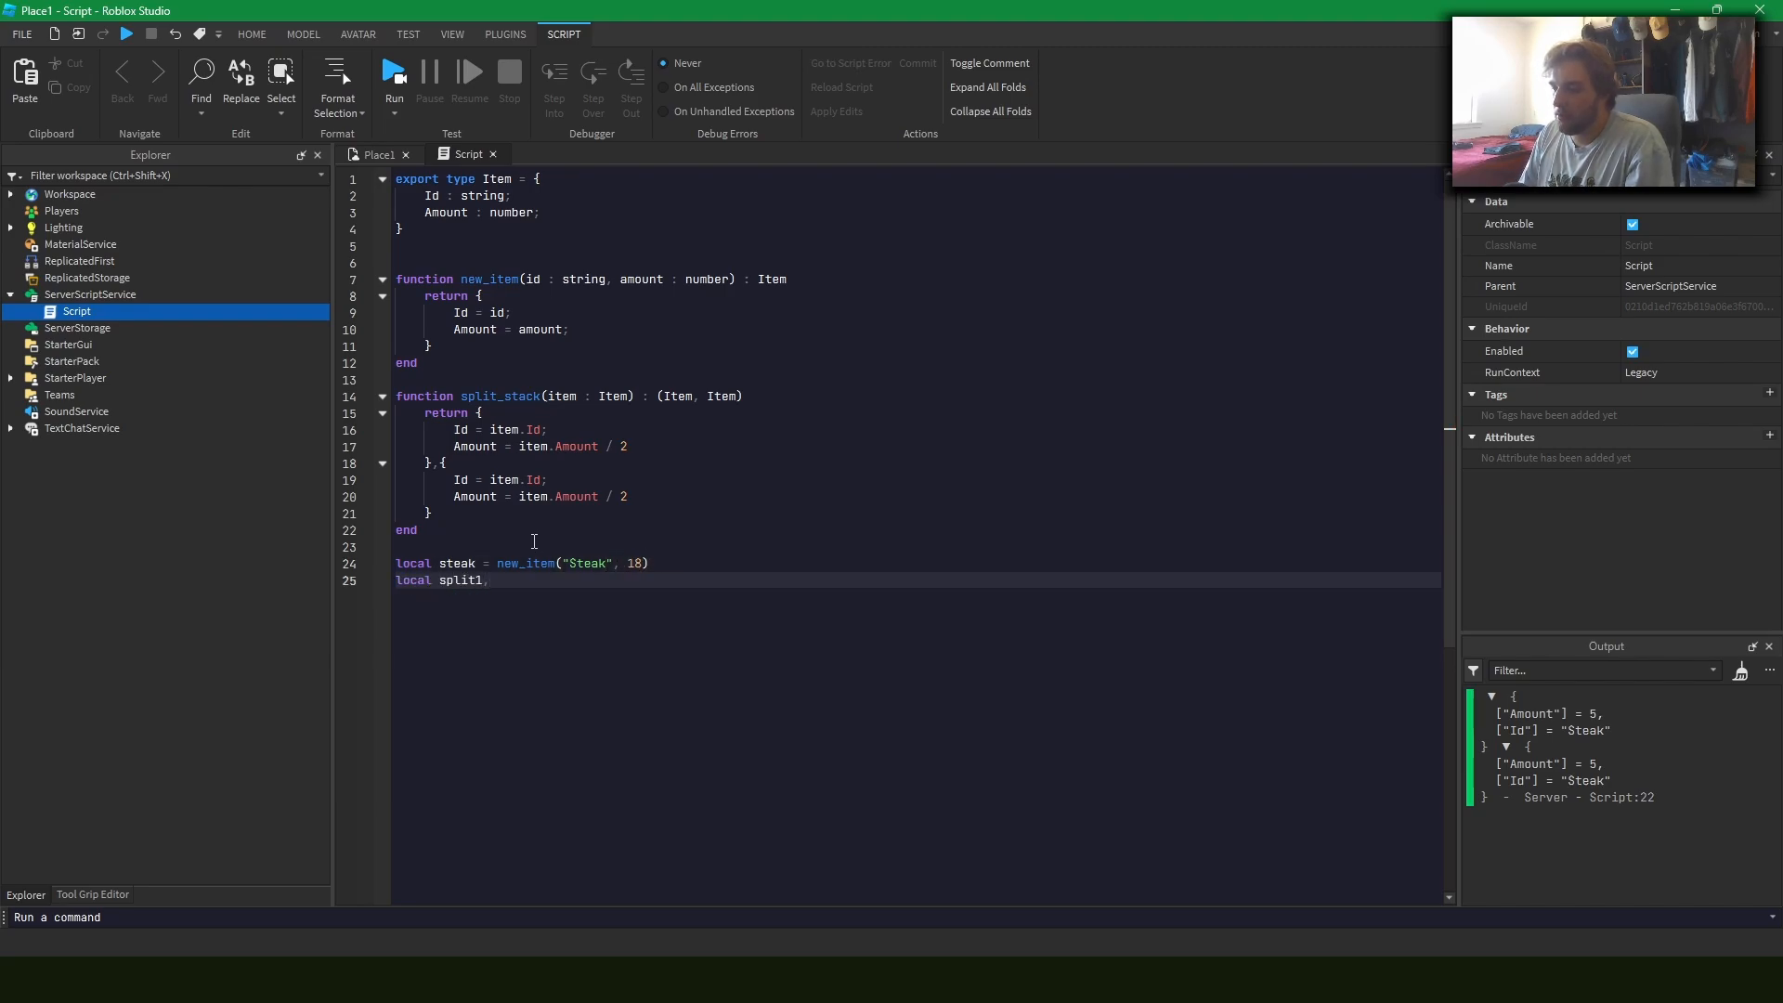
type(", split2 = split_stack(steak")
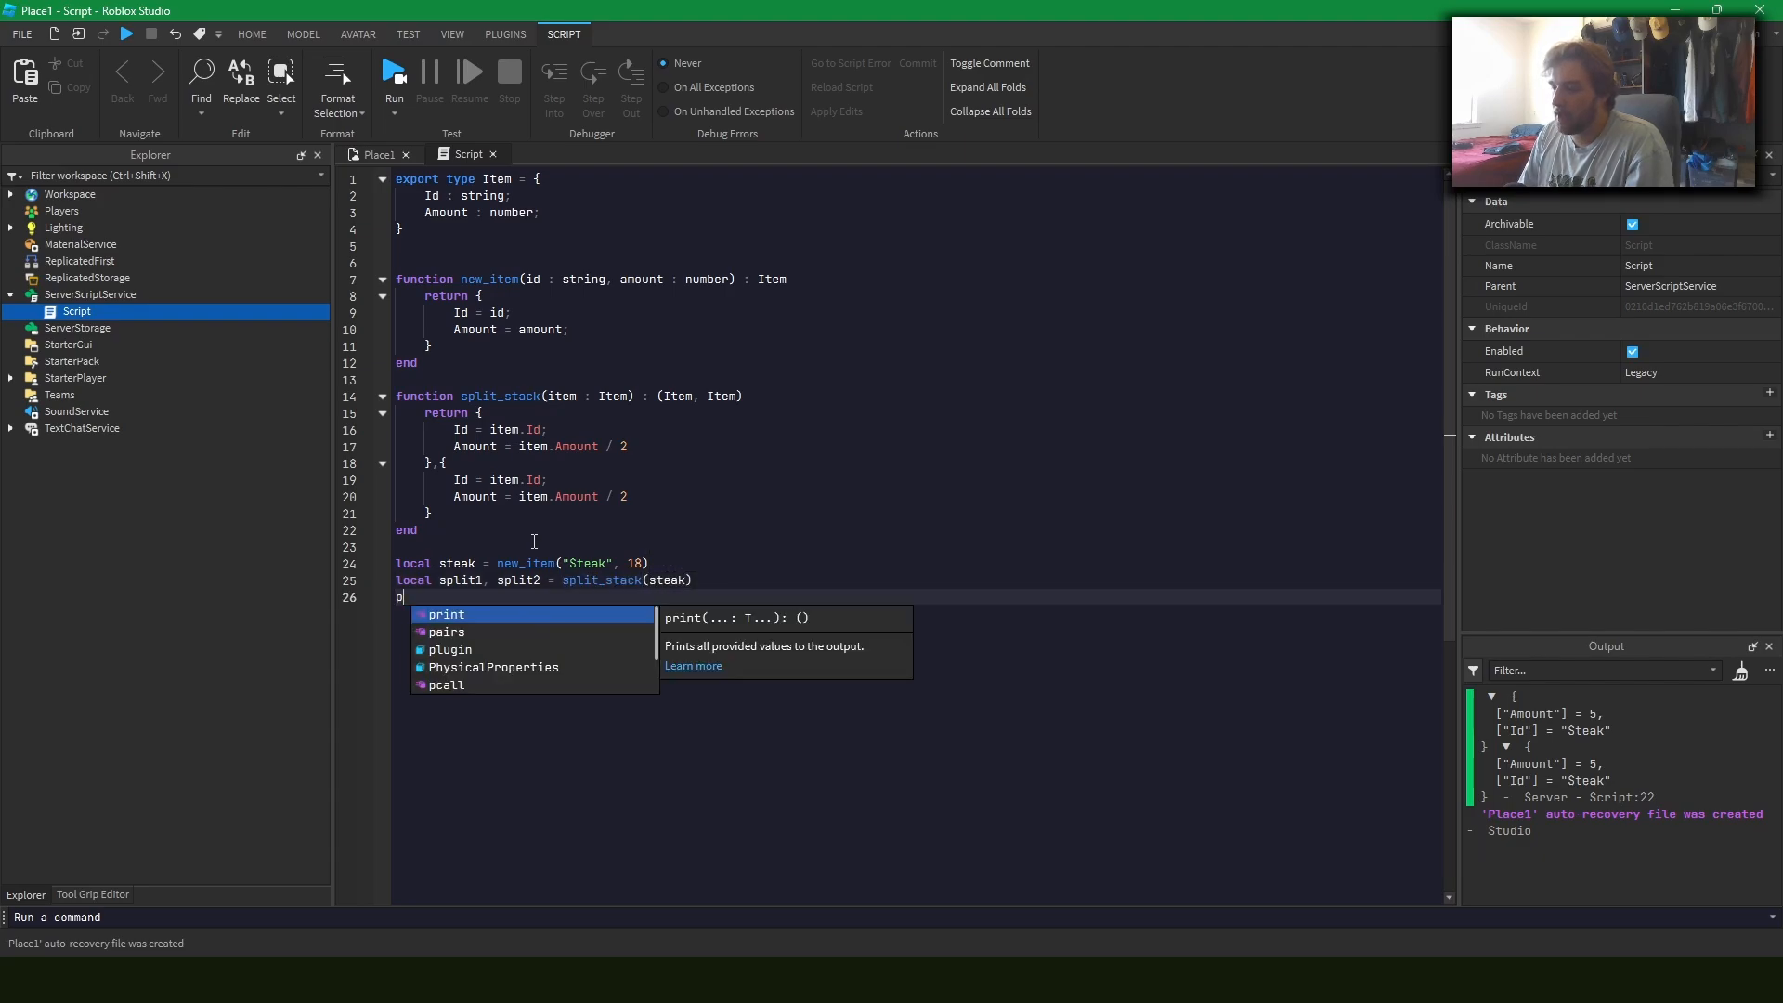
Print split1 and split2 to show two Steak halves of Amount 9, then return to the split_stack line
type("rint(split1, split2")
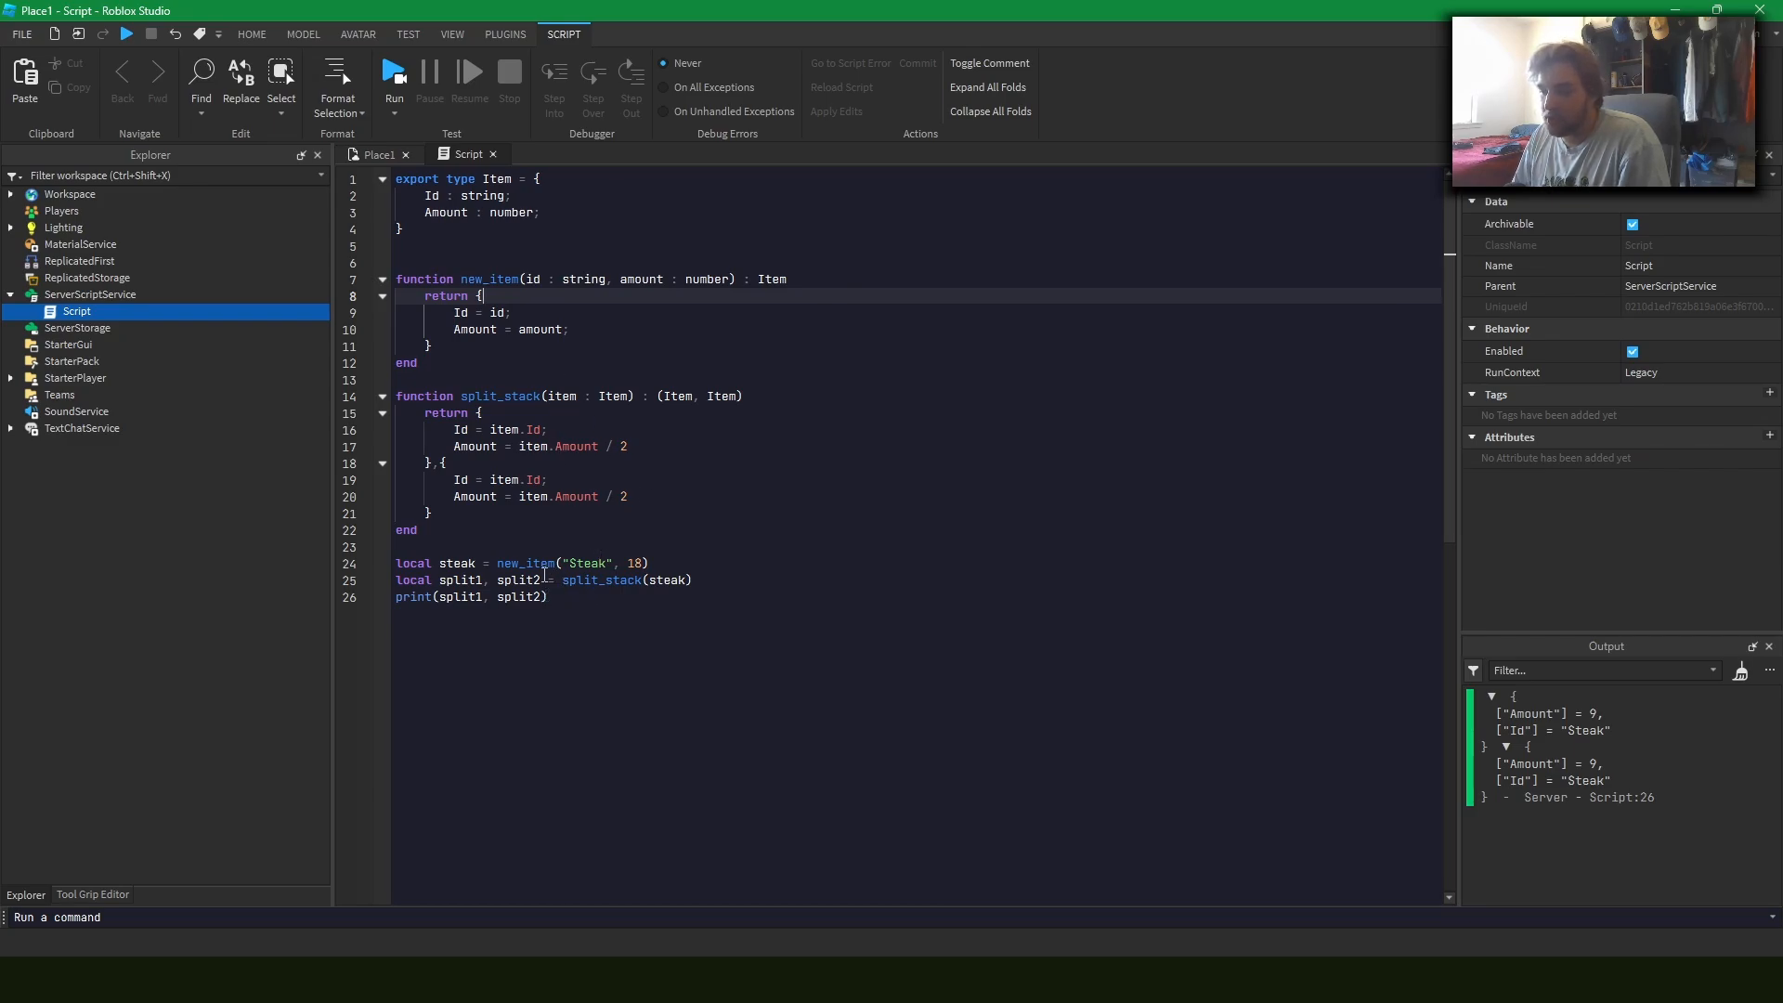
double_click(523, 562)
type("local")
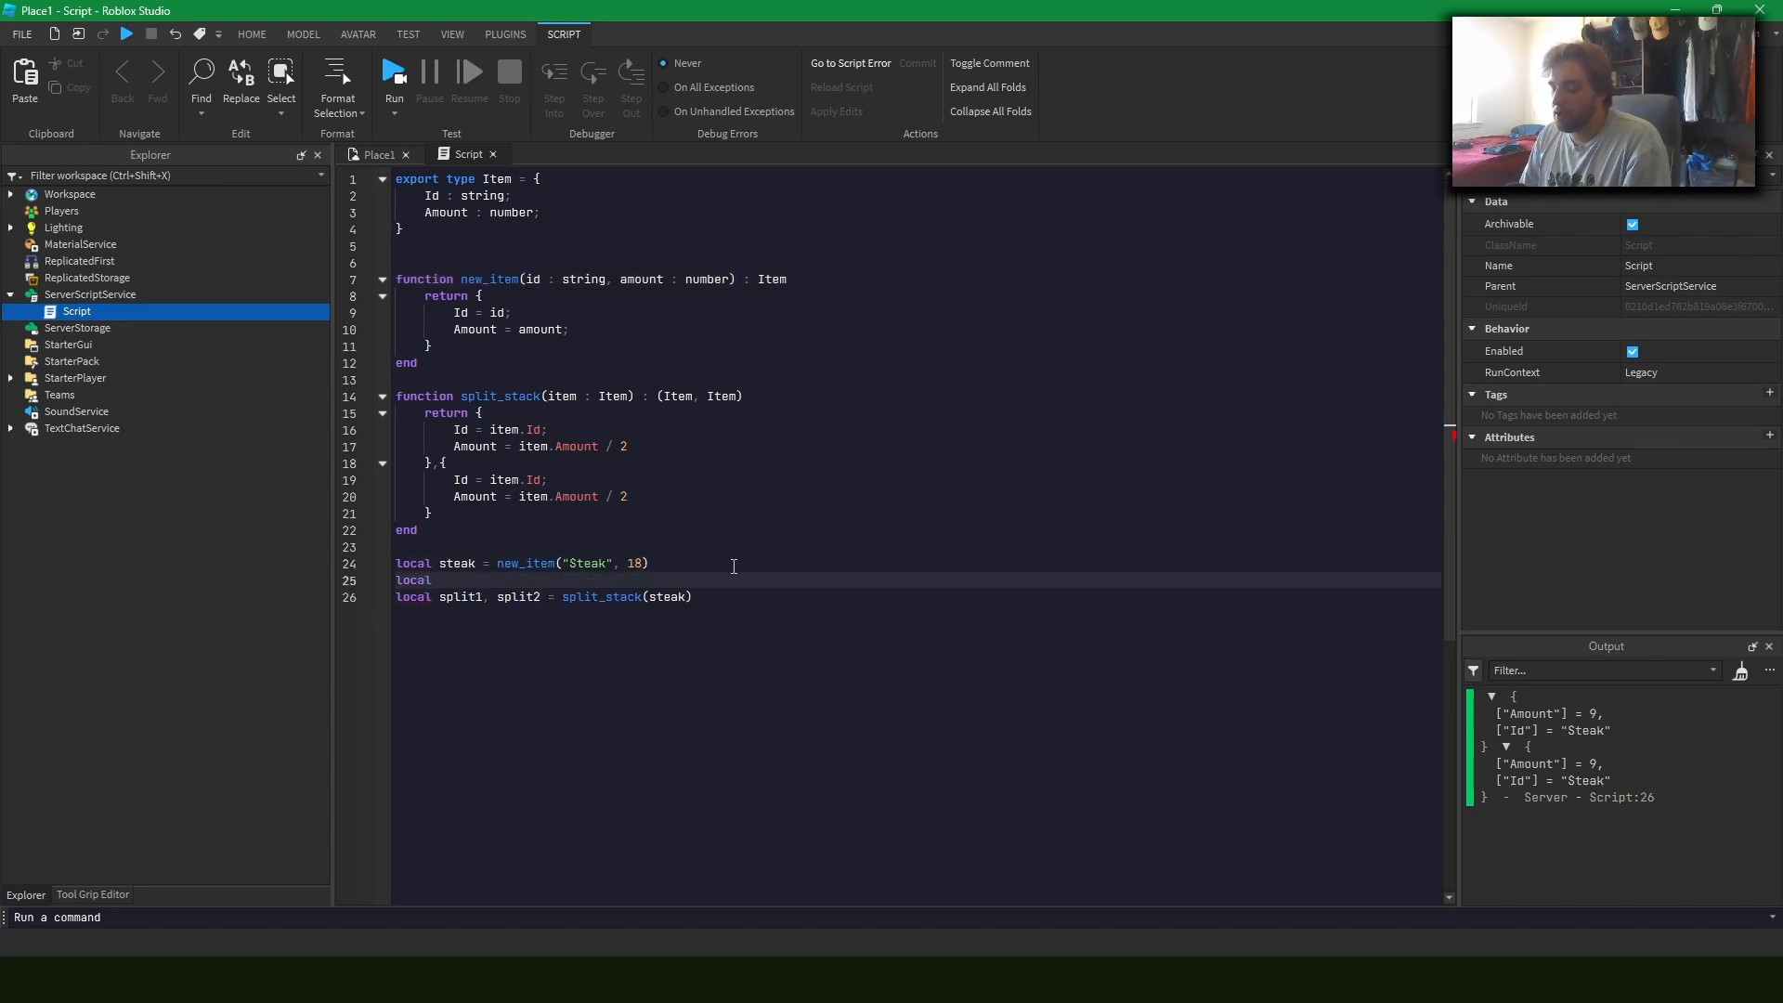
Add local ball = new_item("Ball", 1), test ball. autocomplete, and keep the split_stack(steak) line after it
type("b")
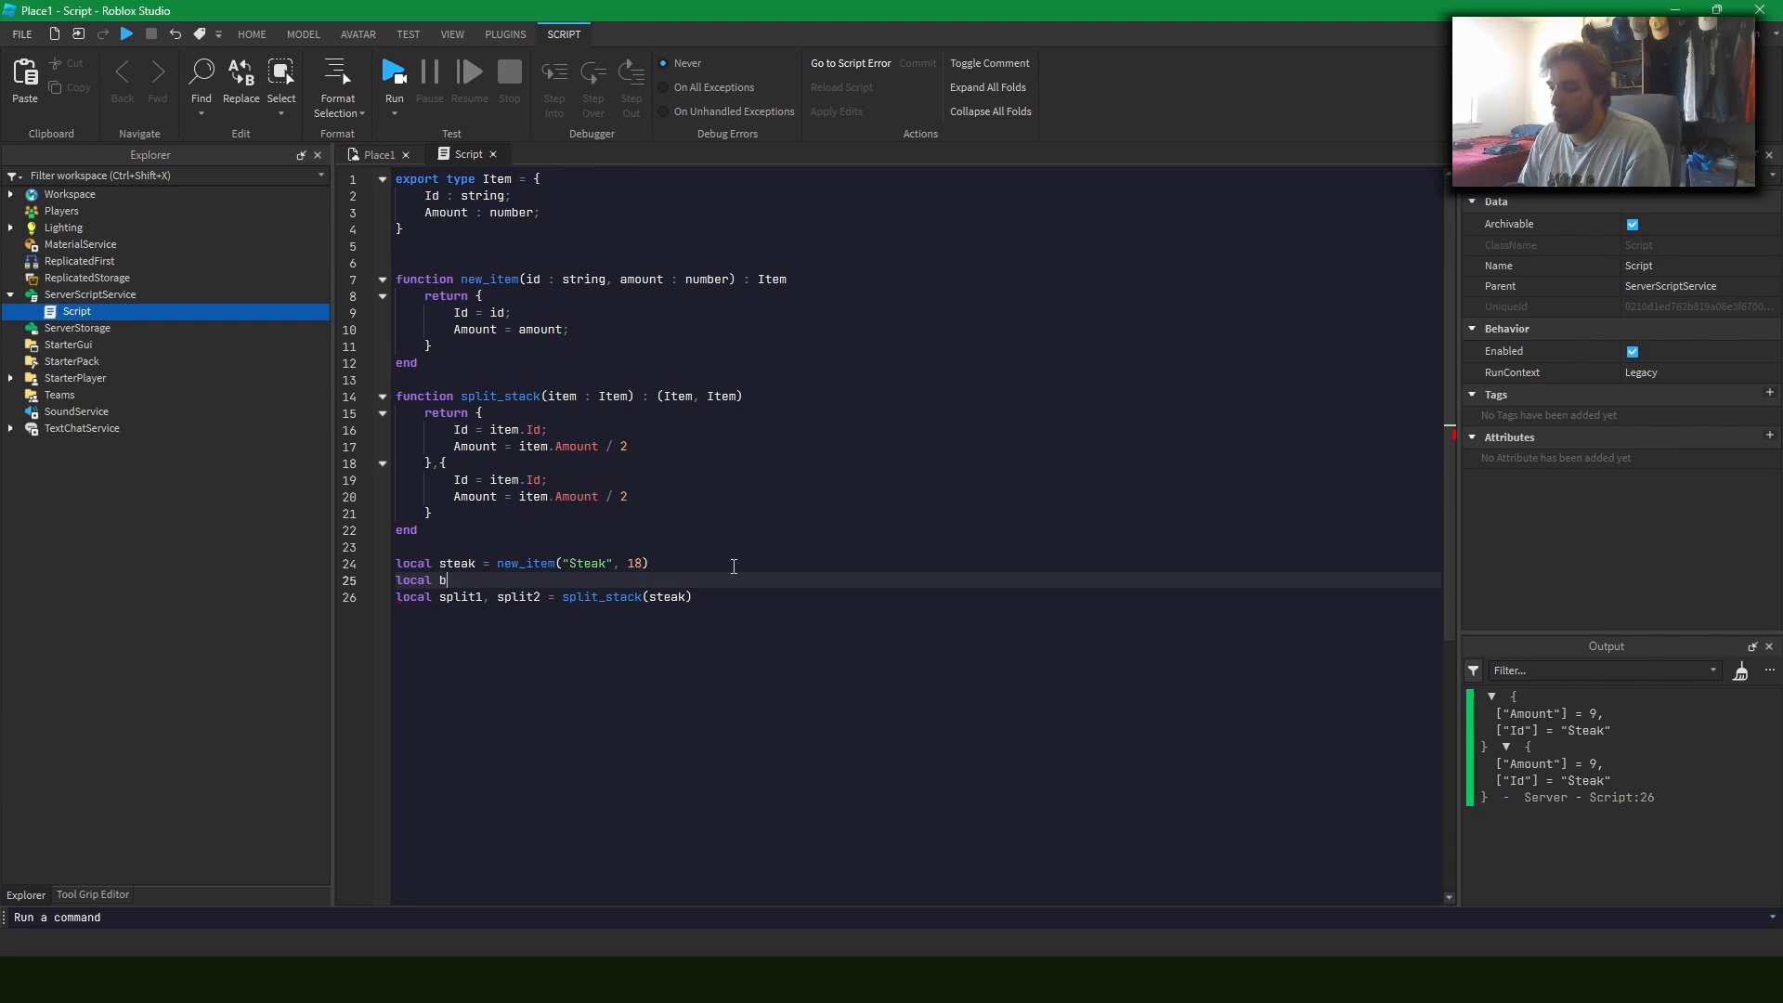
type("all = new_item(")
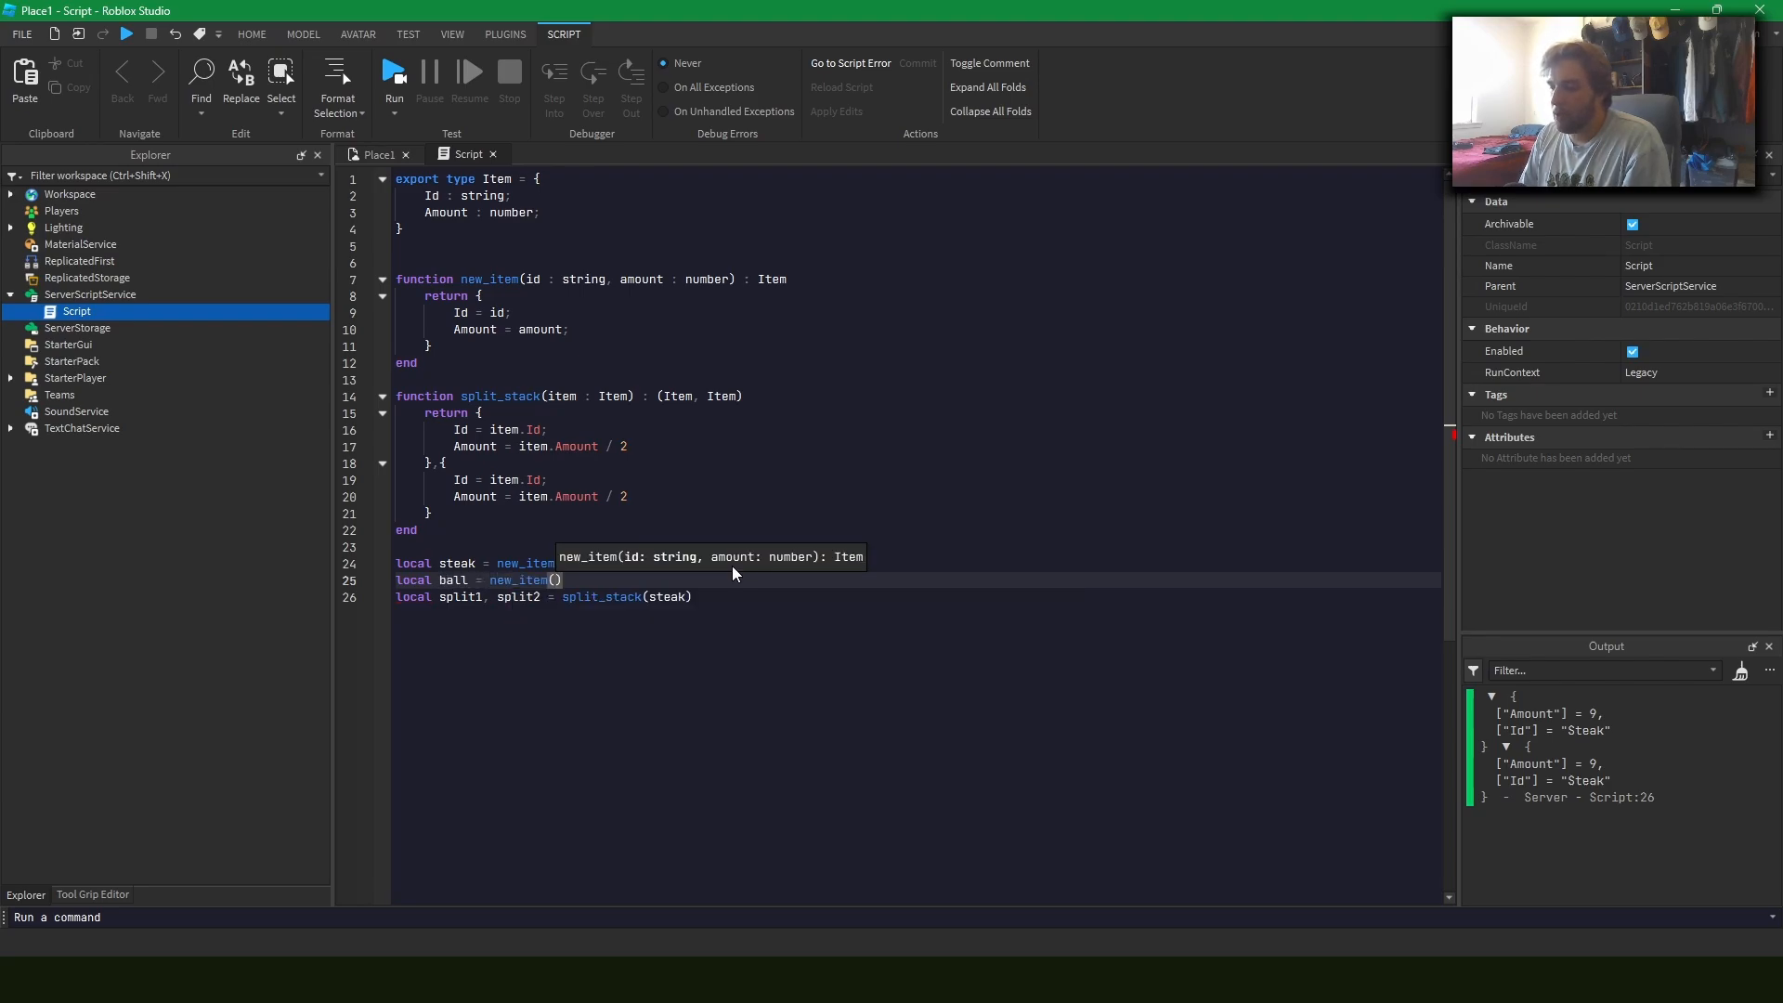
type("\"Ball\", 1")
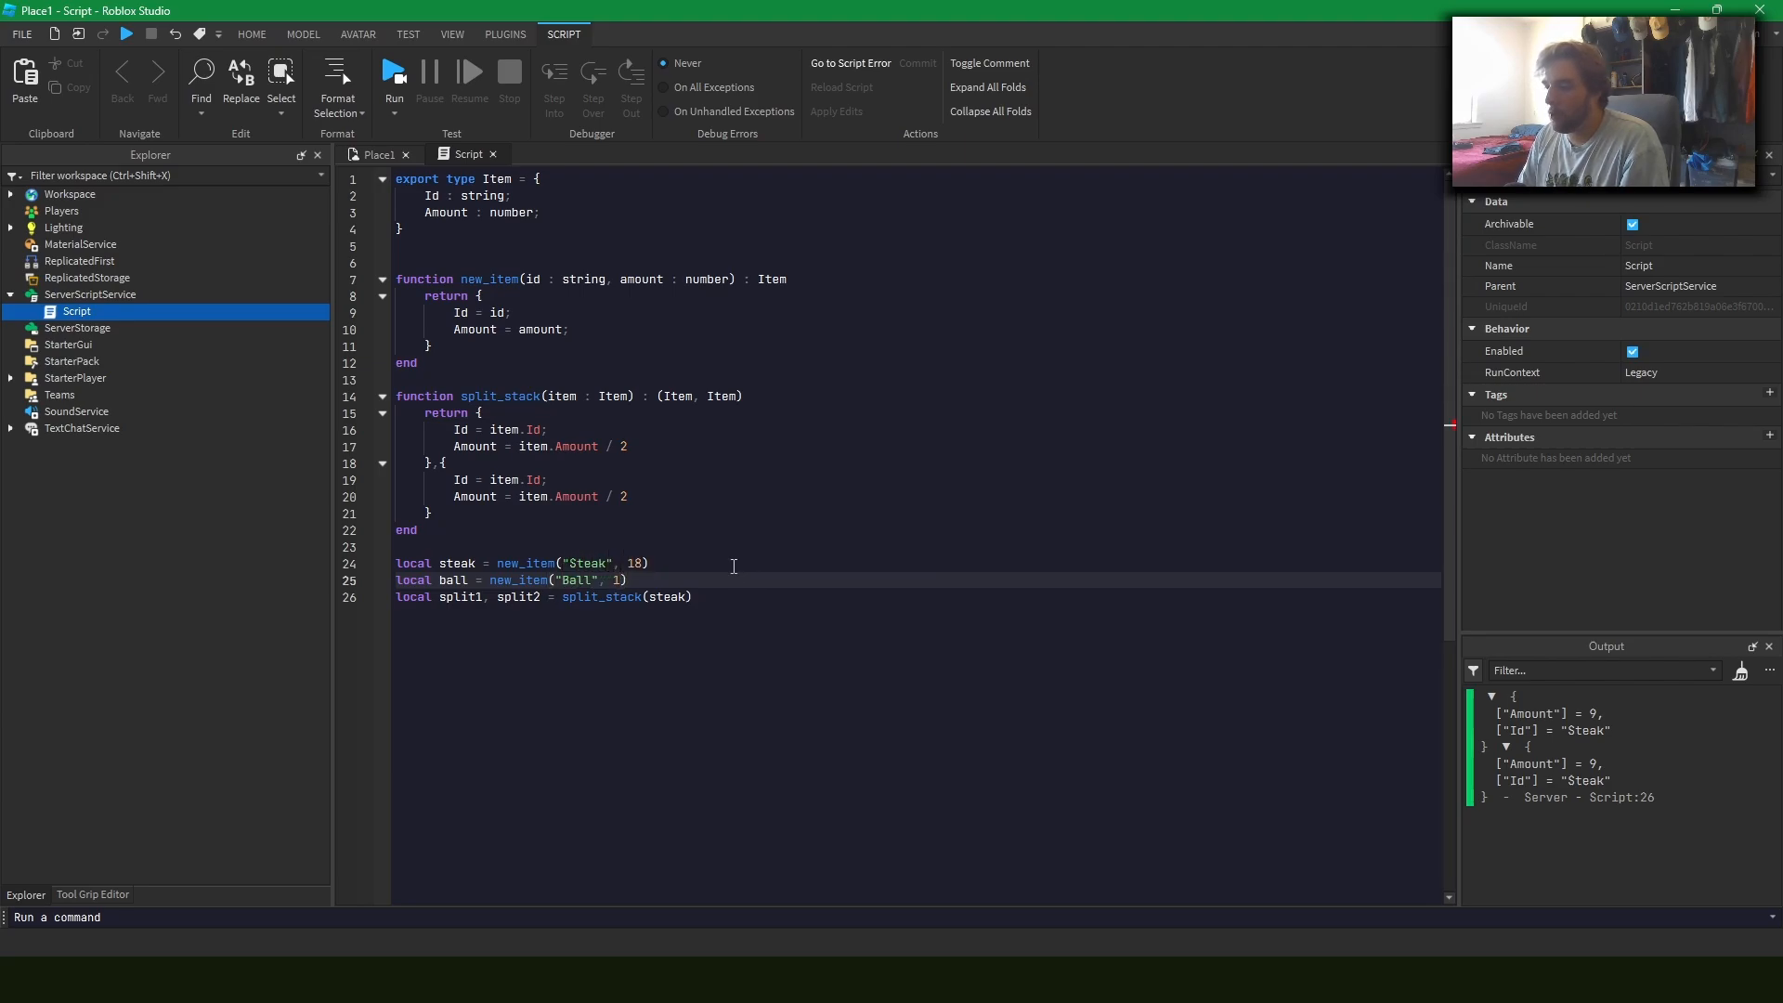
type("b")
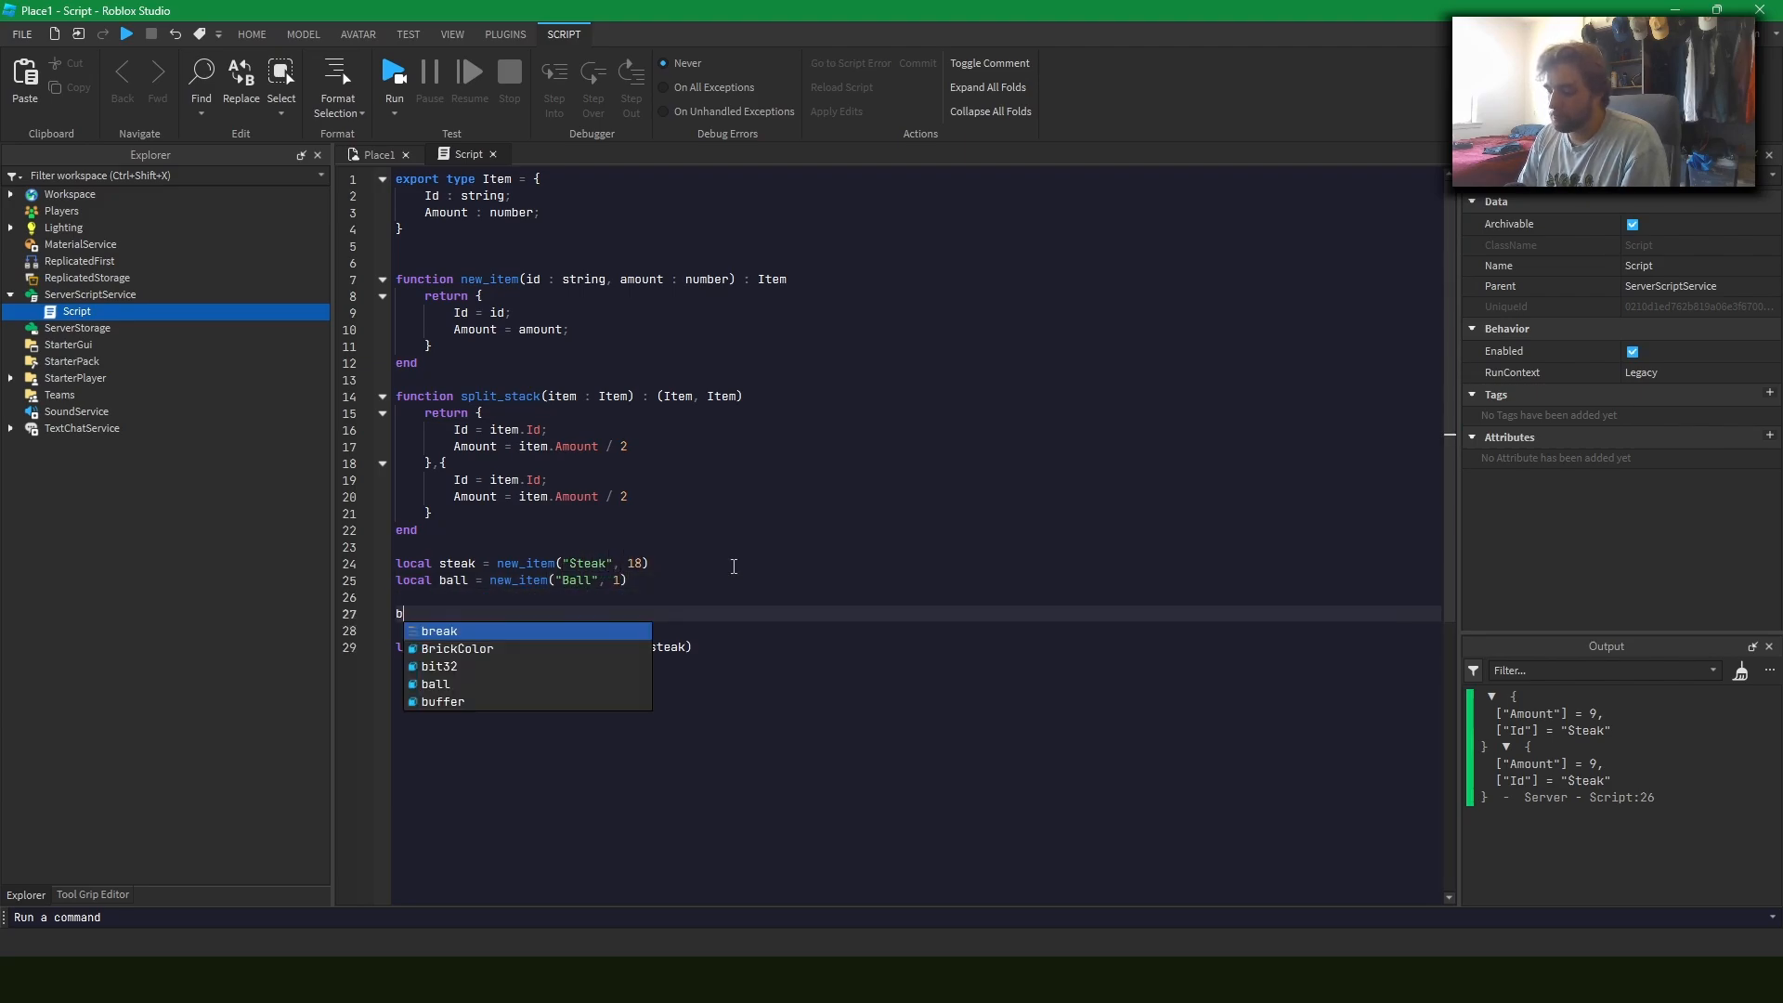
type("all.")
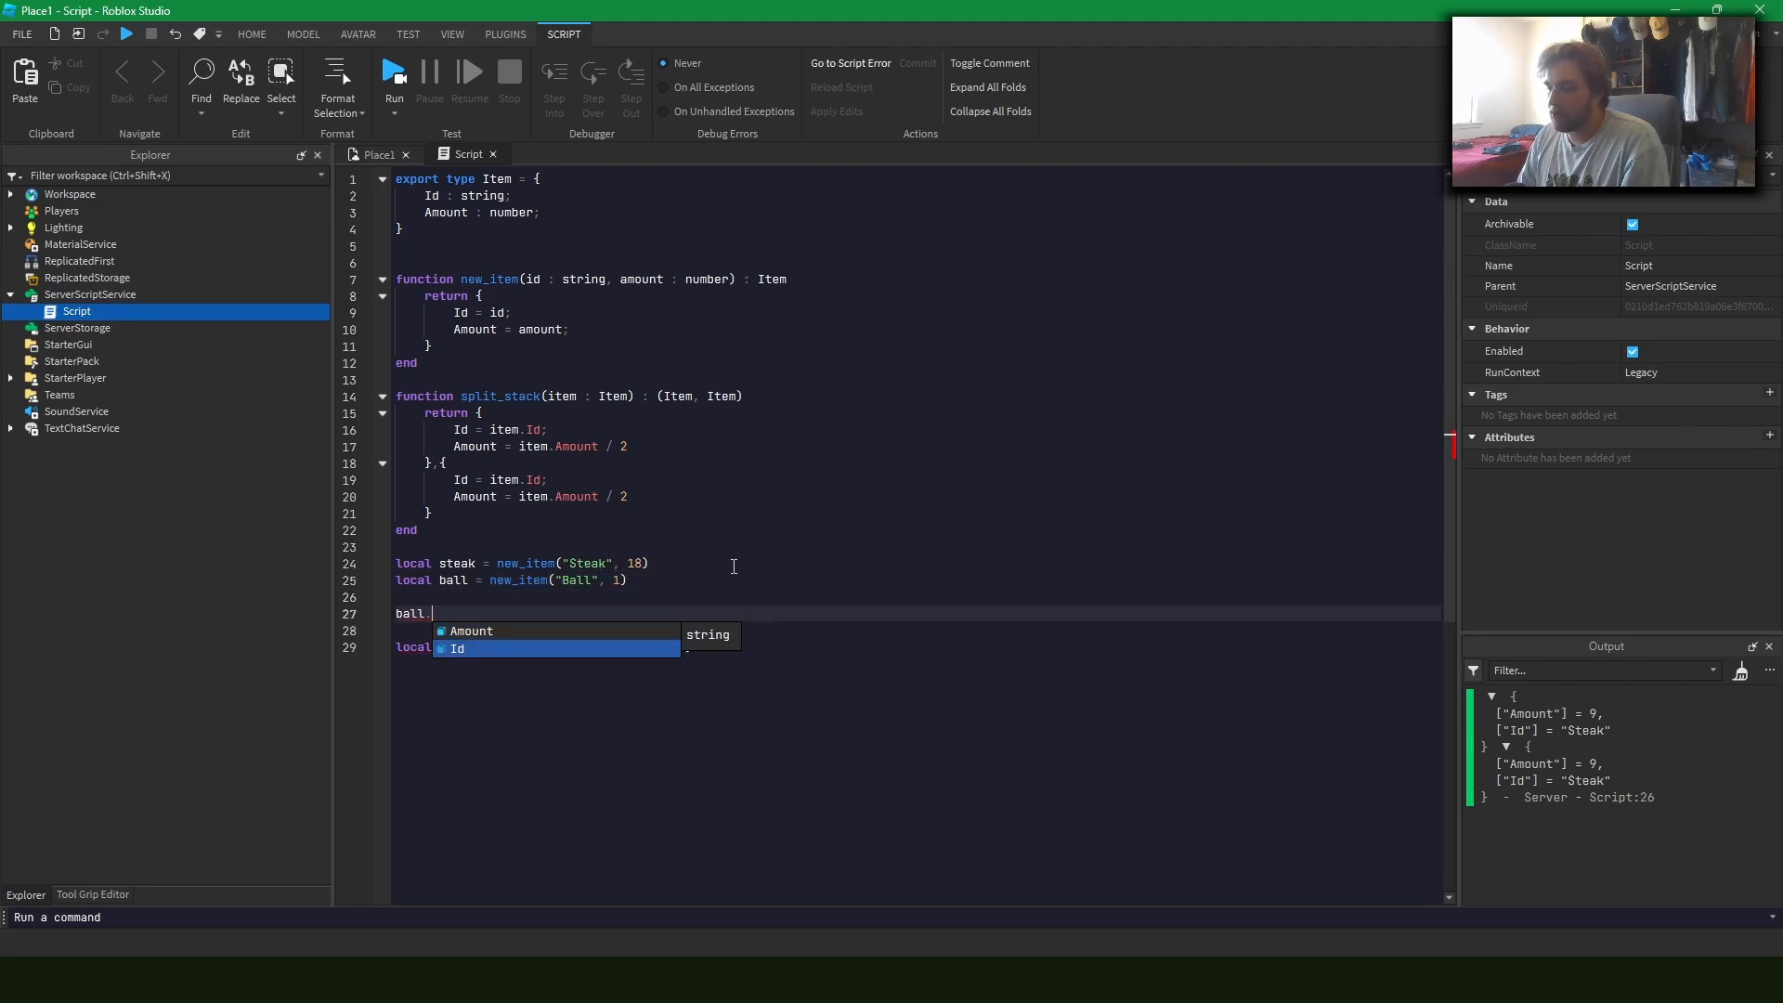
type("local split1, split2 = split_stack(steak)")
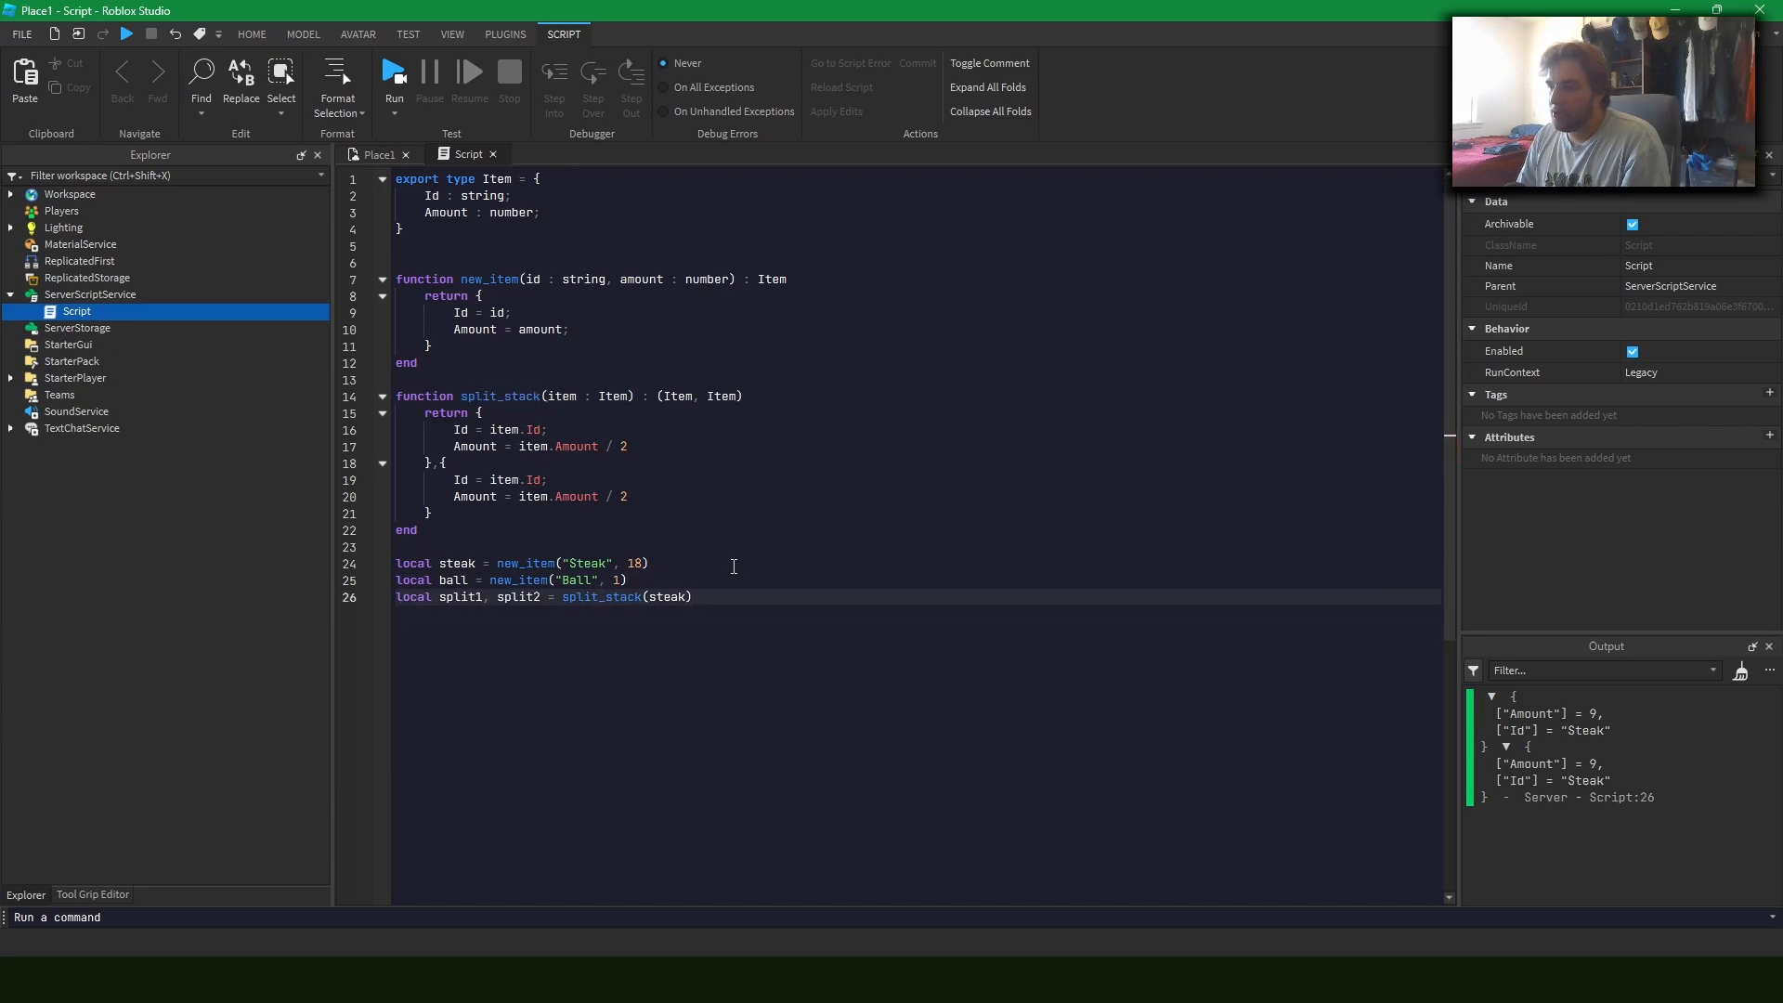
Write local gold = { Id = "Gold"; Amount = 12; } and begin a new gold line
type("local")
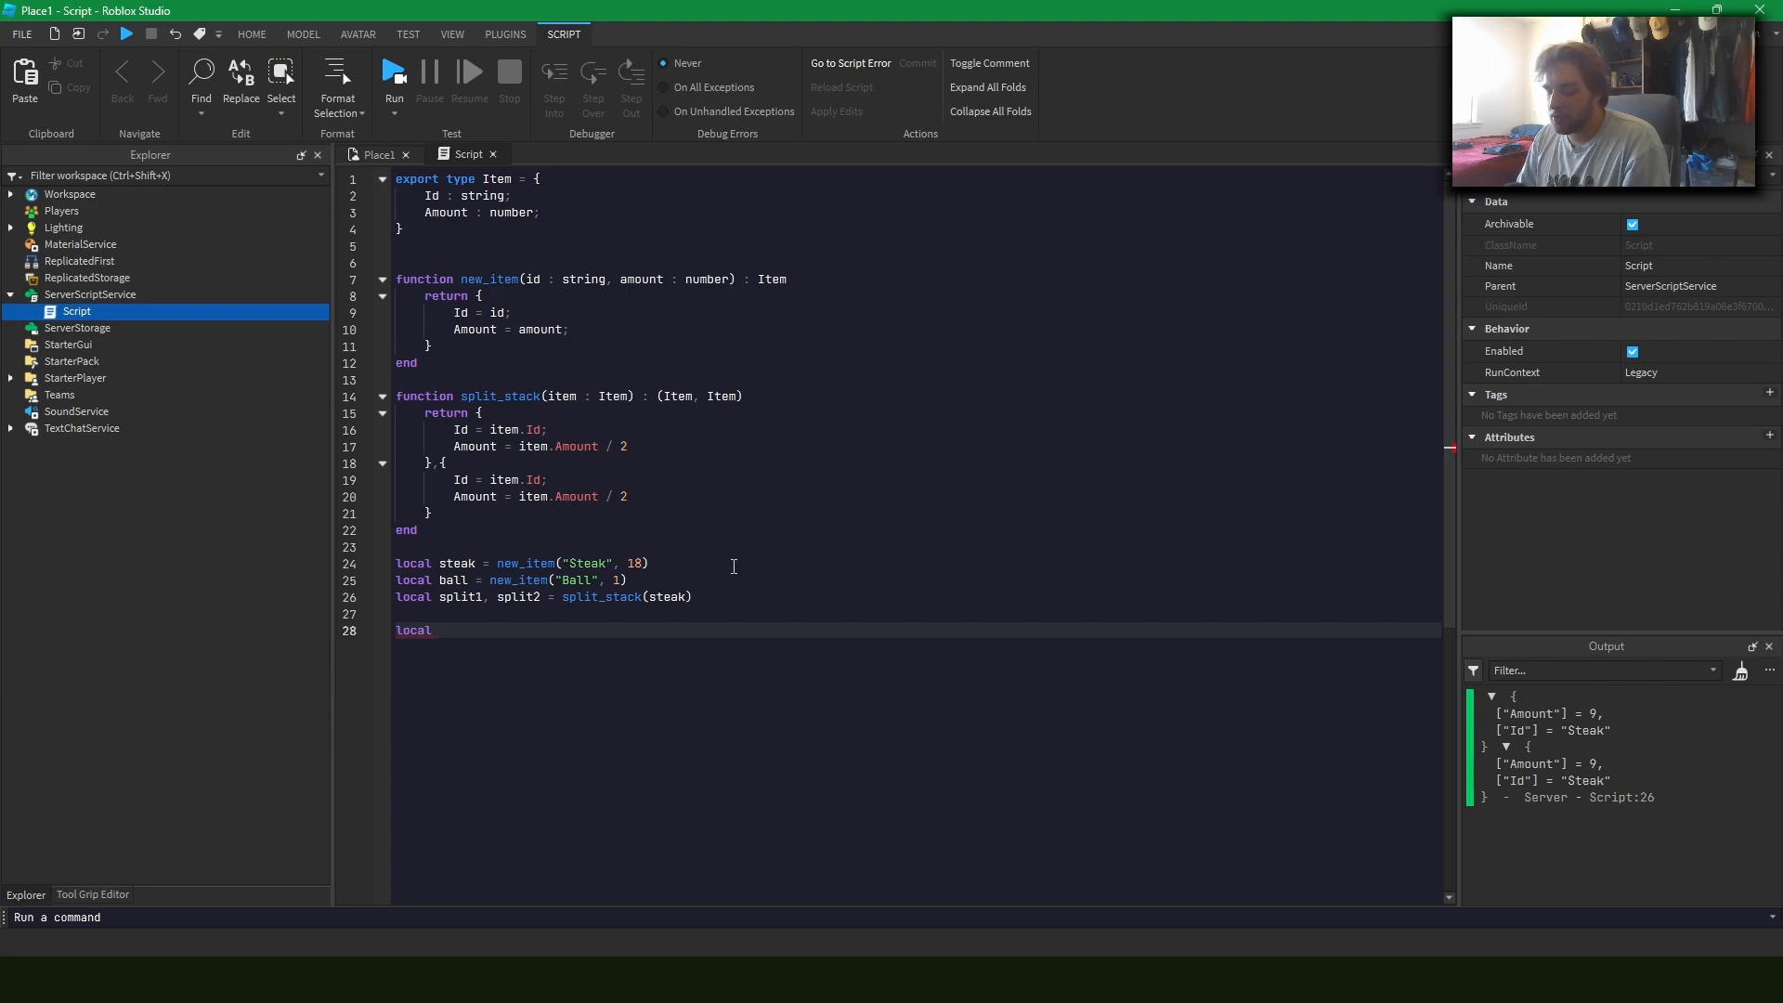
type("gold = {")
type("Id =")
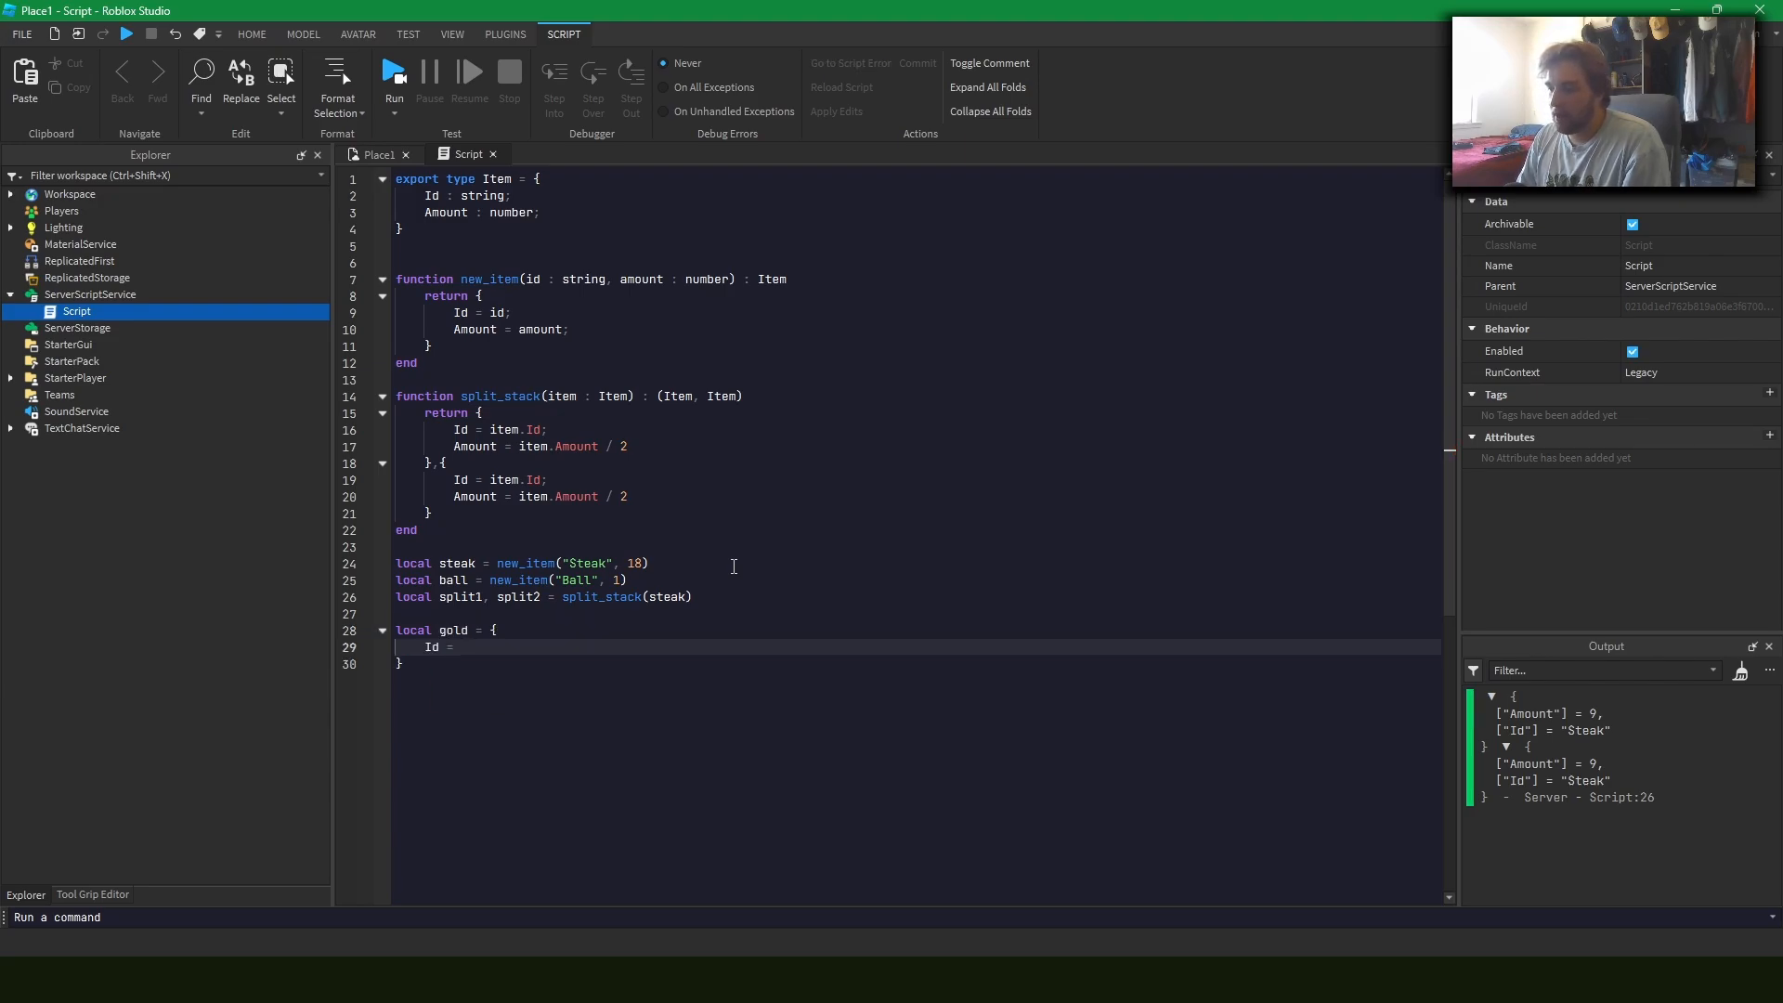
type("\"\"")
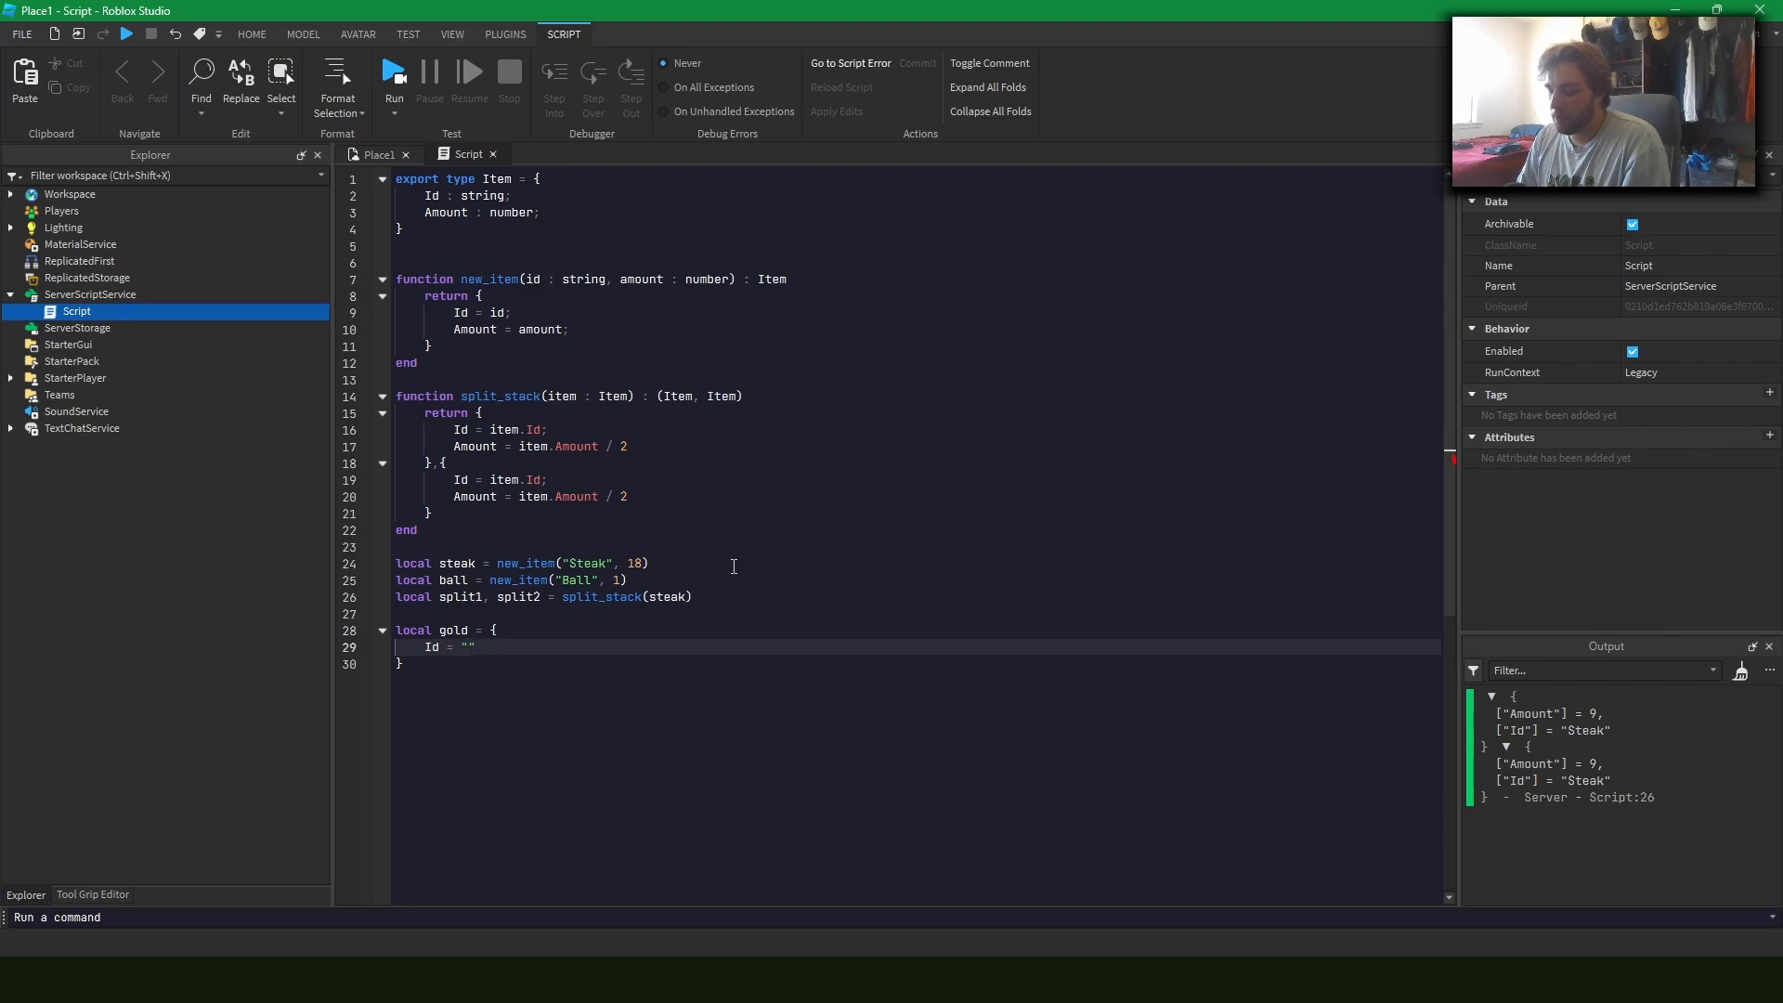
type("Gold\";")
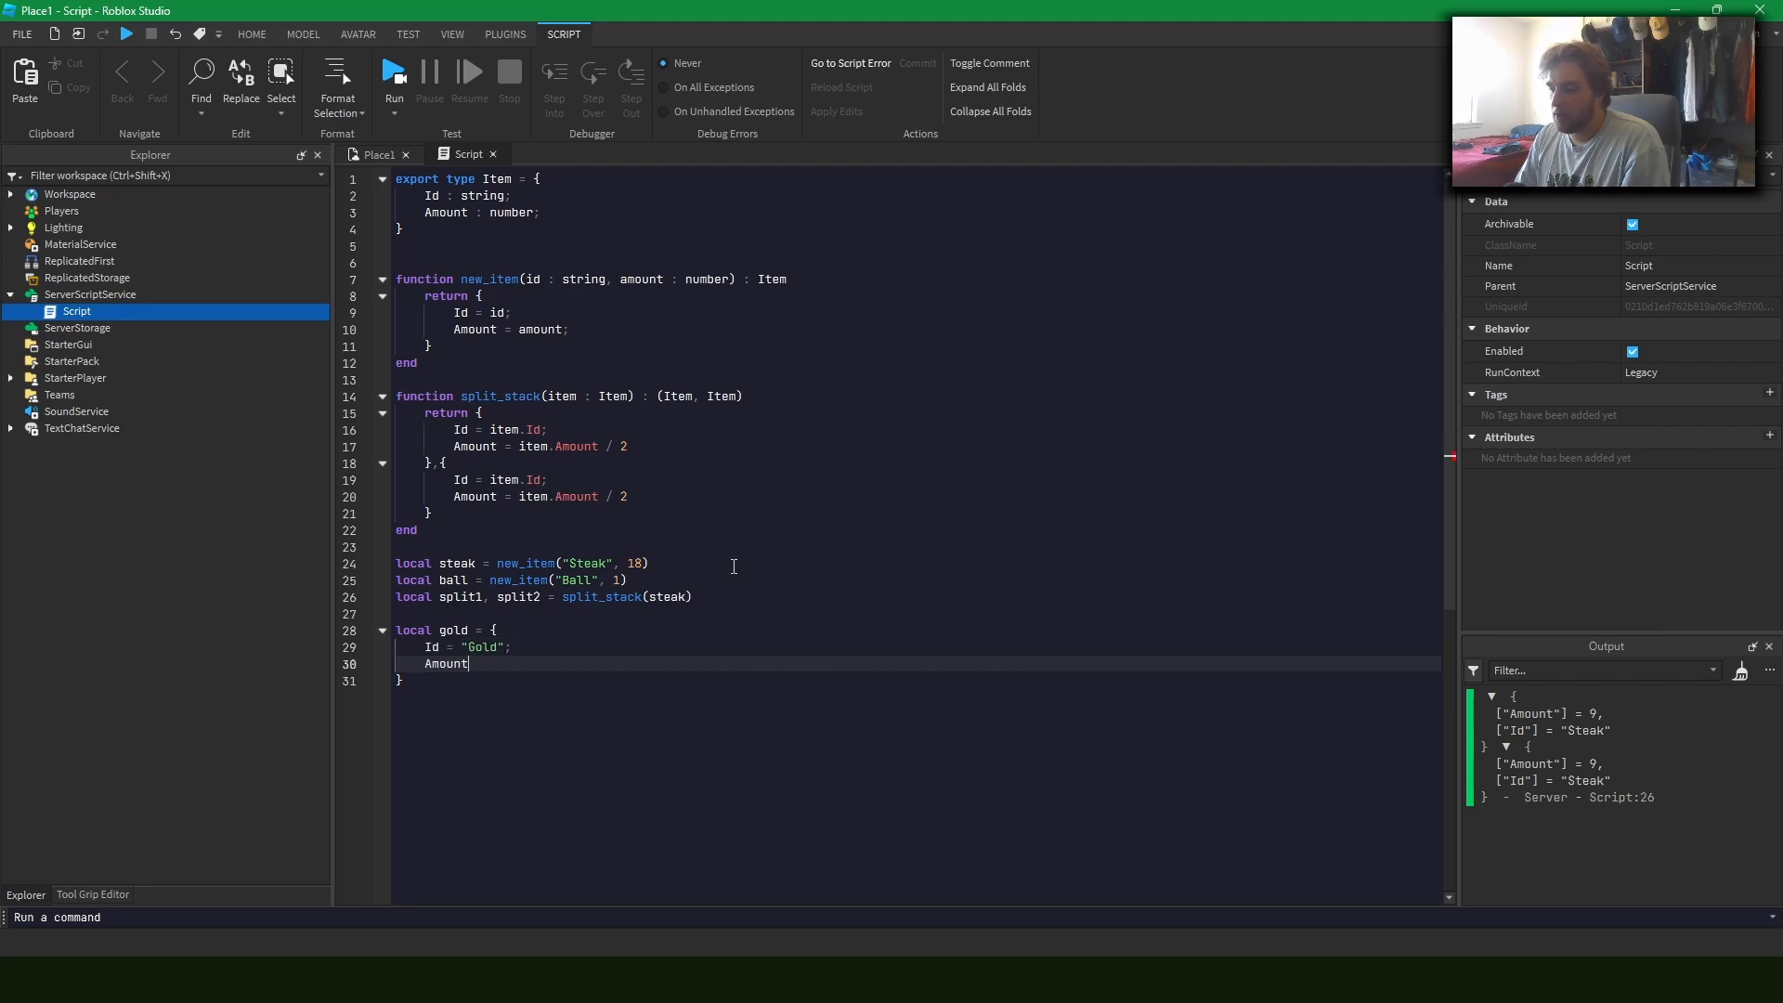
type("= 12;")
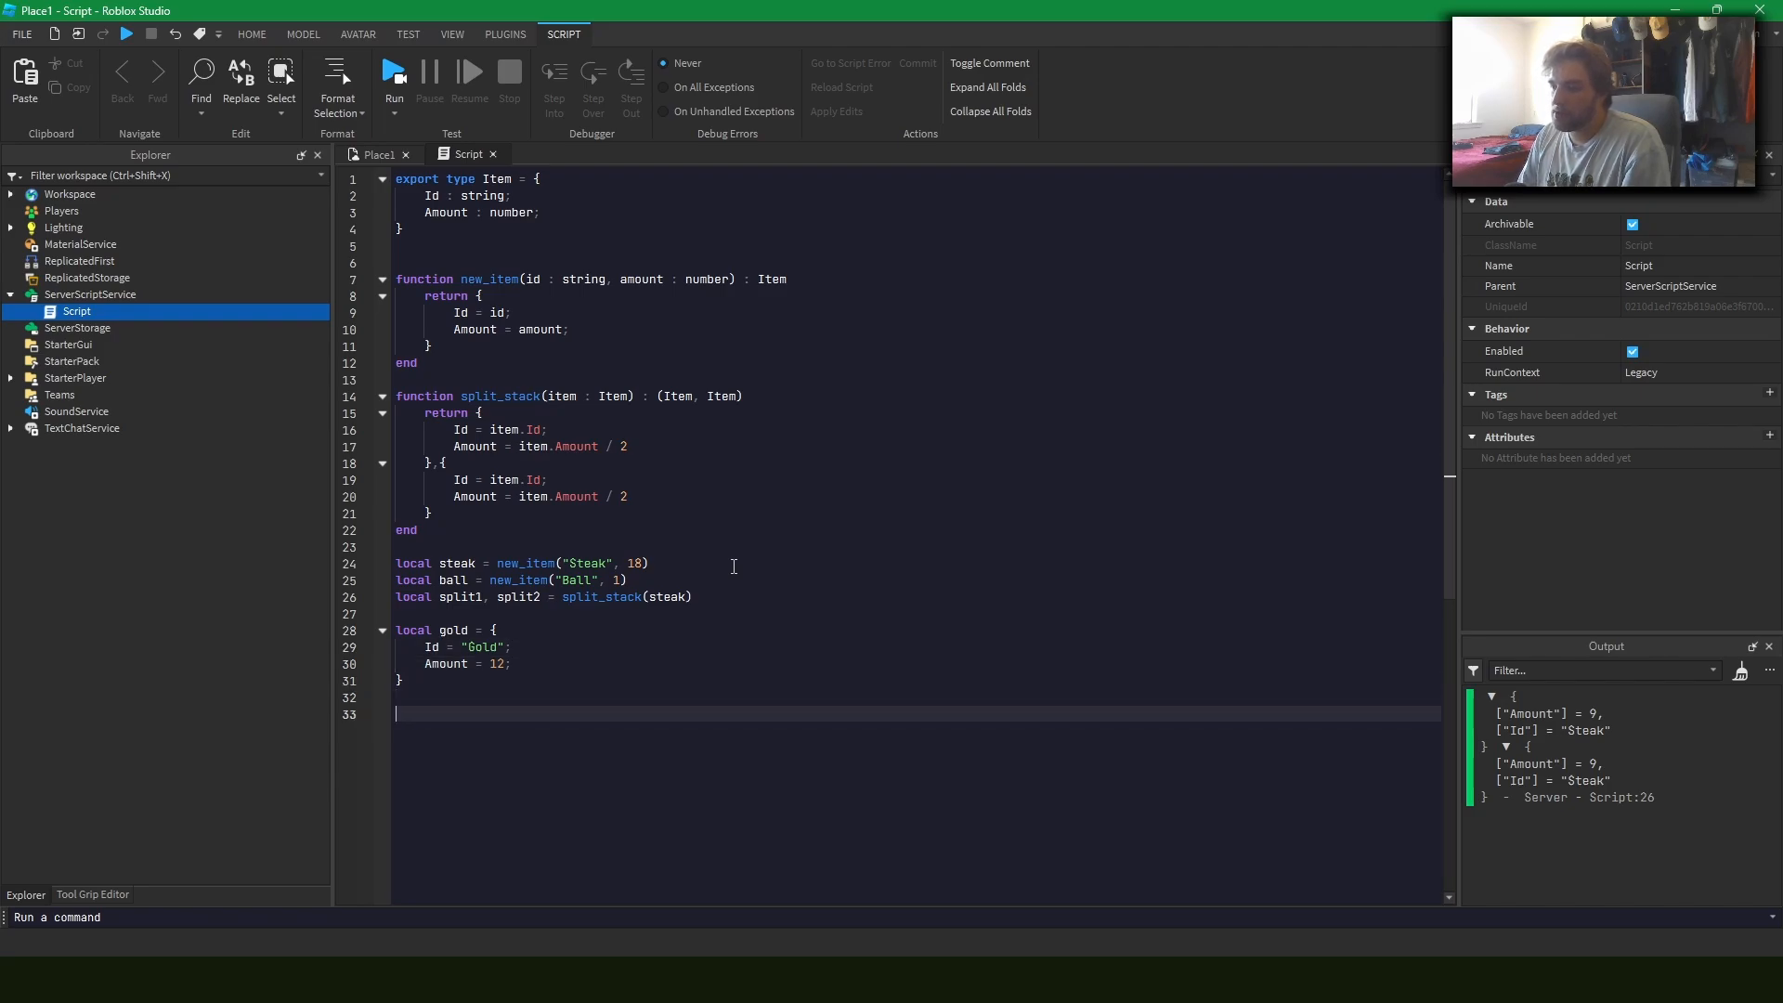
type("go")
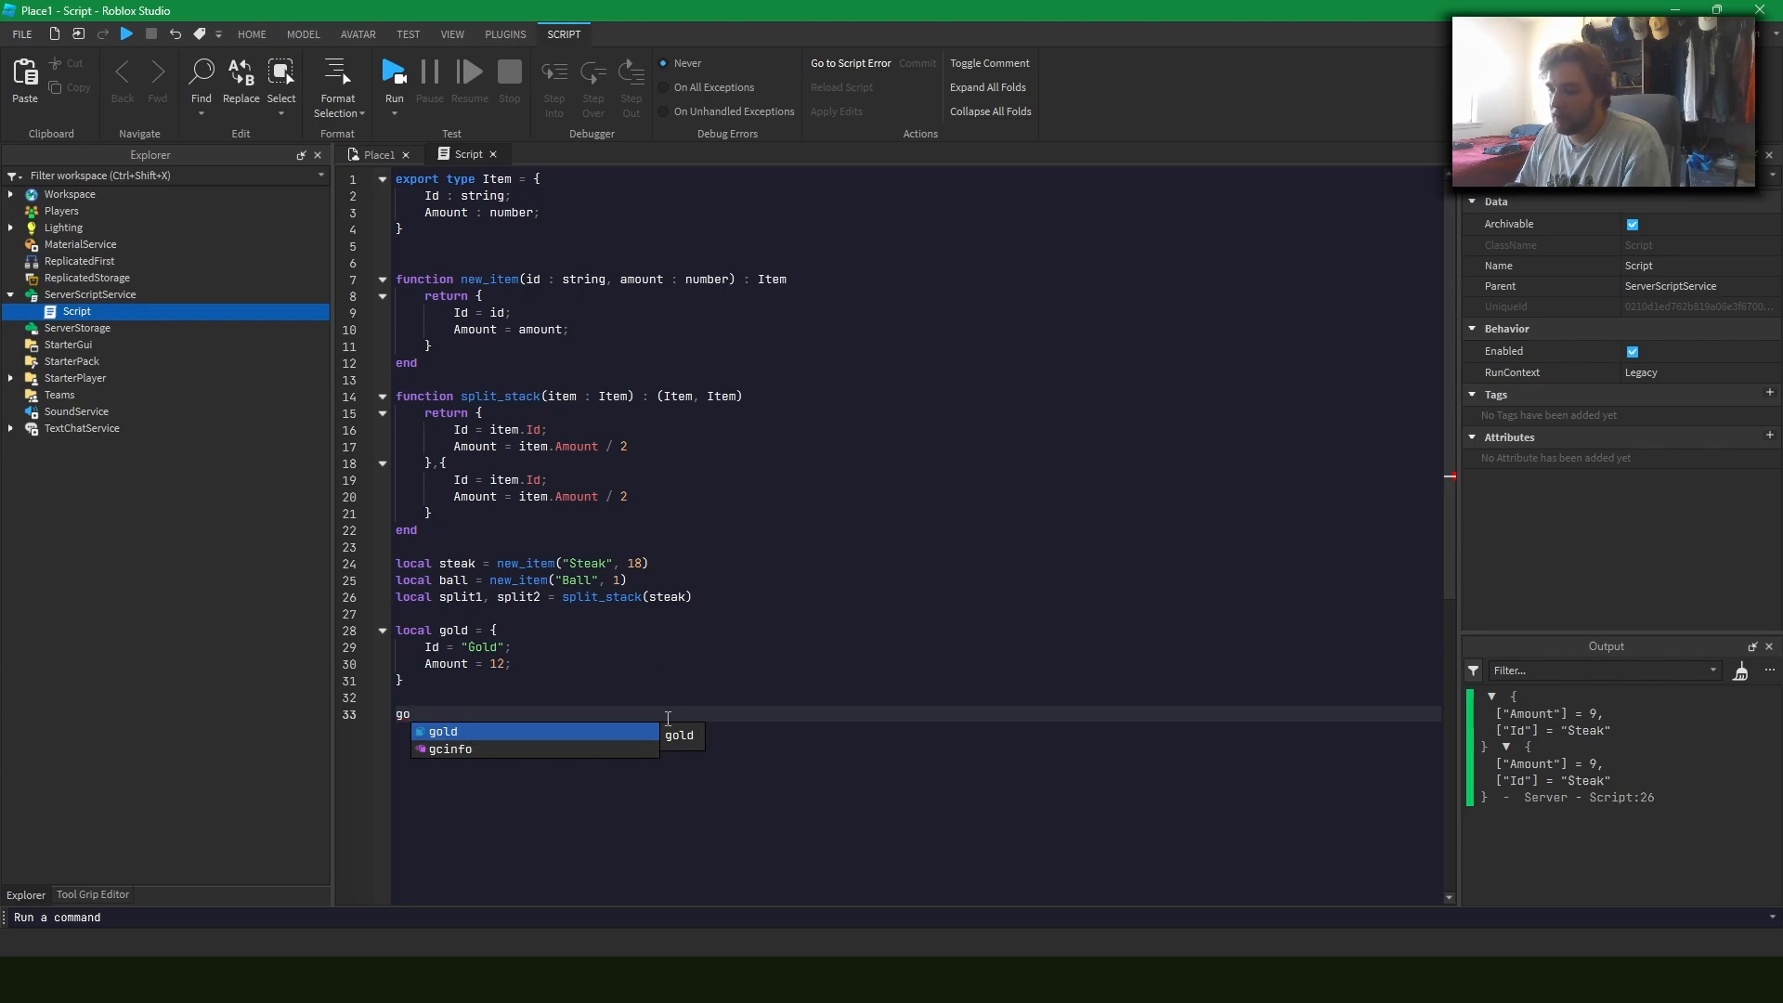
Move the Item annotation from the gold variable to a :: Item cast after the closing brace
key("Escape")
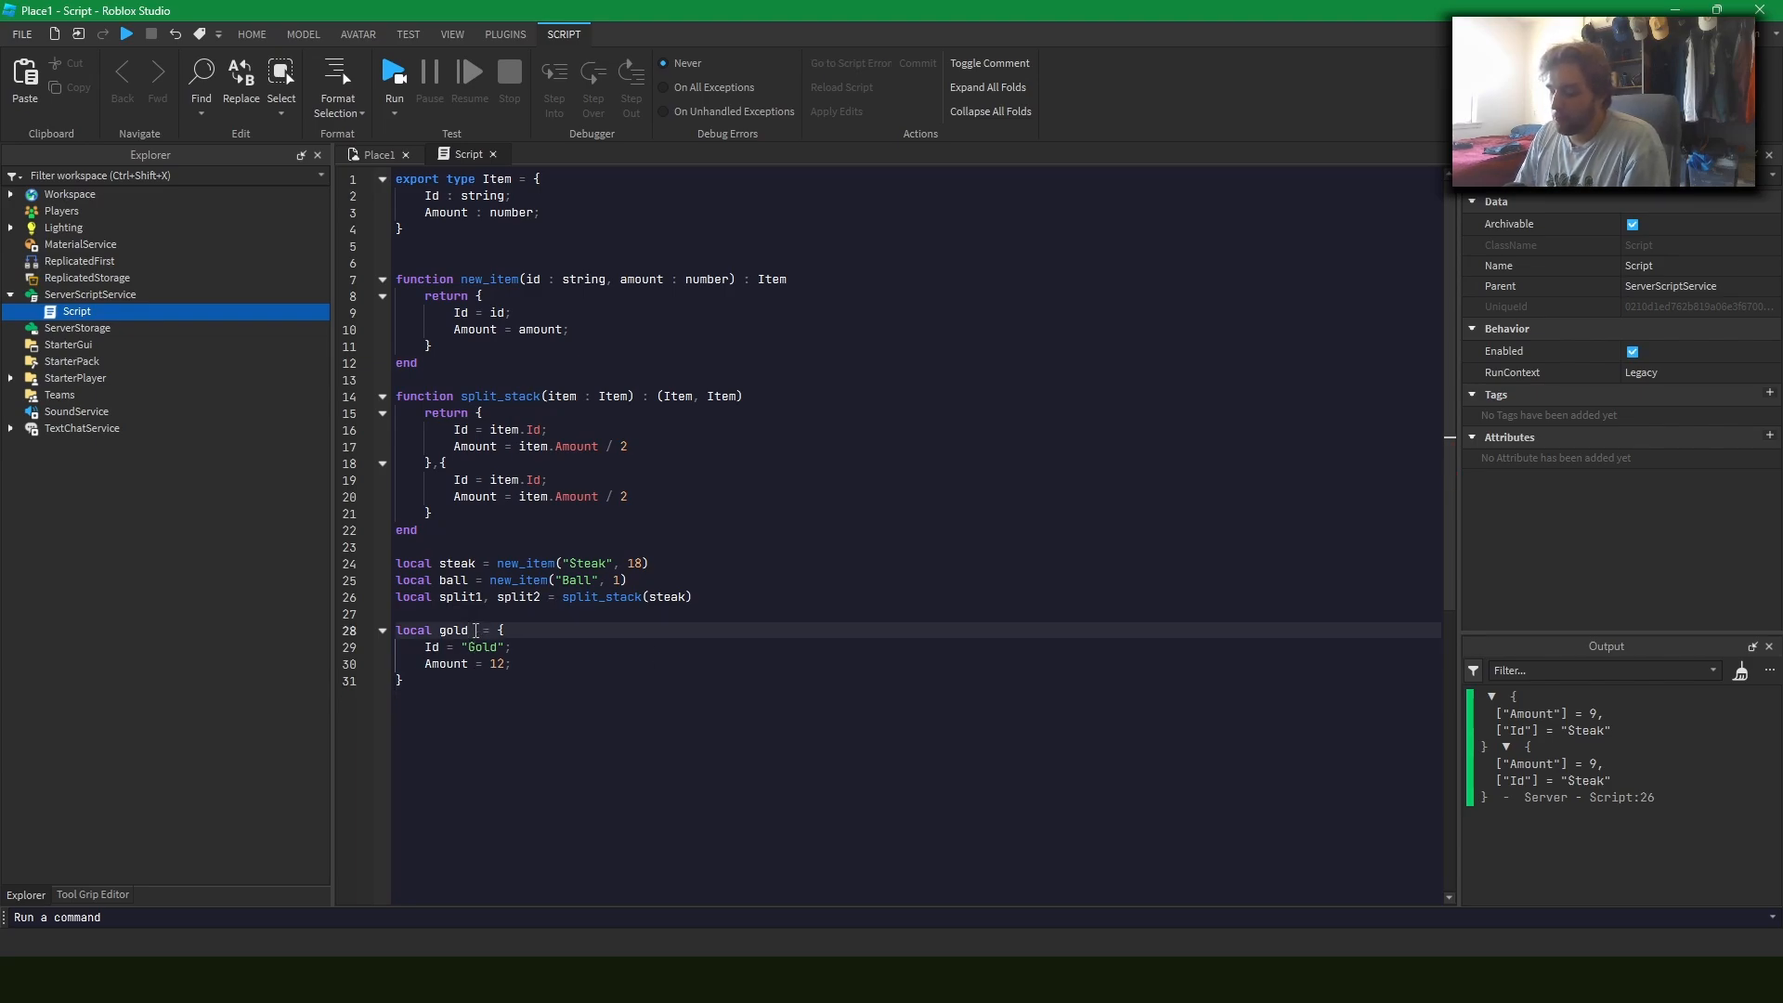
type(": Item")
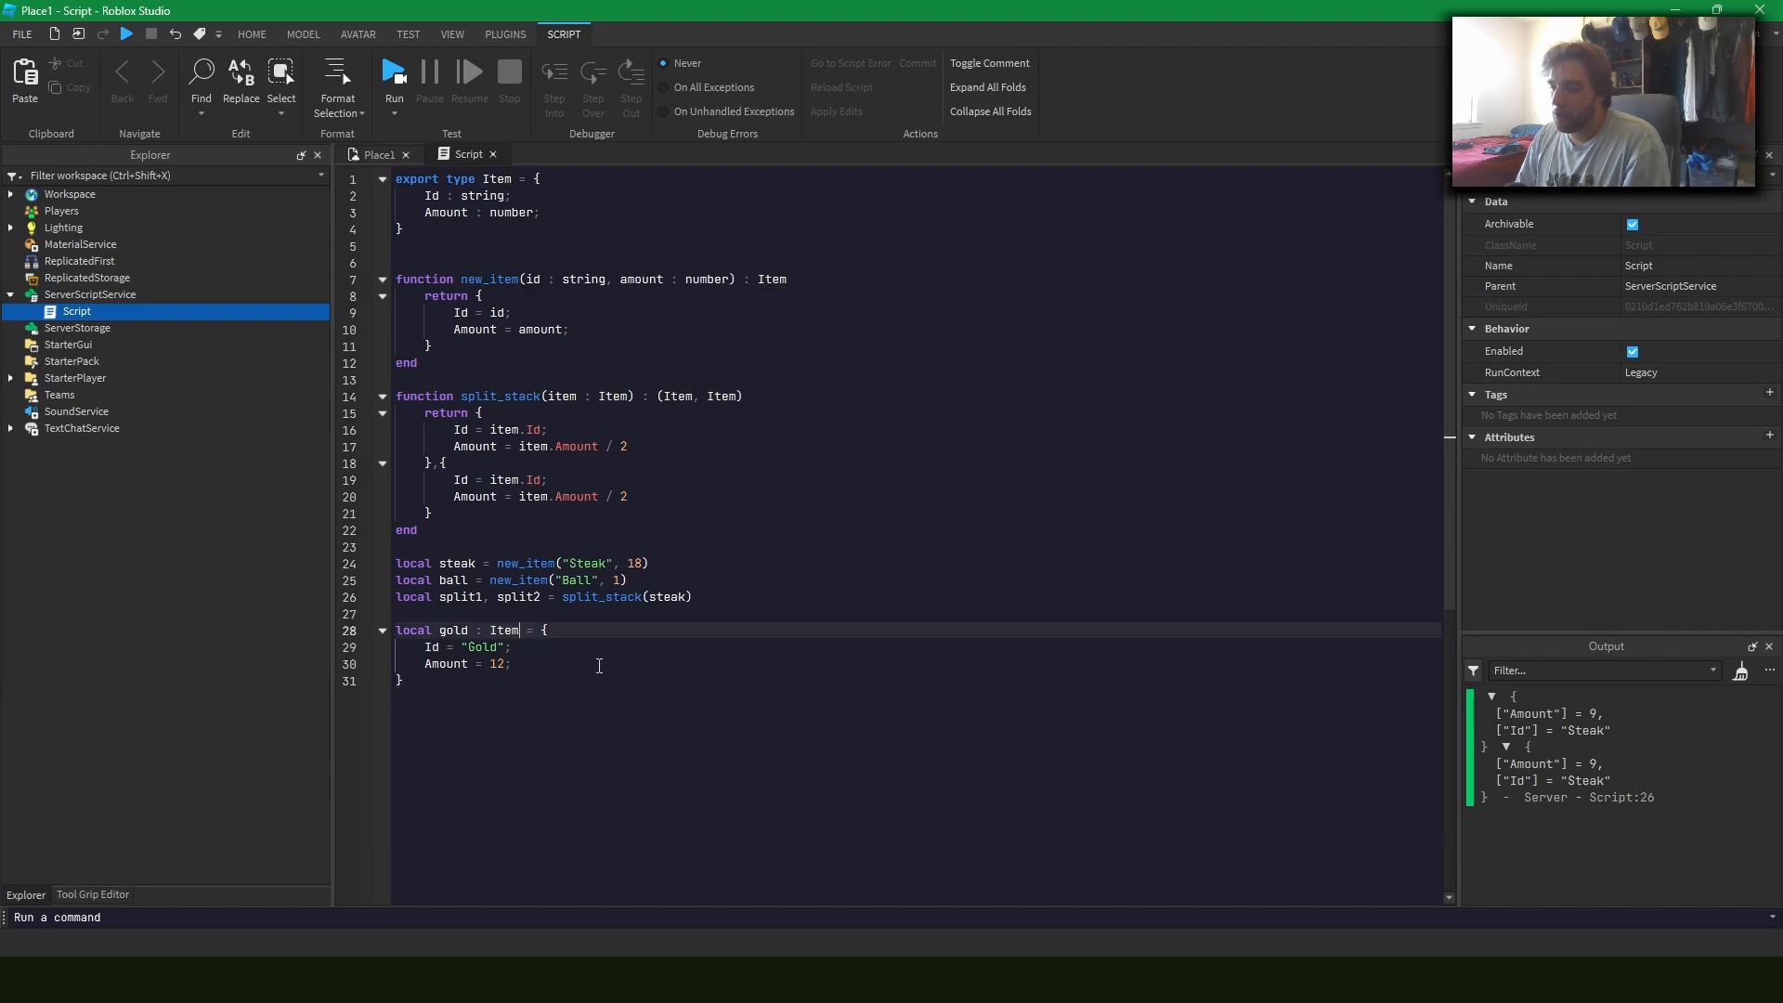
key("Backspace")
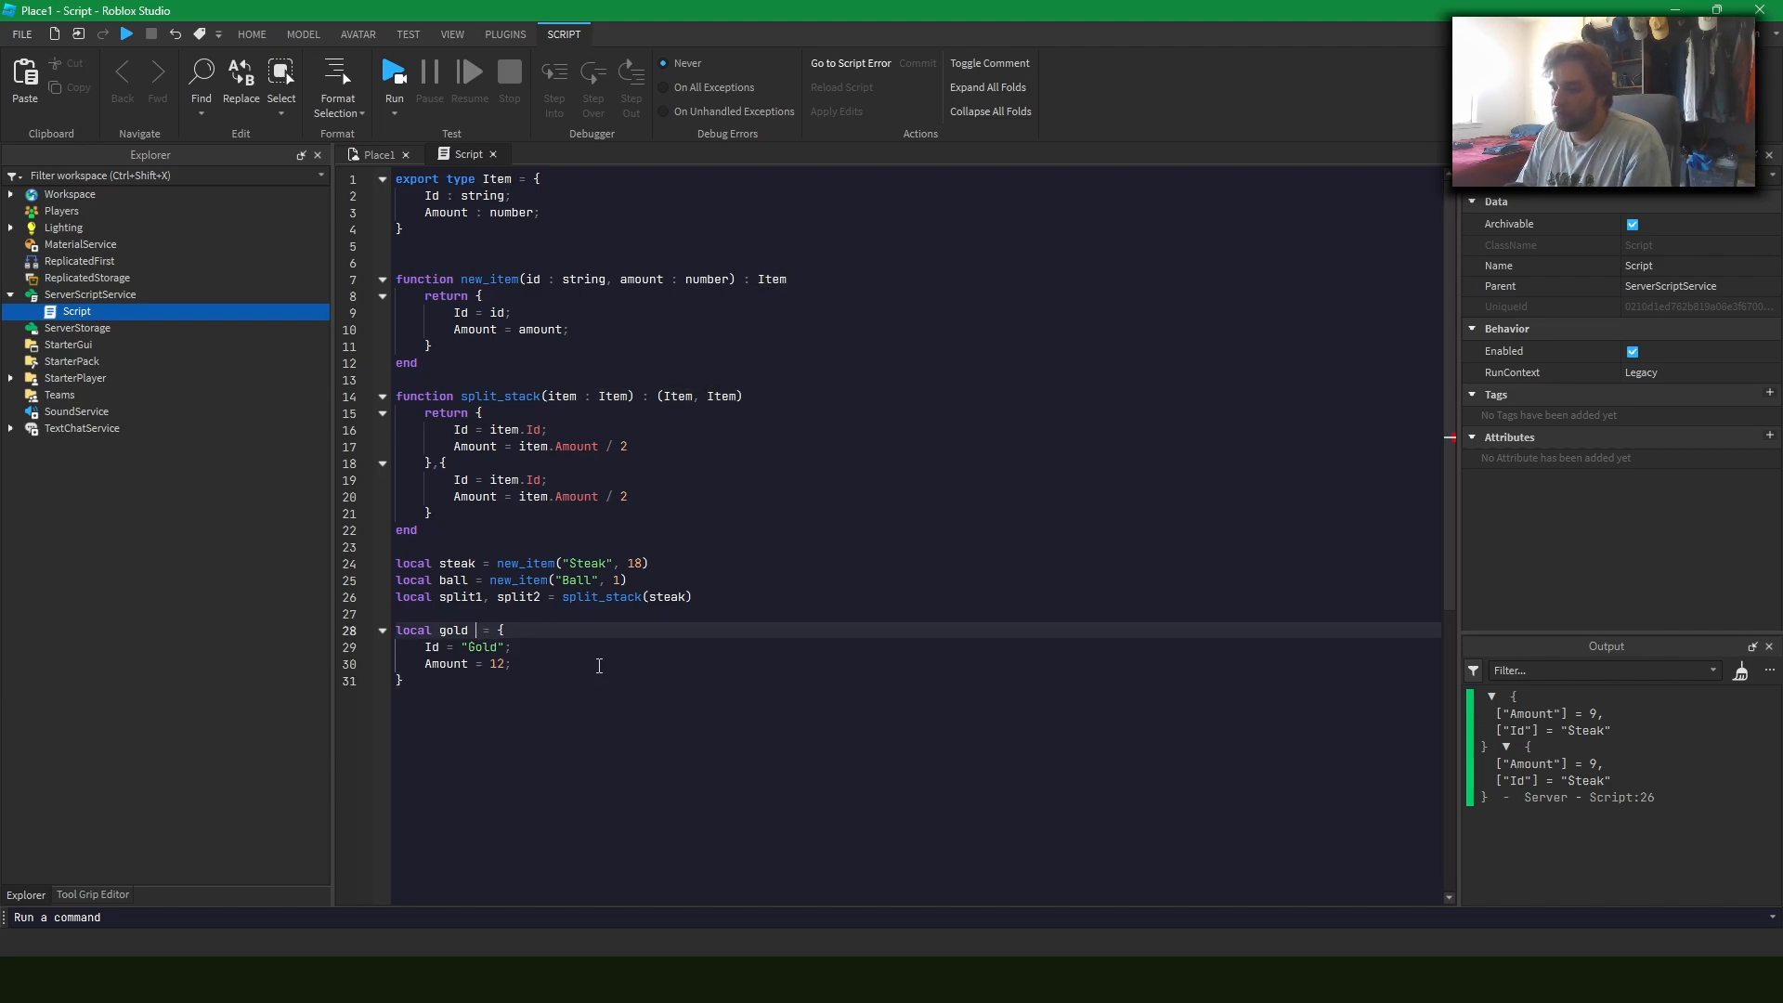
type("::")
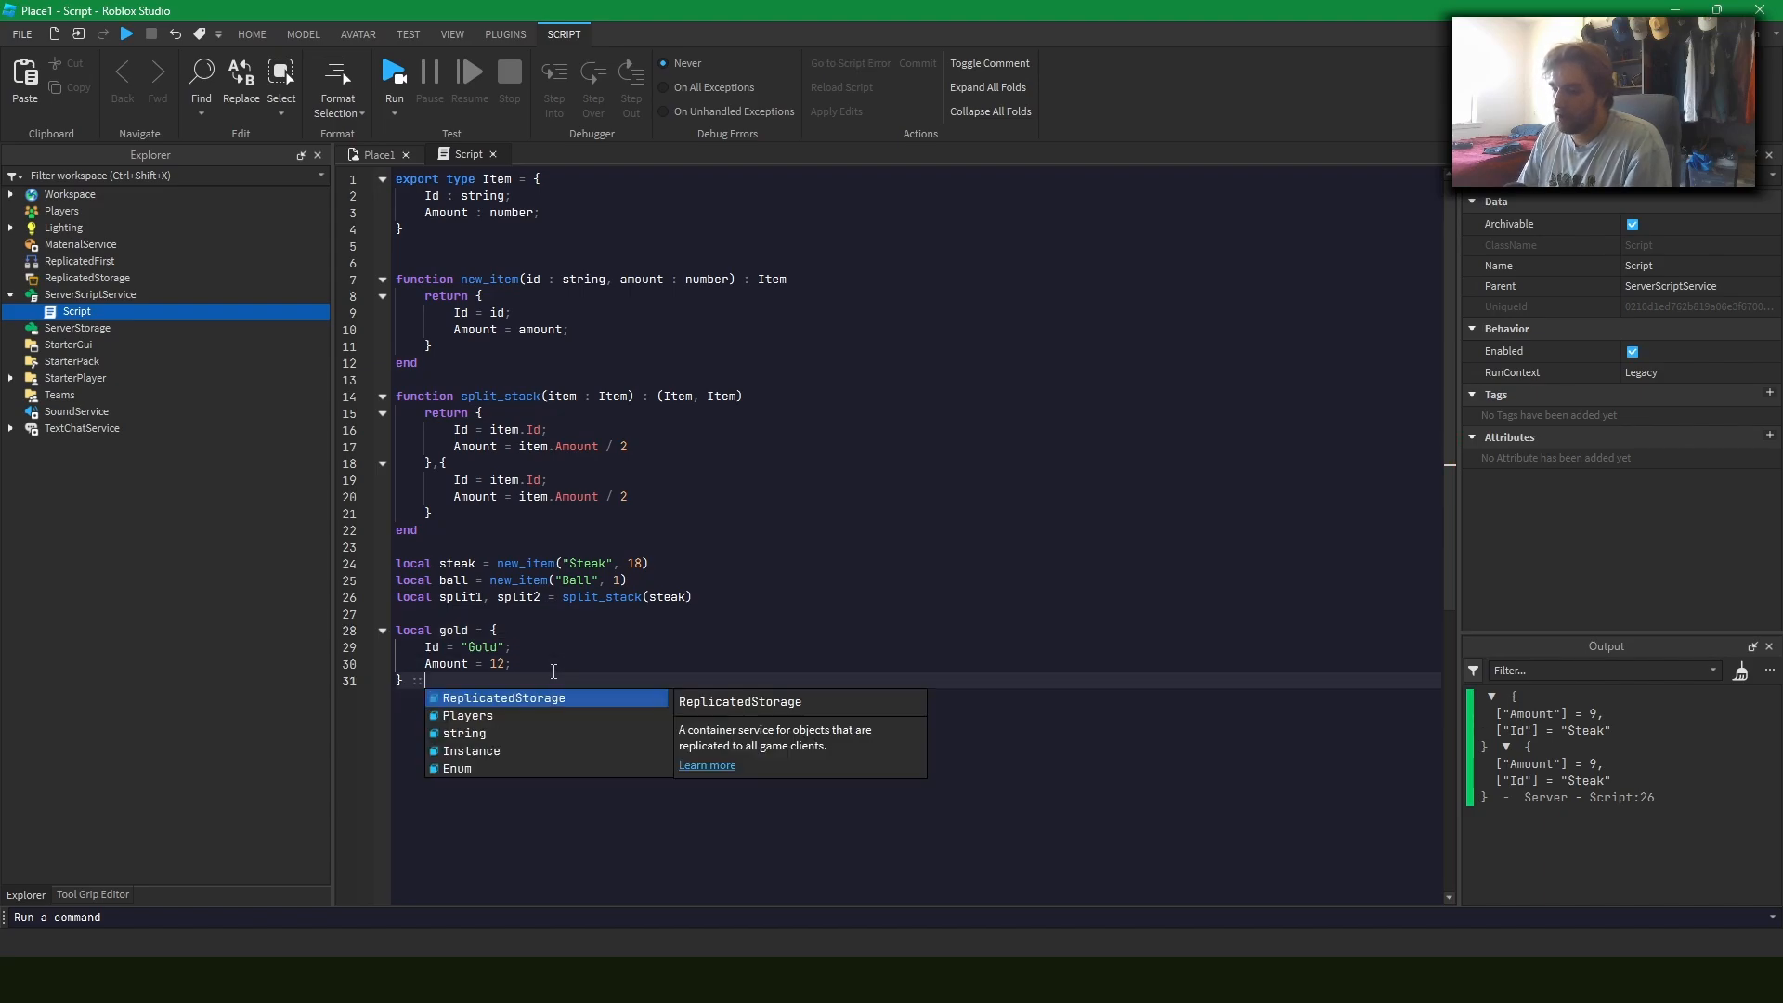
type("Item")
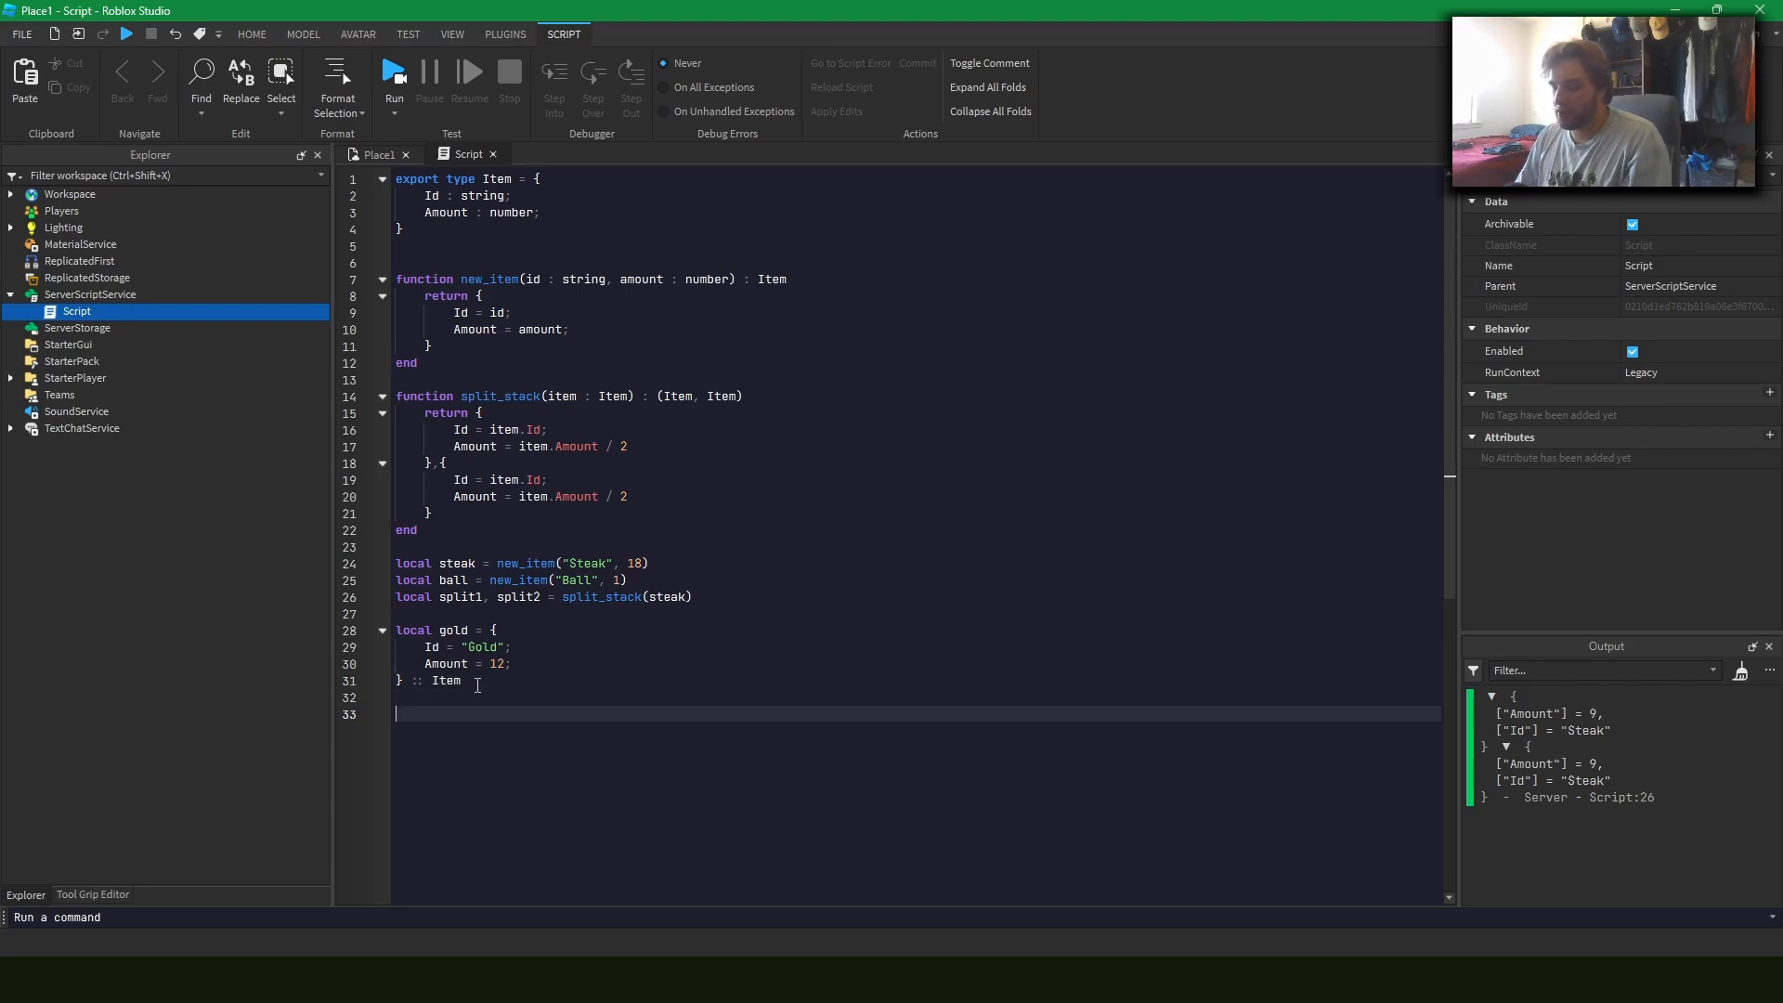
type("gold.")
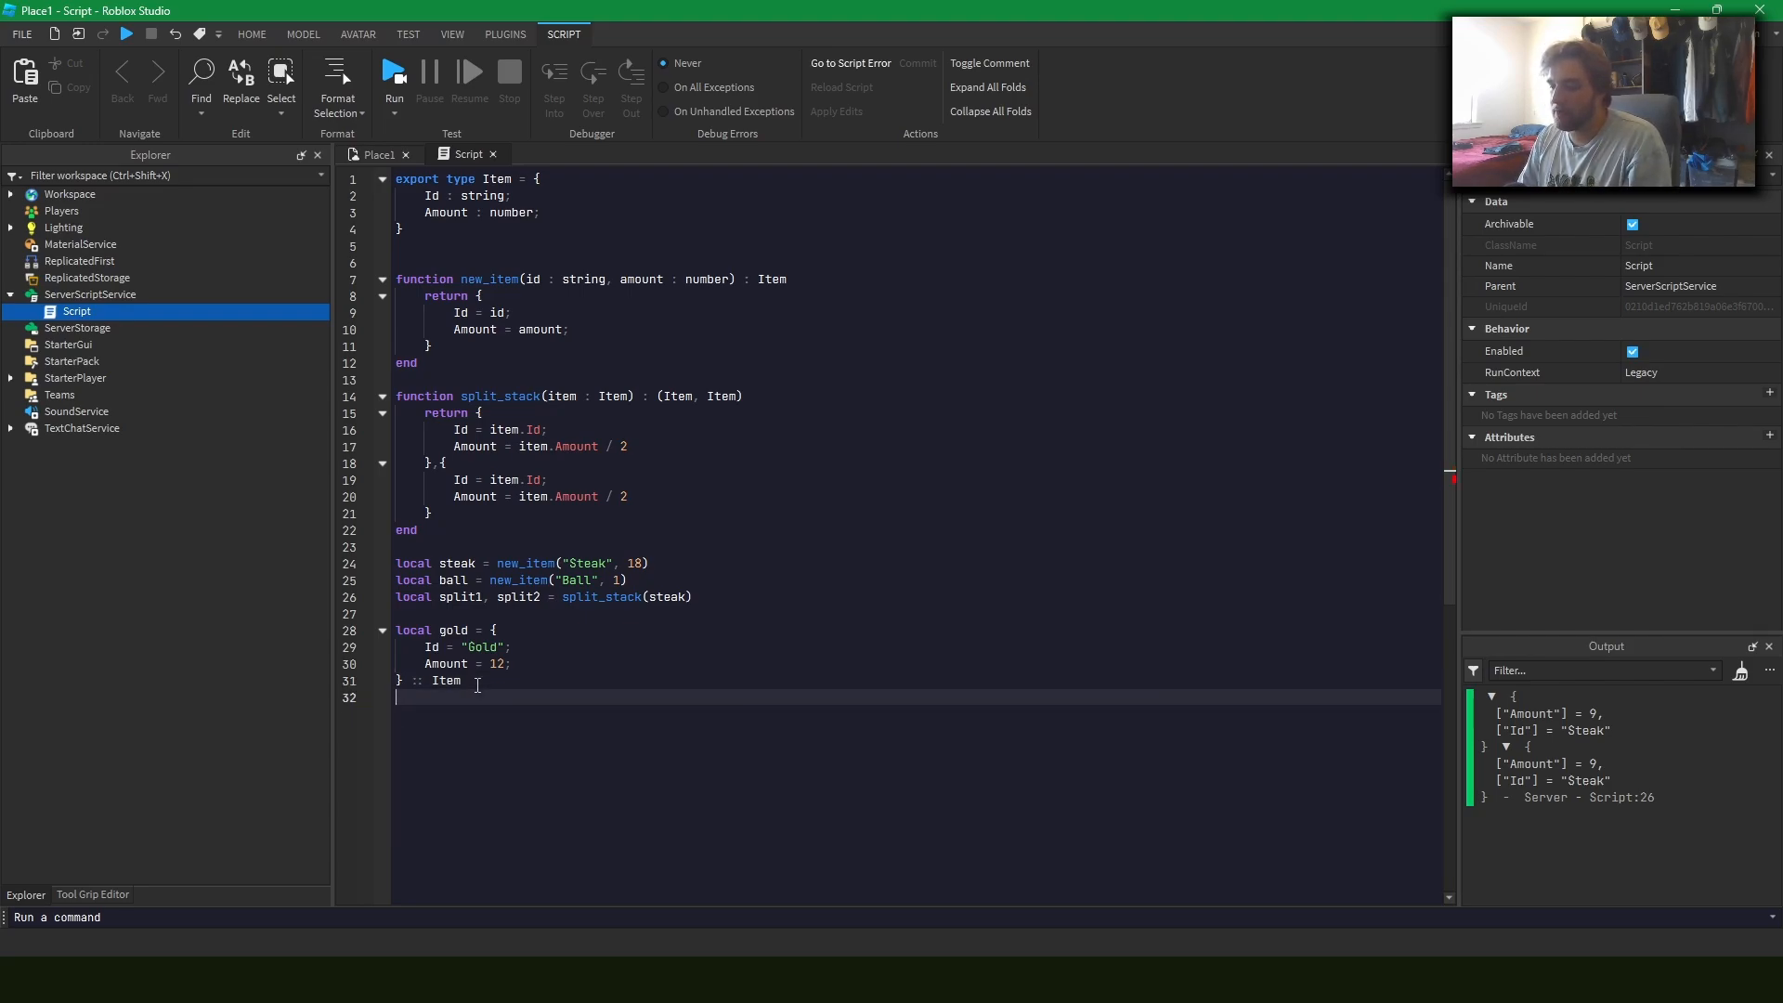
Switch to the unkowns script showing some_action with its optional boolean parameter
type("spl")
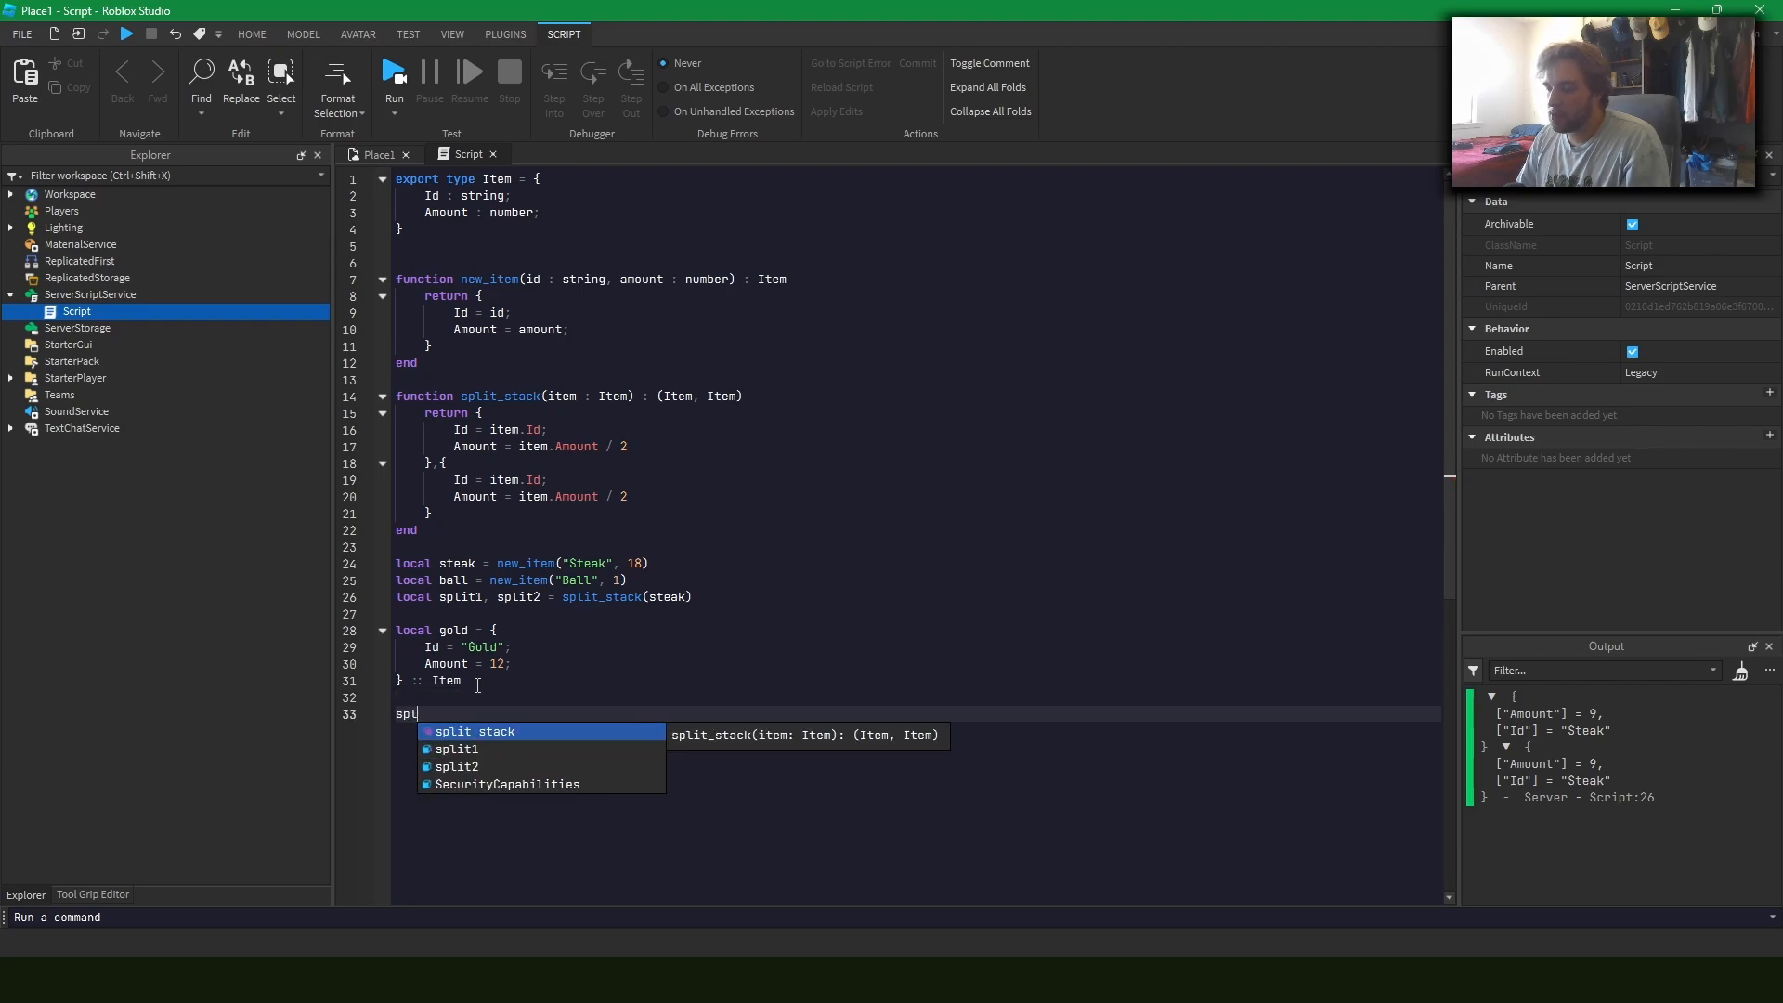
type("print(")
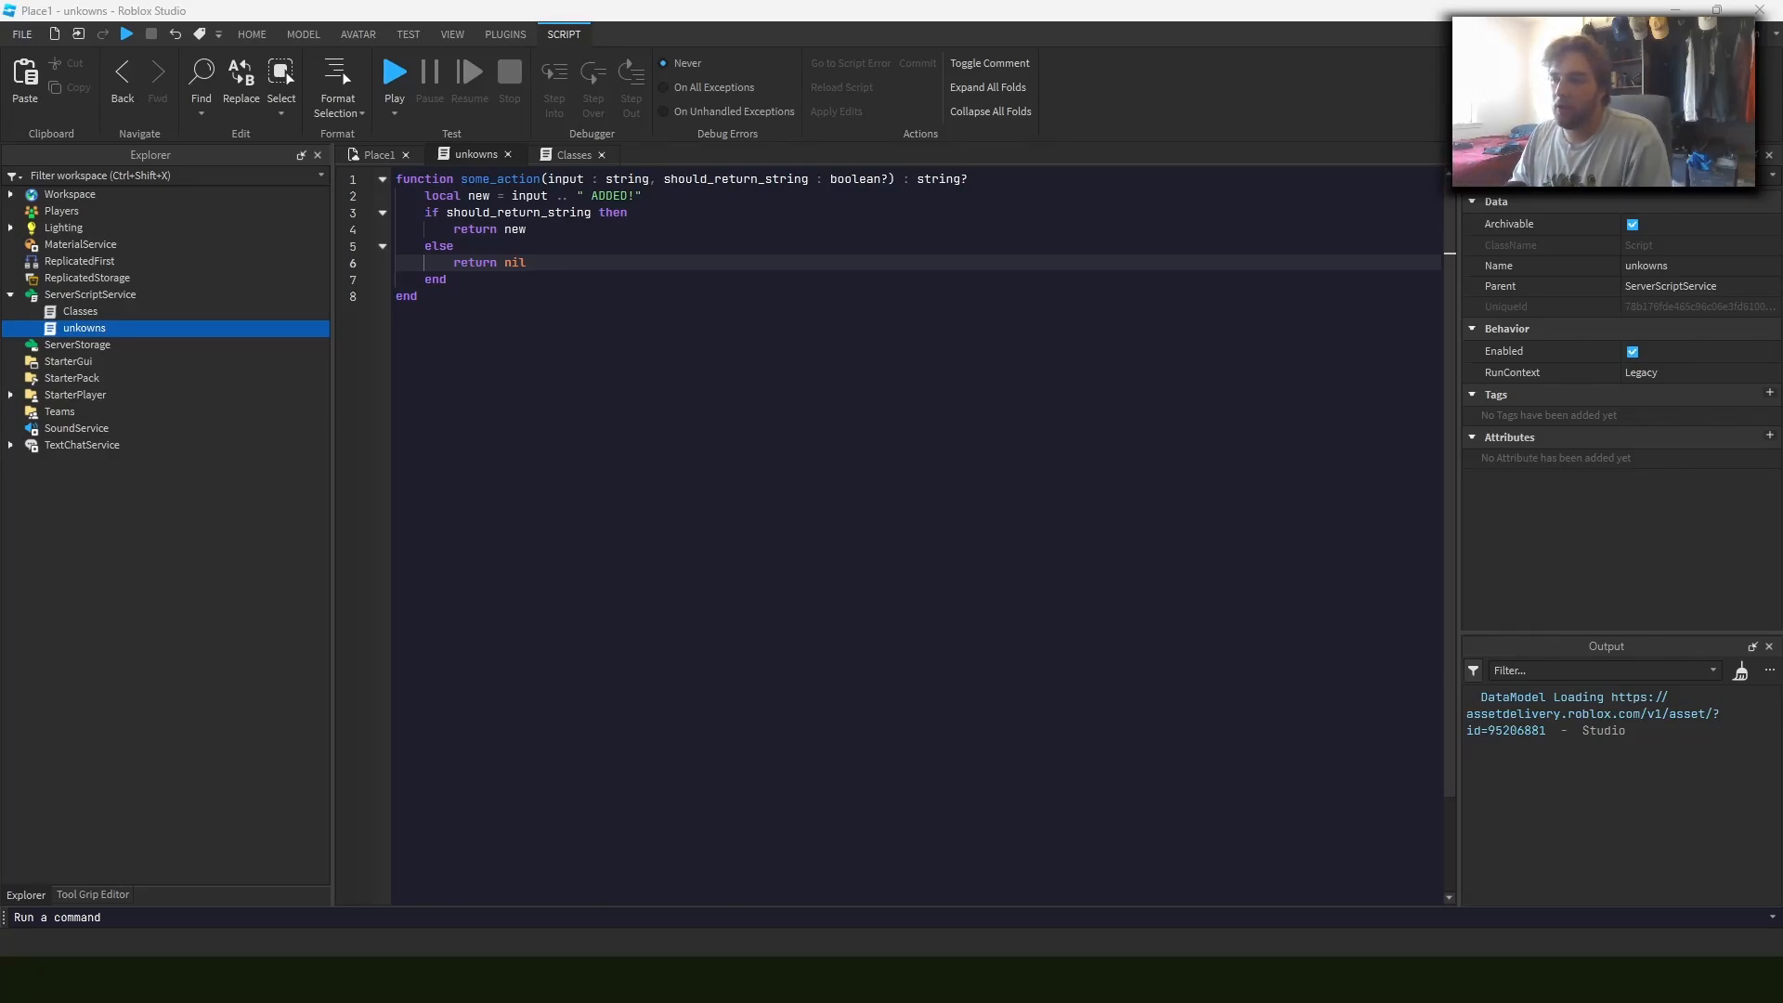
Review the should_return_string parameter and leave blank lines after the function's end
left_click(986, 178)
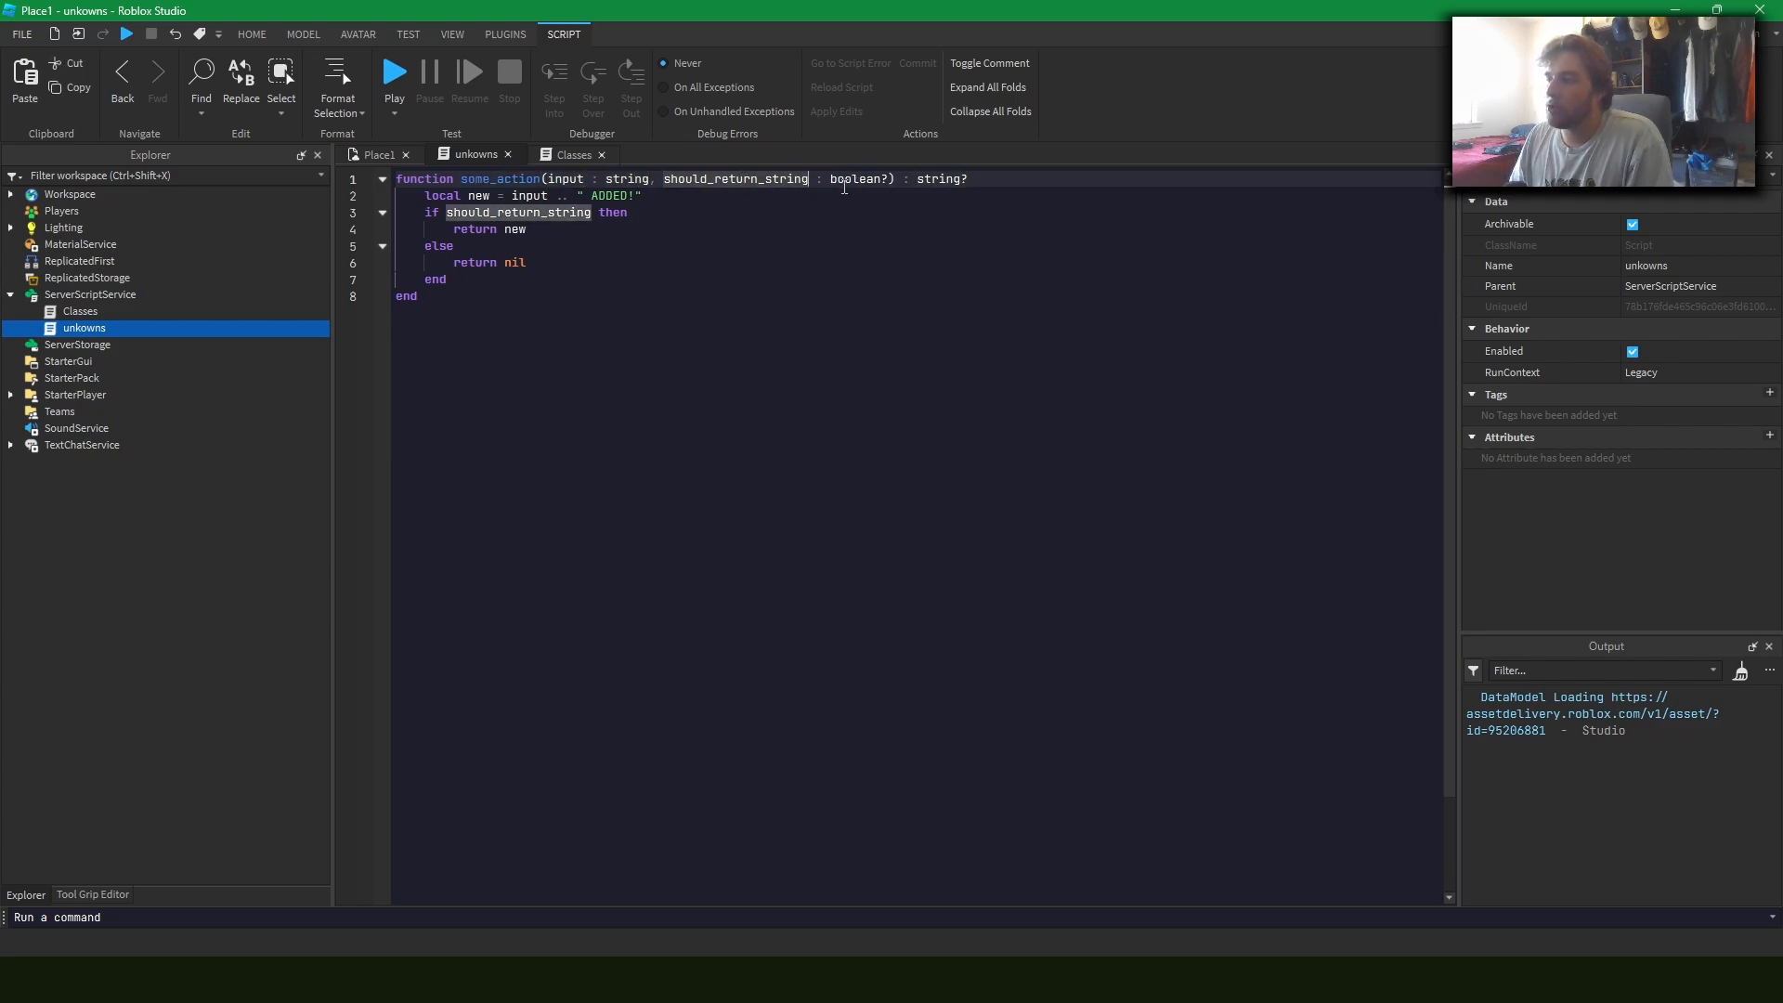
left_click(889, 179)
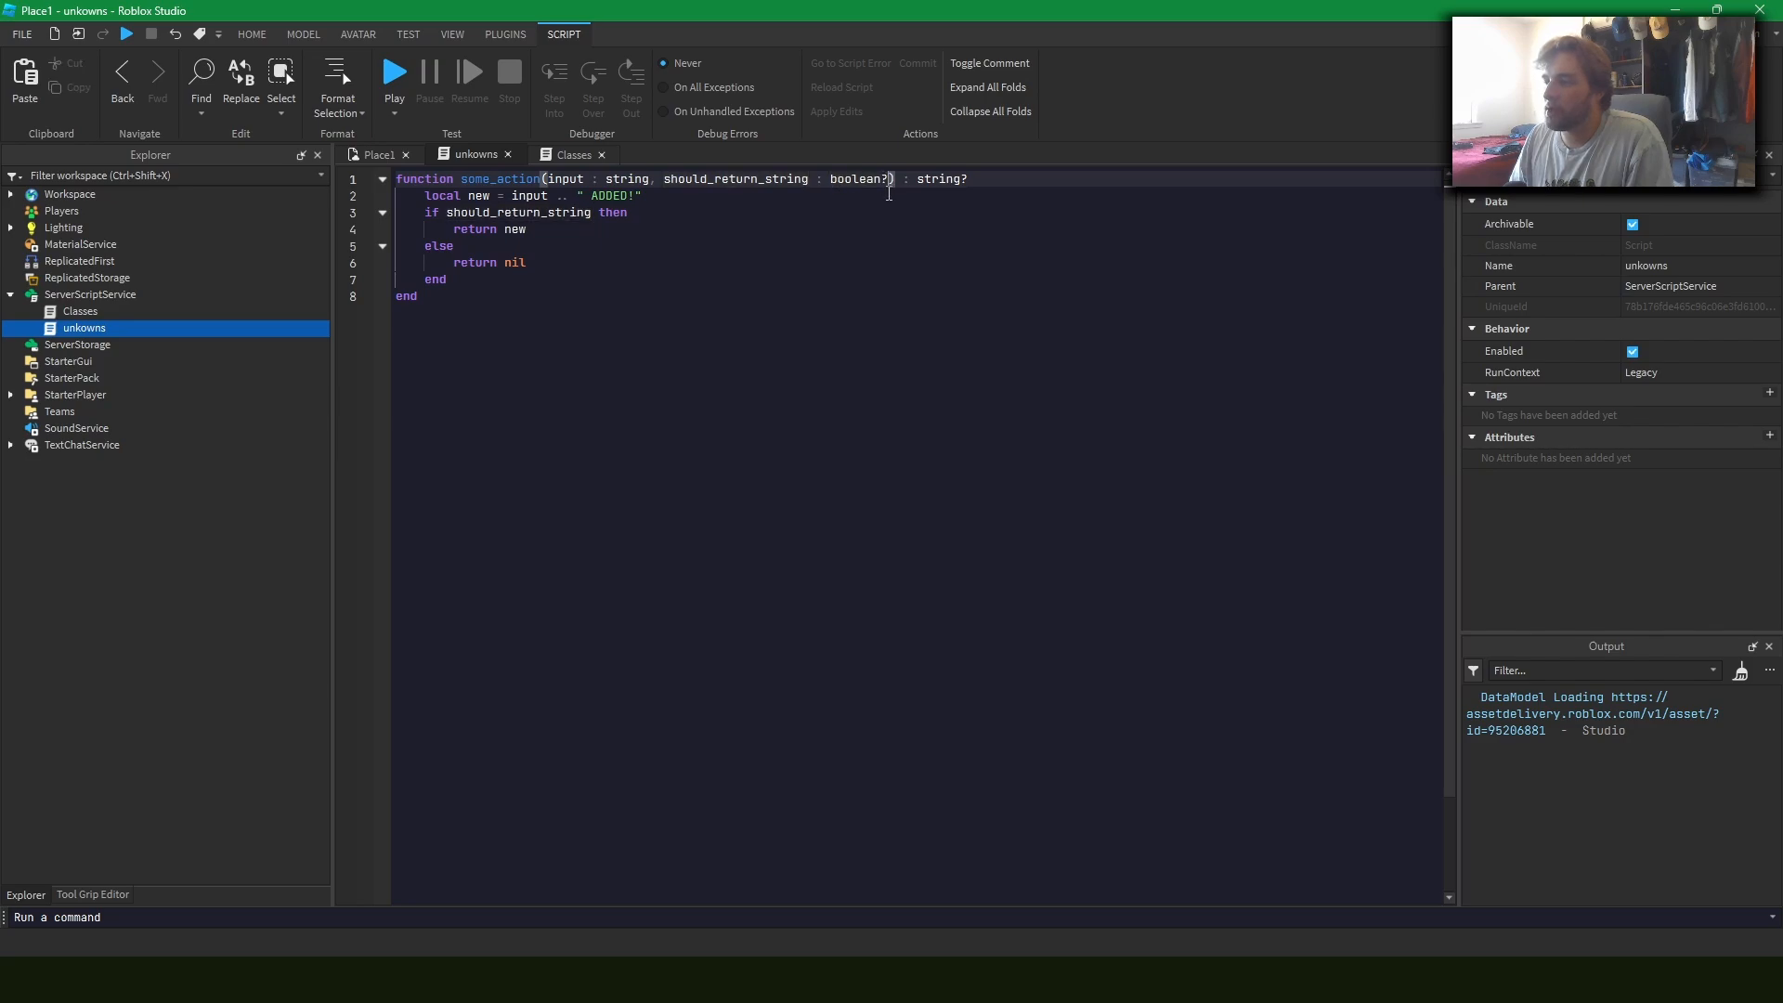
left_click(879, 245)
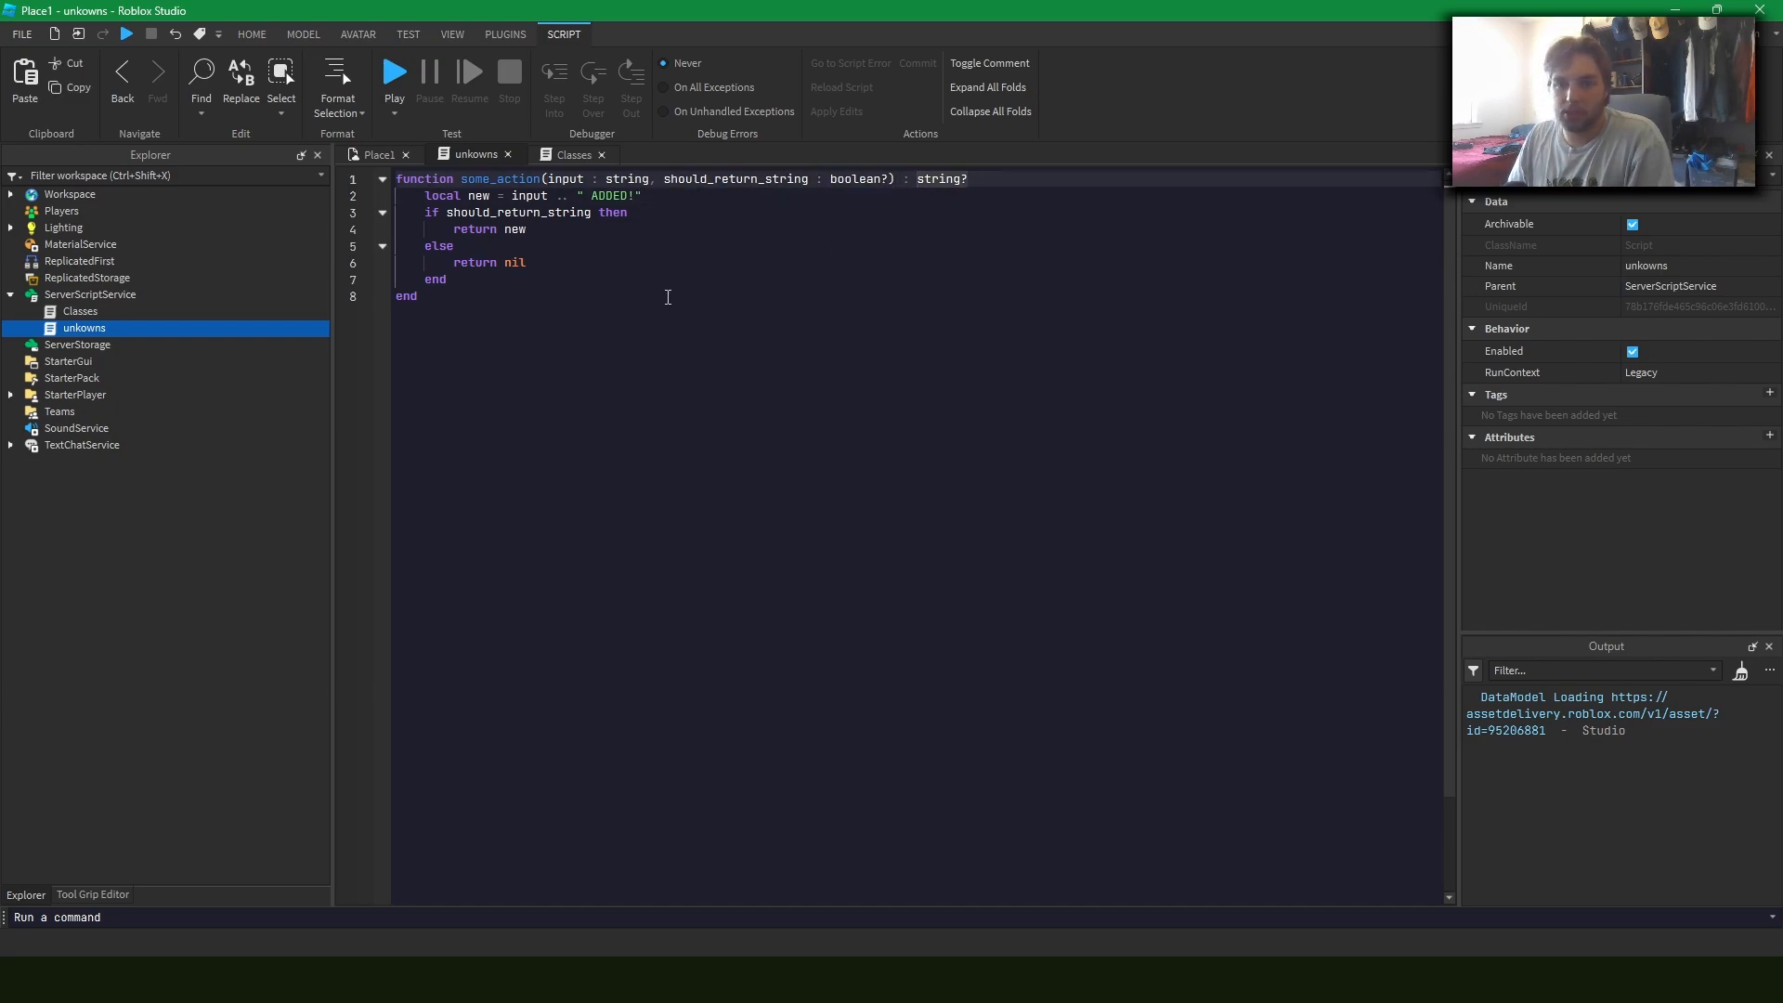
type("fu")
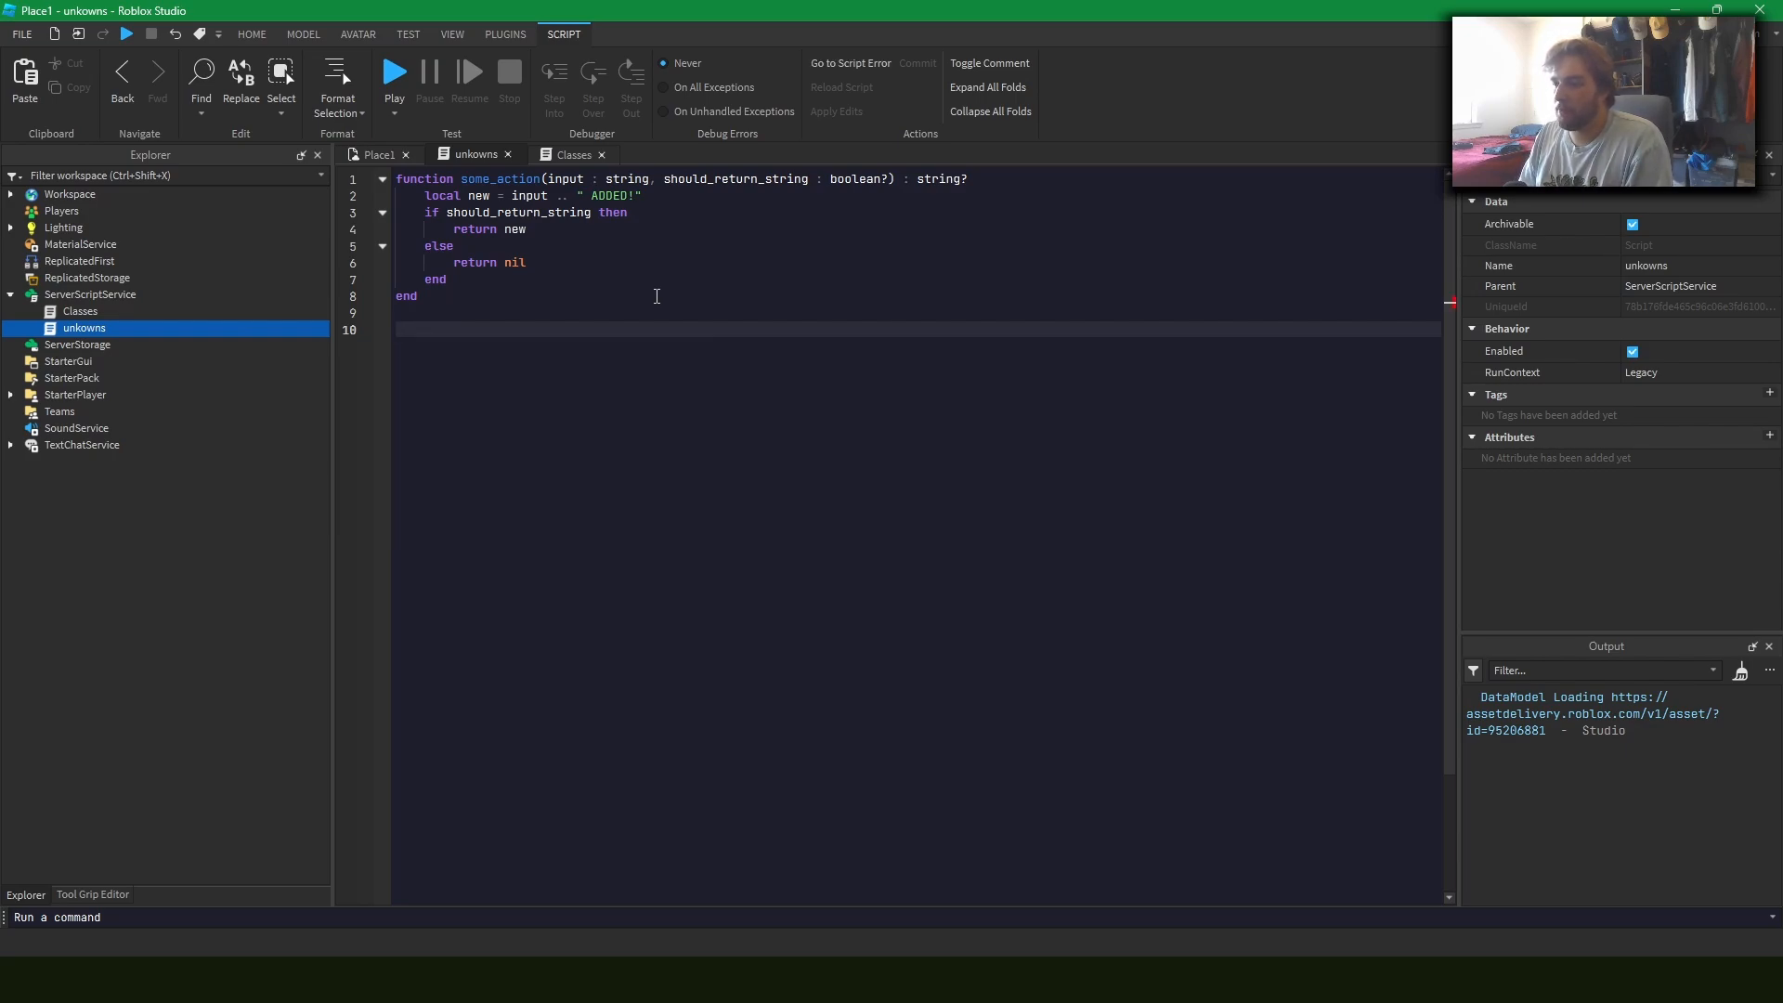
Call some_action("input", false) into out and print out
type("local out = some_action(\"i")
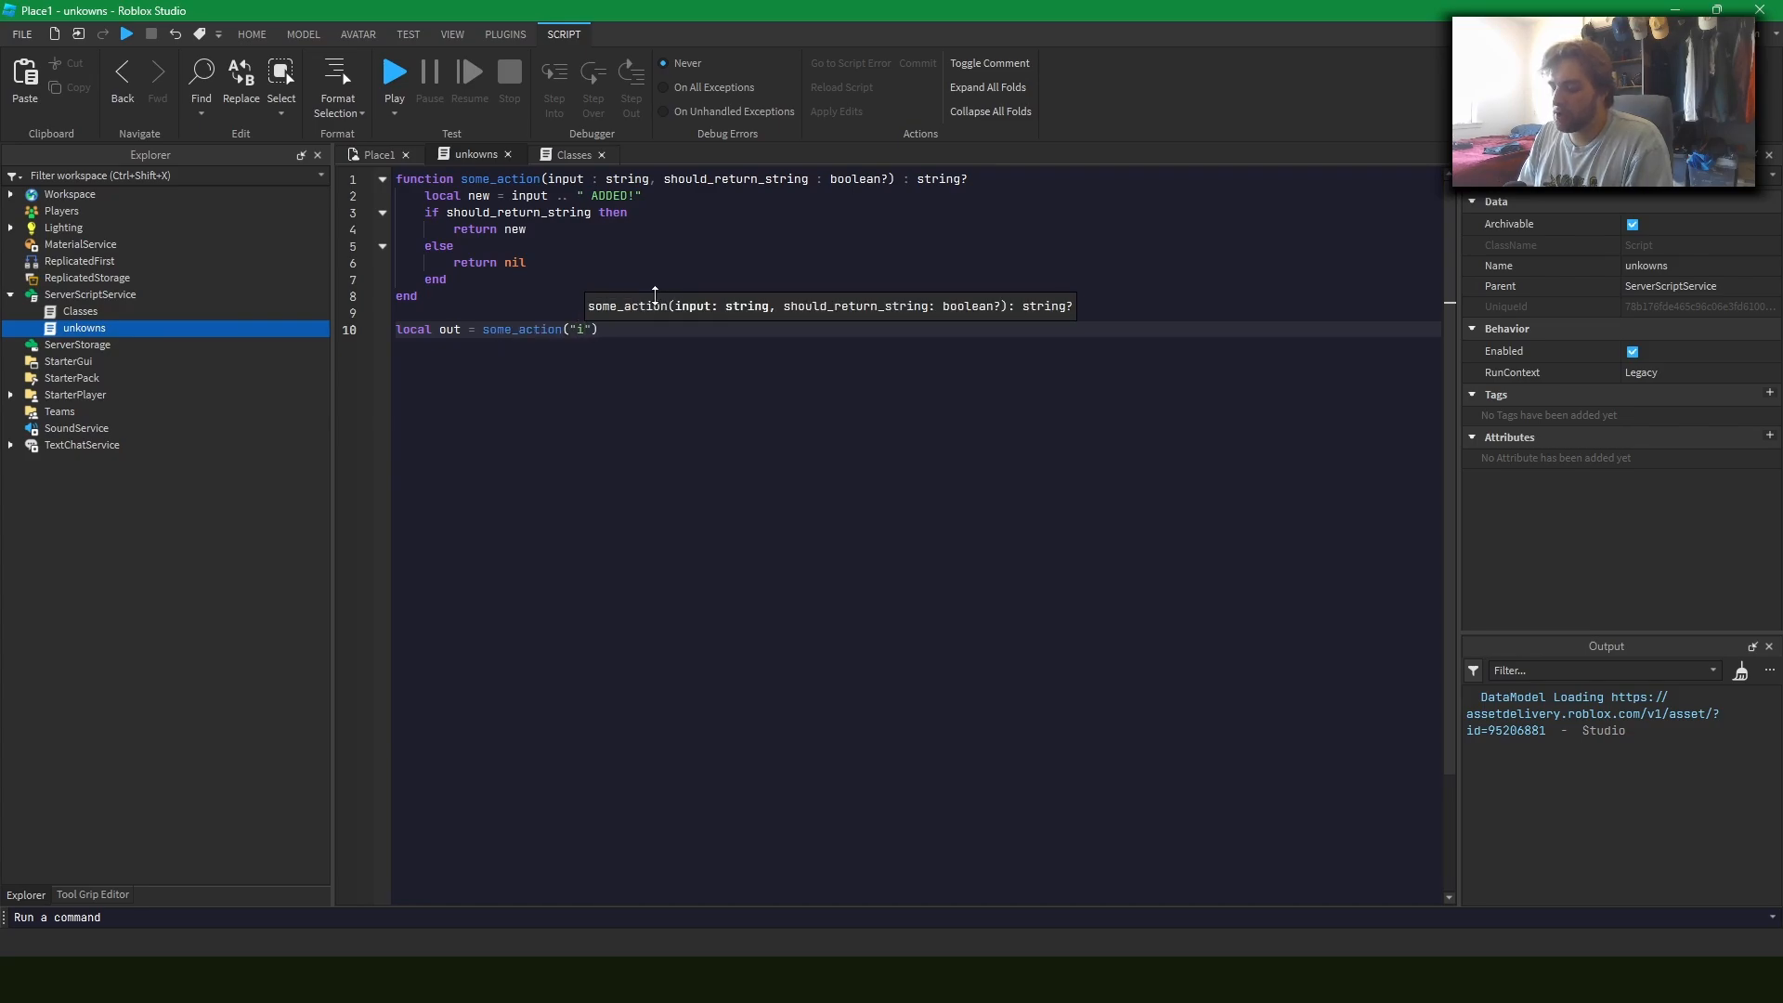
type("nput")
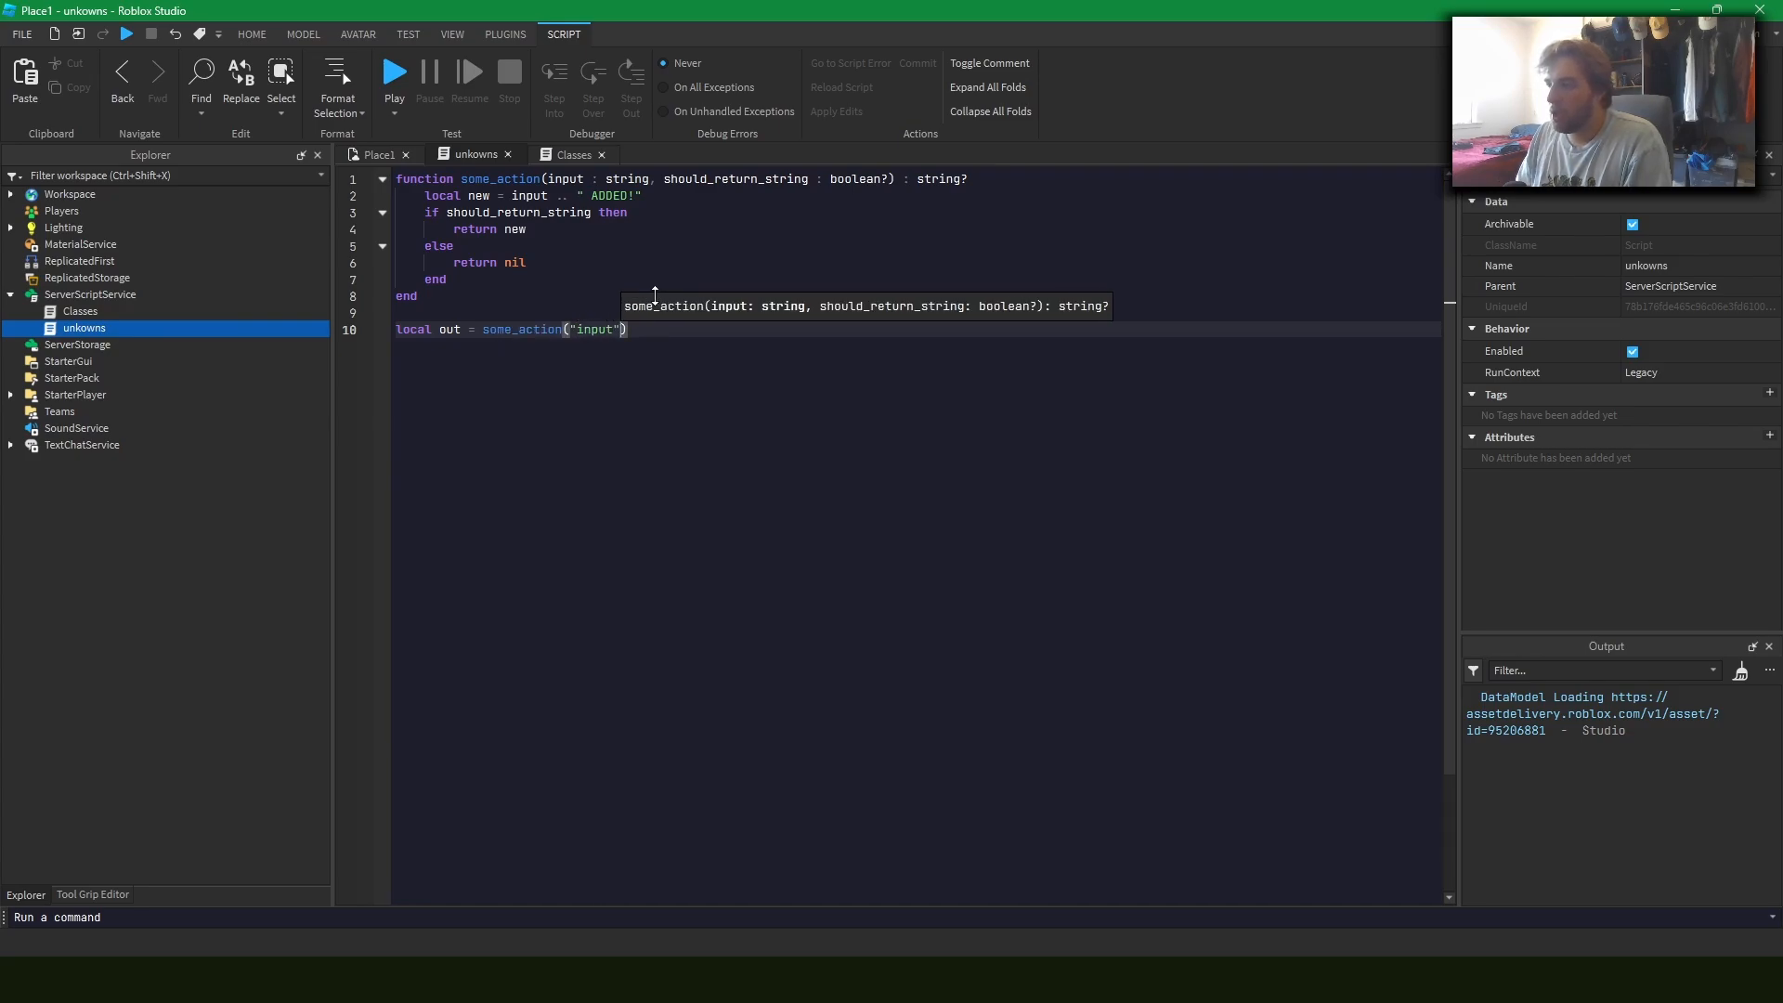
type(", false")
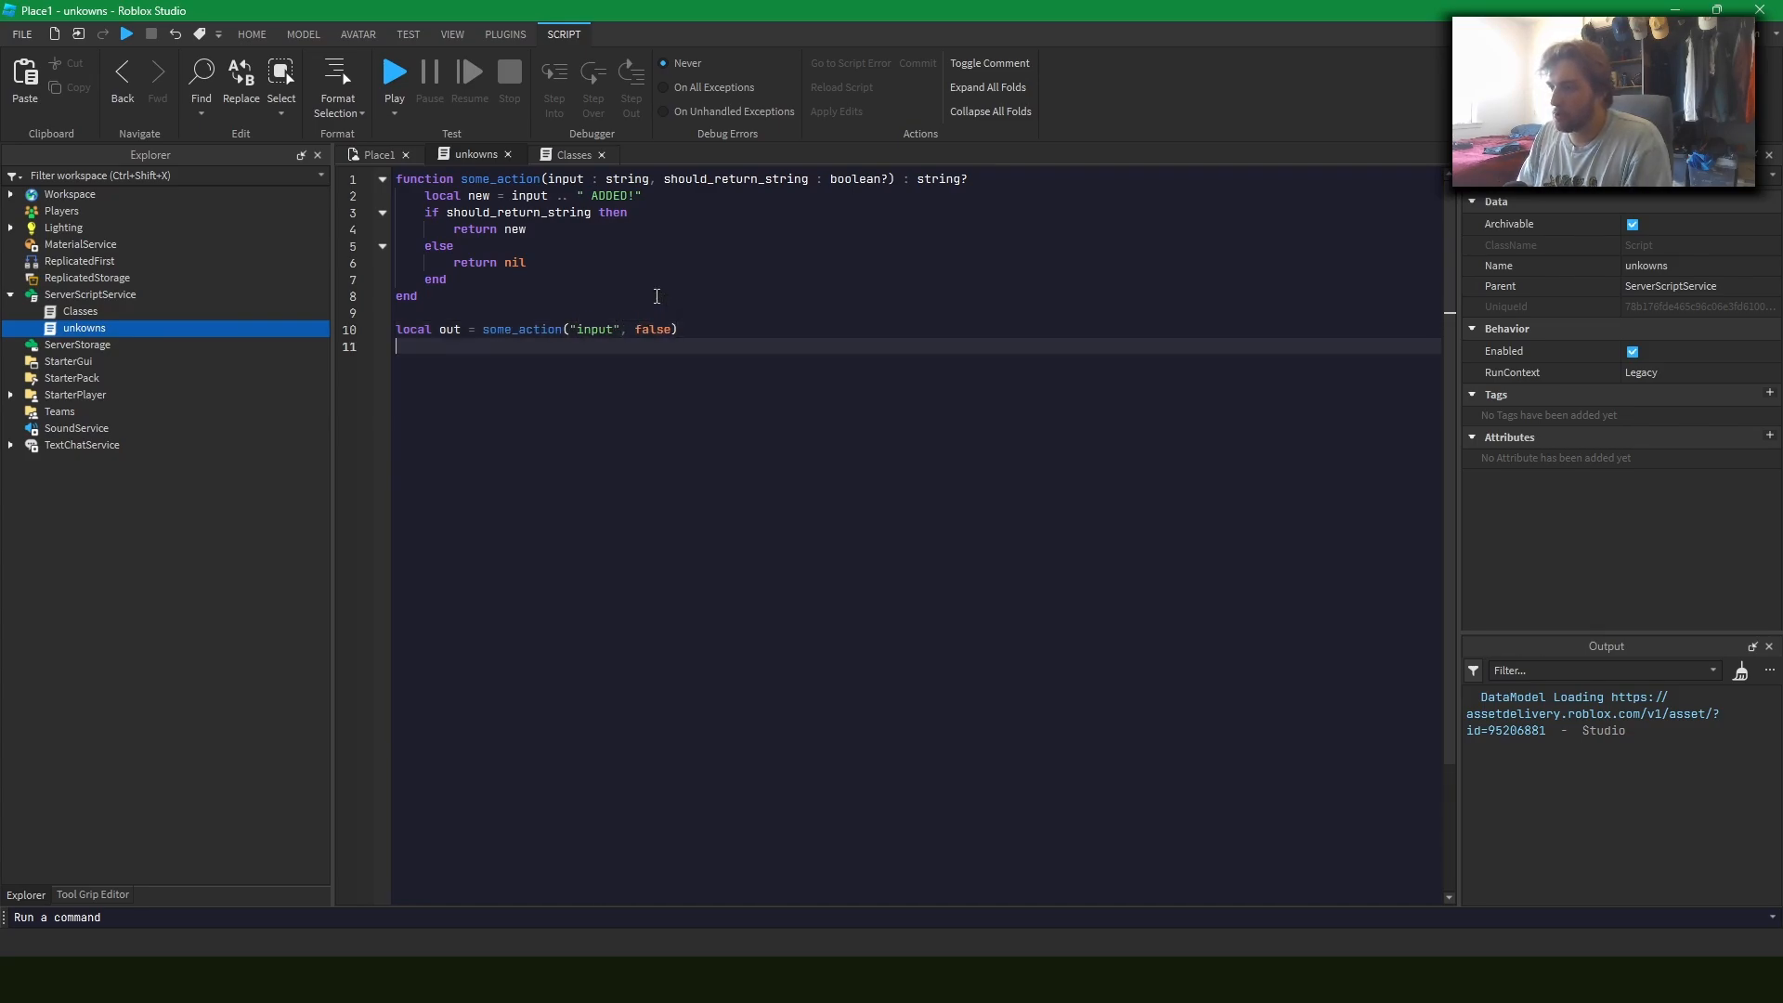
type("print(out)")
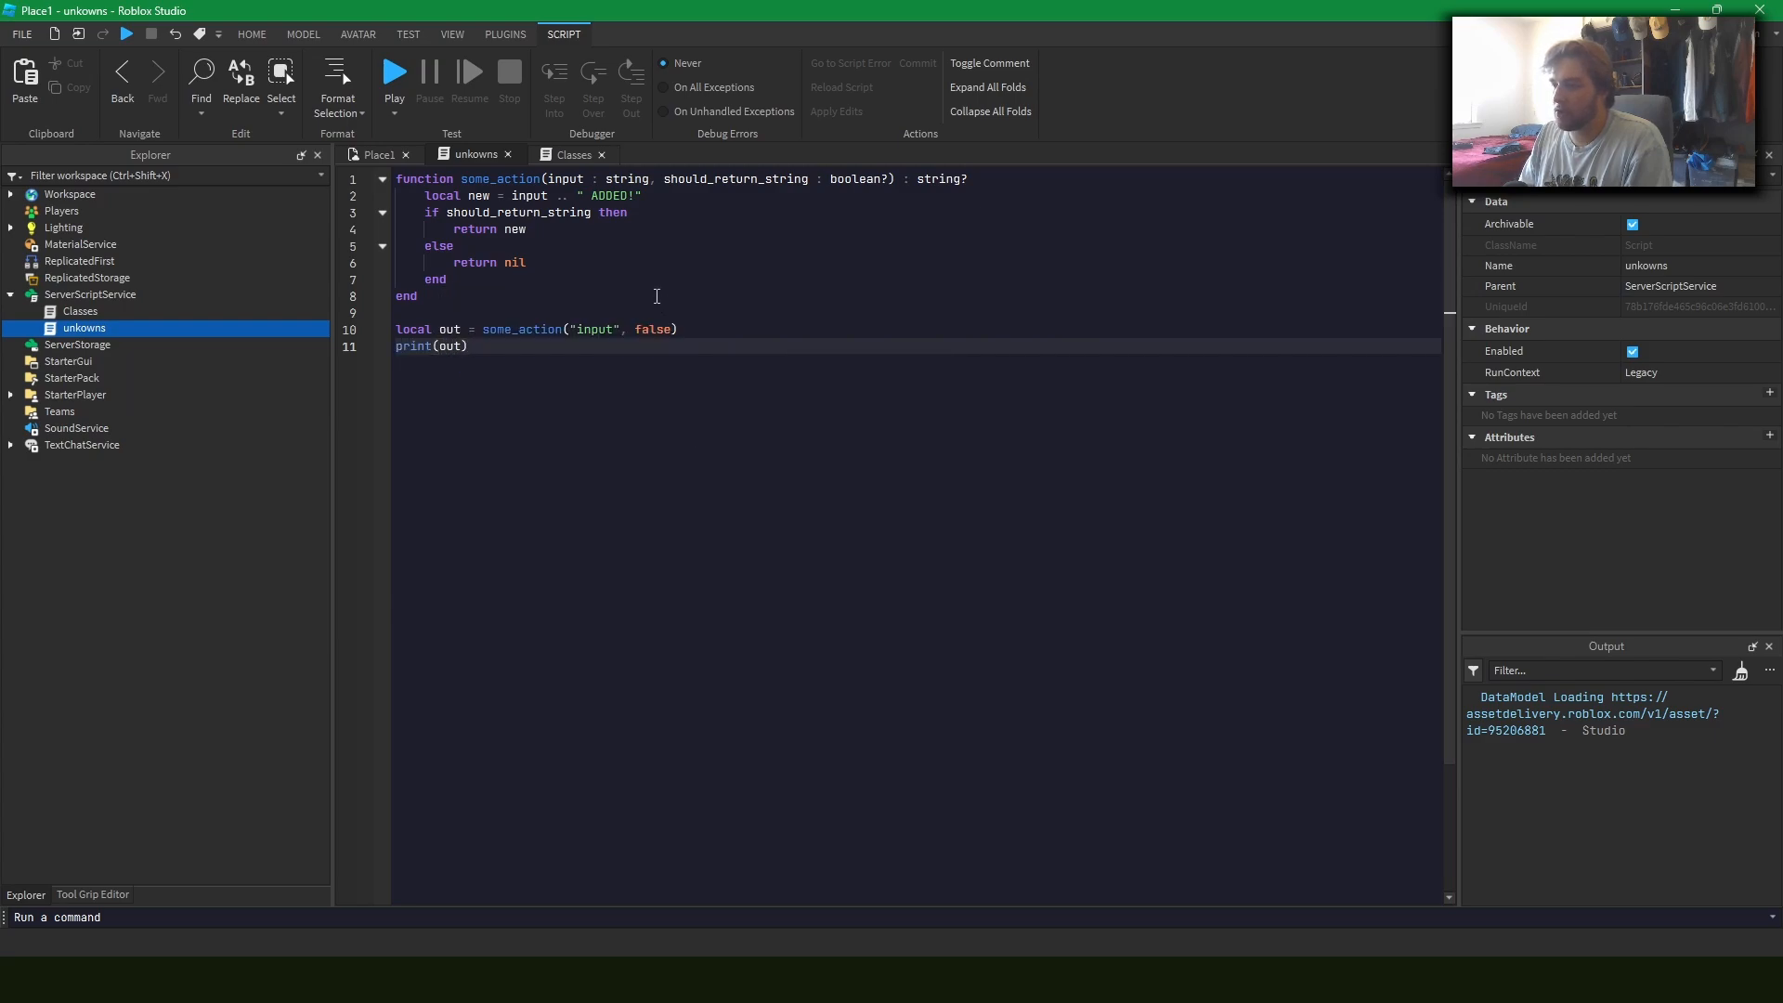
Call some_action("input2", true) into out1, print it, and disable the Classes script
type("local out")
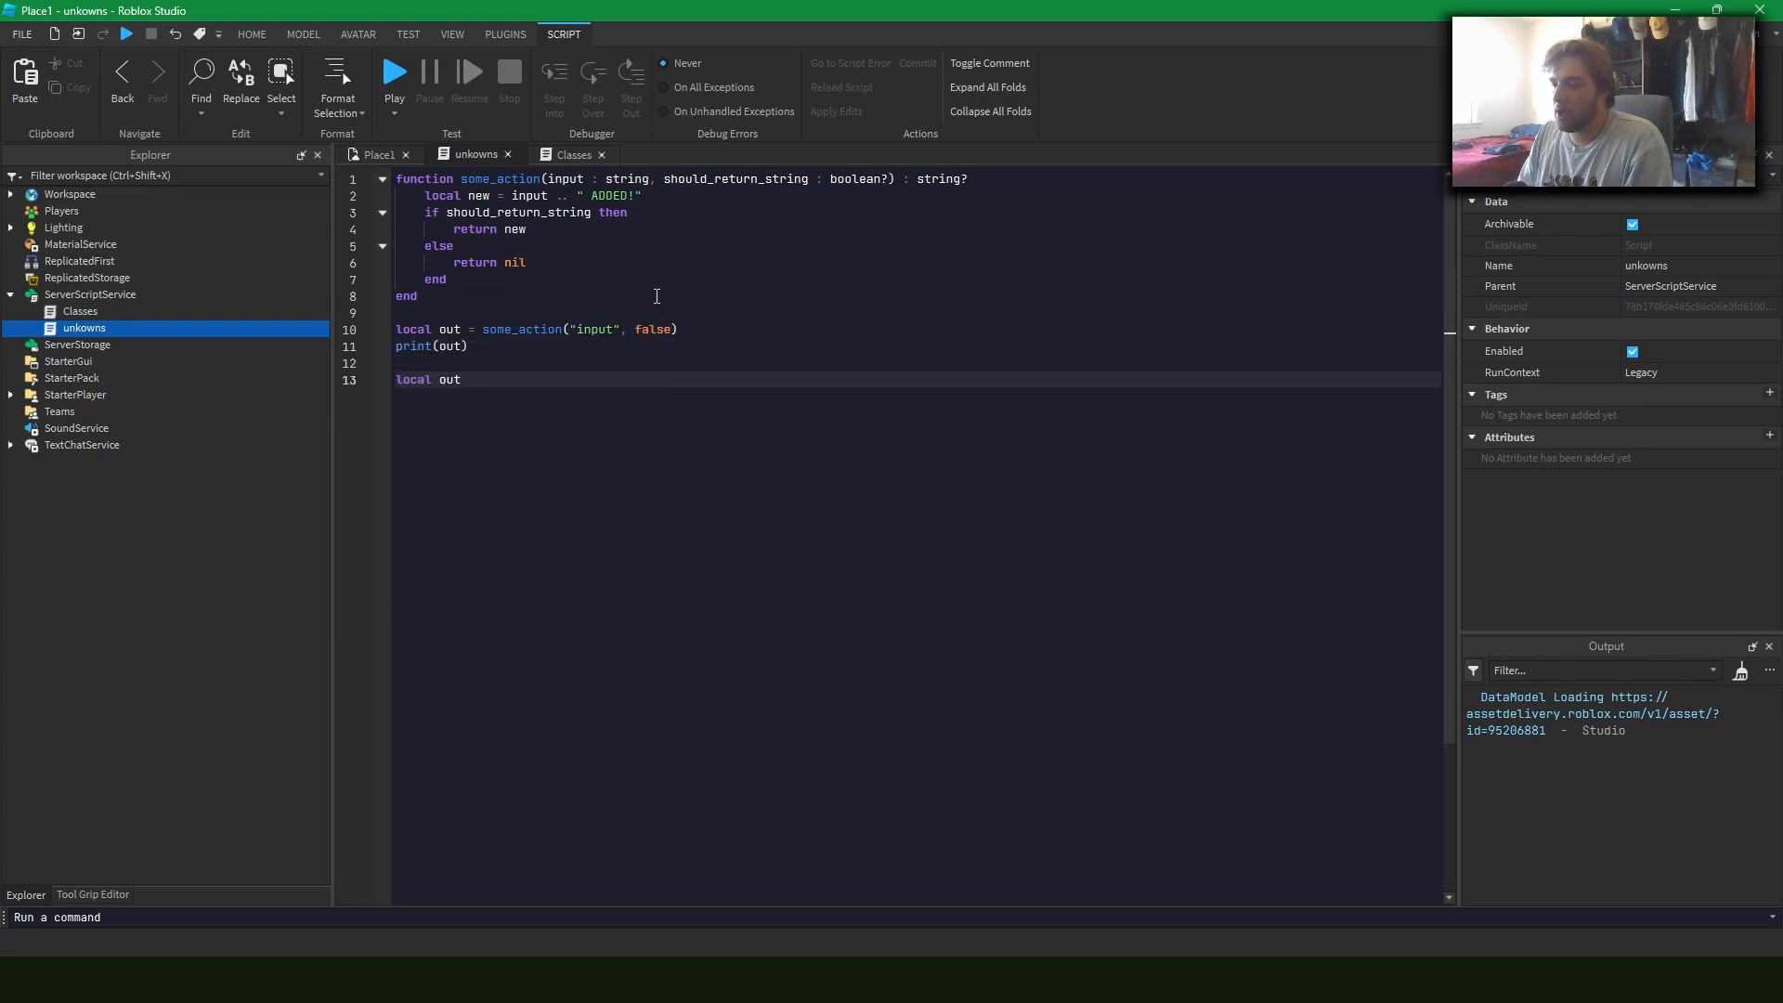
type("1 = some_action(")
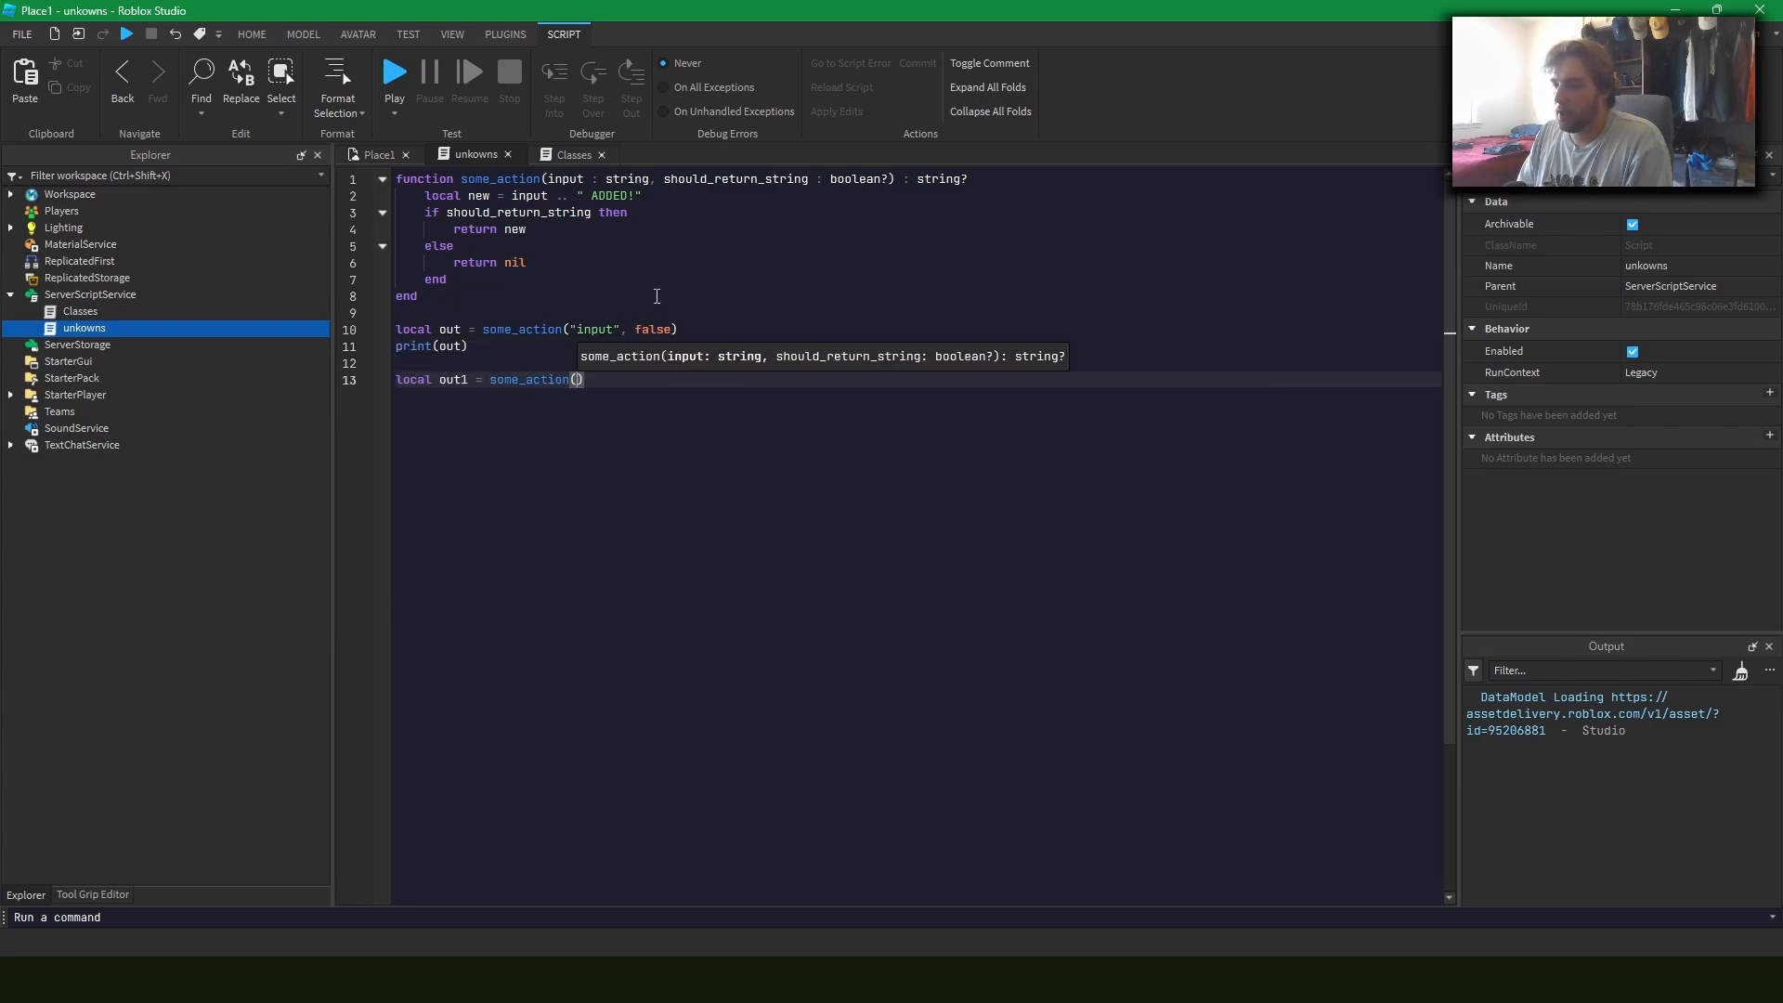
type("\"input23\"")
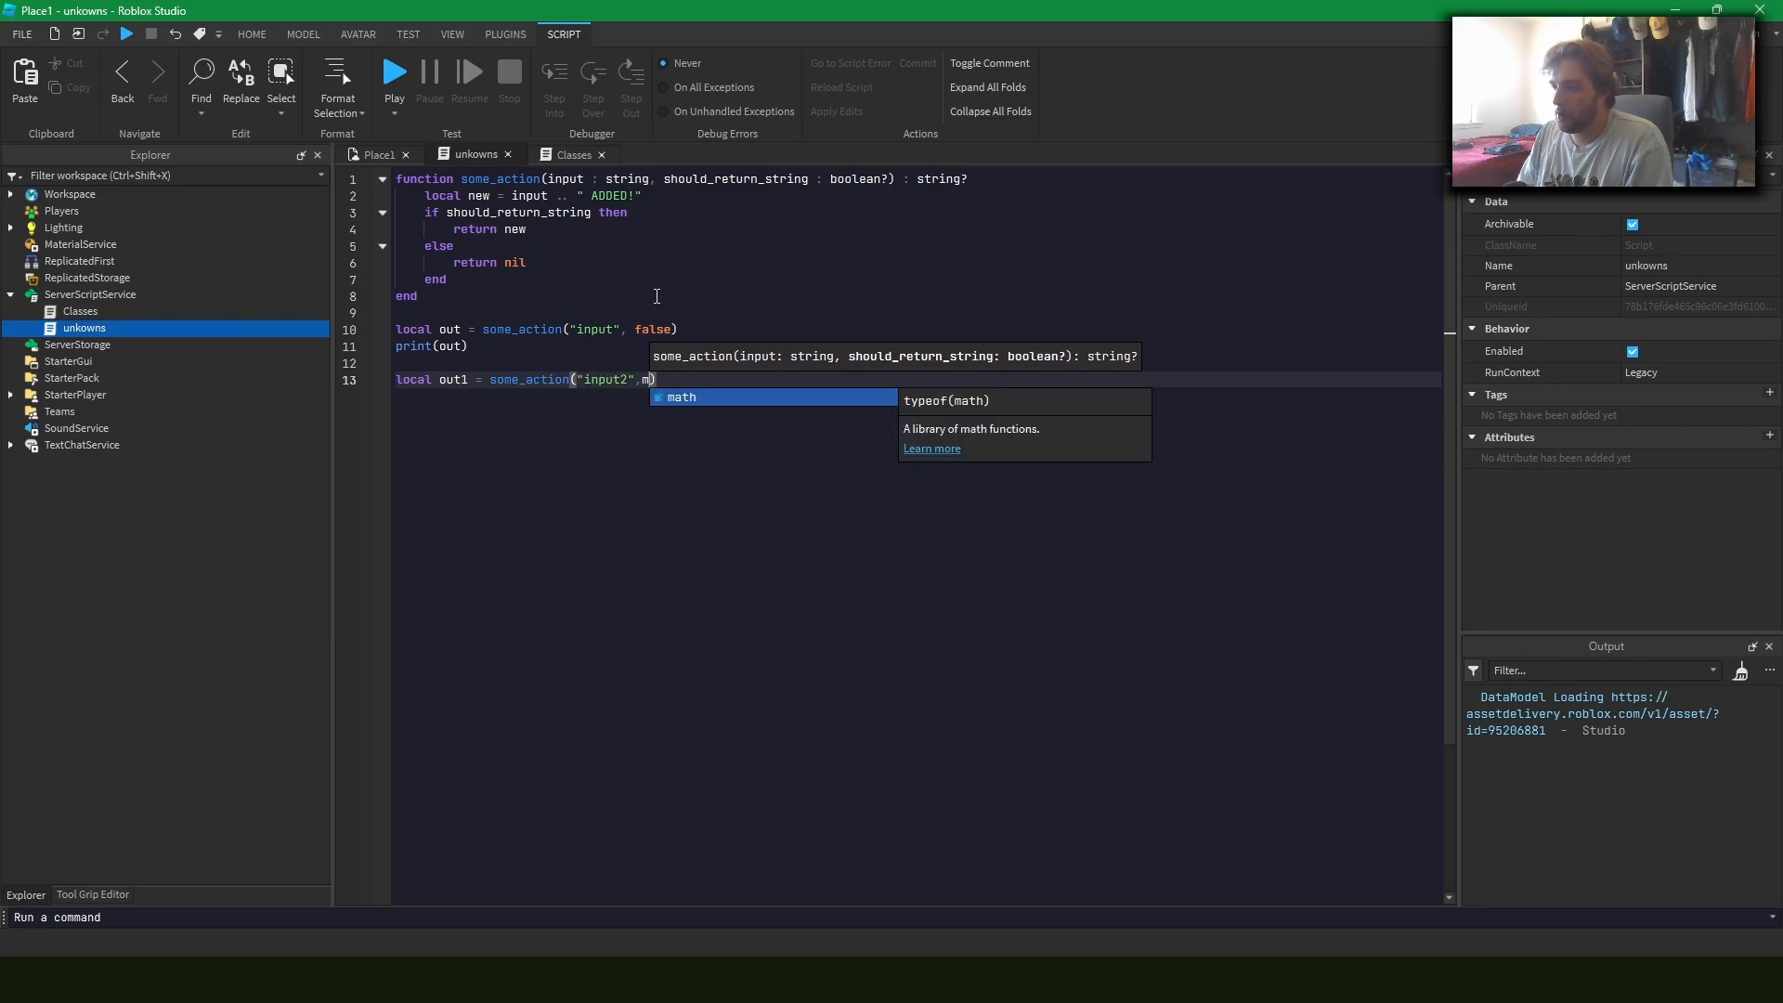
type("true)")
type("print(out1)")
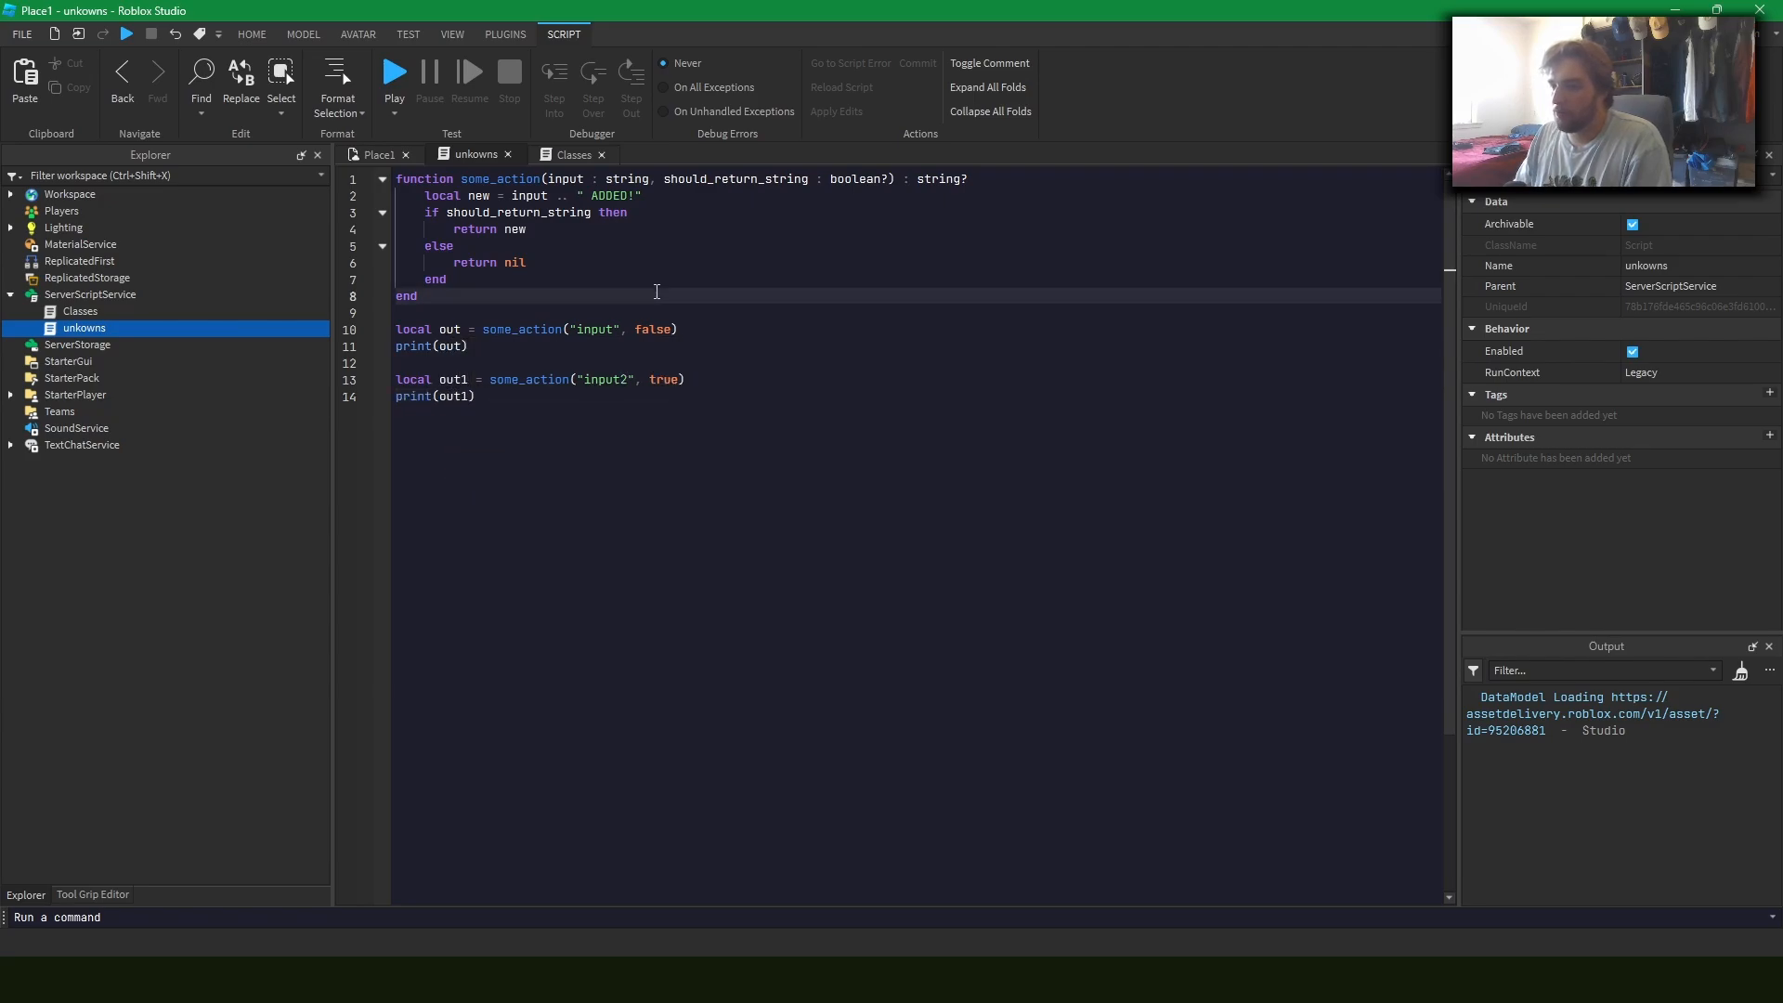
left_click(1632, 351)
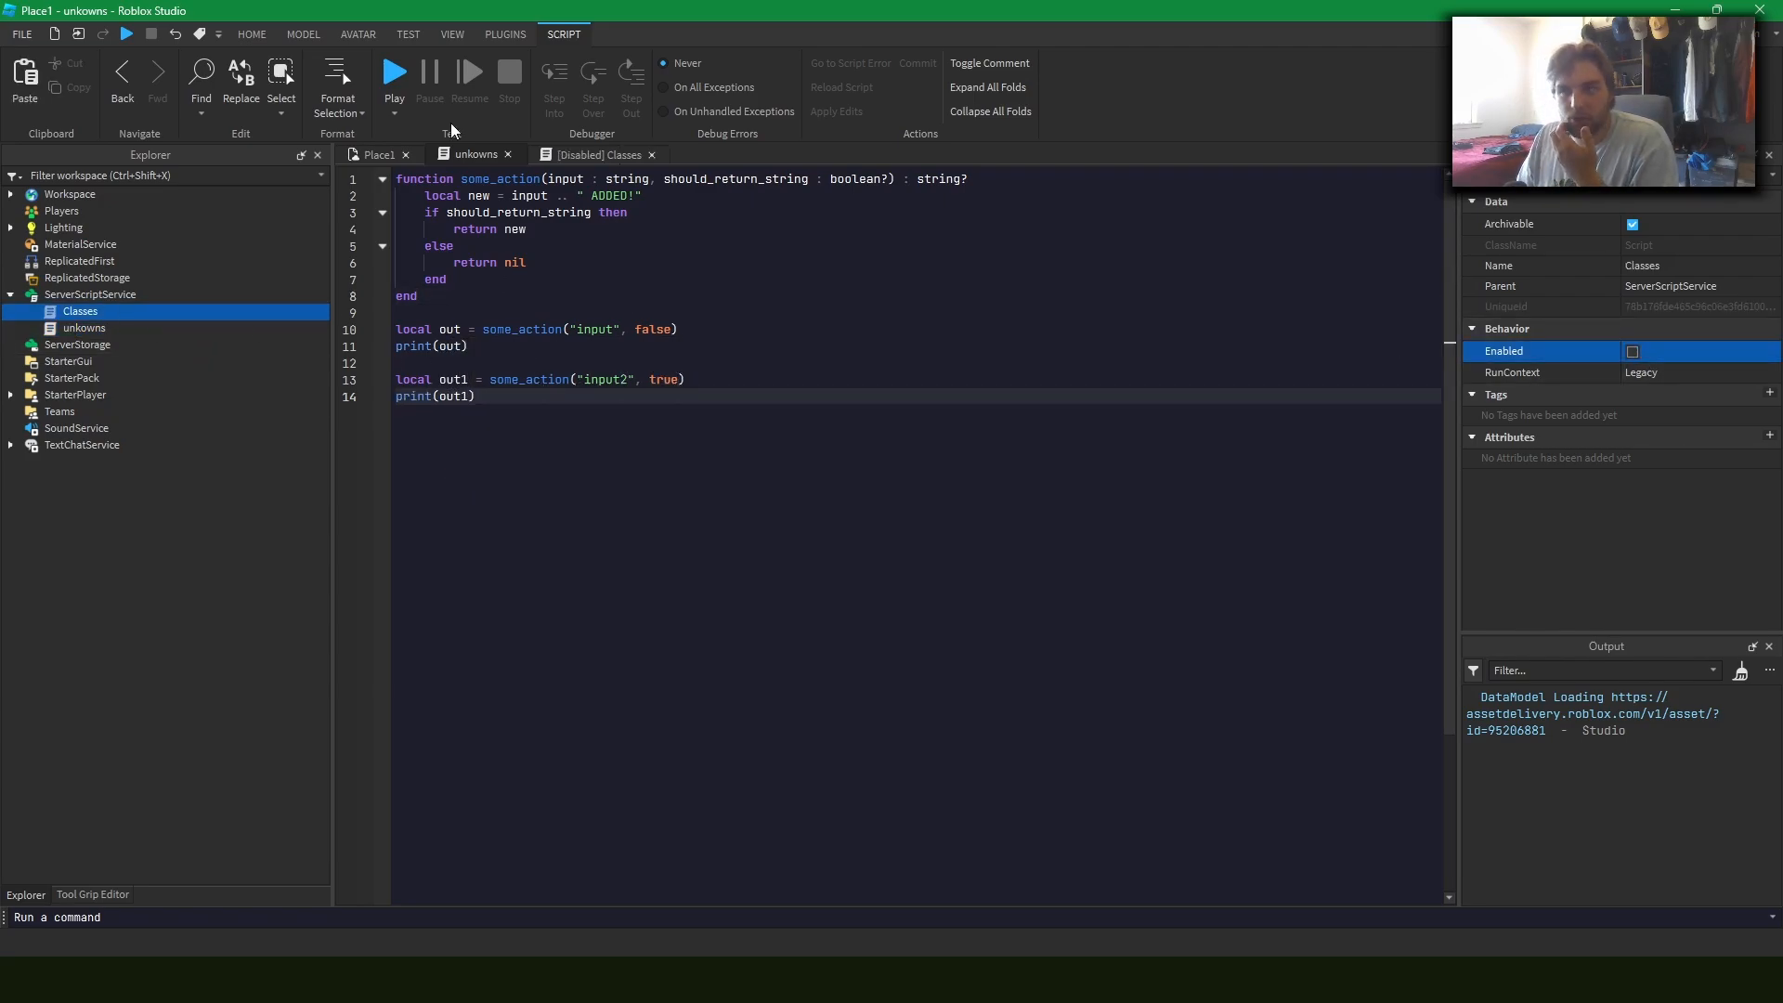
Run the place to print nil and "input2 ADDED!", stop, and return to unkowns
left_click(394, 75)
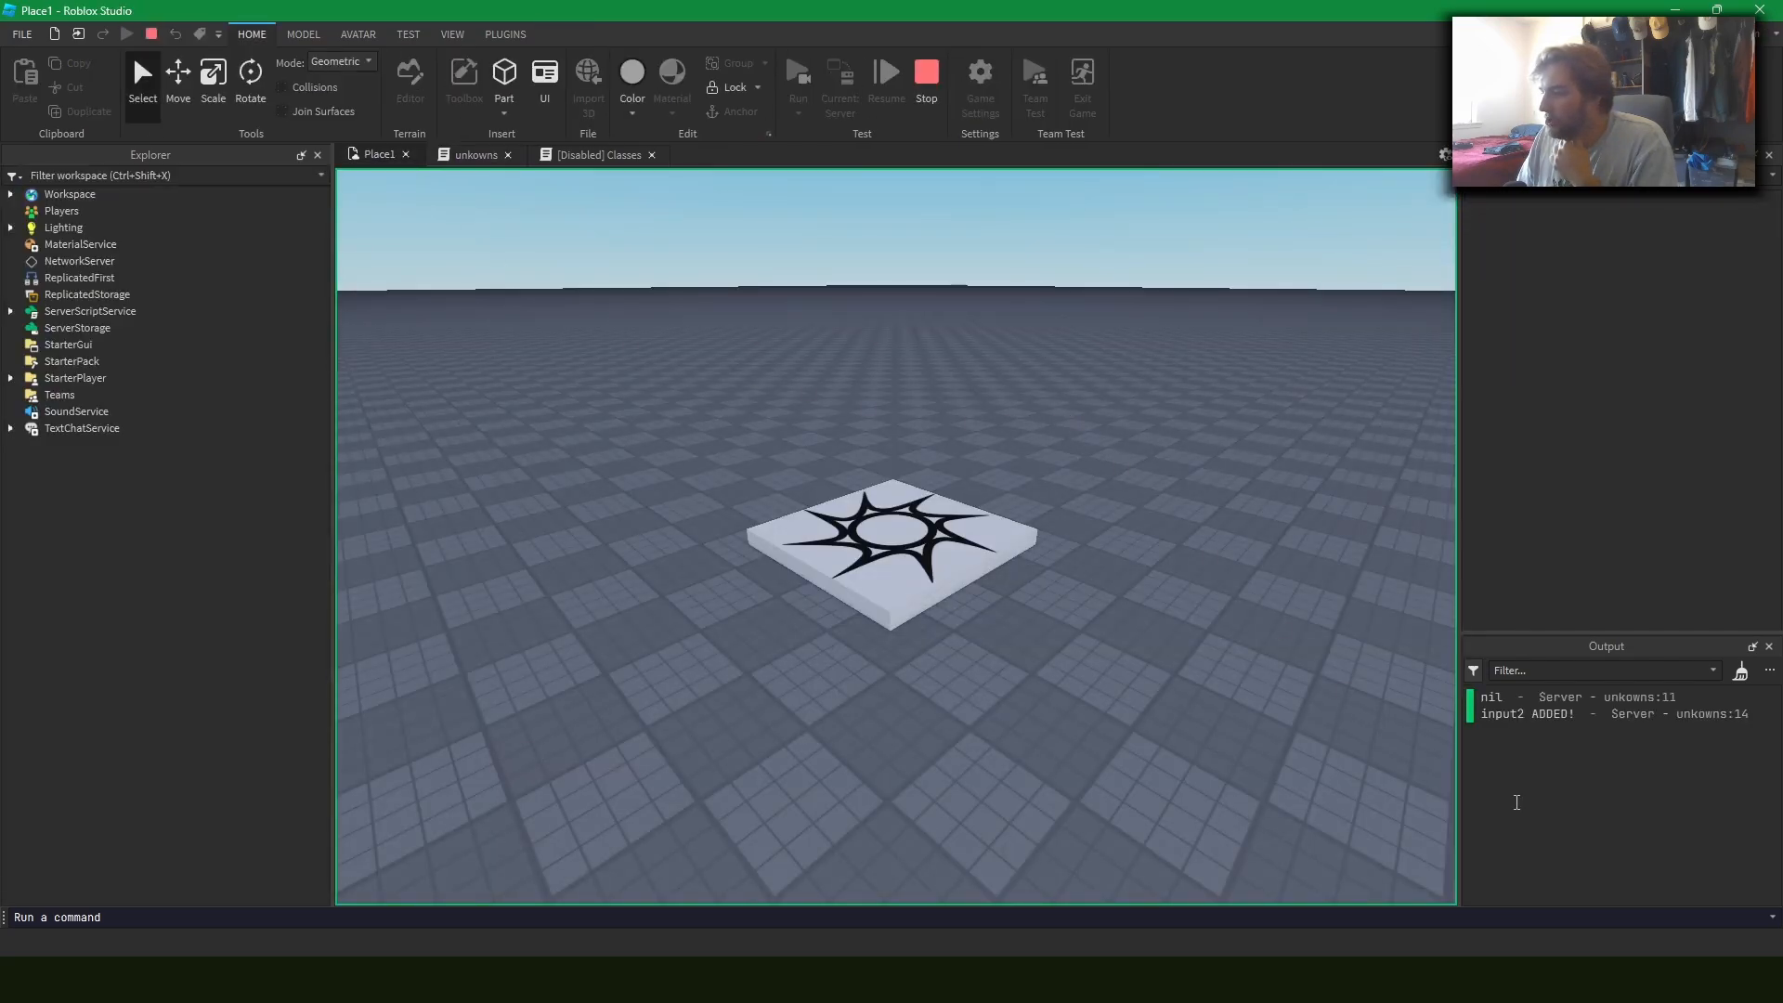
left_click(474, 154)
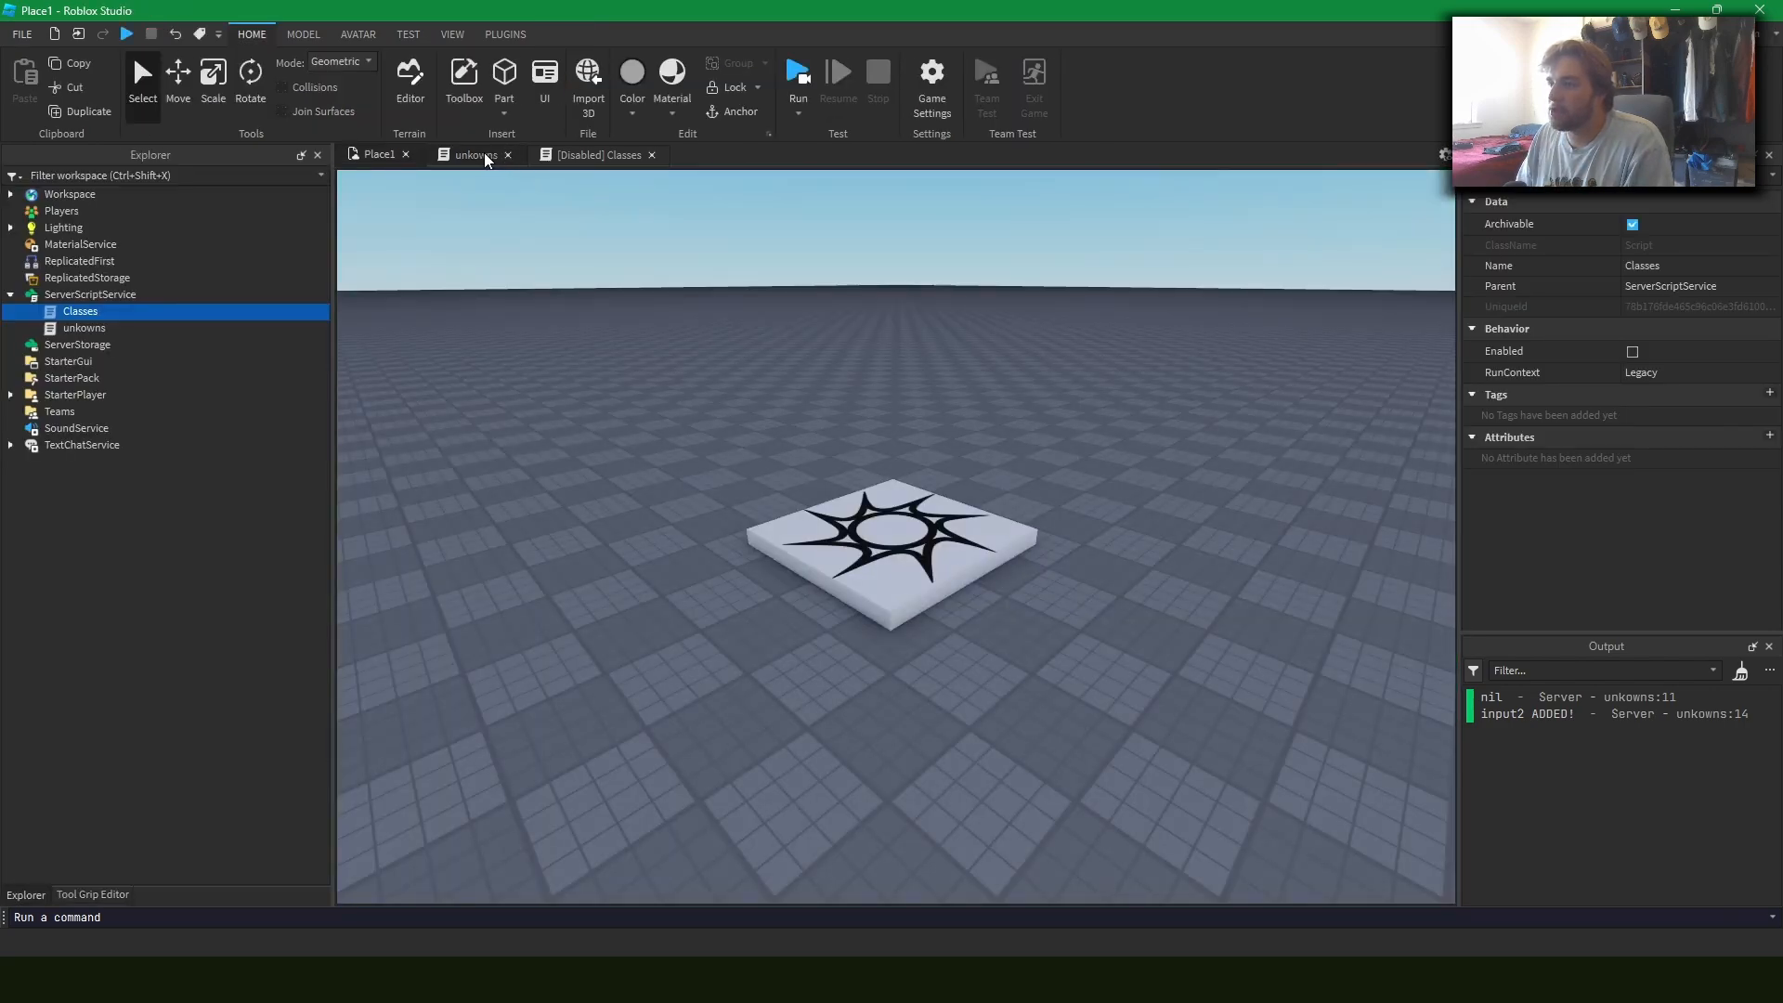
left_click(476, 154)
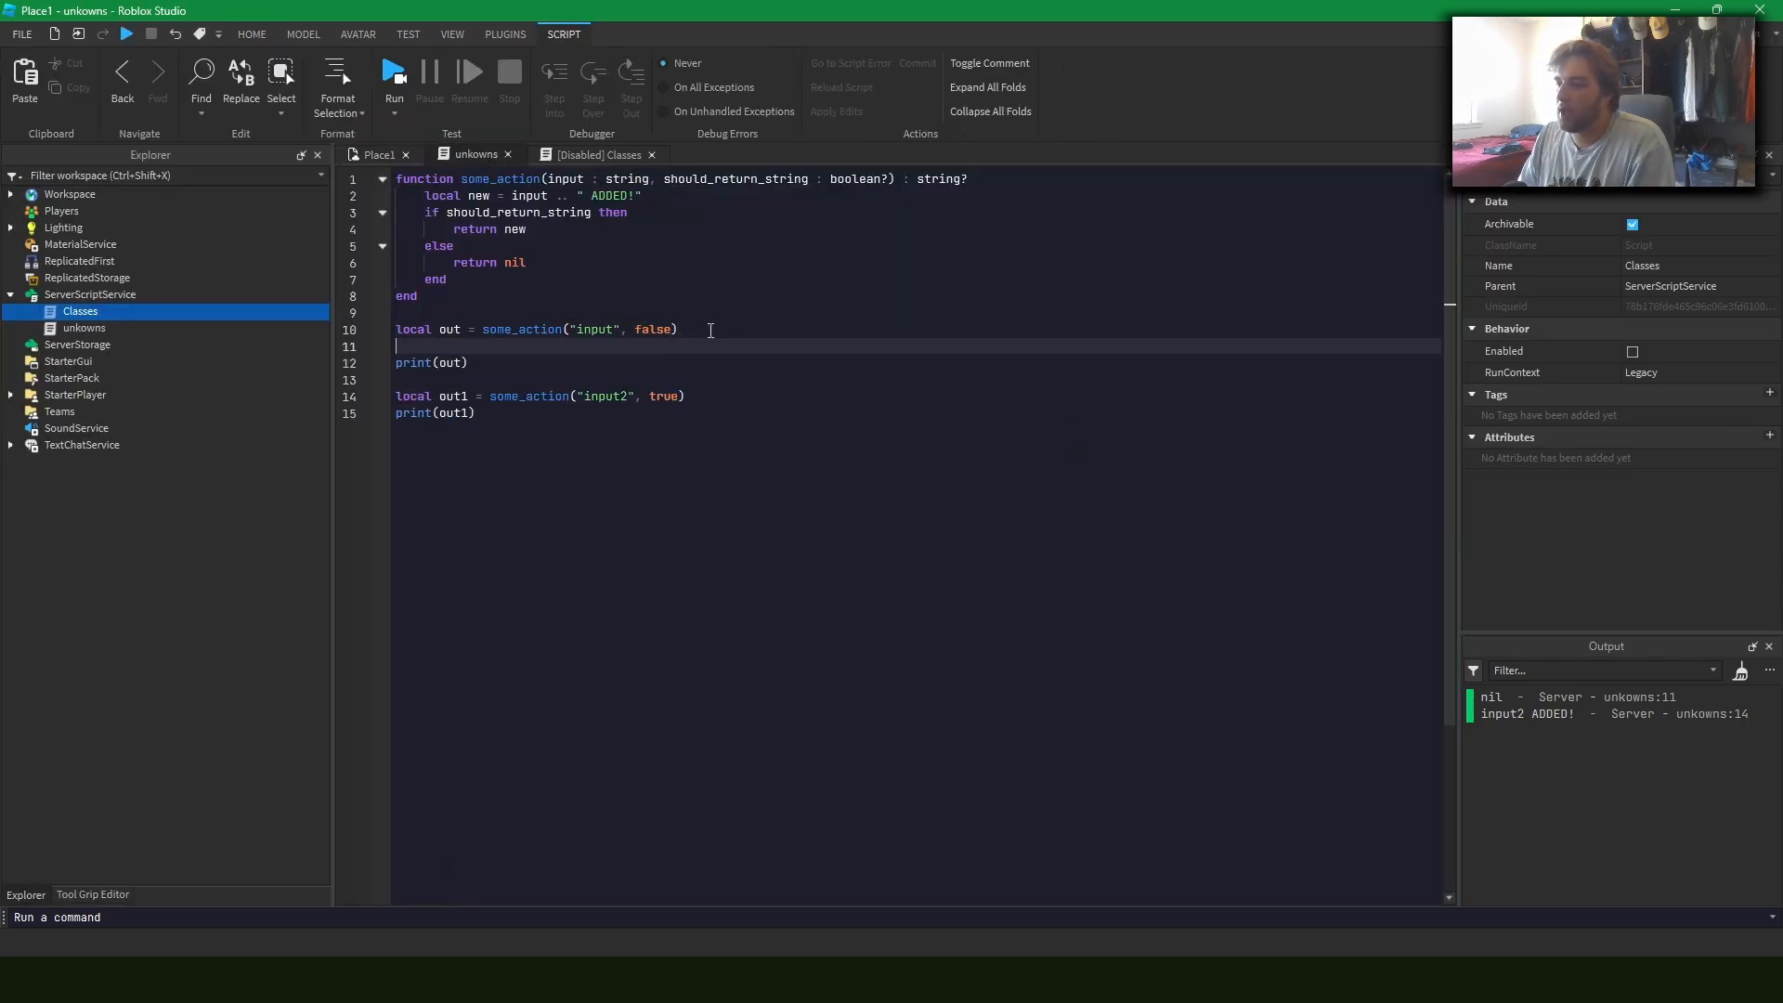
Open the Classes script with the typed Account metatable class
type("out")
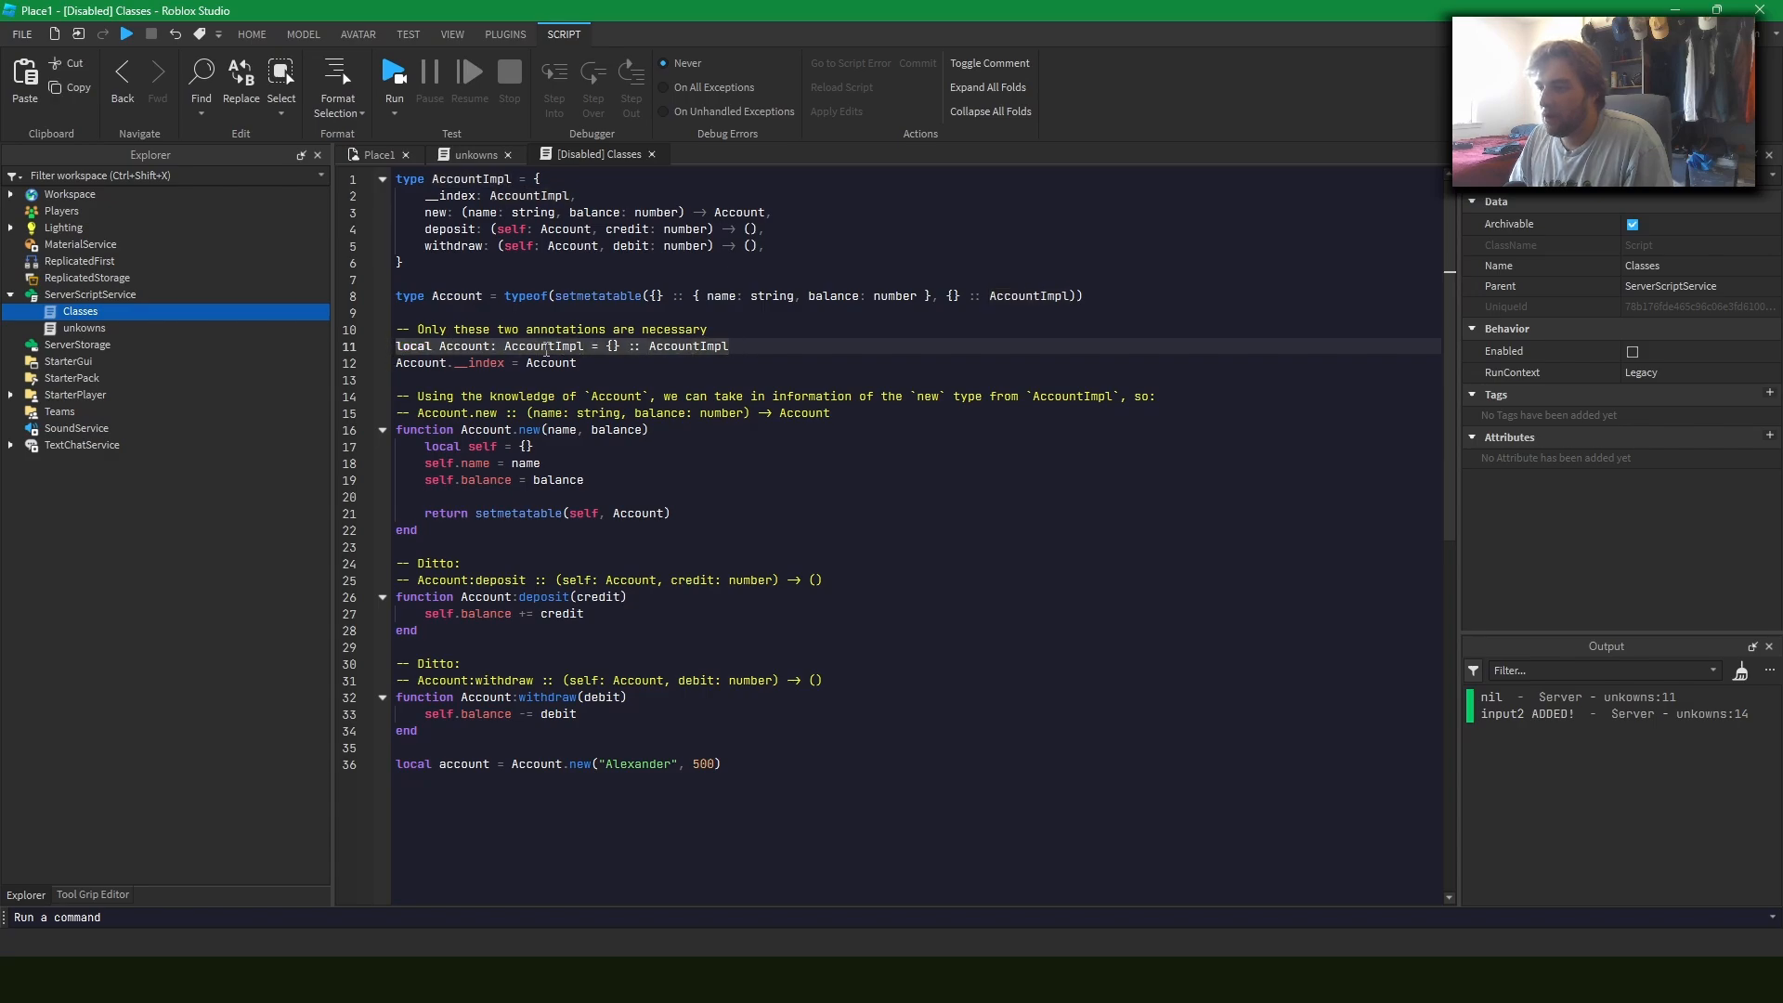
mouse_move(550, 346)
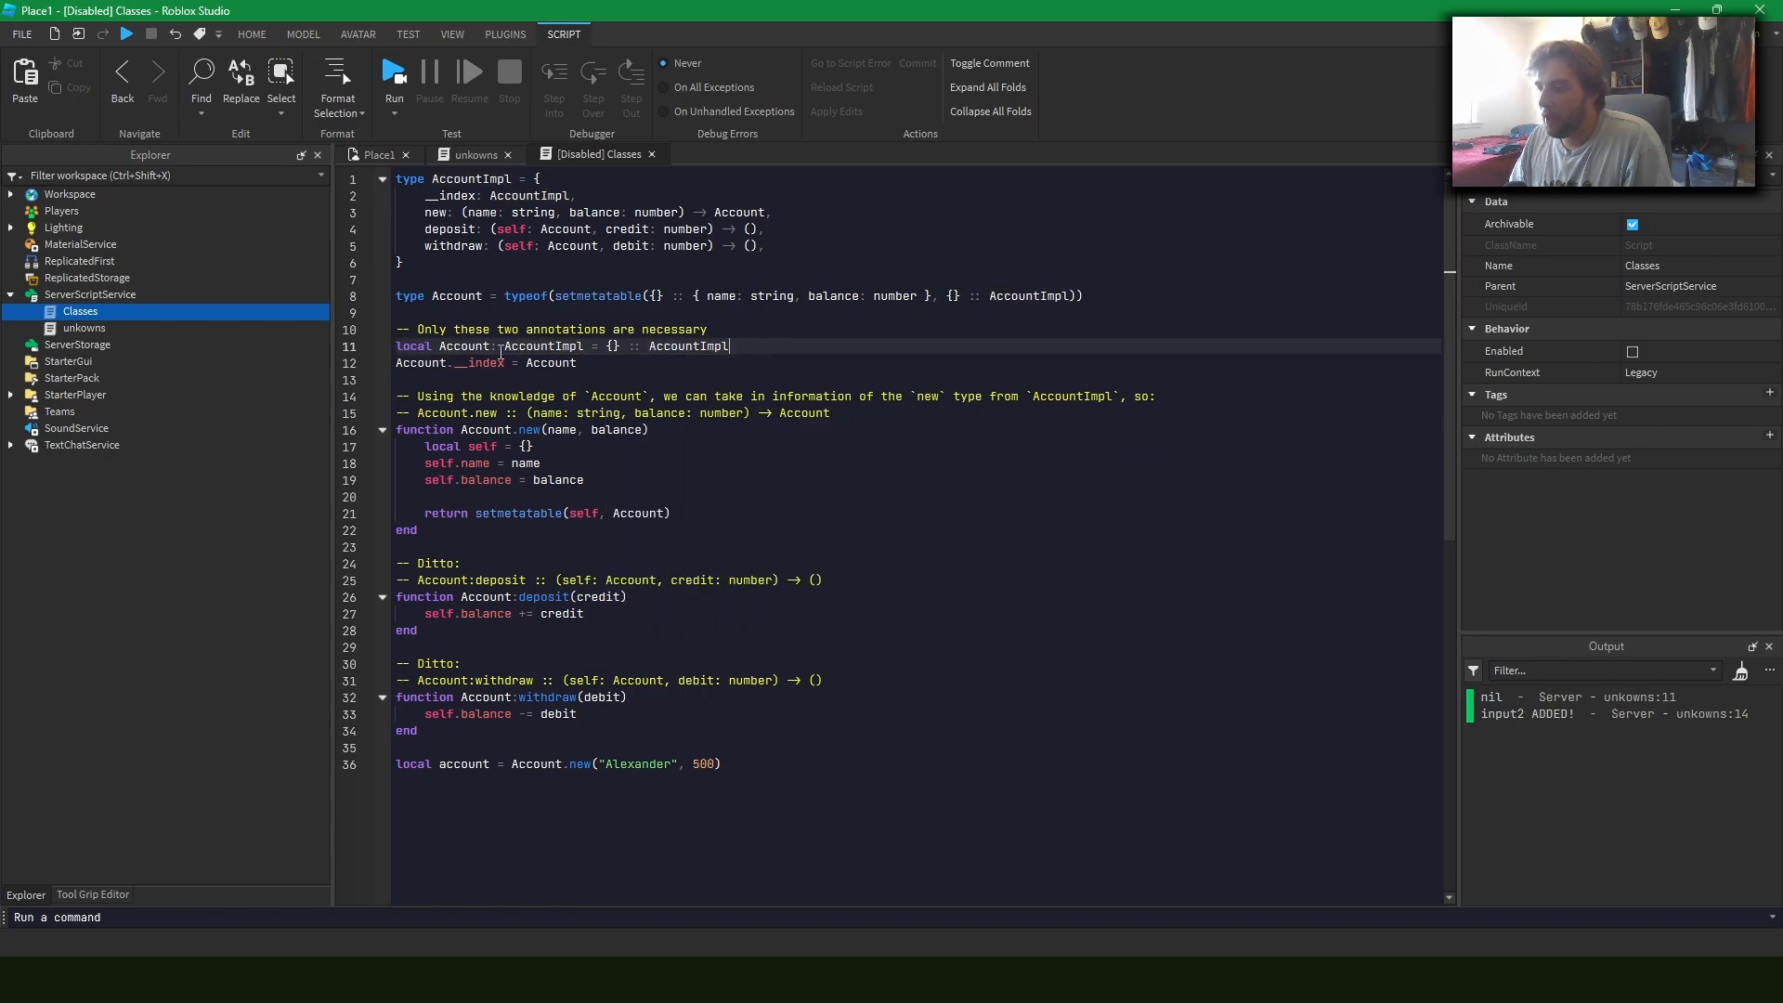
double_click(544, 345)
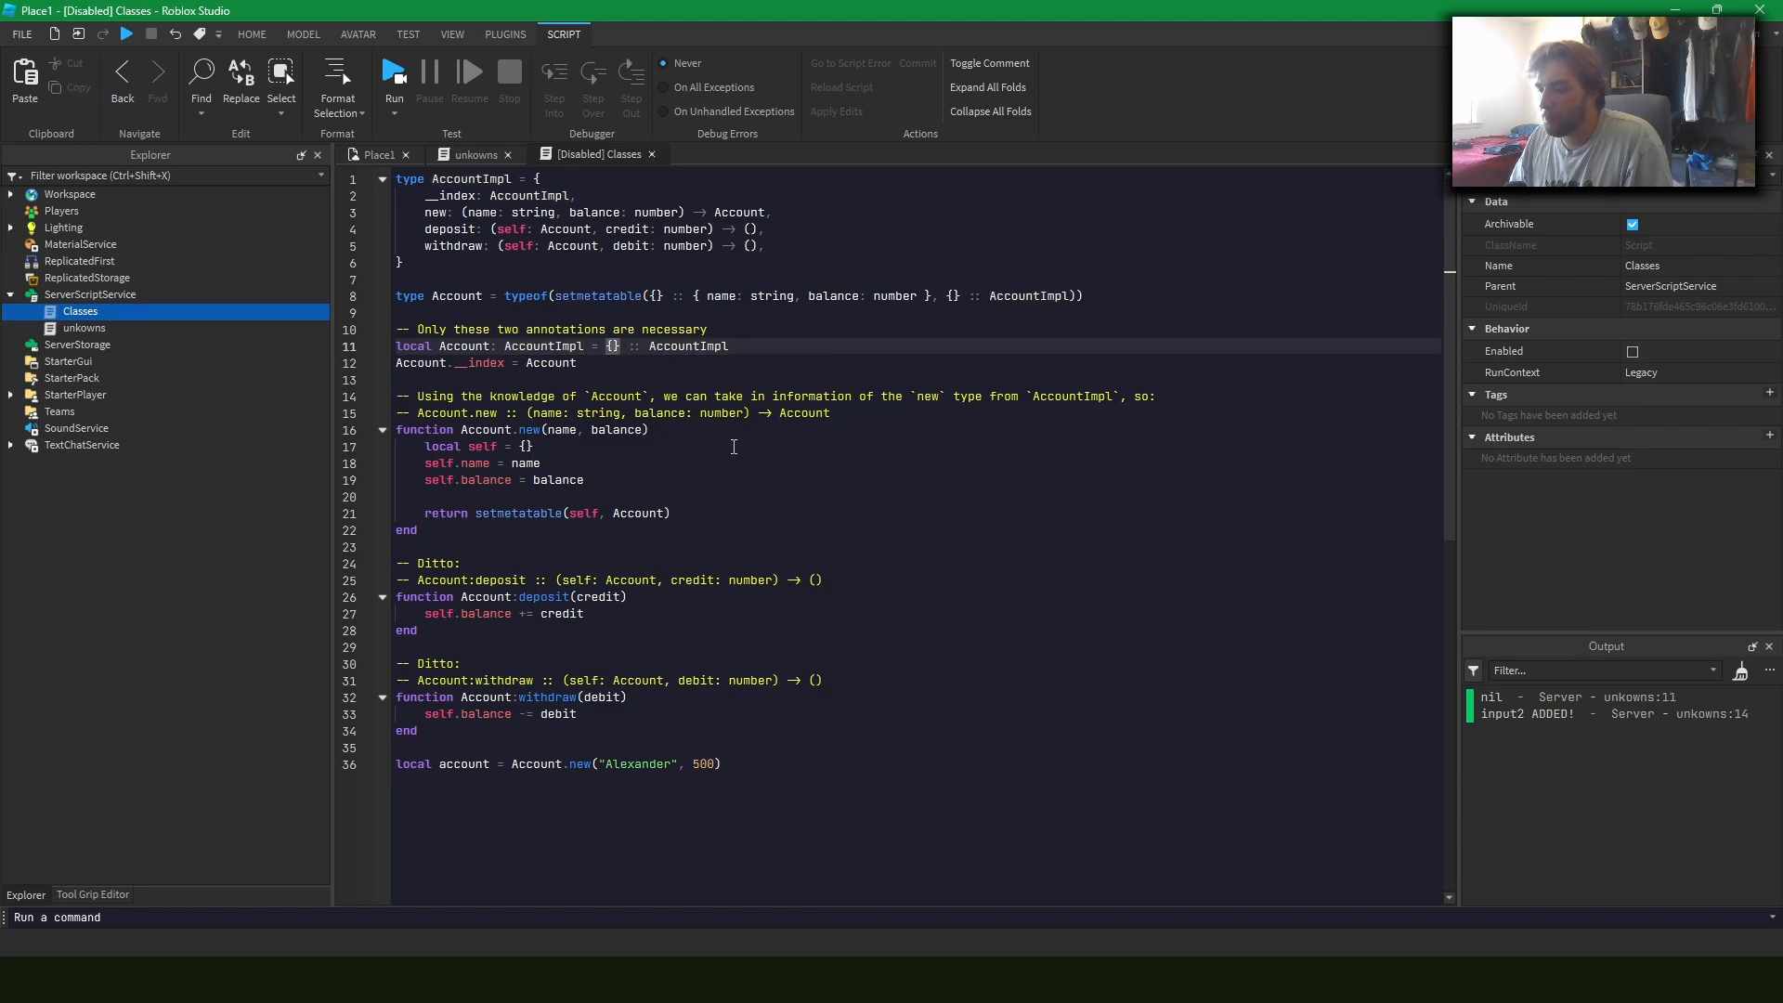
mouse_move(650, 538)
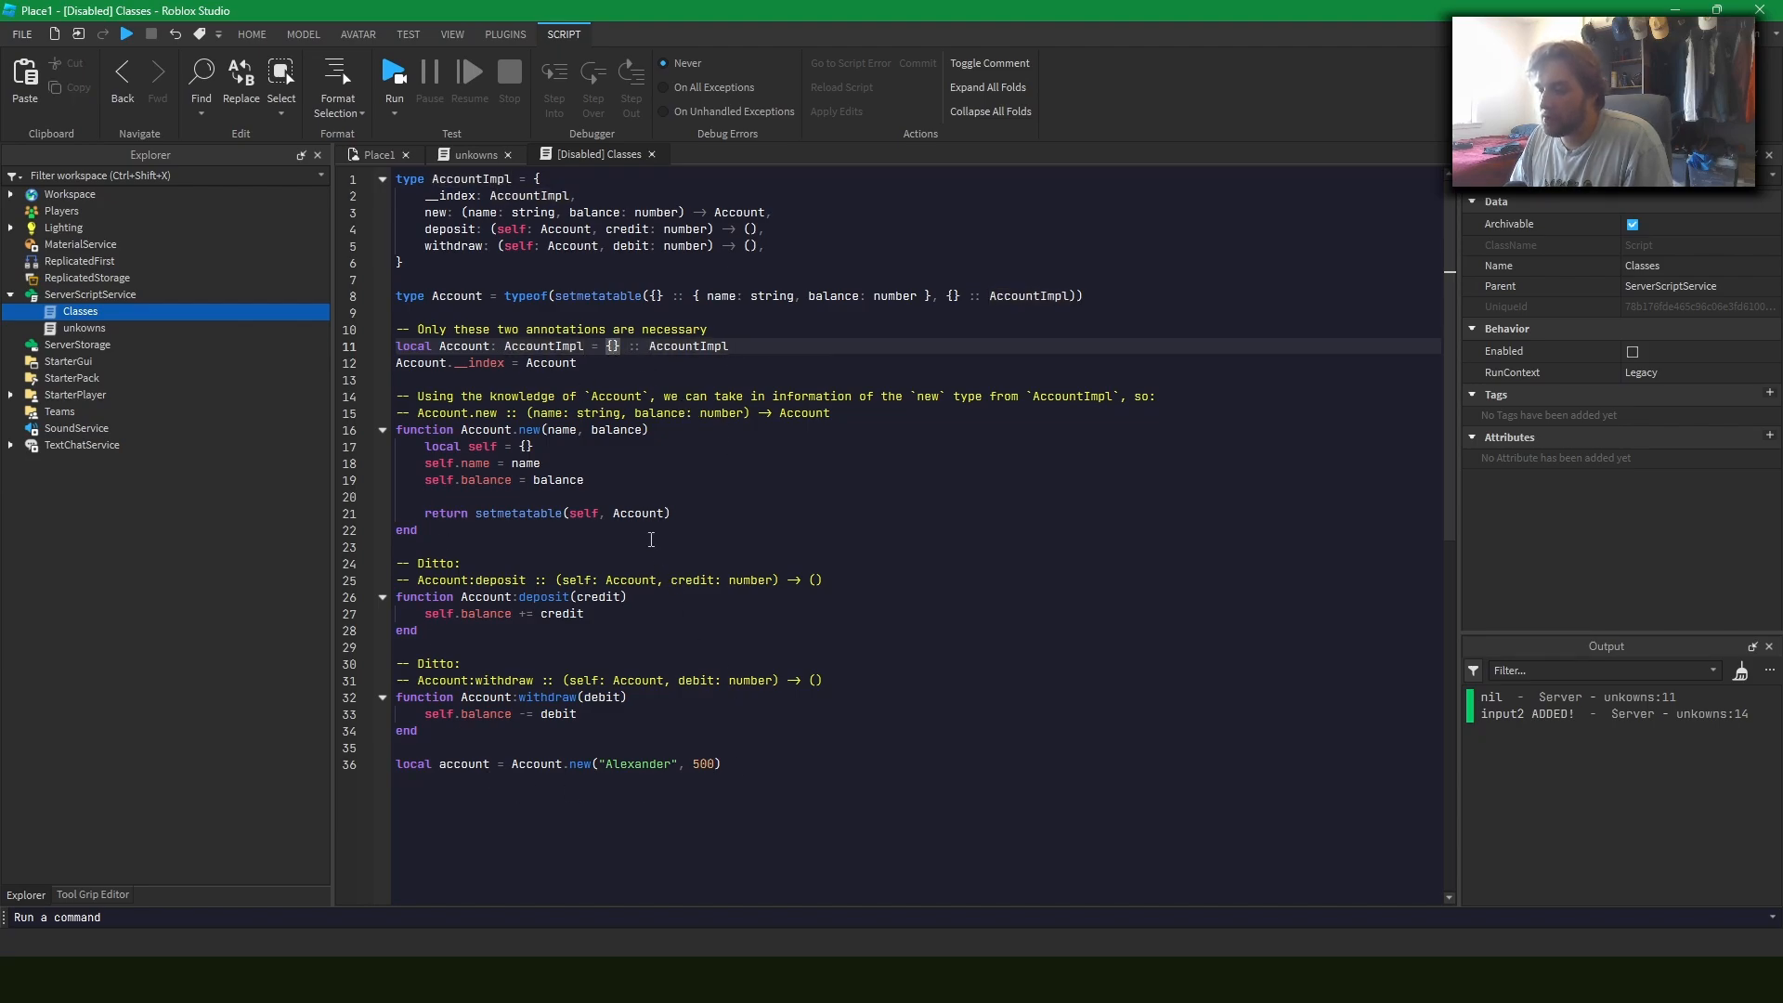
mouse_move(693, 503)
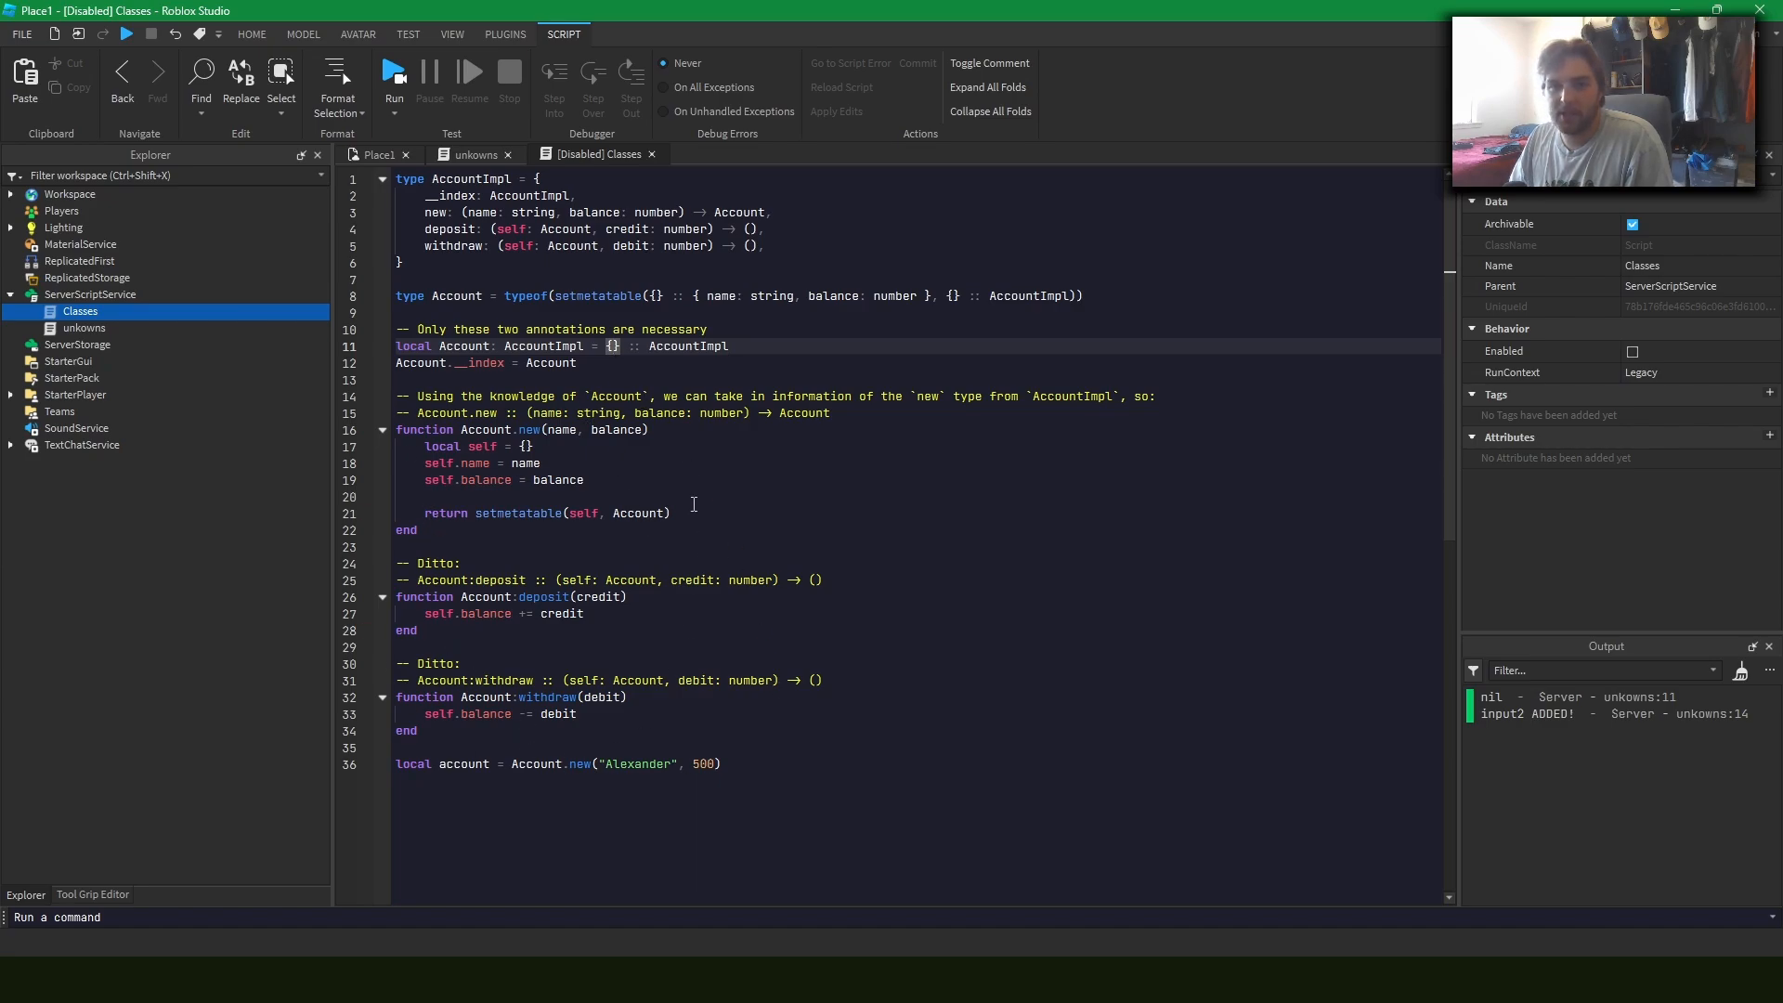